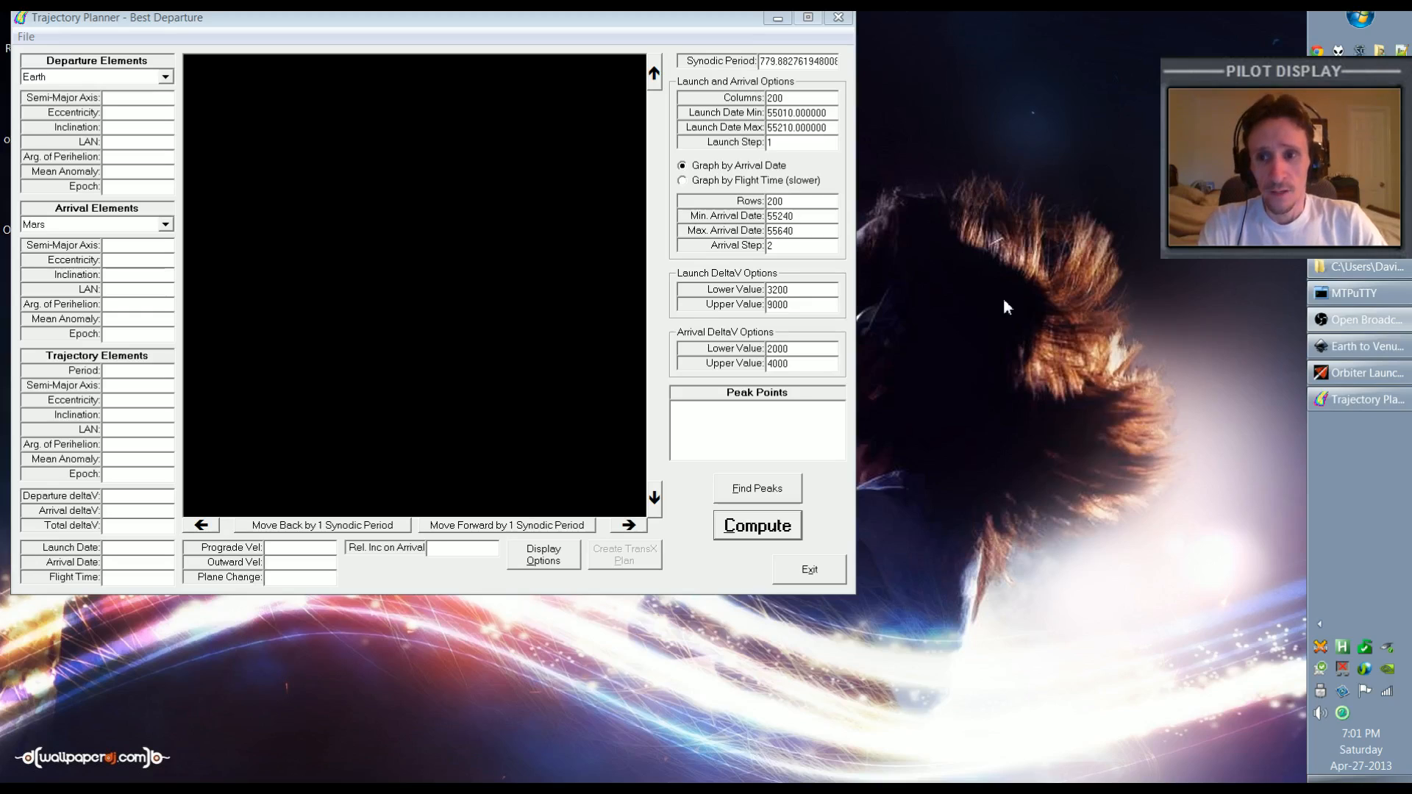
mouse_move(860, 203)
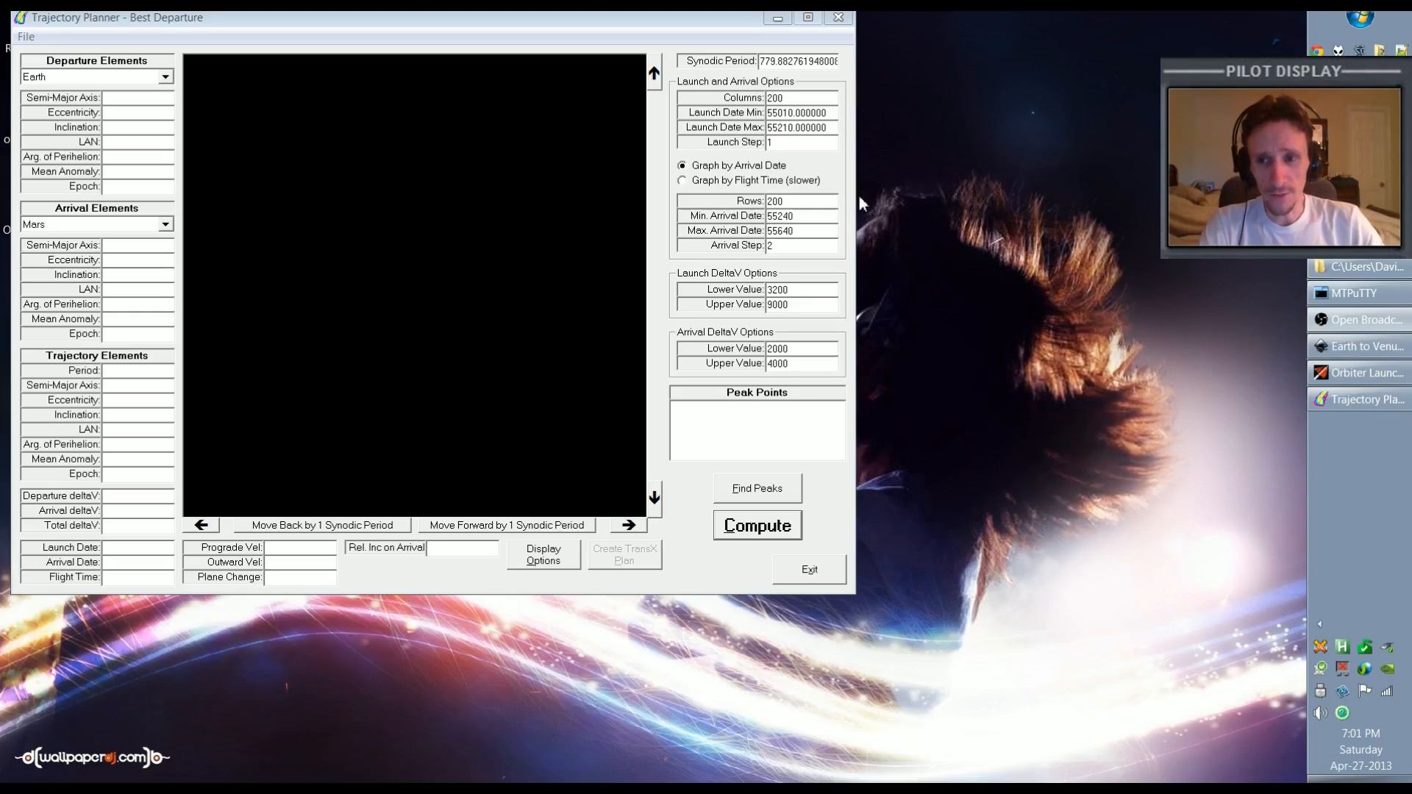
mouse_move(604, 26)
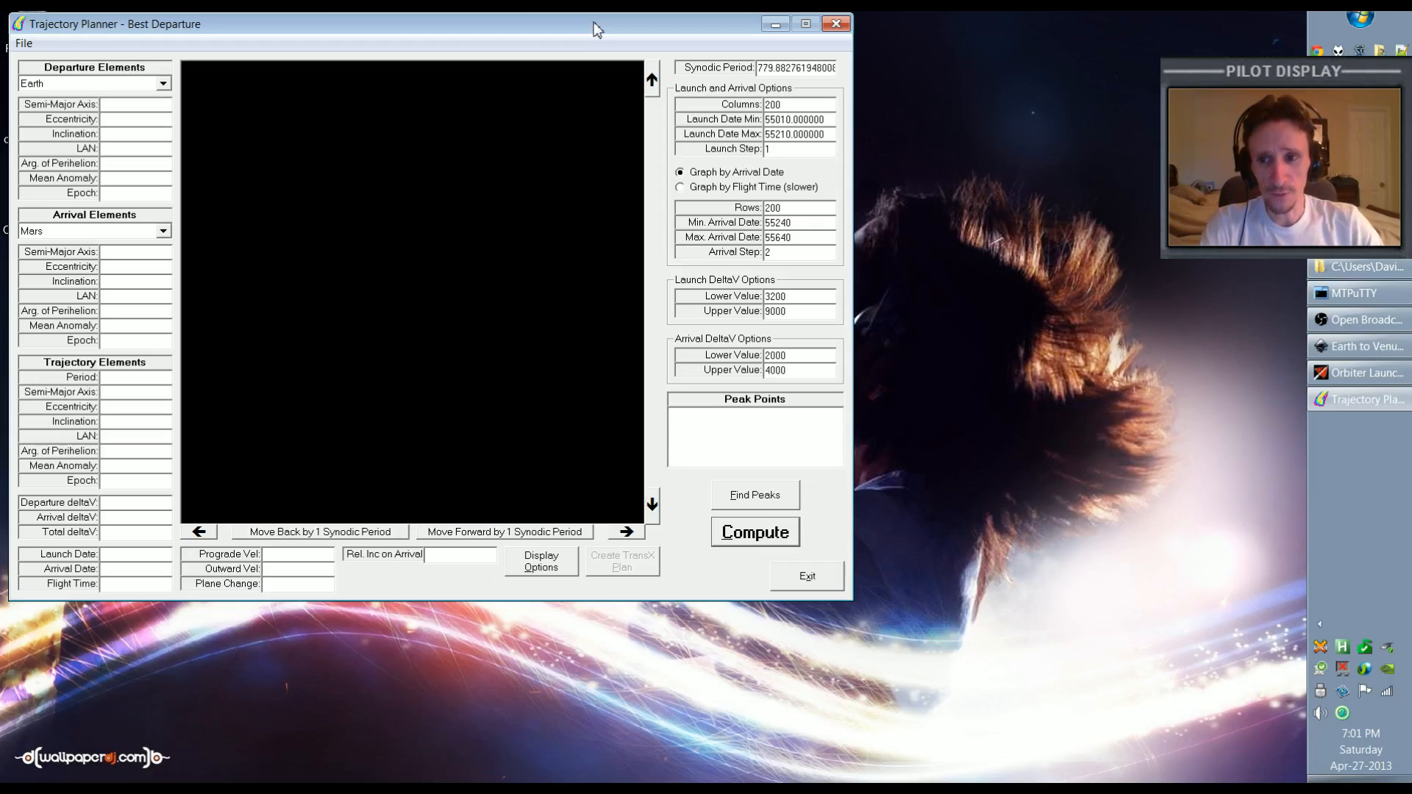
mouse_move(954, 224)
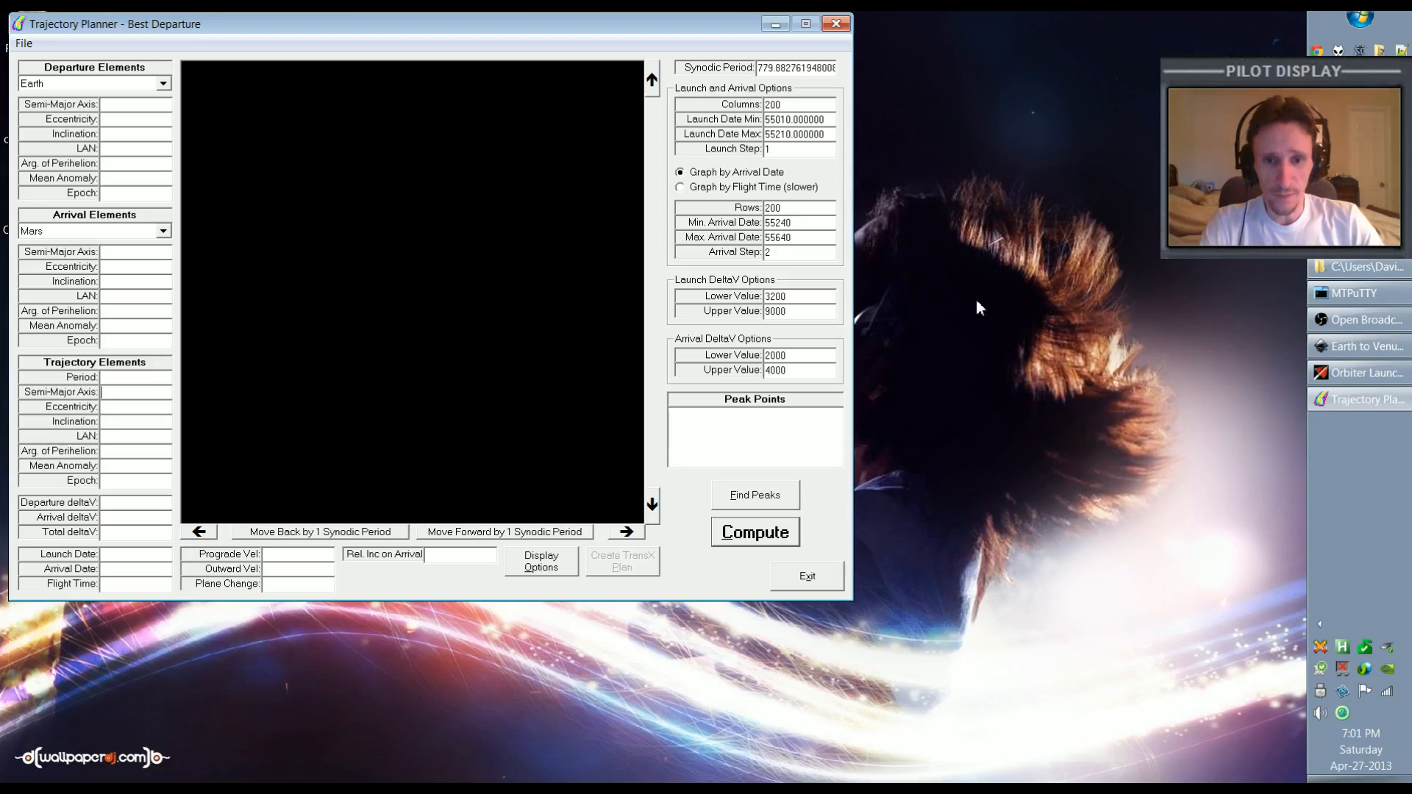
mouse_move(1099, 328)
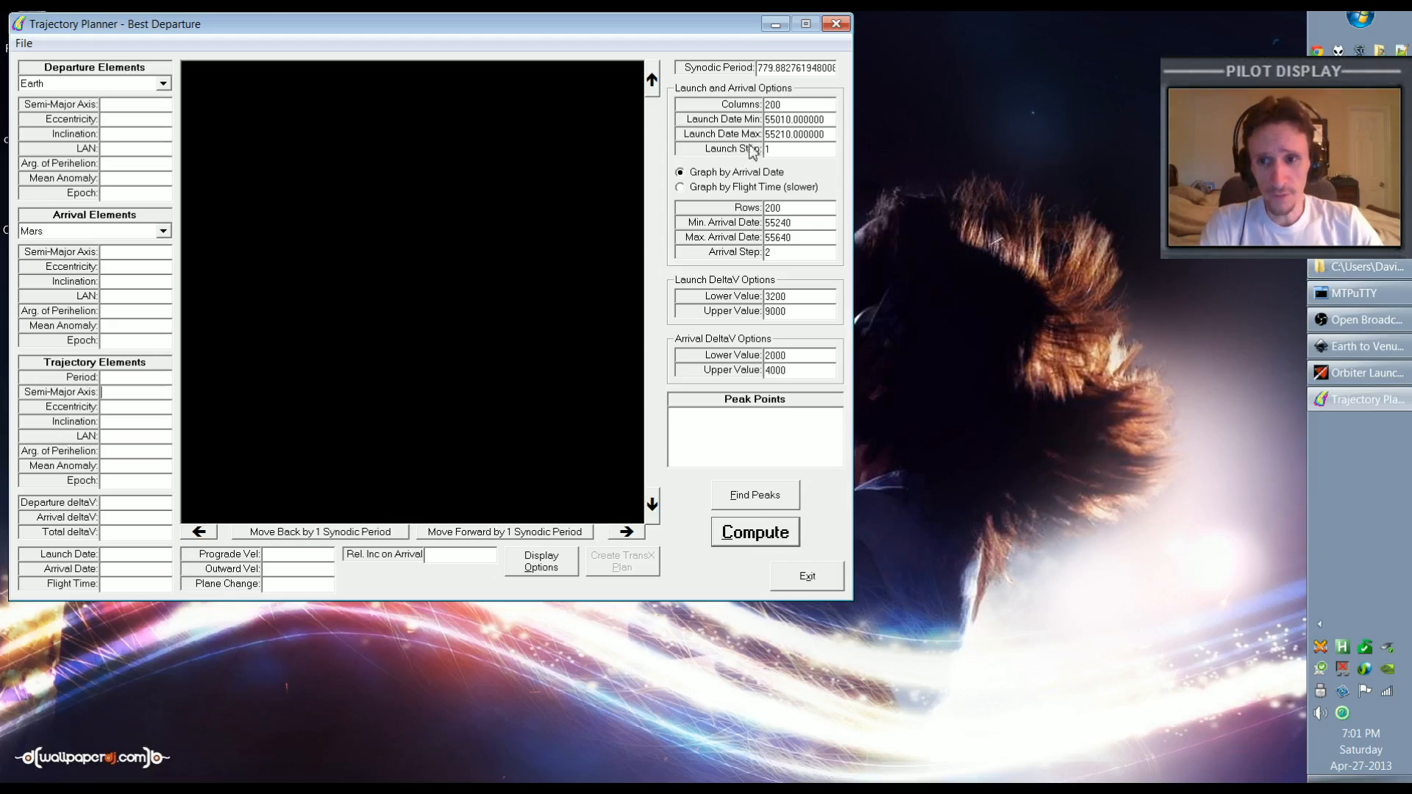
mouse_move(534, 70)
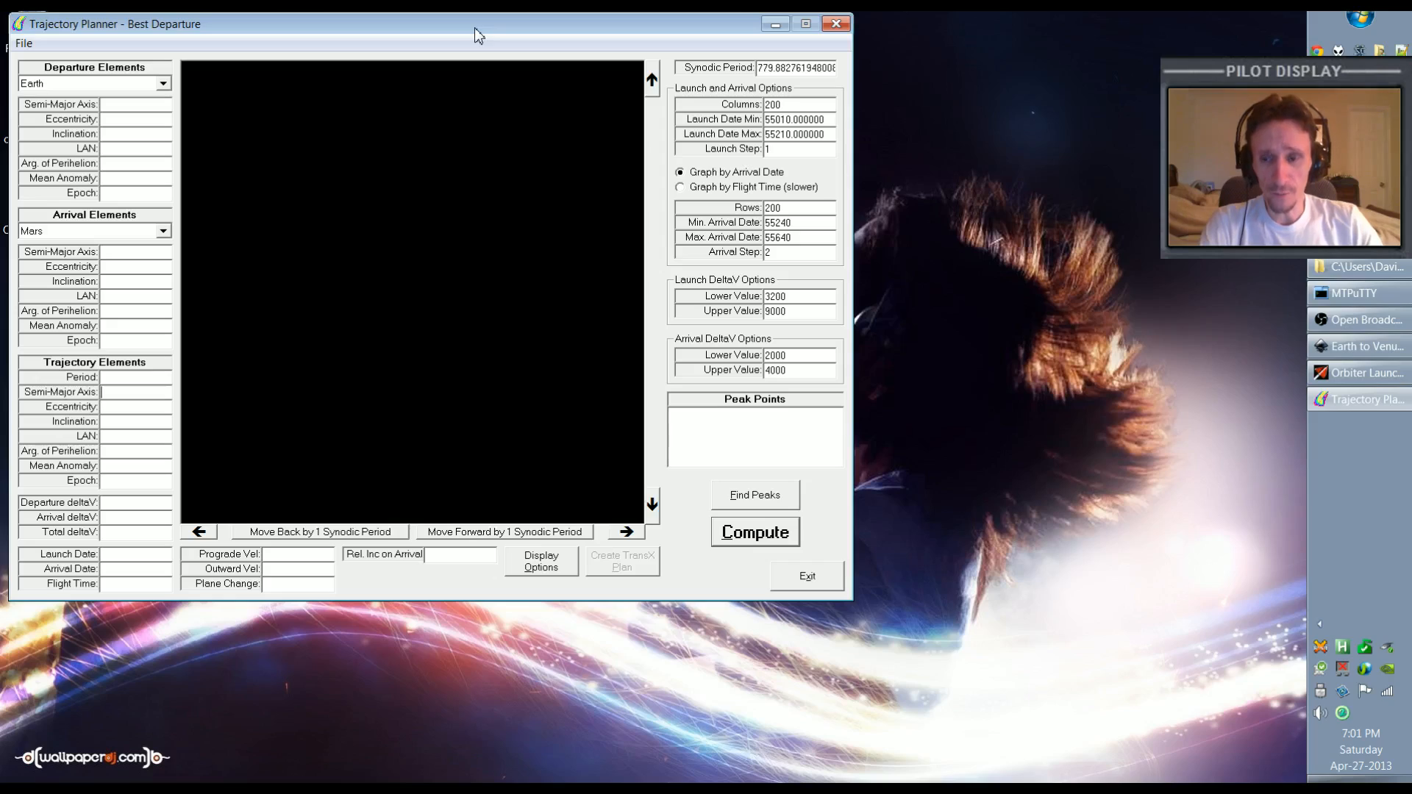
mouse_move(836, 104)
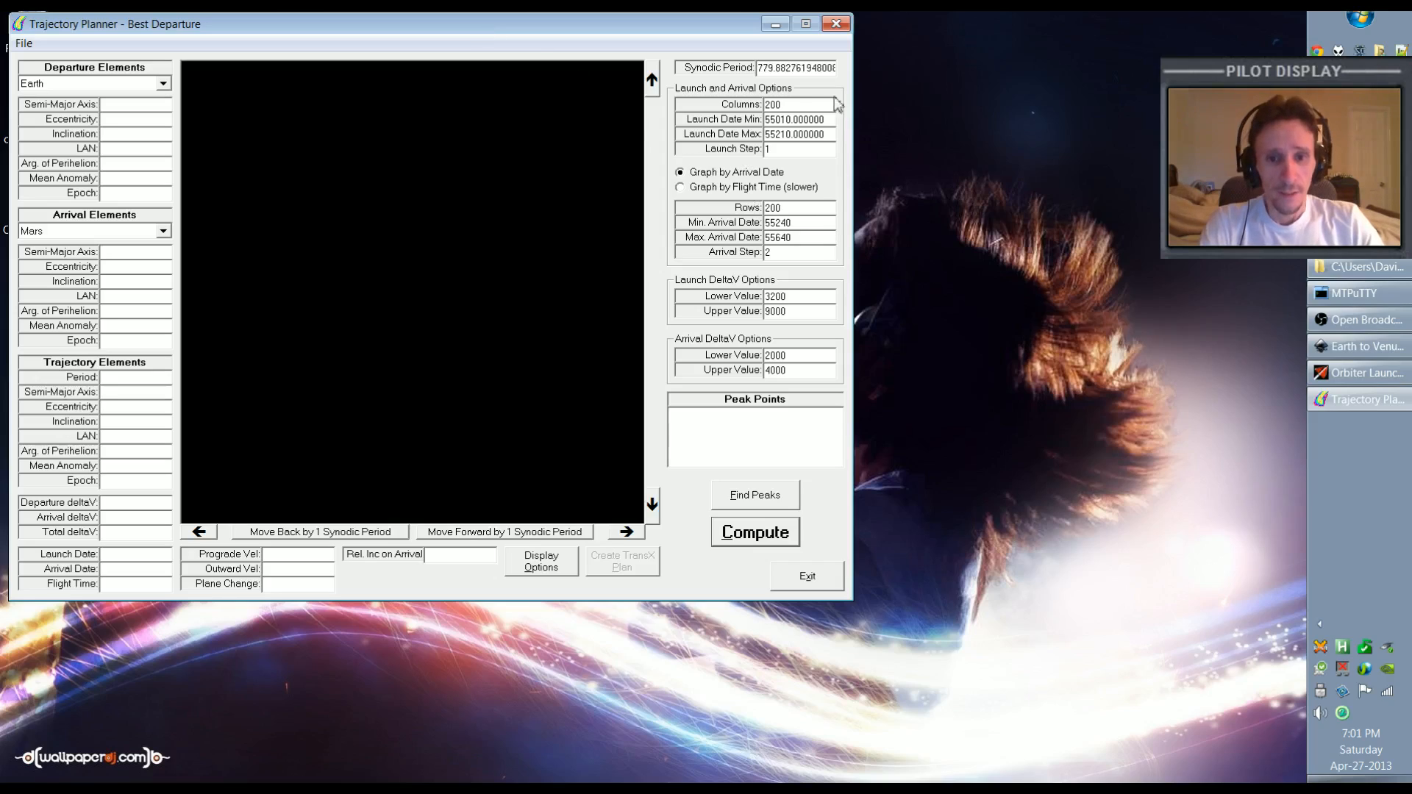
mouse_move(759, 238)
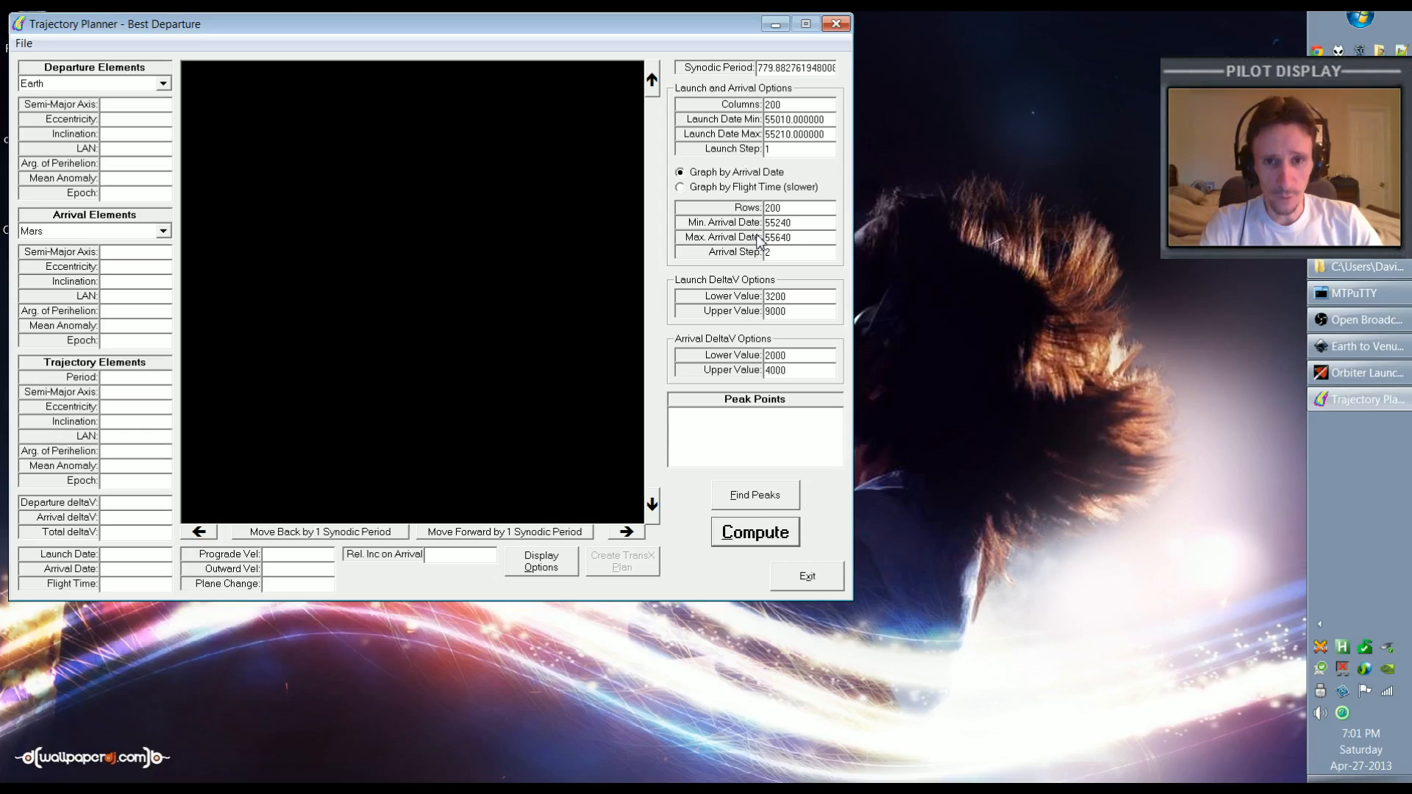
mouse_move(762, 265)
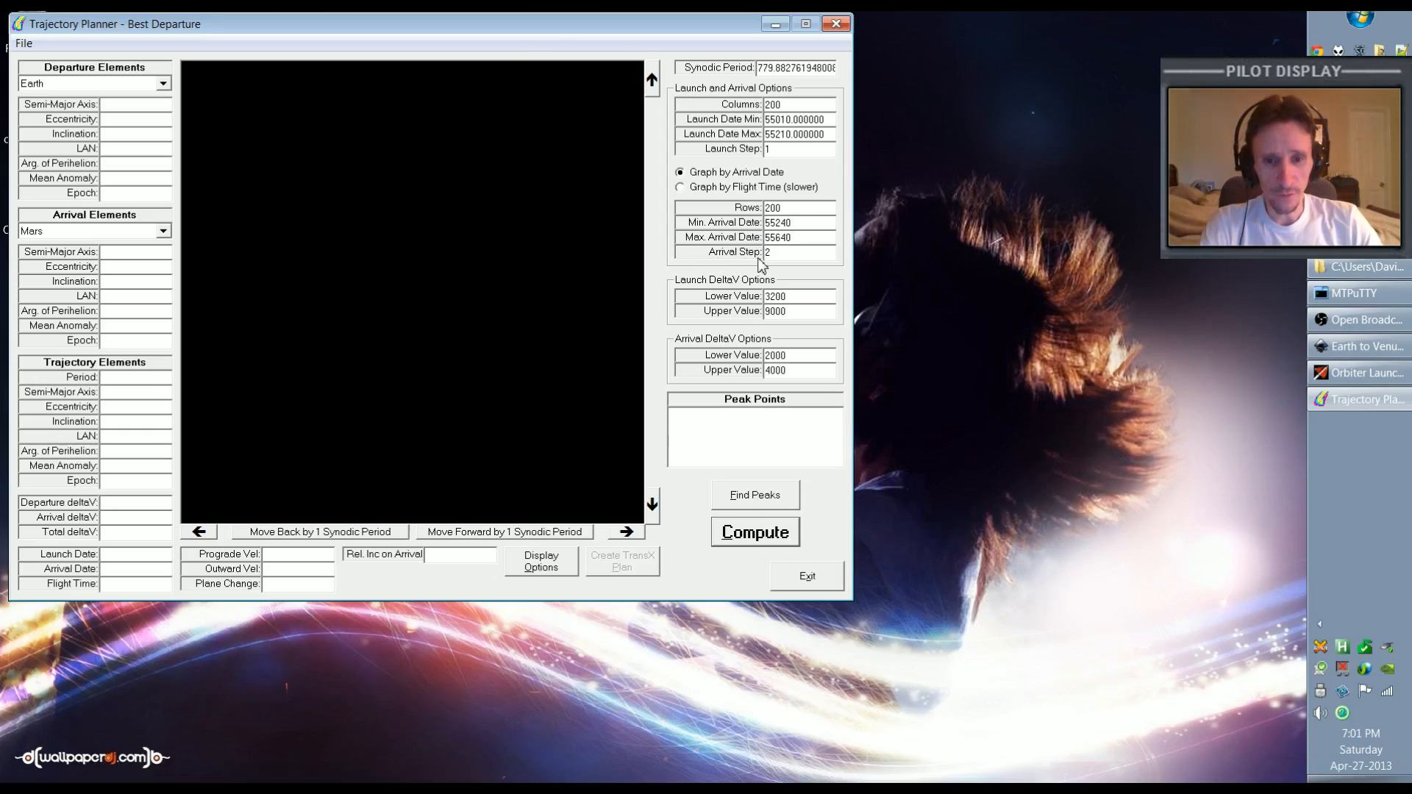
mouse_move(816, 313)
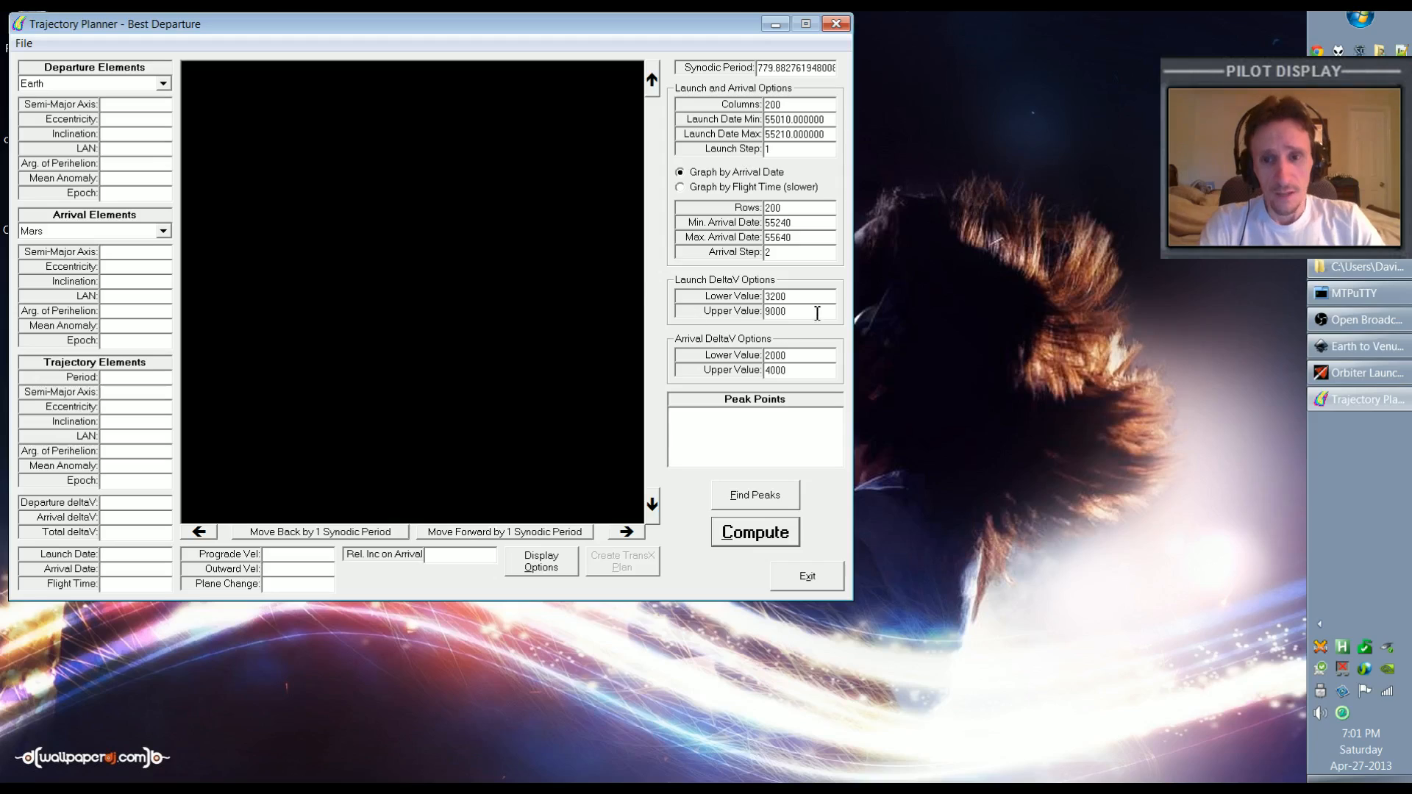
mouse_move(730, 135)
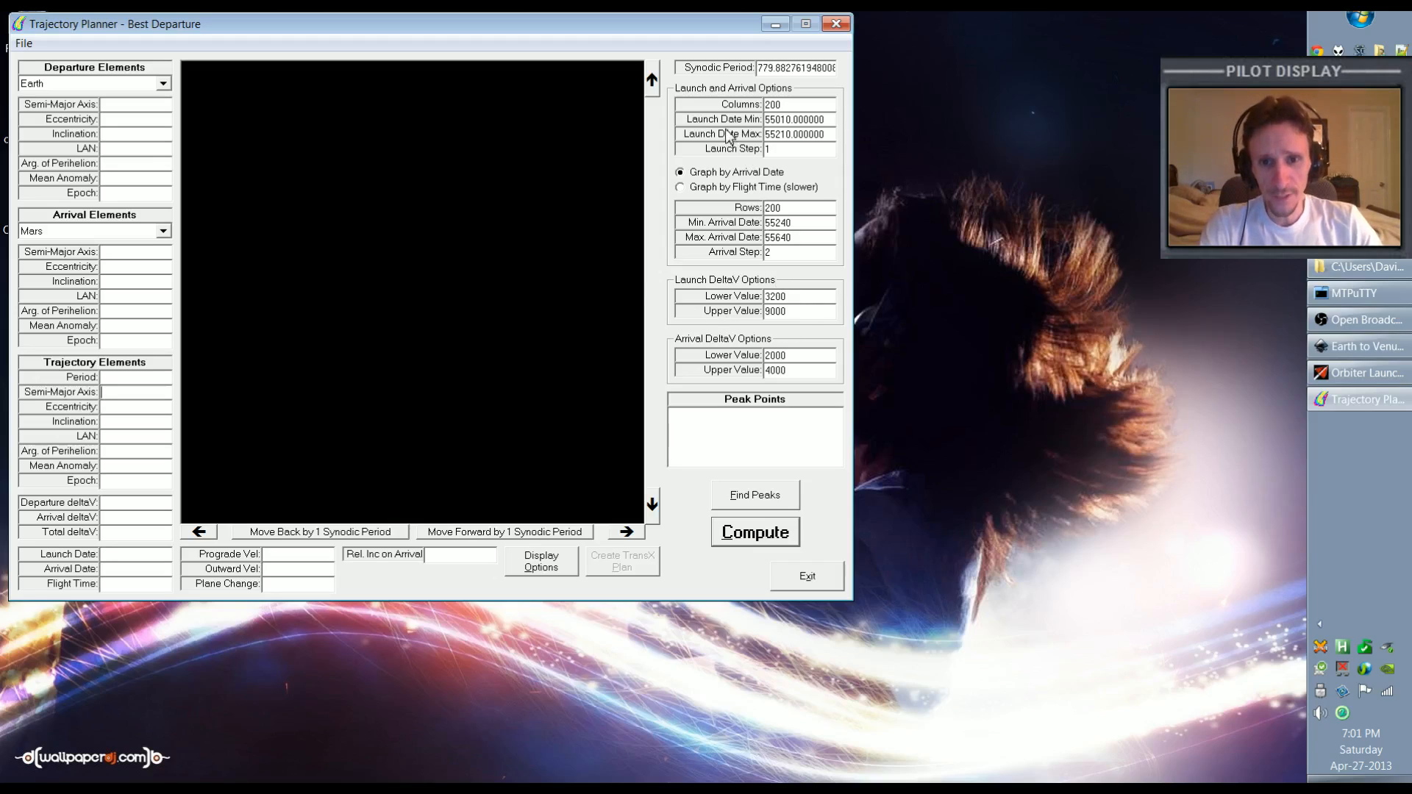
mouse_move(626, 61)
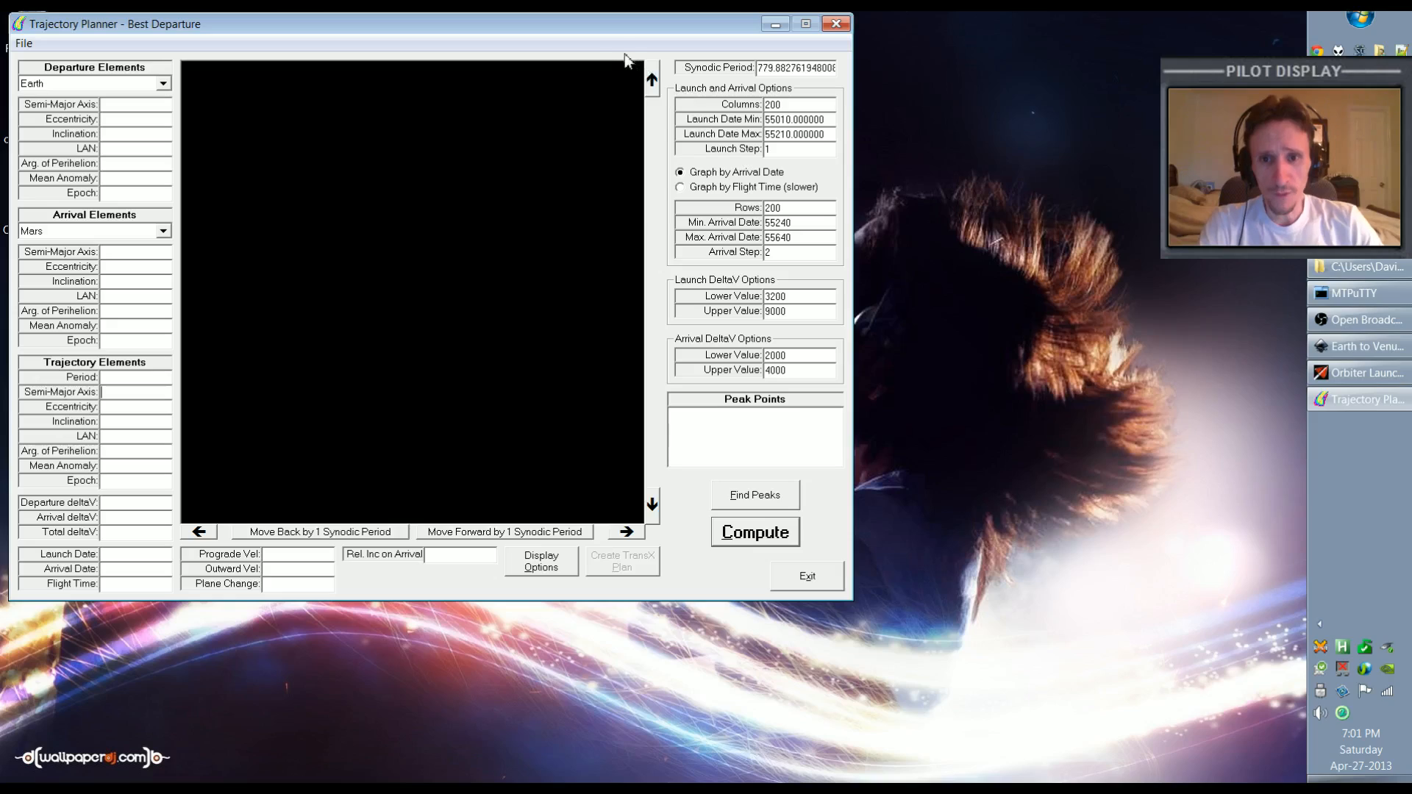
mouse_move(549, 28)
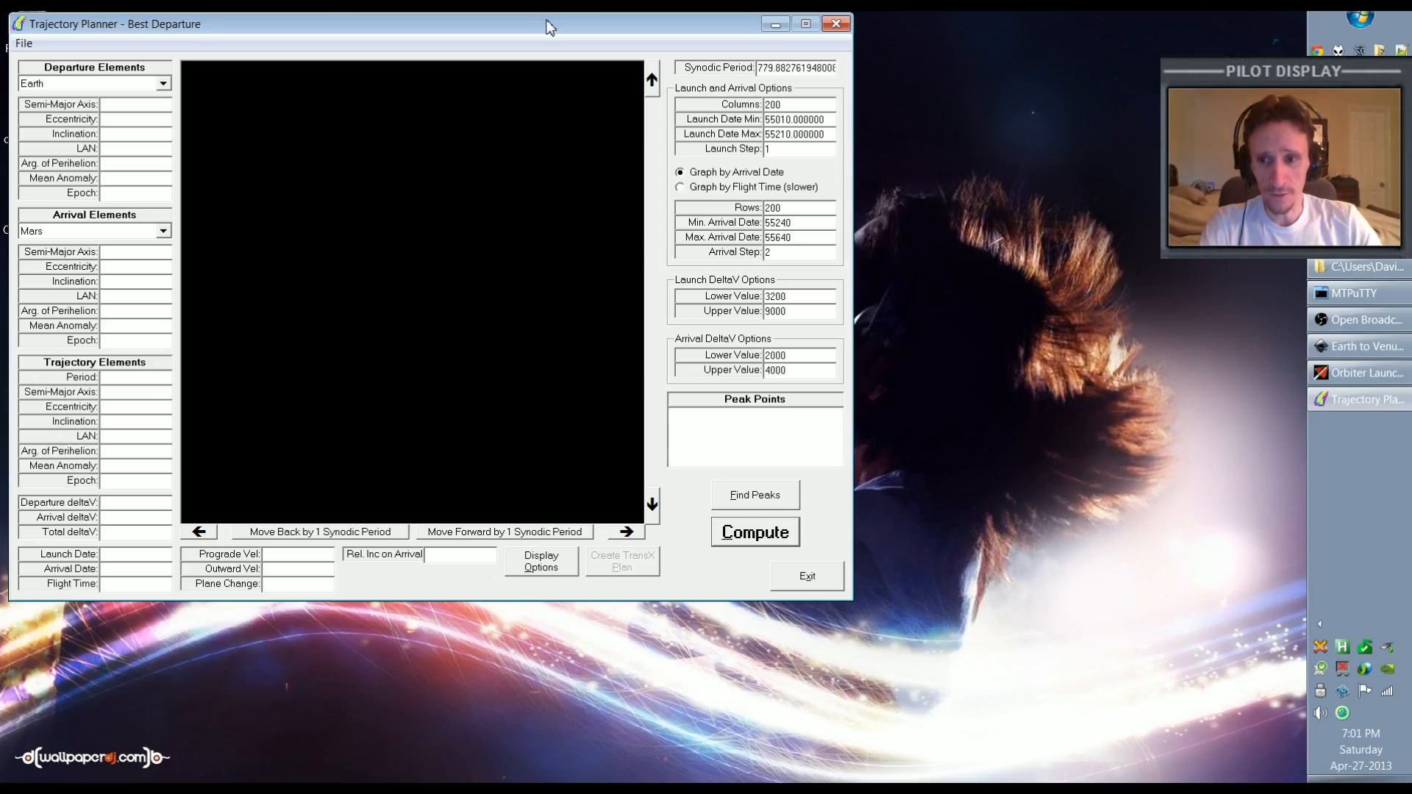
mouse_move(526, 108)
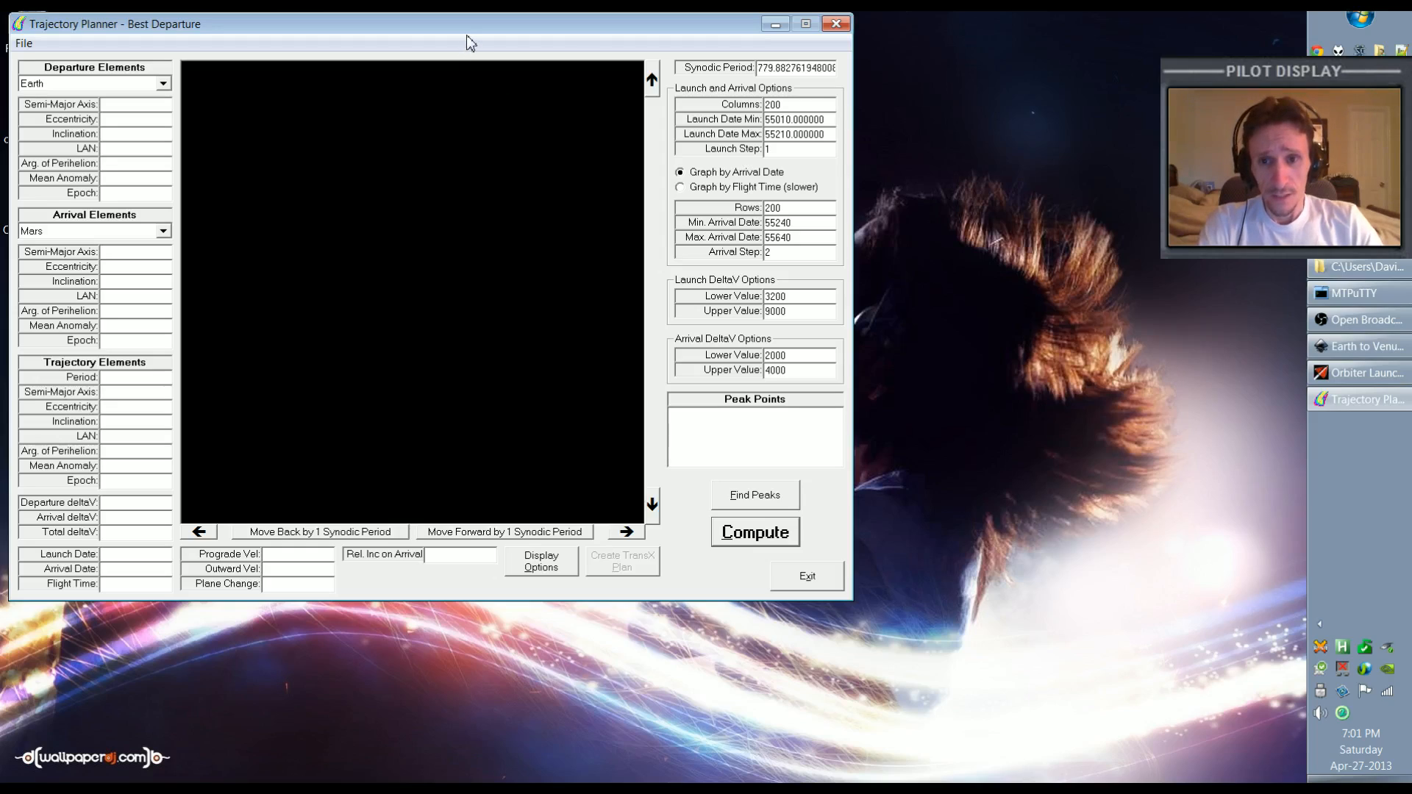
mouse_move(317, 59)
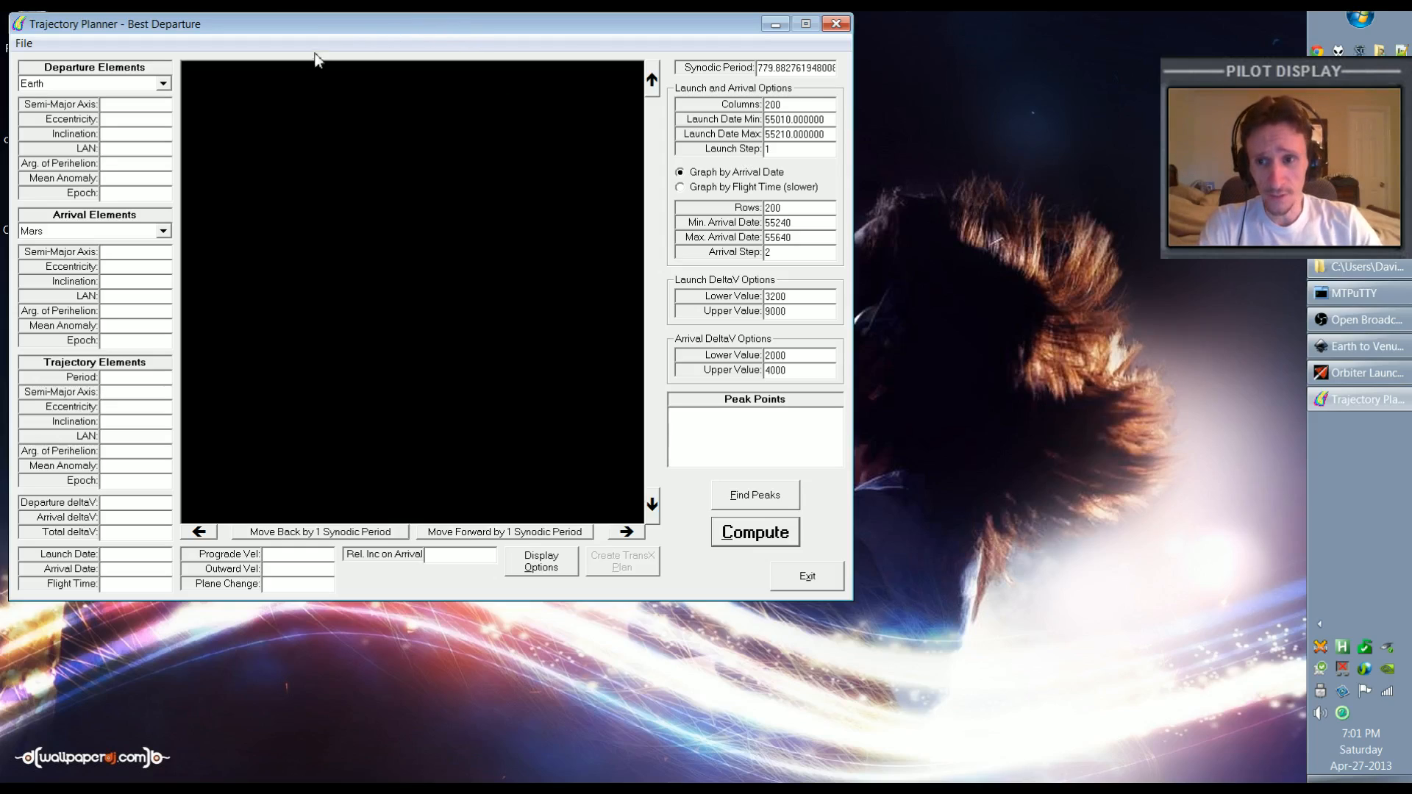
mouse_move(245, 61)
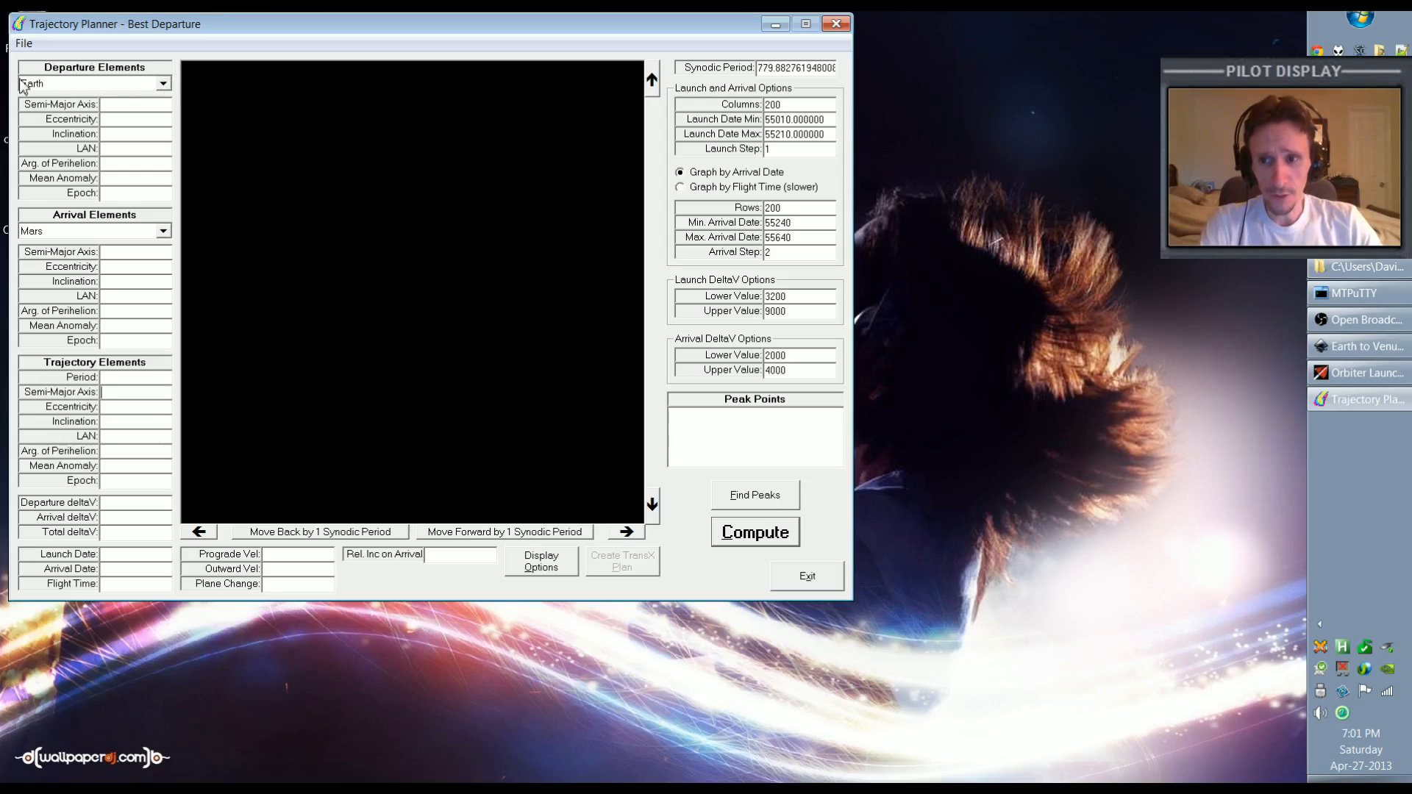
mouse_move(165, 119)
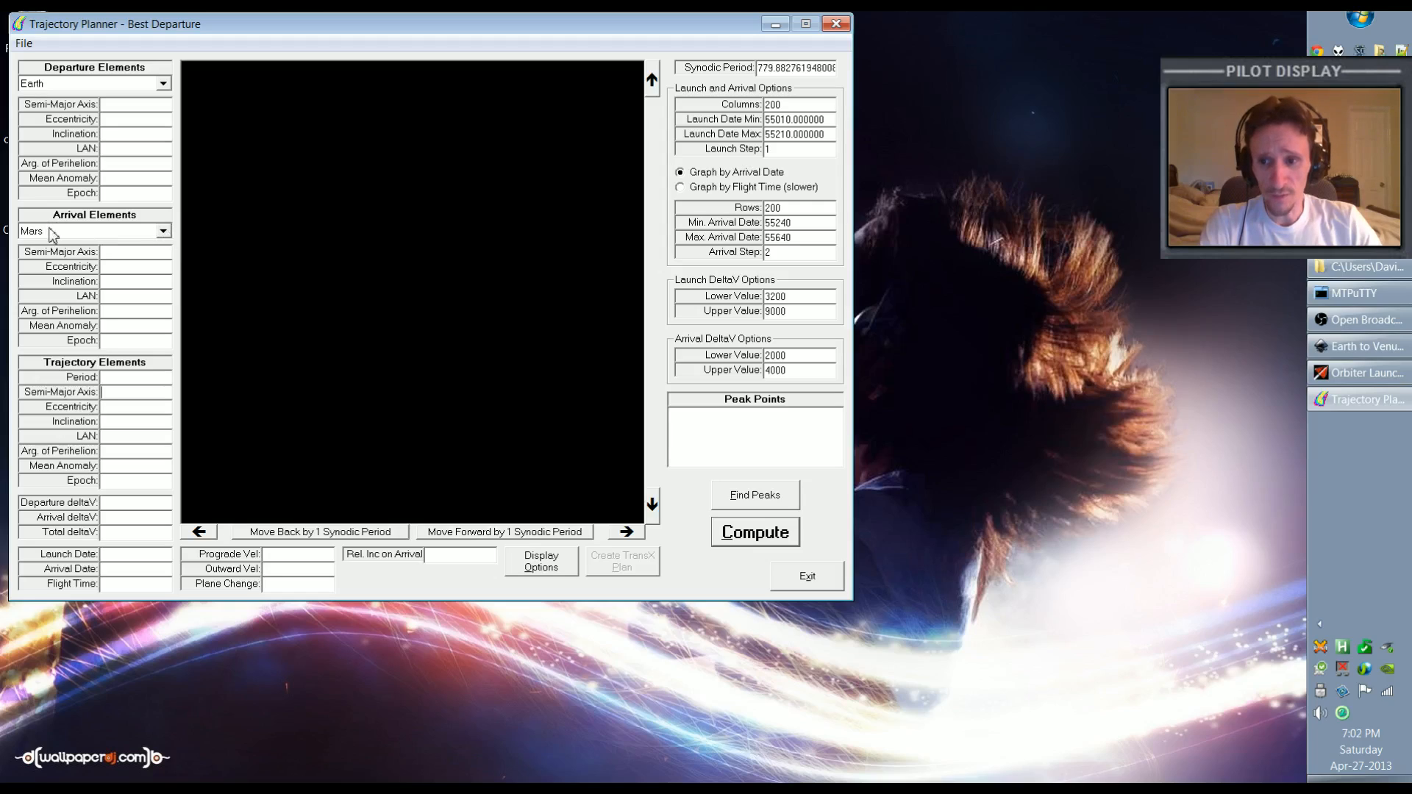
mouse_move(165, 233)
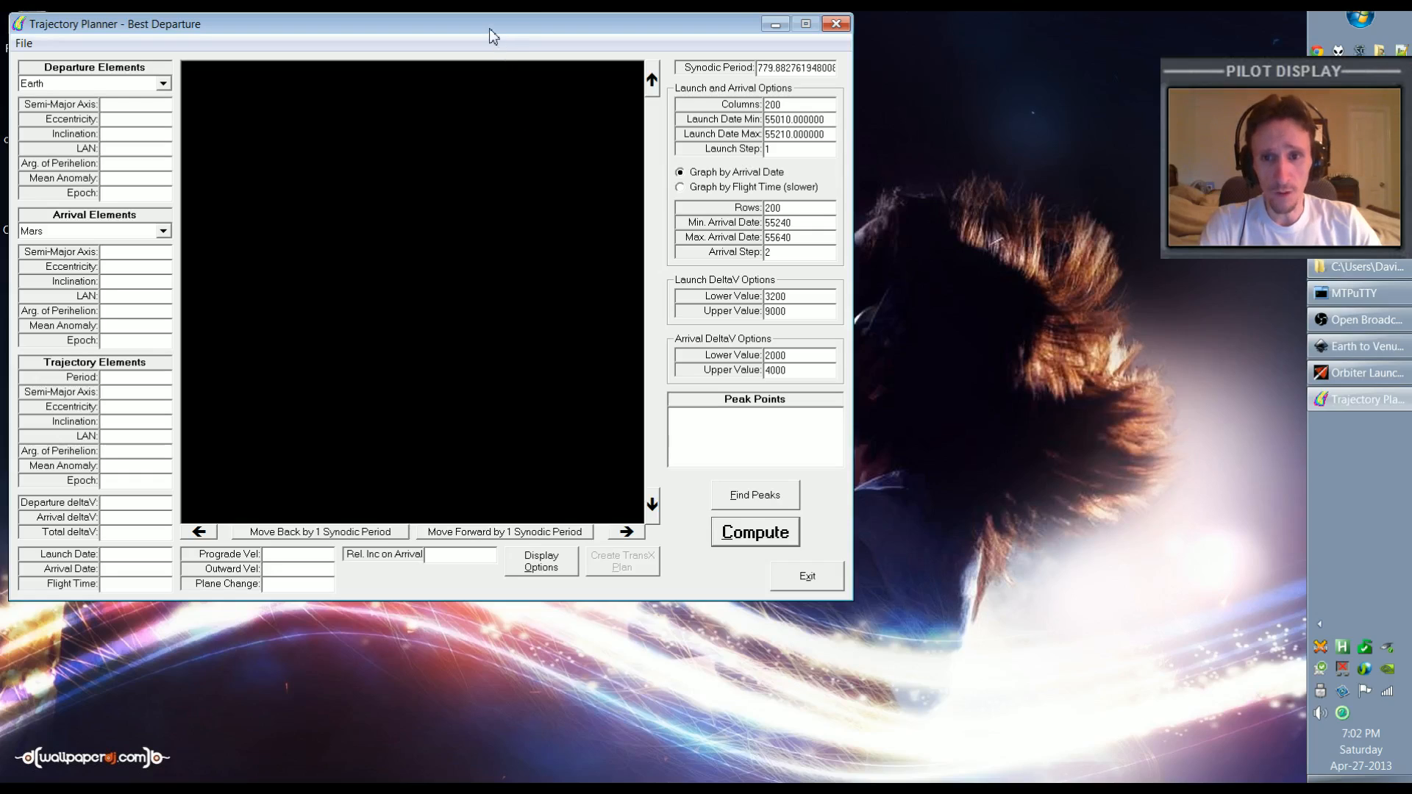
mouse_move(352, 137)
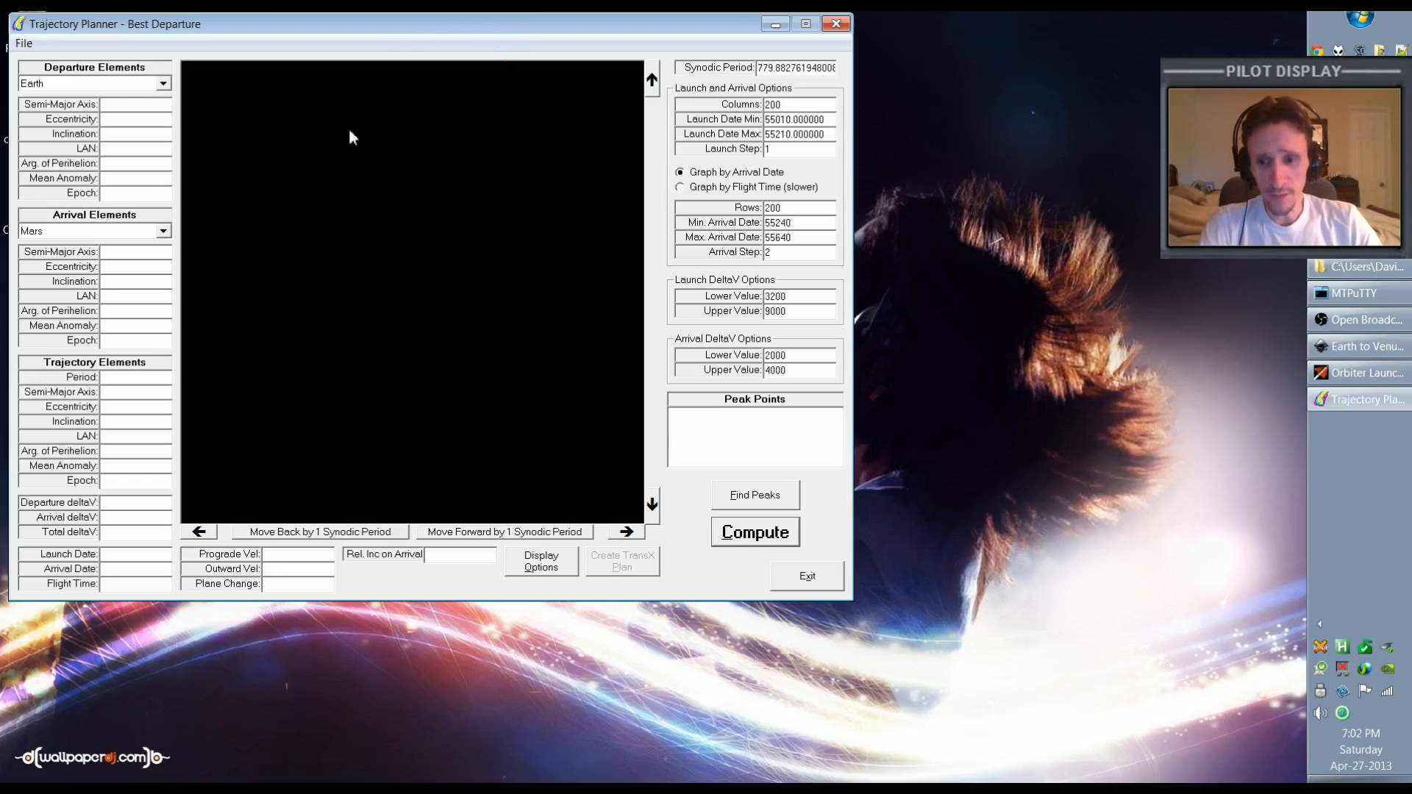
mouse_move(191, 69)
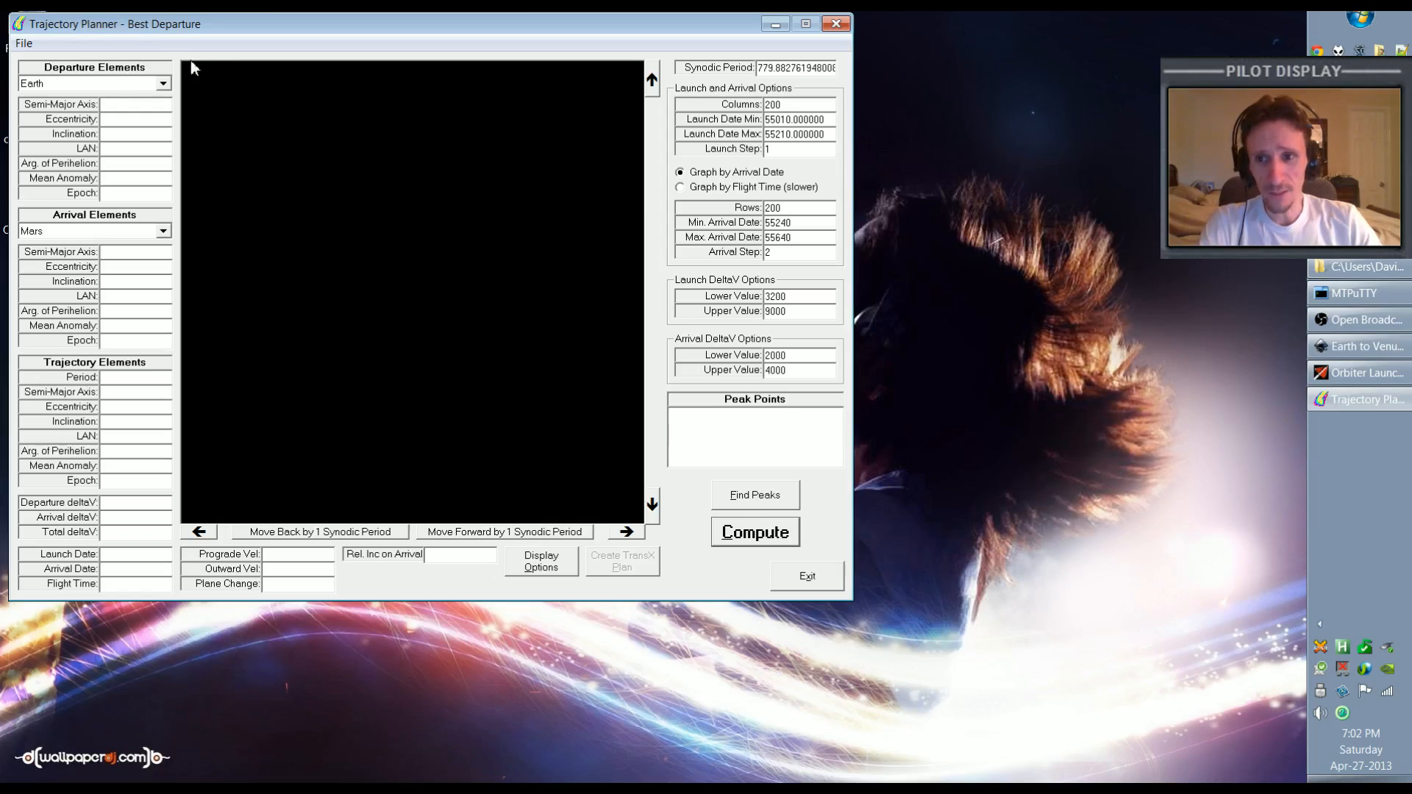
mouse_move(705, 260)
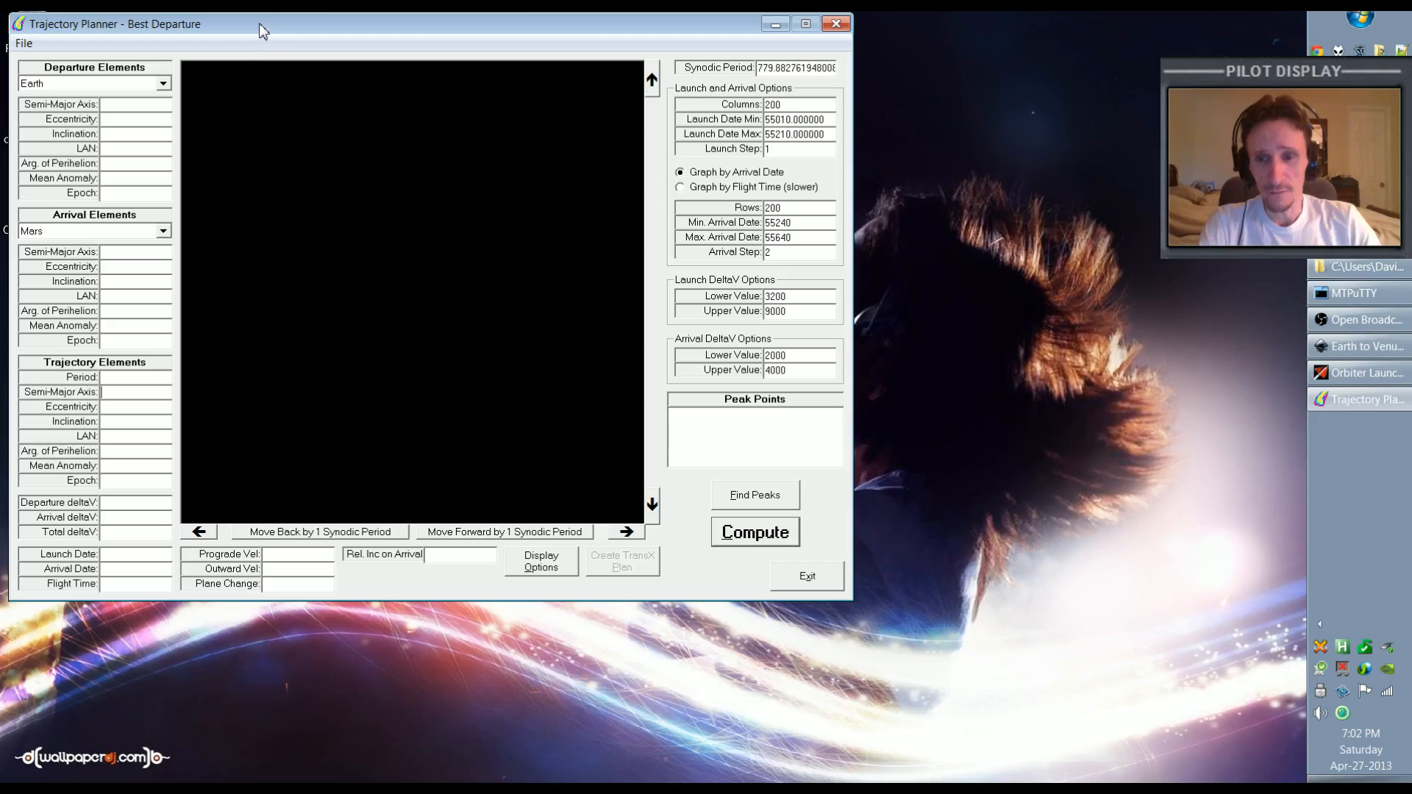
mouse_move(747, 217)
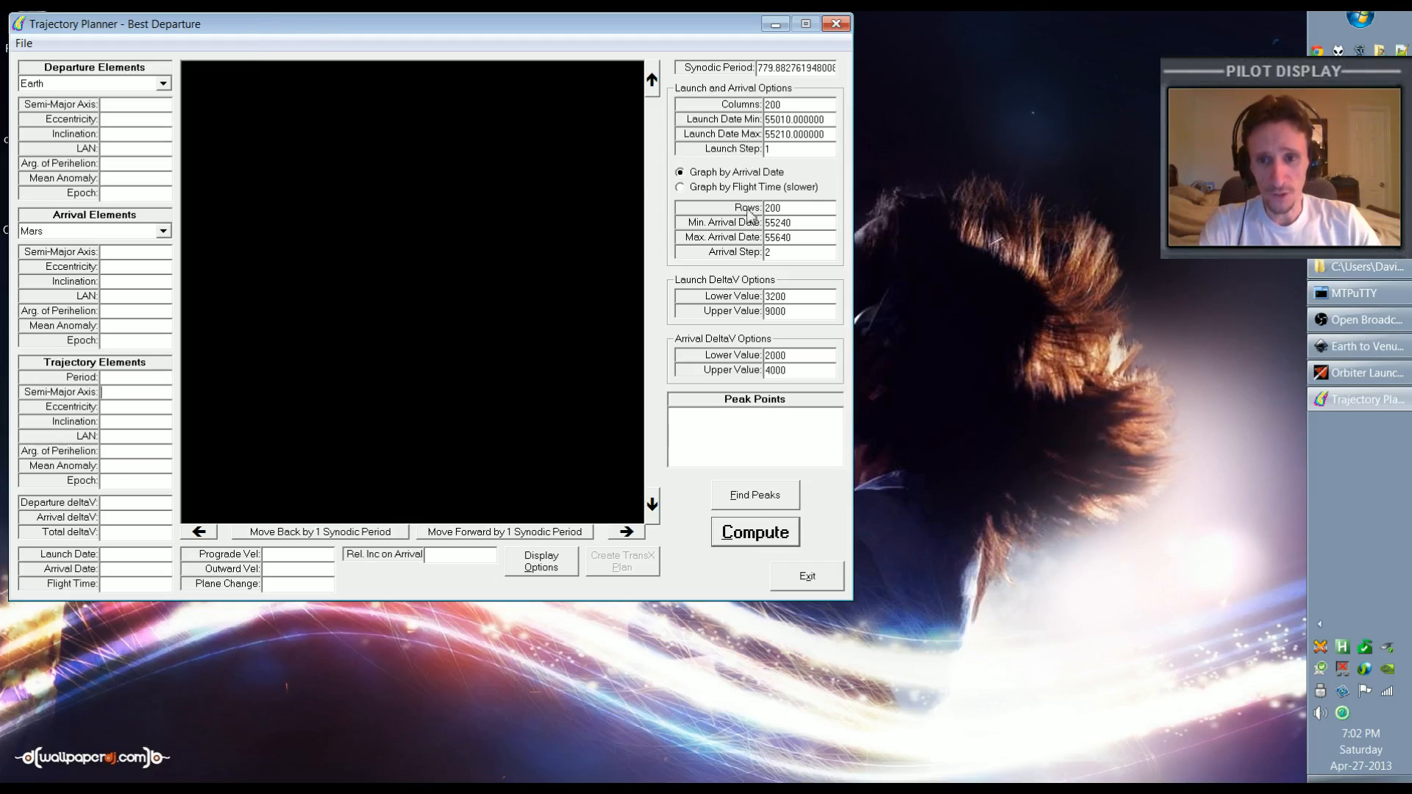
mouse_move(306, 421)
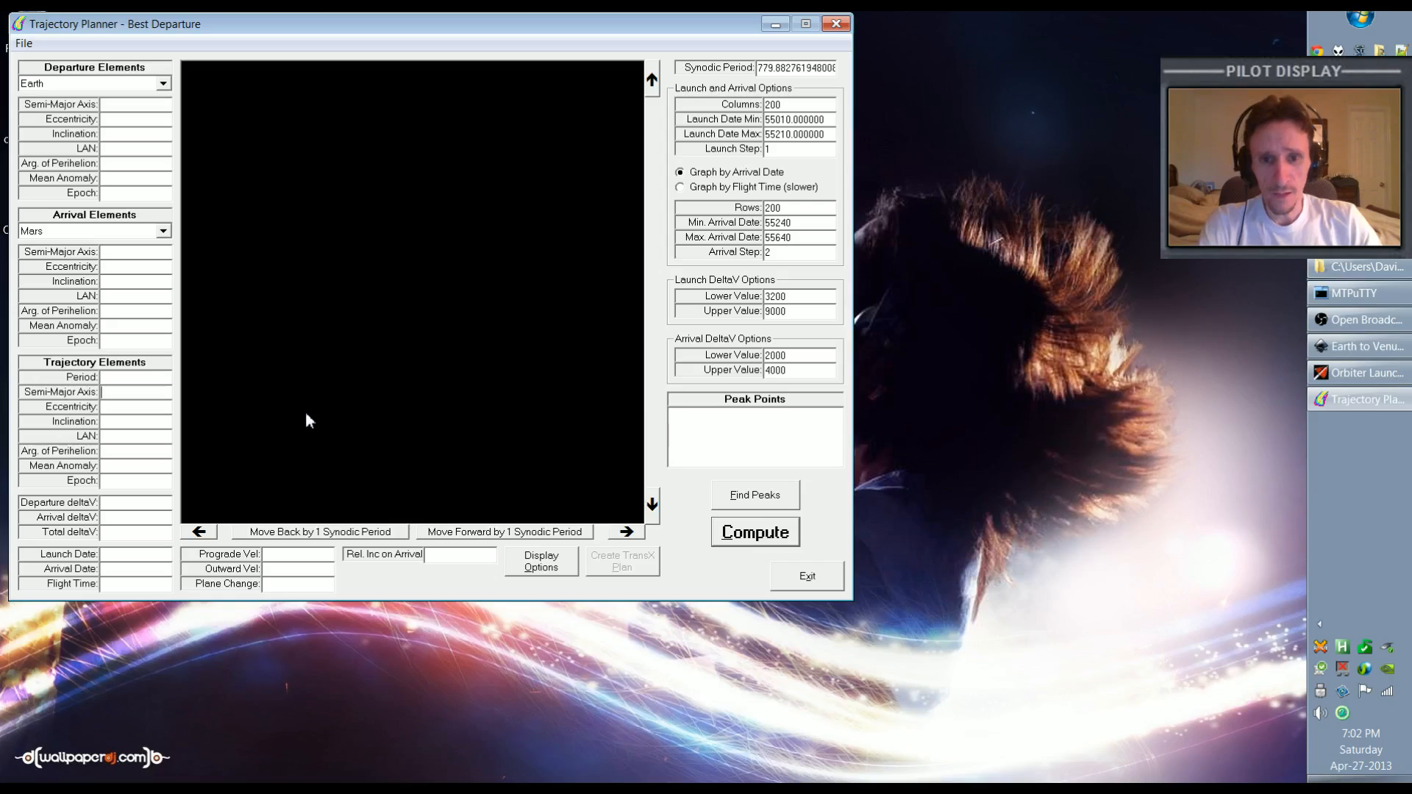
mouse_move(230, 327)
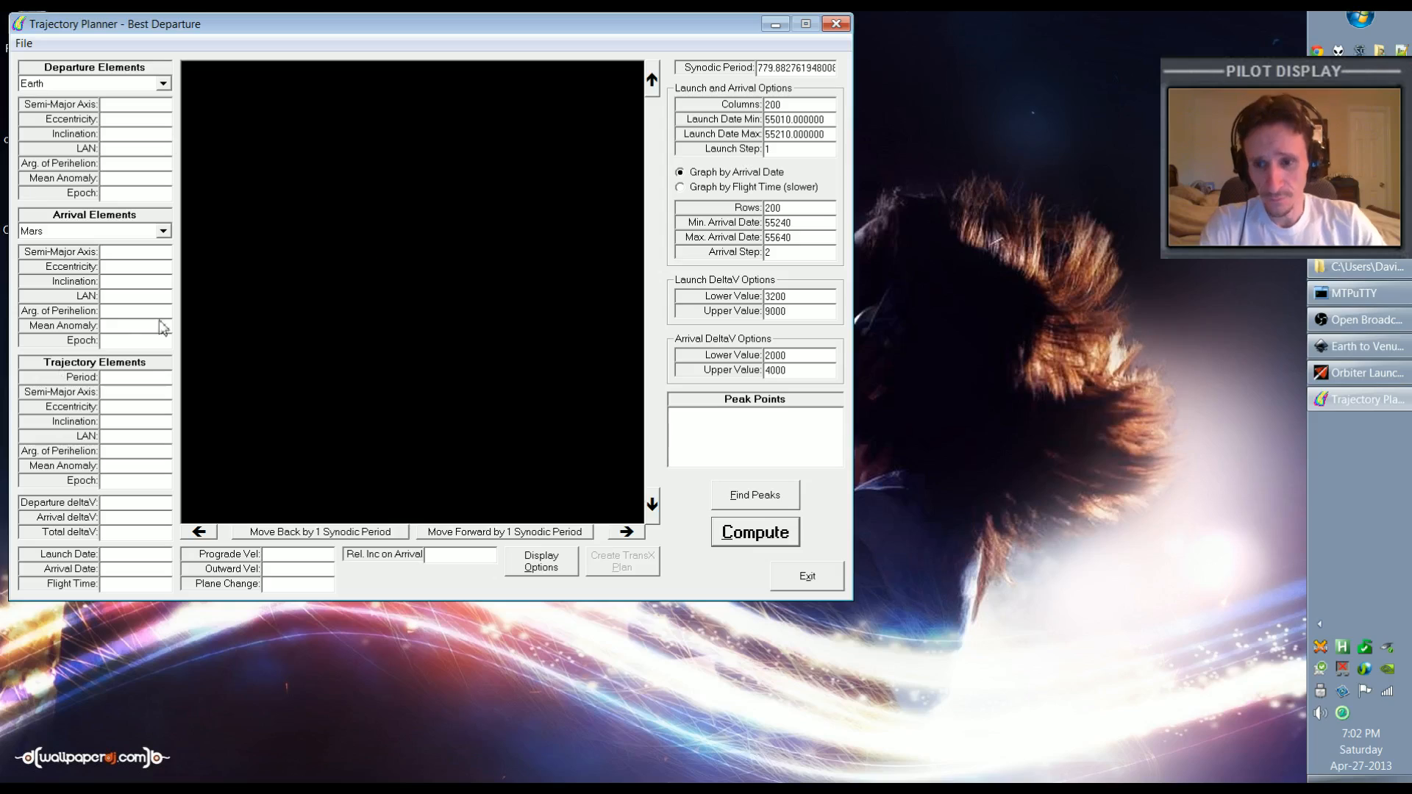
mouse_move(167, 243)
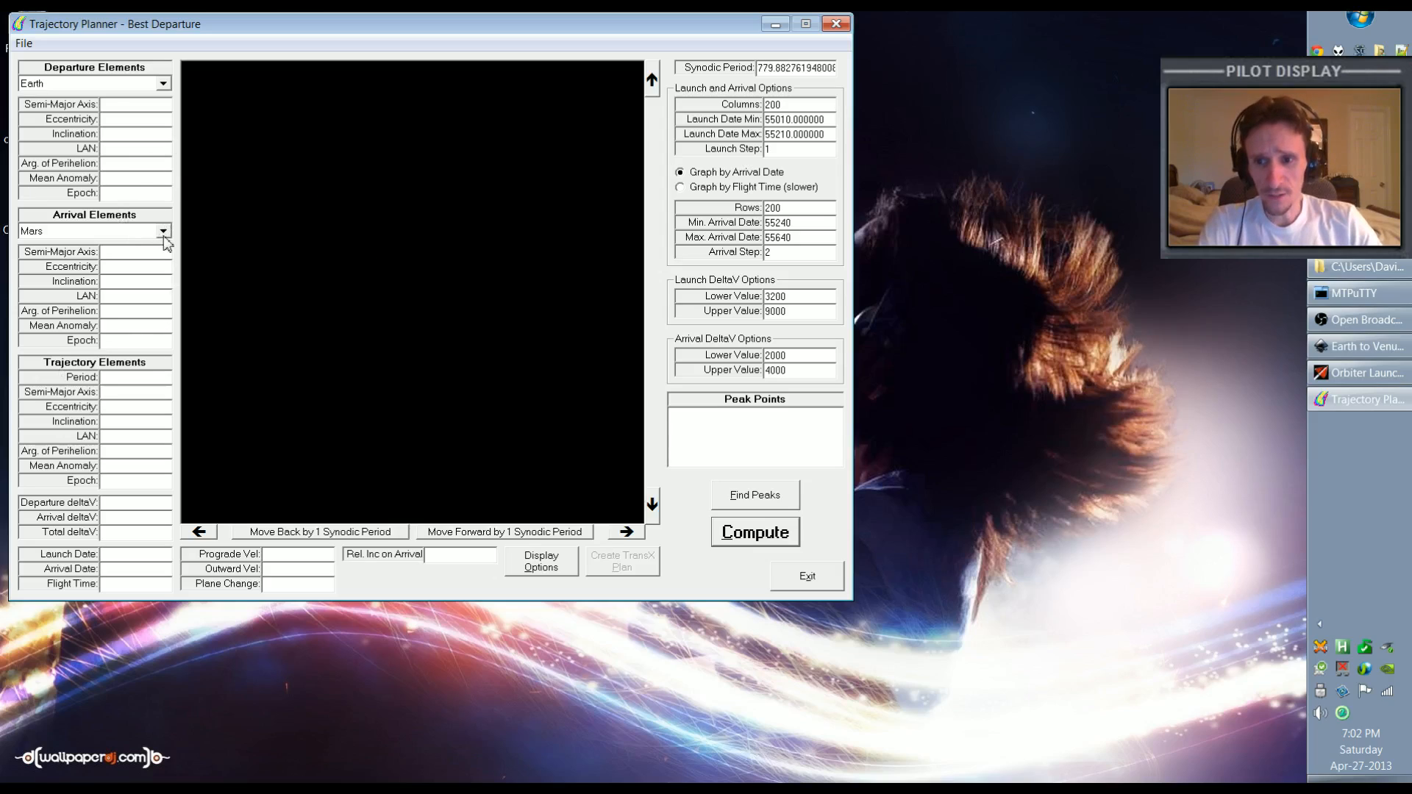
Set Venus as the arrival planet from the arrival planet list
click(163, 231)
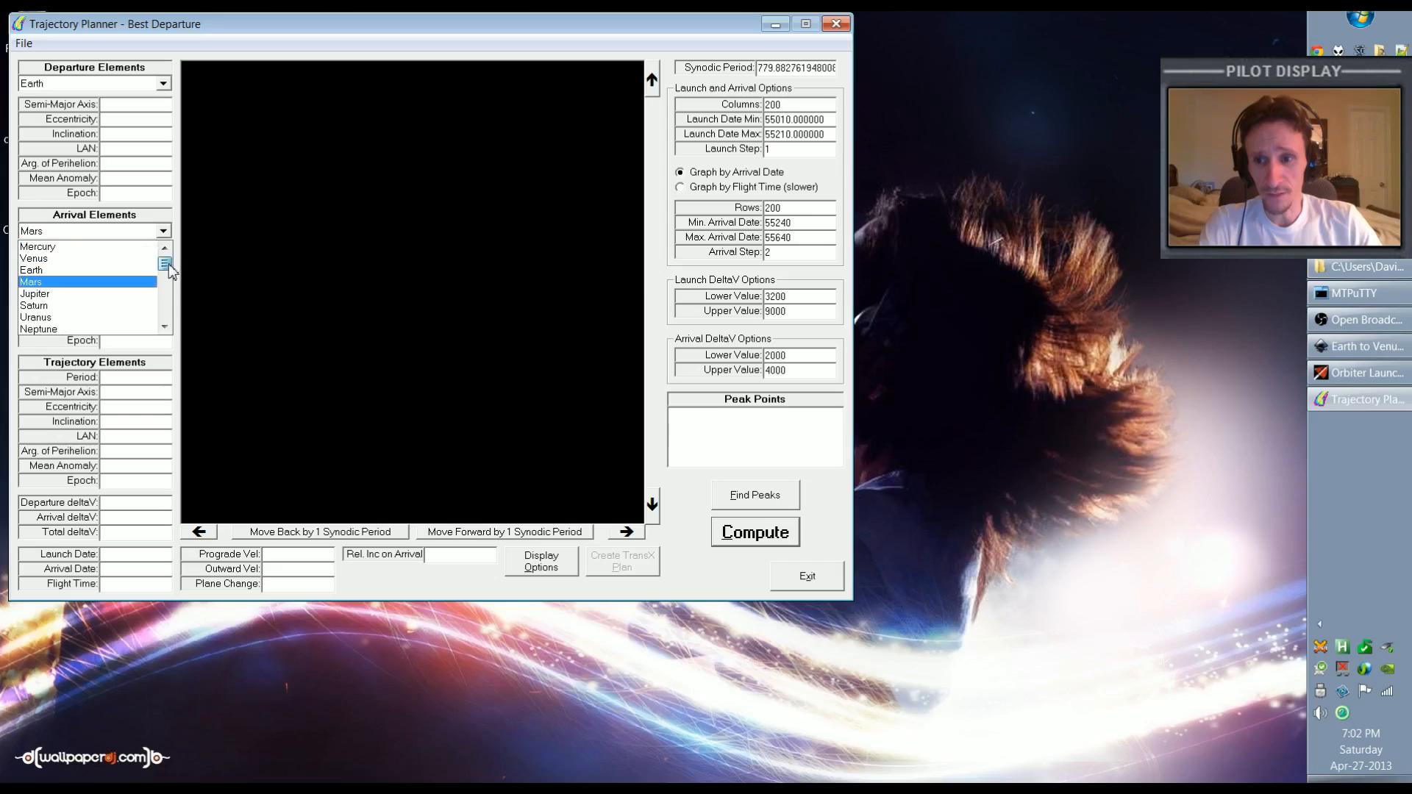
click(33, 259)
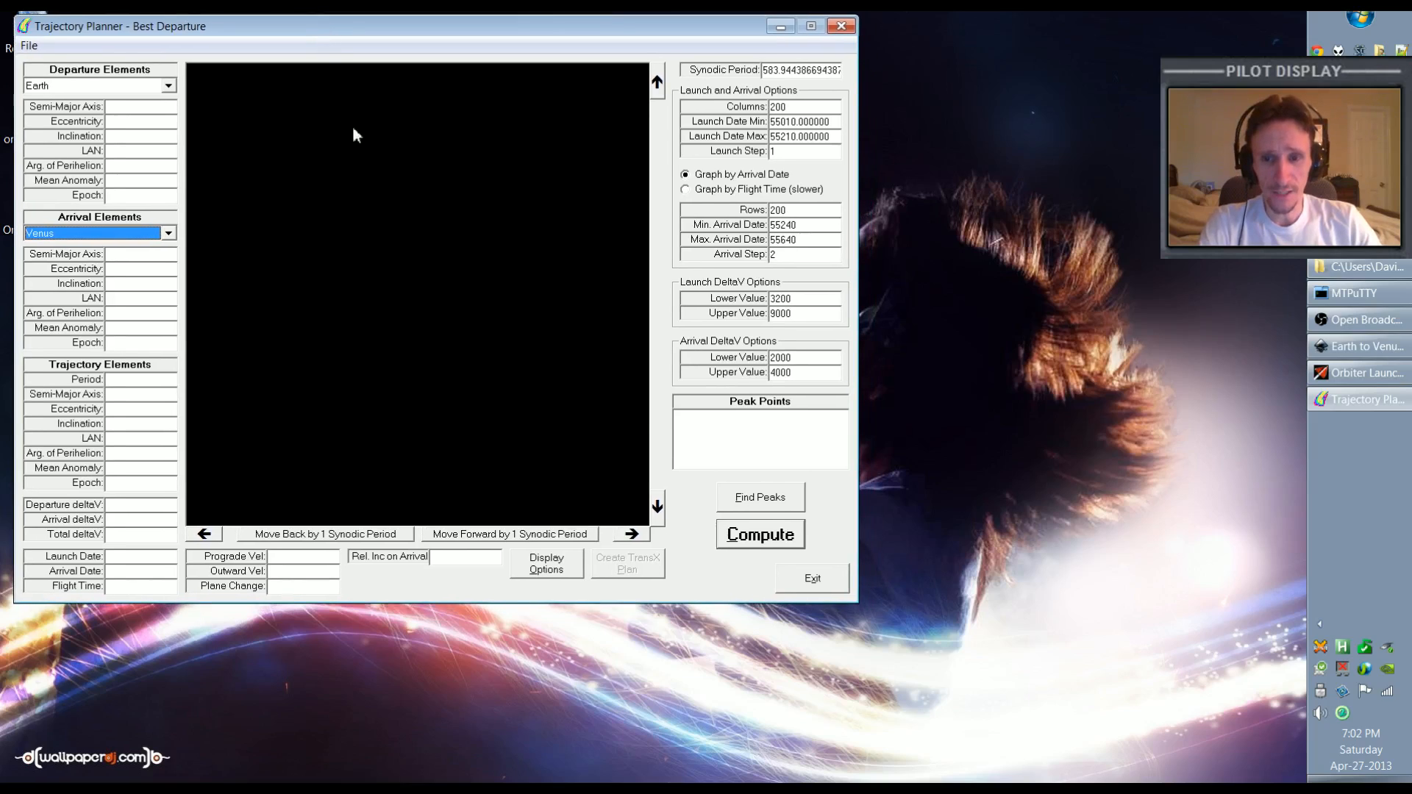
mouse_move(474, 392)
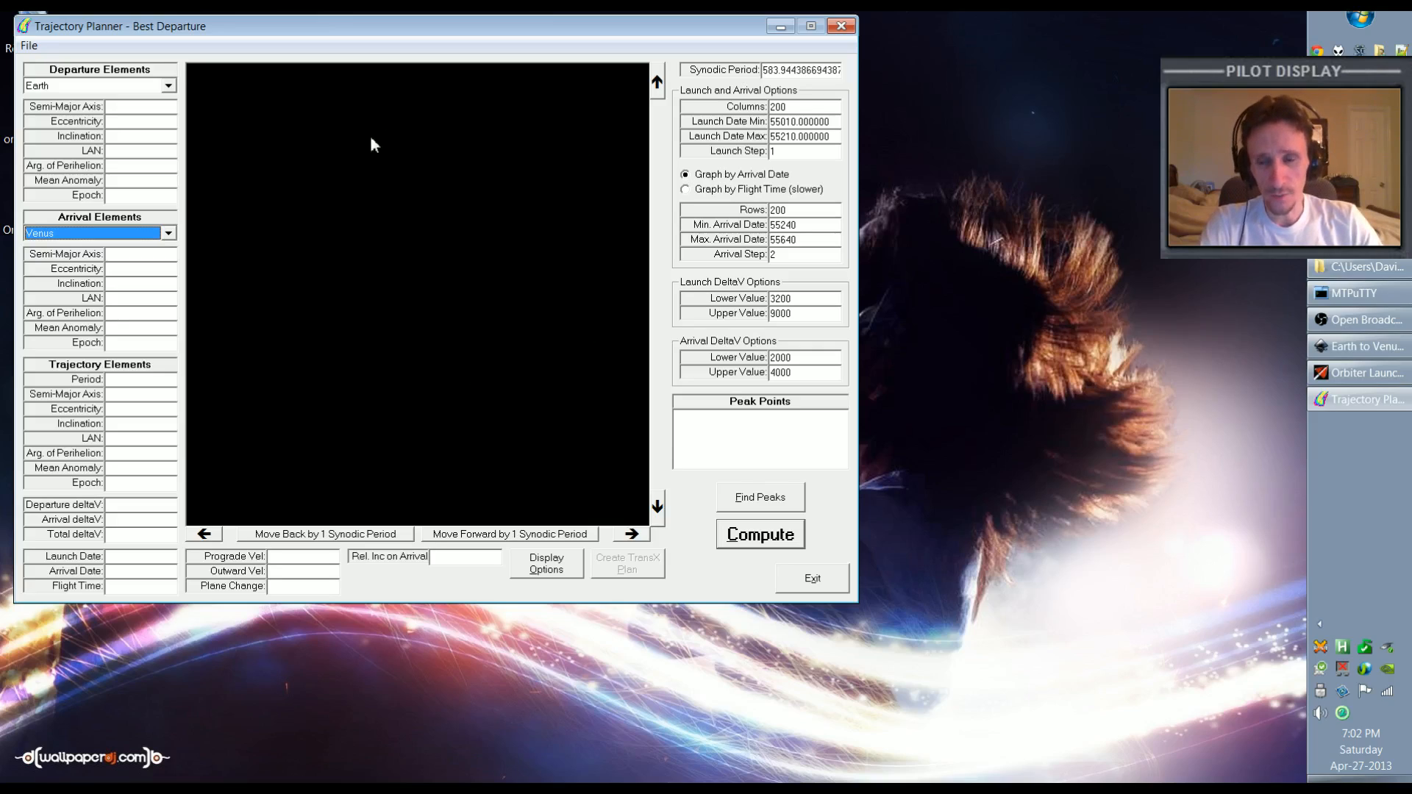
mouse_move(183, 111)
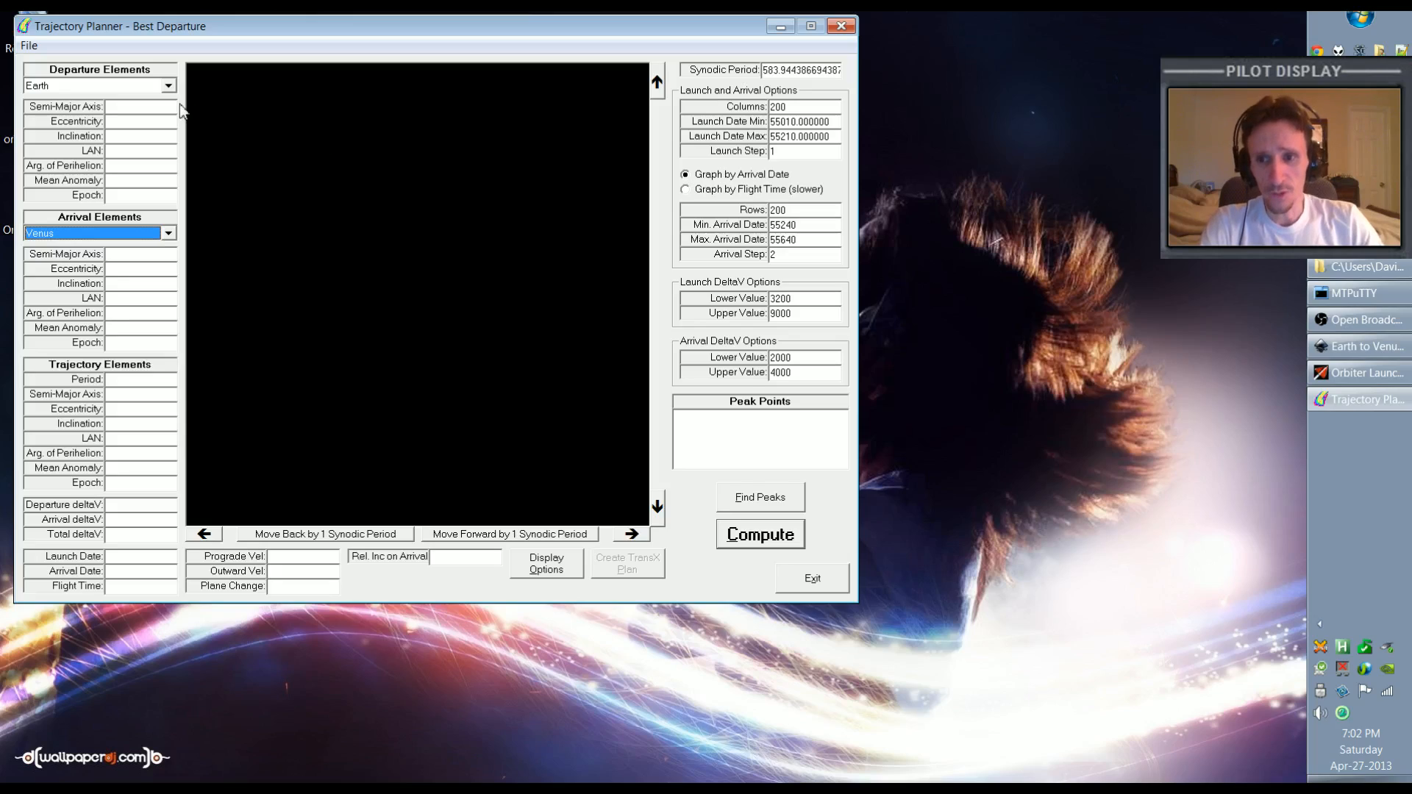
mouse_move(198, 251)
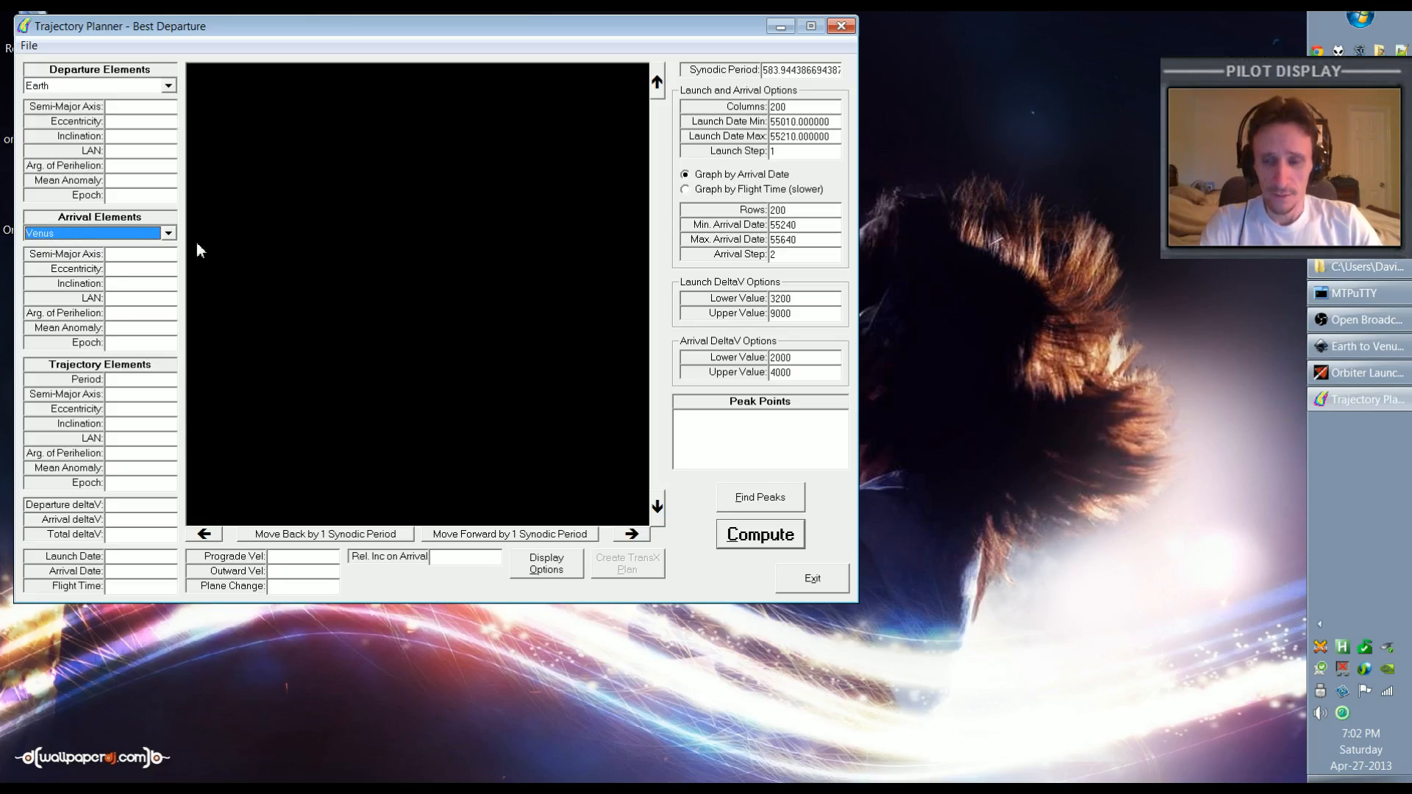
mouse_move(600, 187)
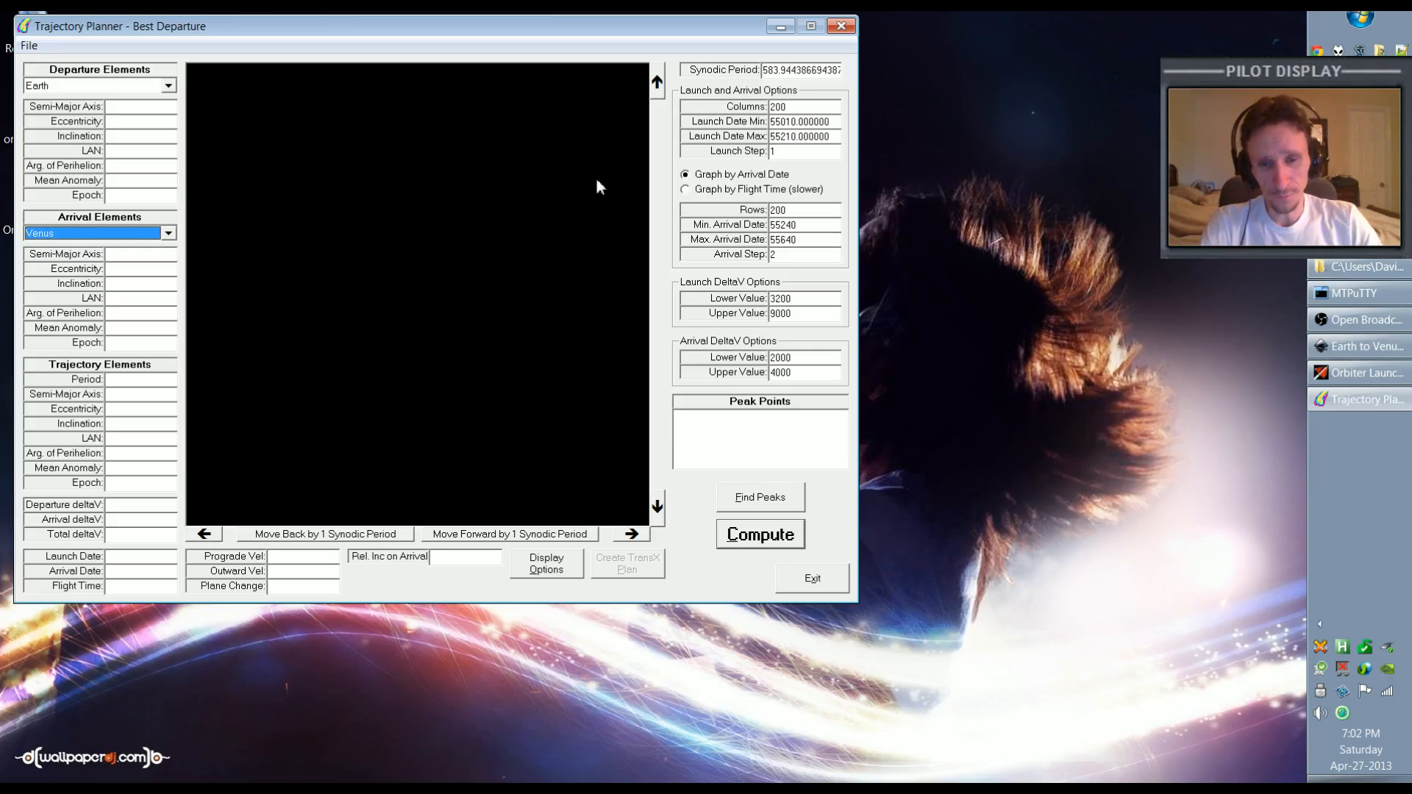
mouse_move(403, 349)
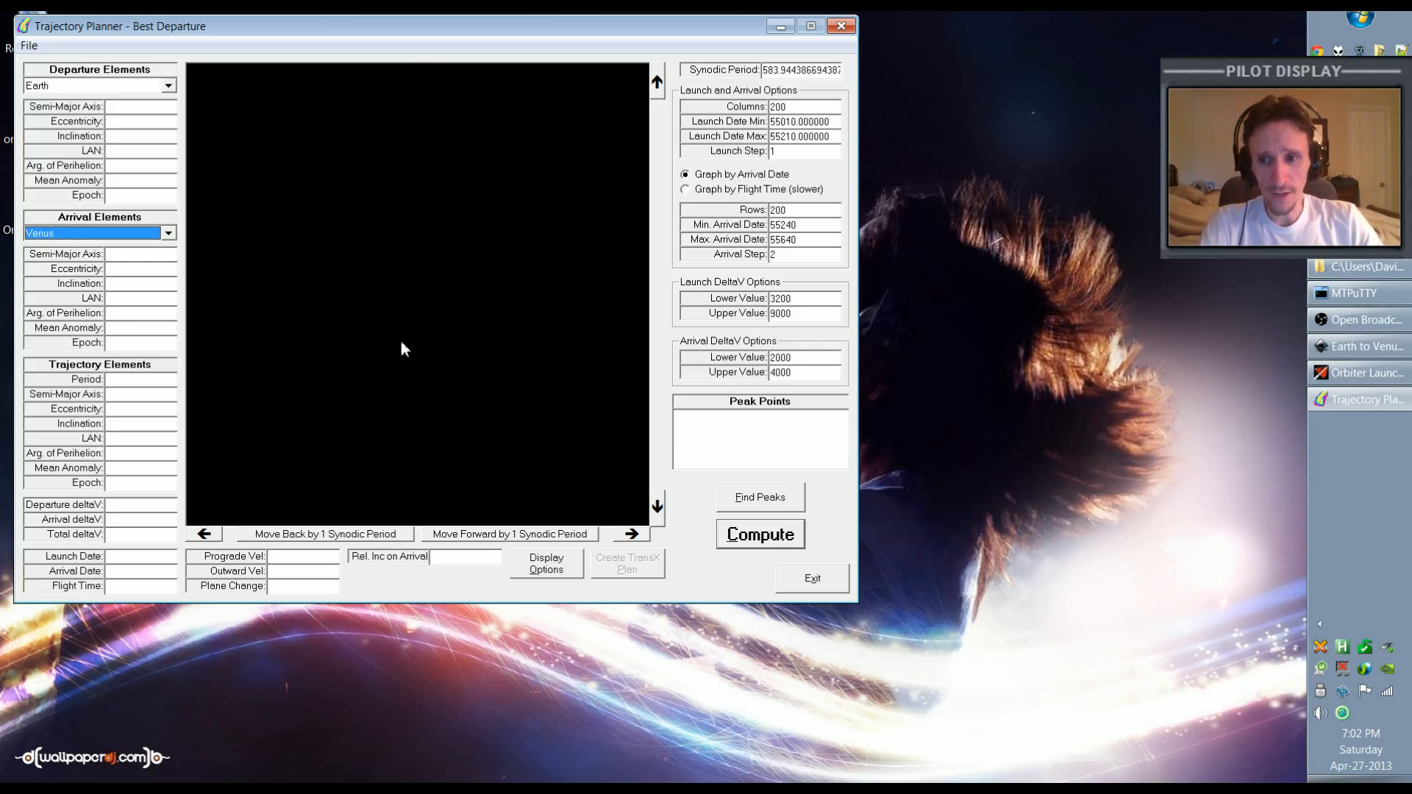
mouse_move(227, 156)
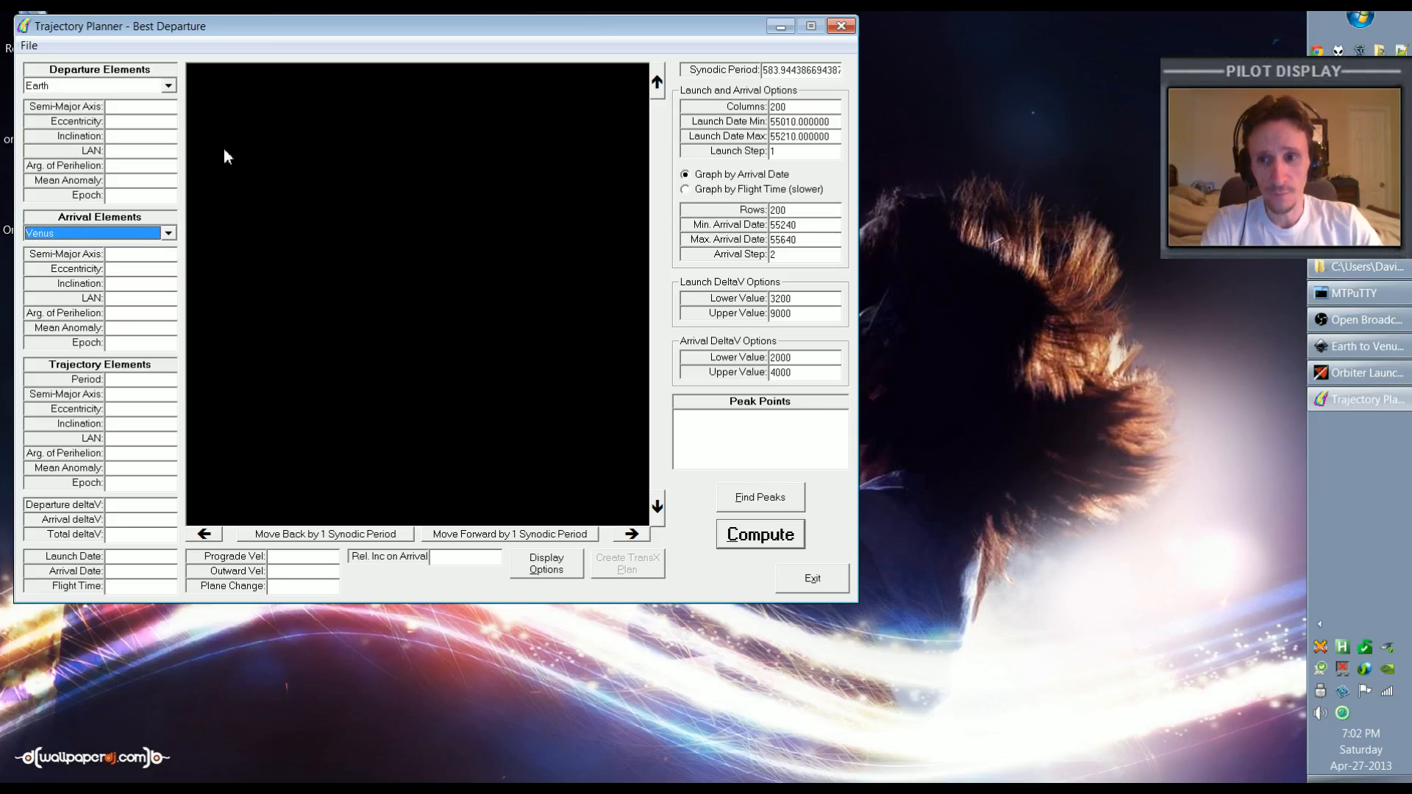
mouse_move(605, 368)
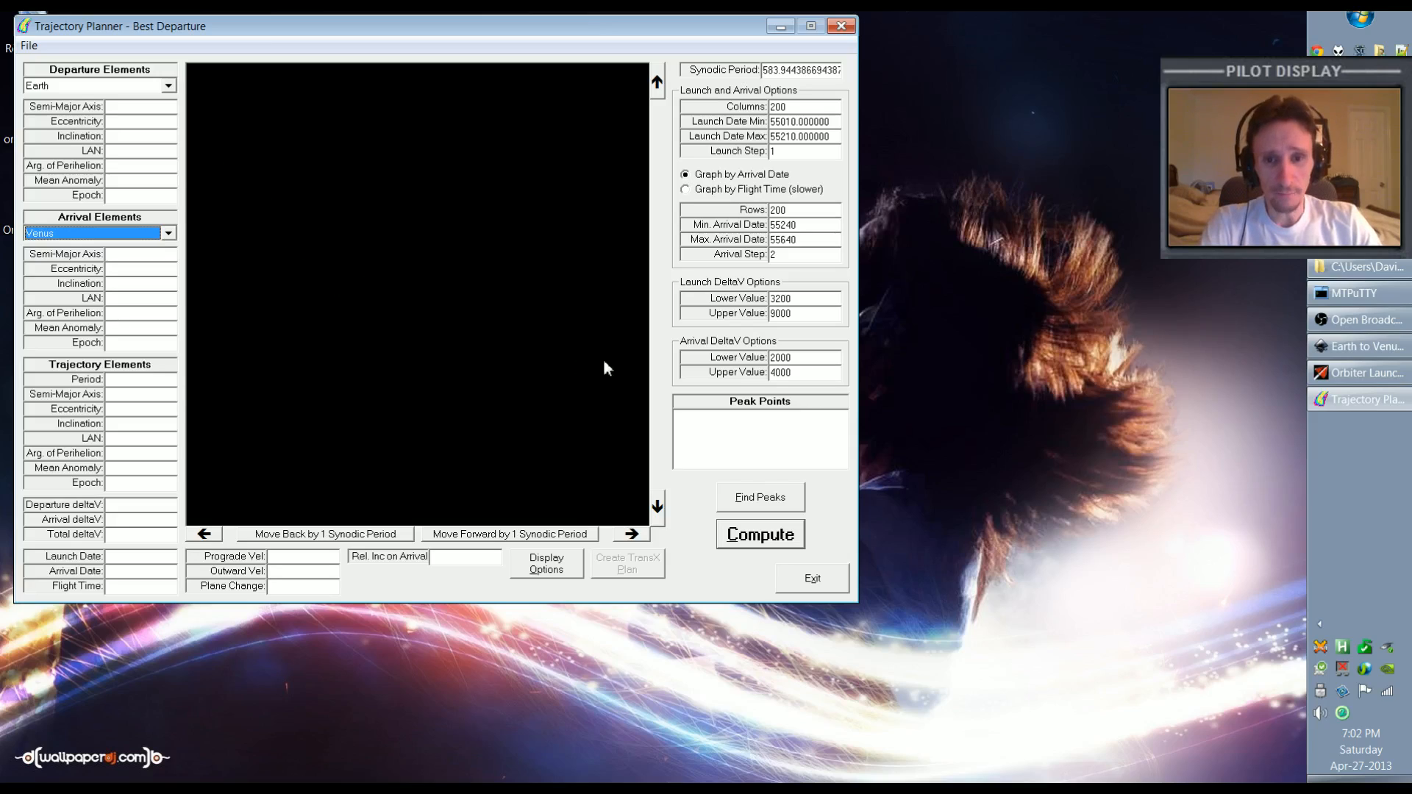
mouse_move(631, 368)
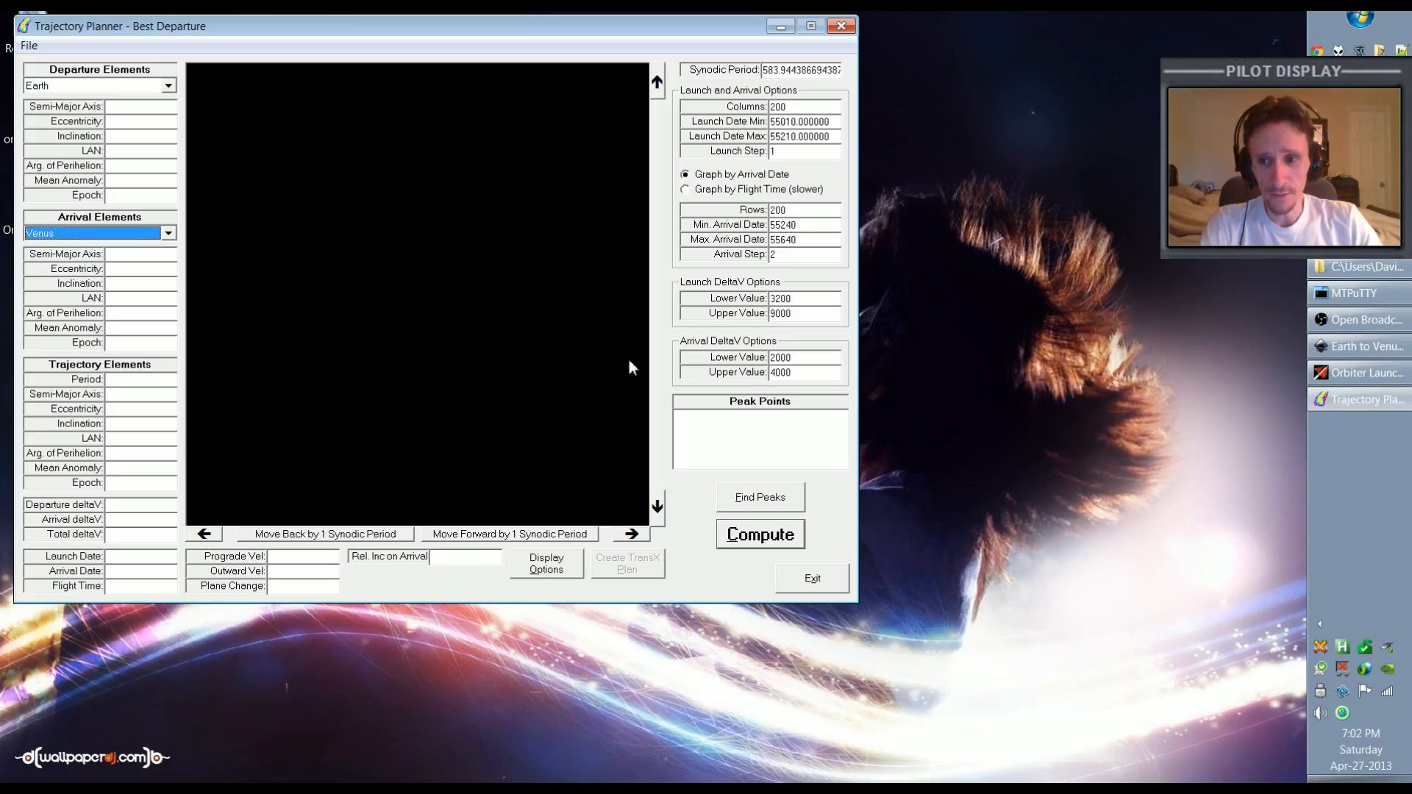
mouse_move(904, 412)
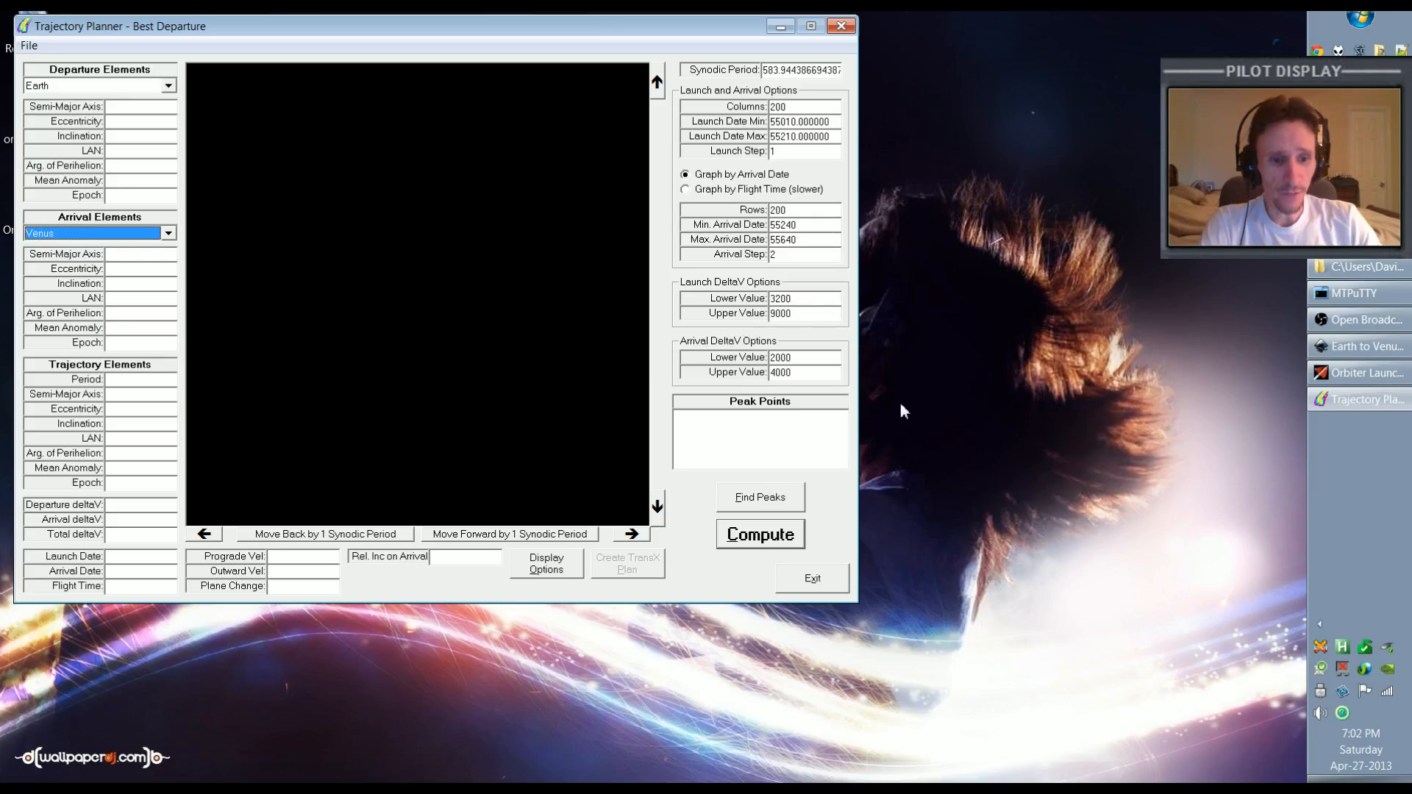
mouse_move(1030, 565)
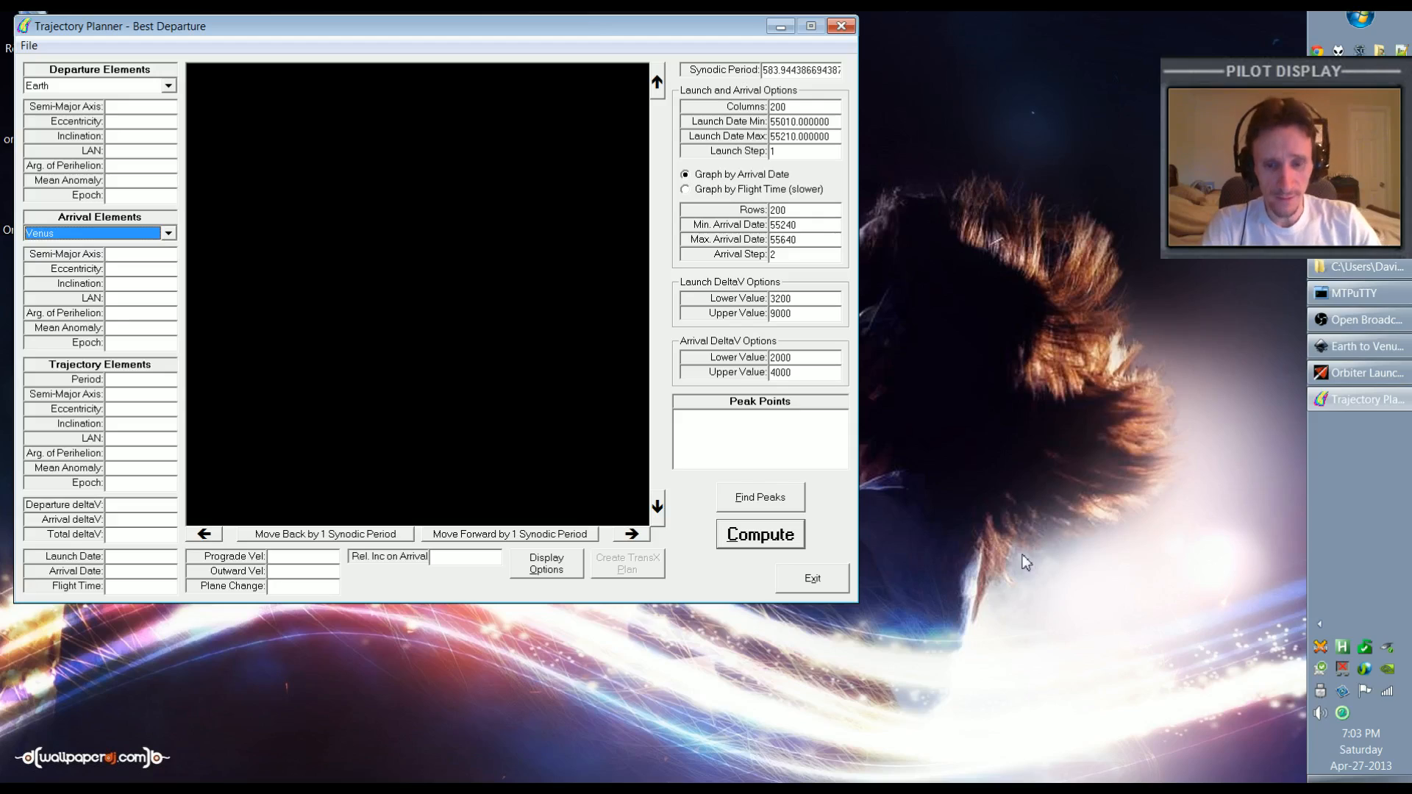
mouse_move(1341, 757)
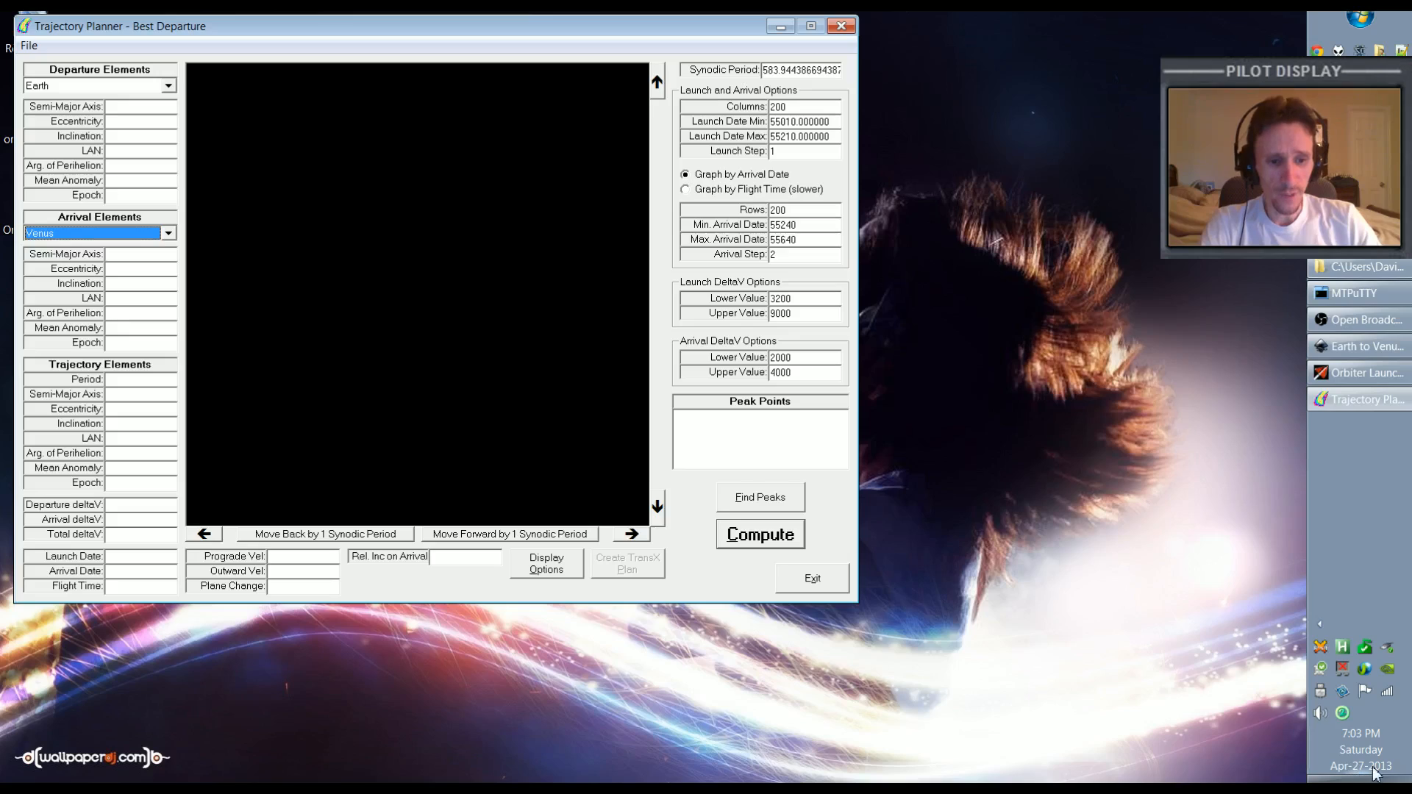
mouse_move(1107, 631)
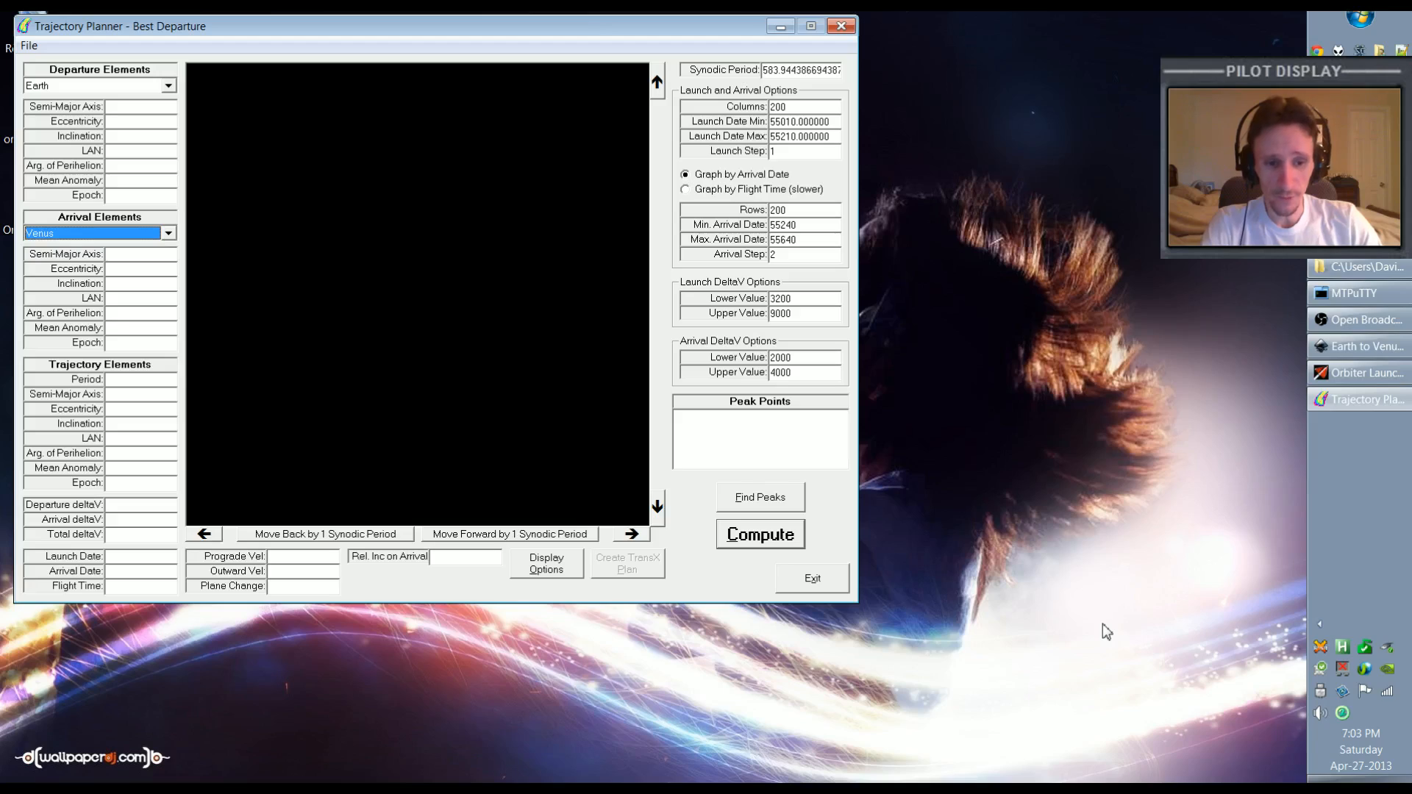
mouse_move(1339, 737)
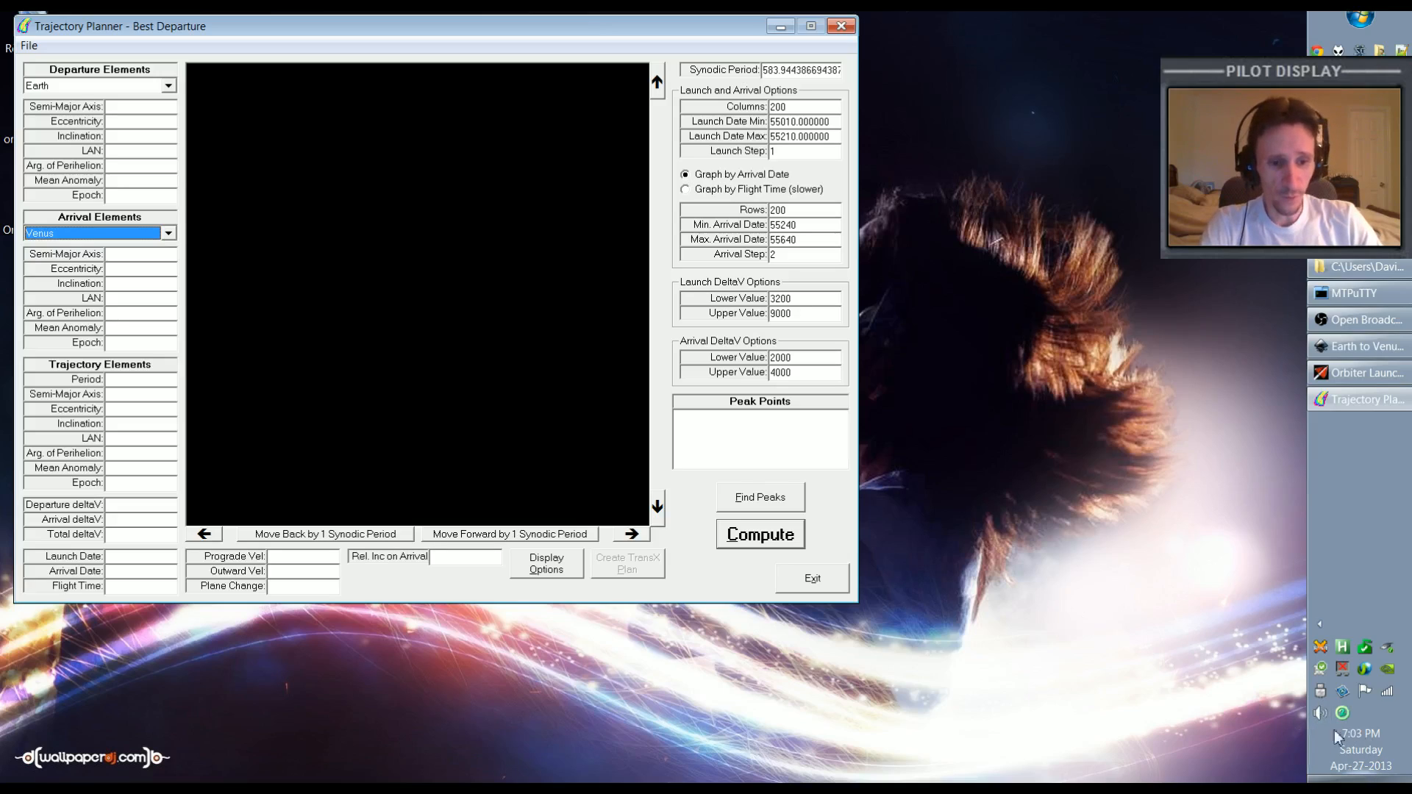
mouse_move(1338, 716)
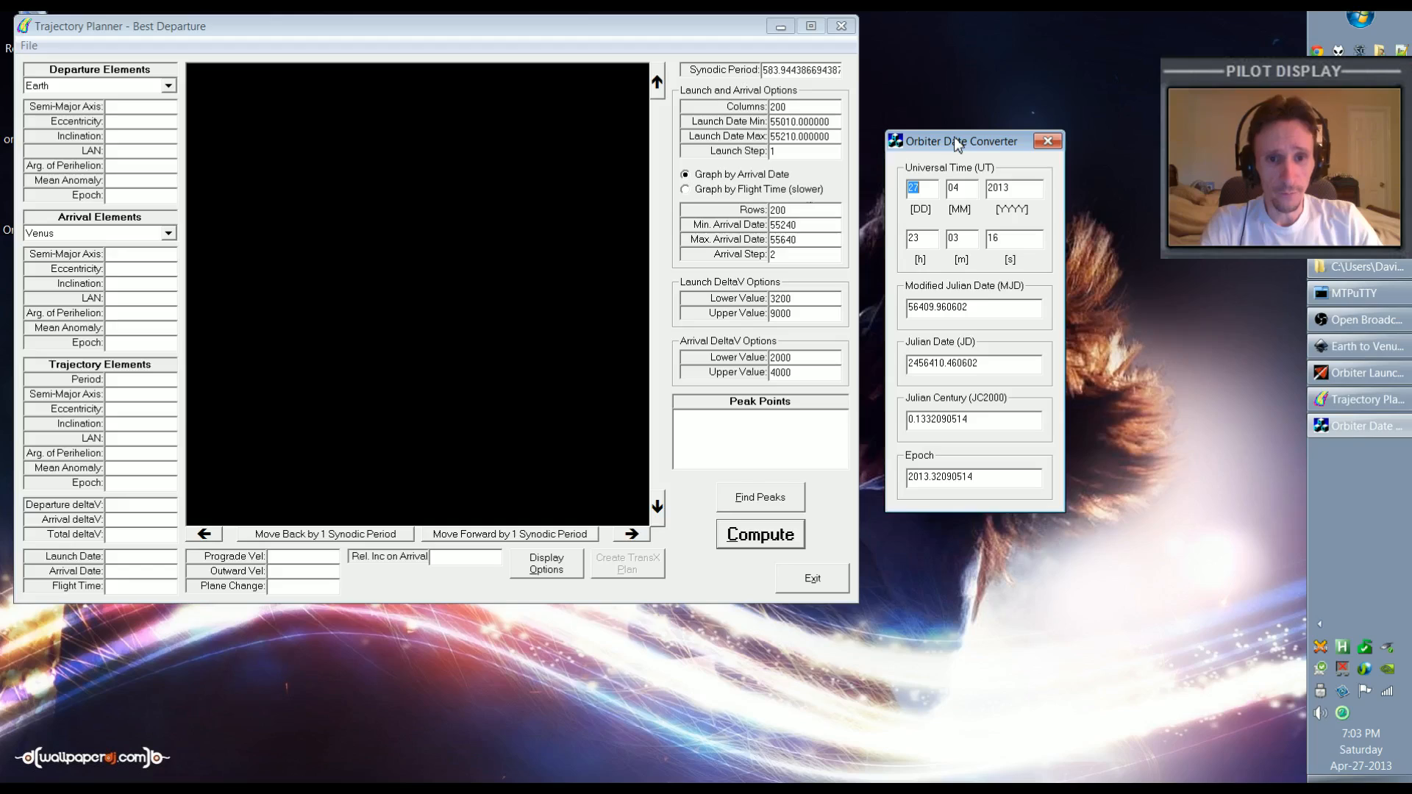
mouse_move(888, 196)
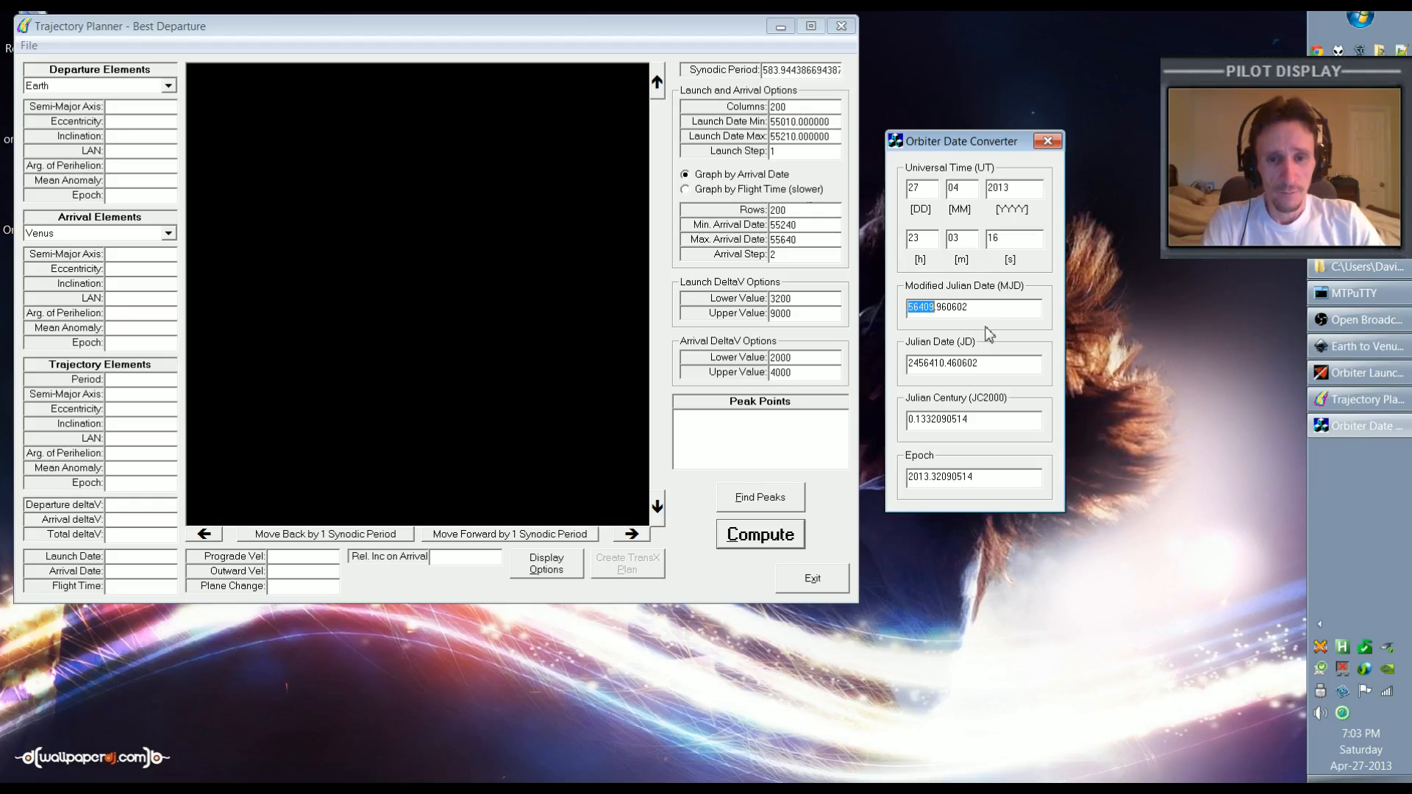
mouse_move(1027, 330)
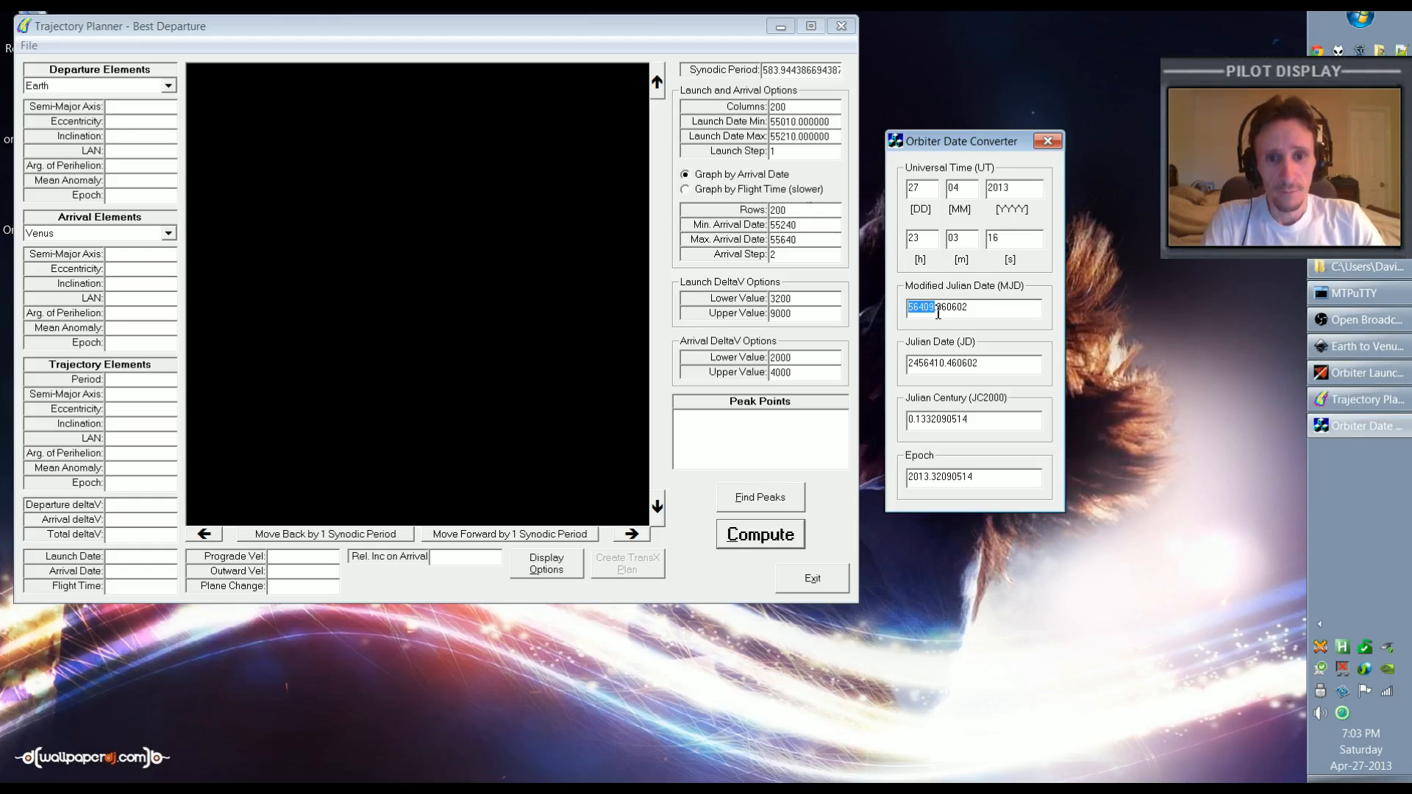
mouse_move(854, 234)
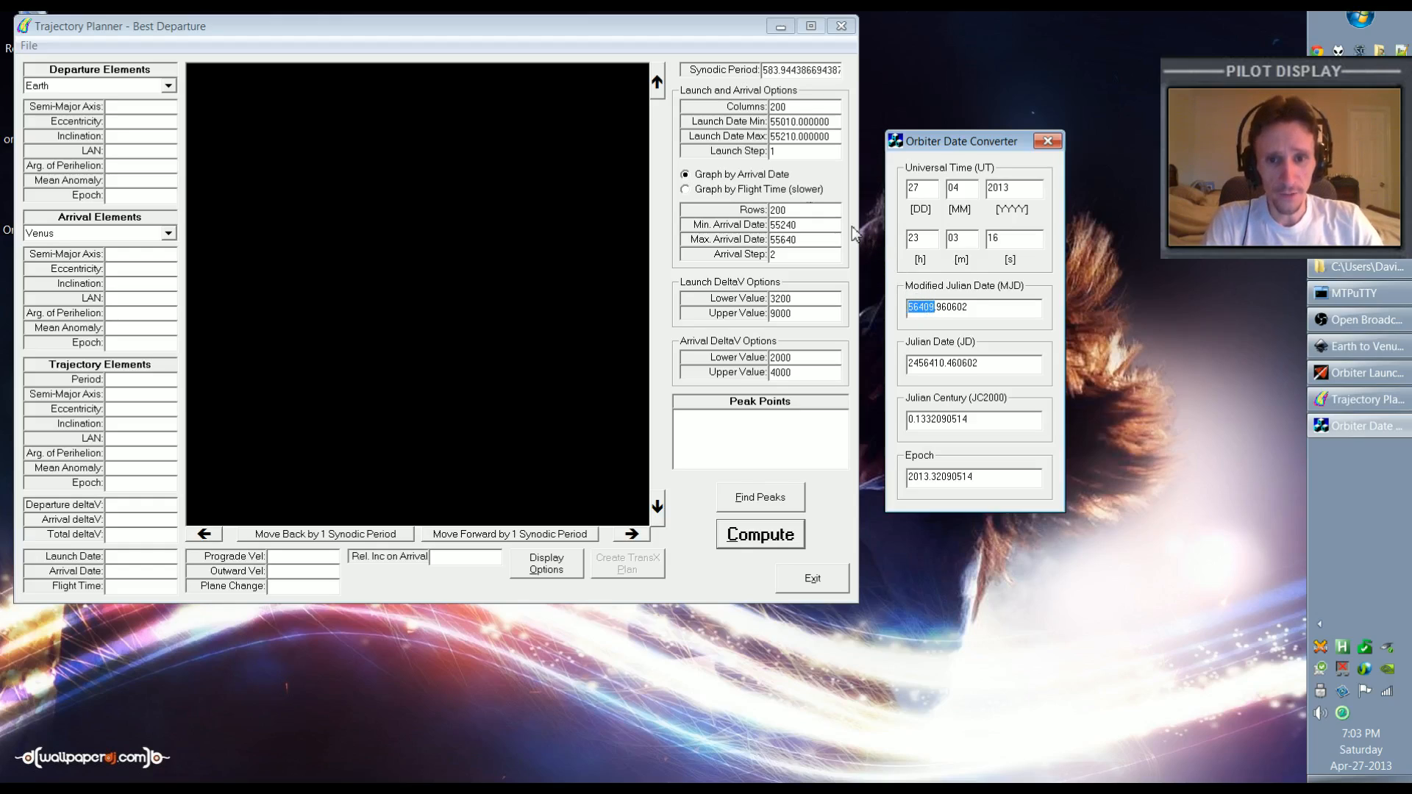
mouse_move(826, 197)
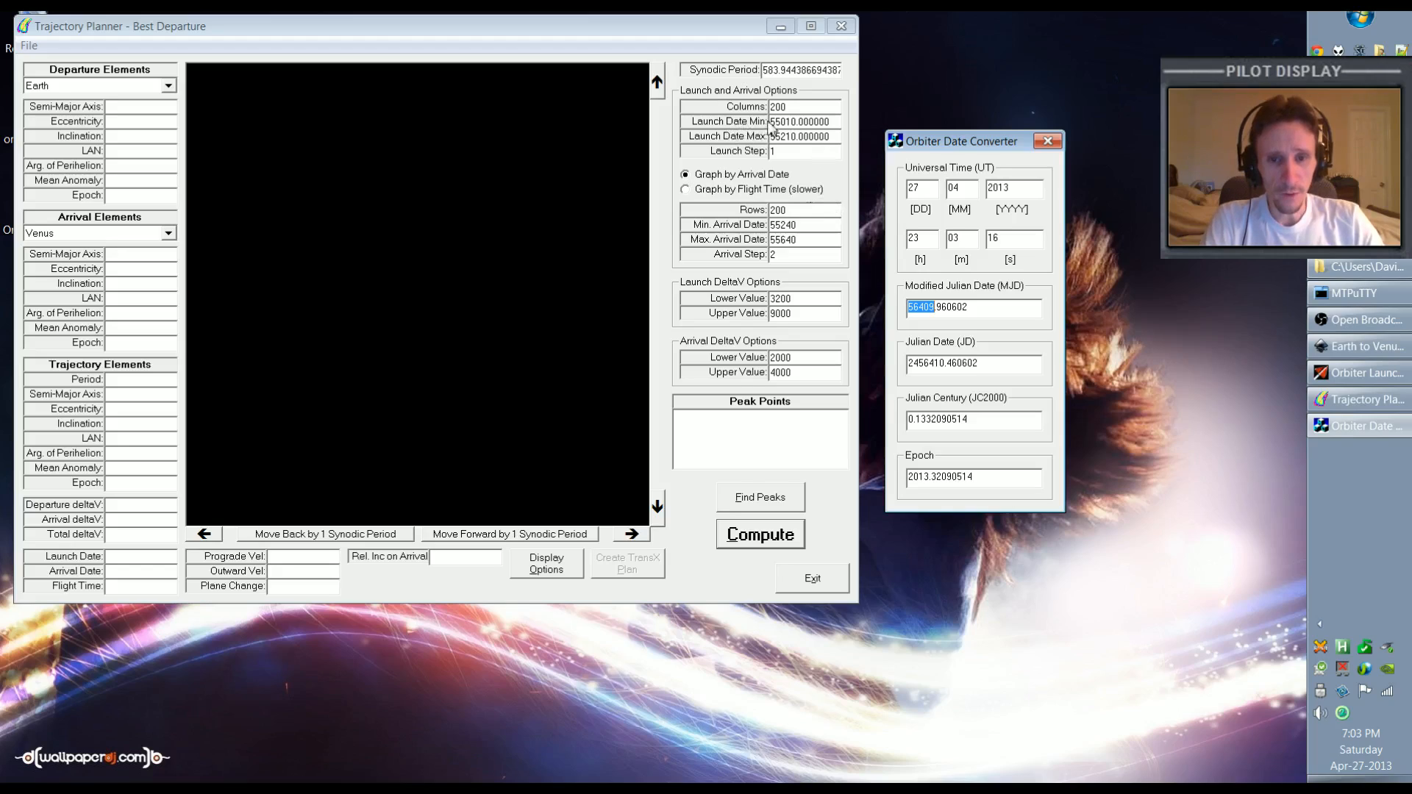
Enter launch dates 56409–56809, 400 columns, and minimum arrival date 56409
triple_click(799, 122)
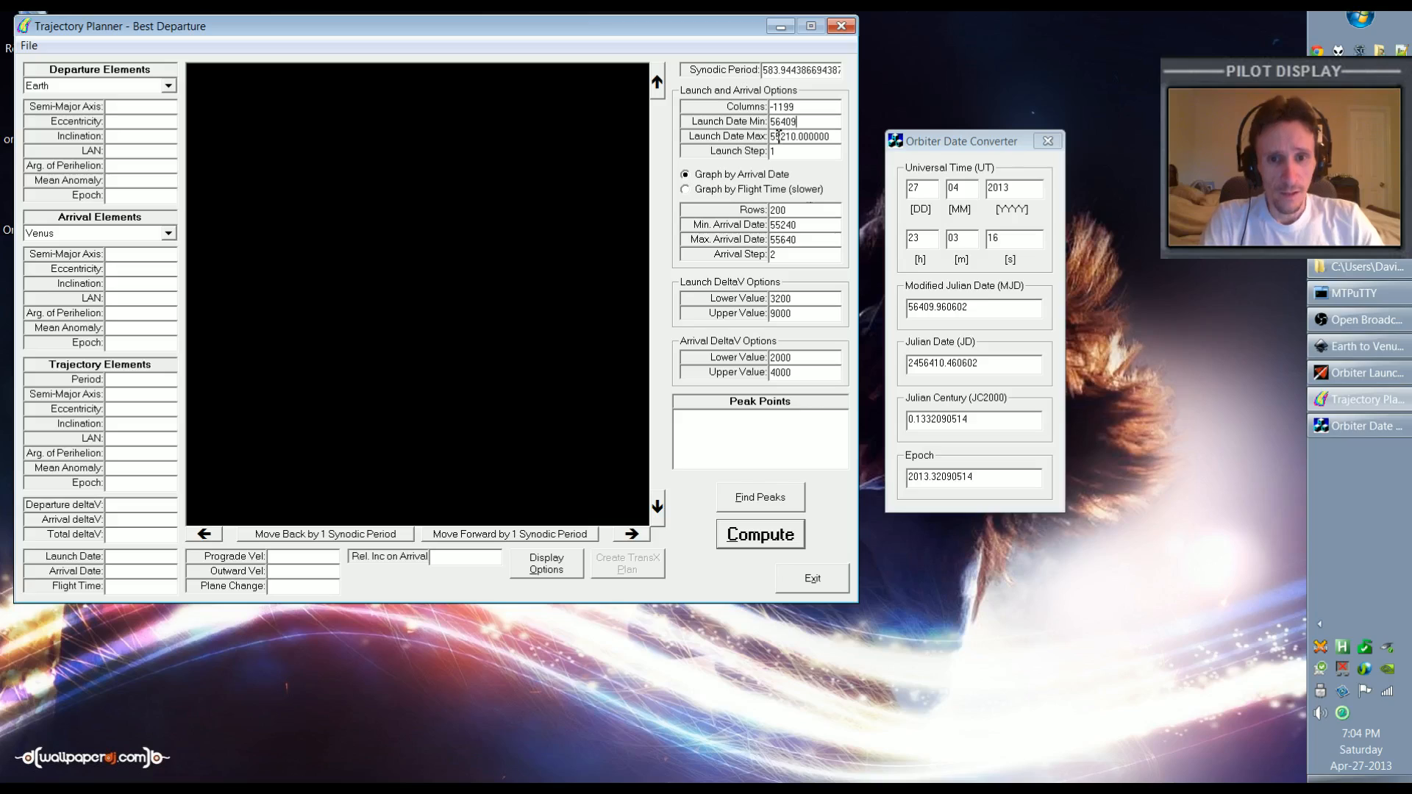
triple_click(800, 136)
text(56809)
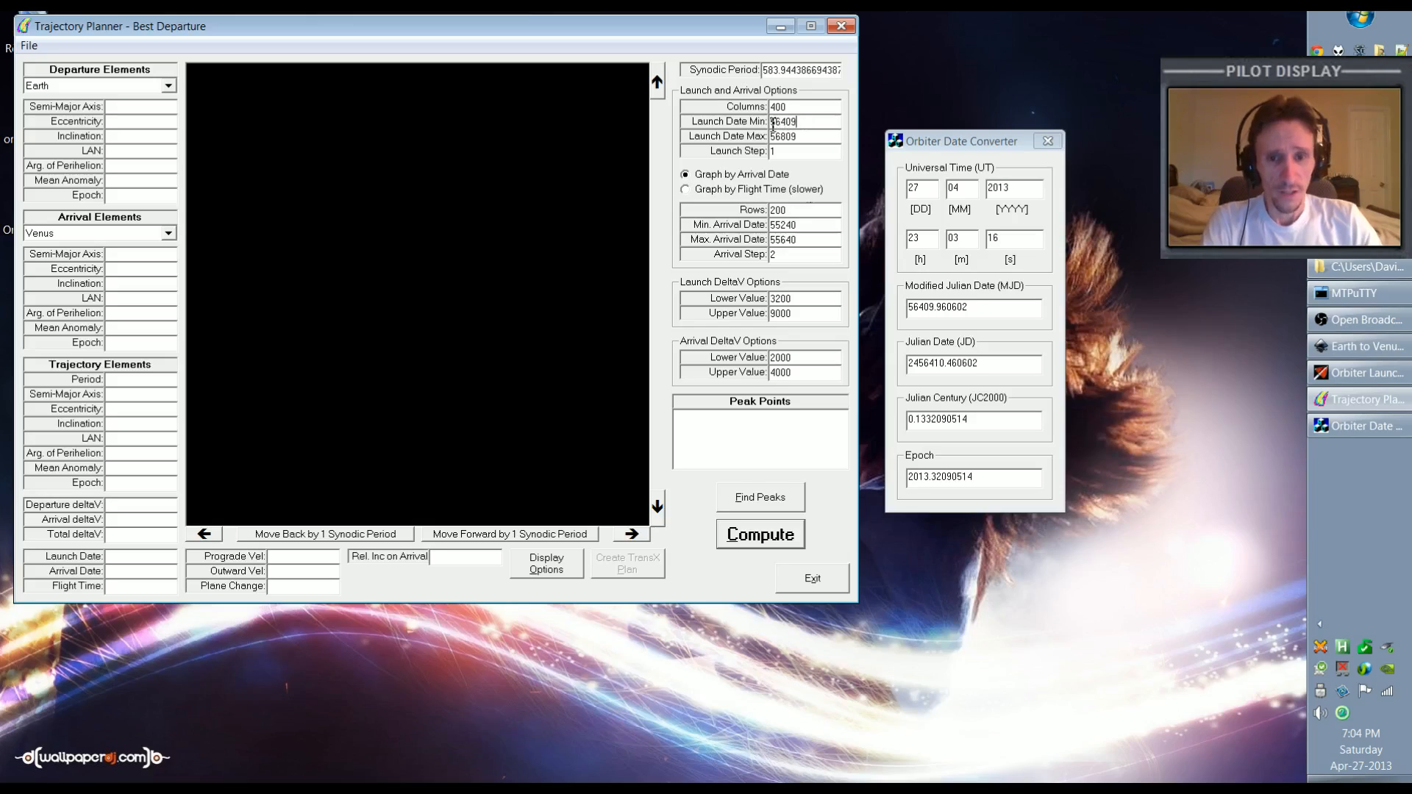
triple_click(783, 122)
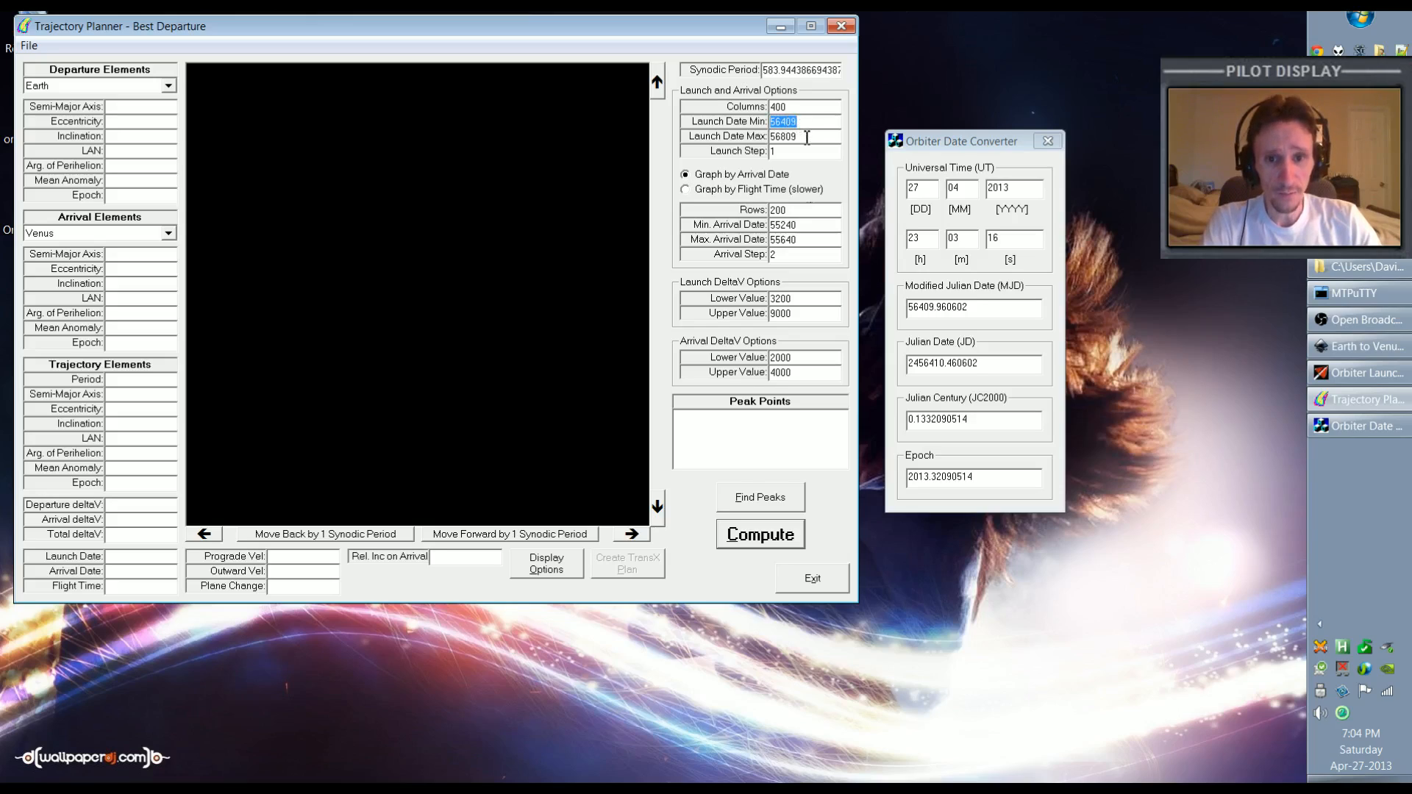
click(802, 136)
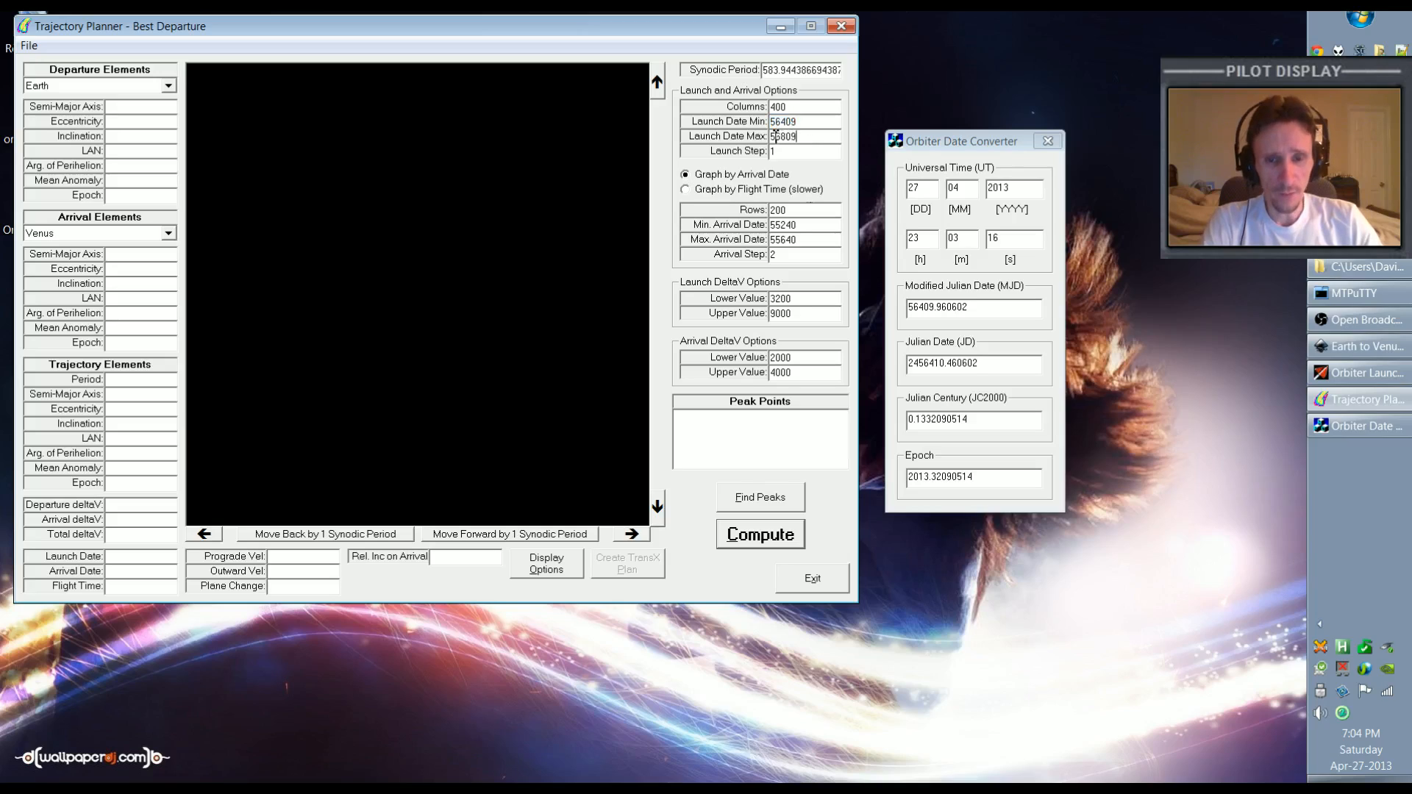
triple_click(802, 136)
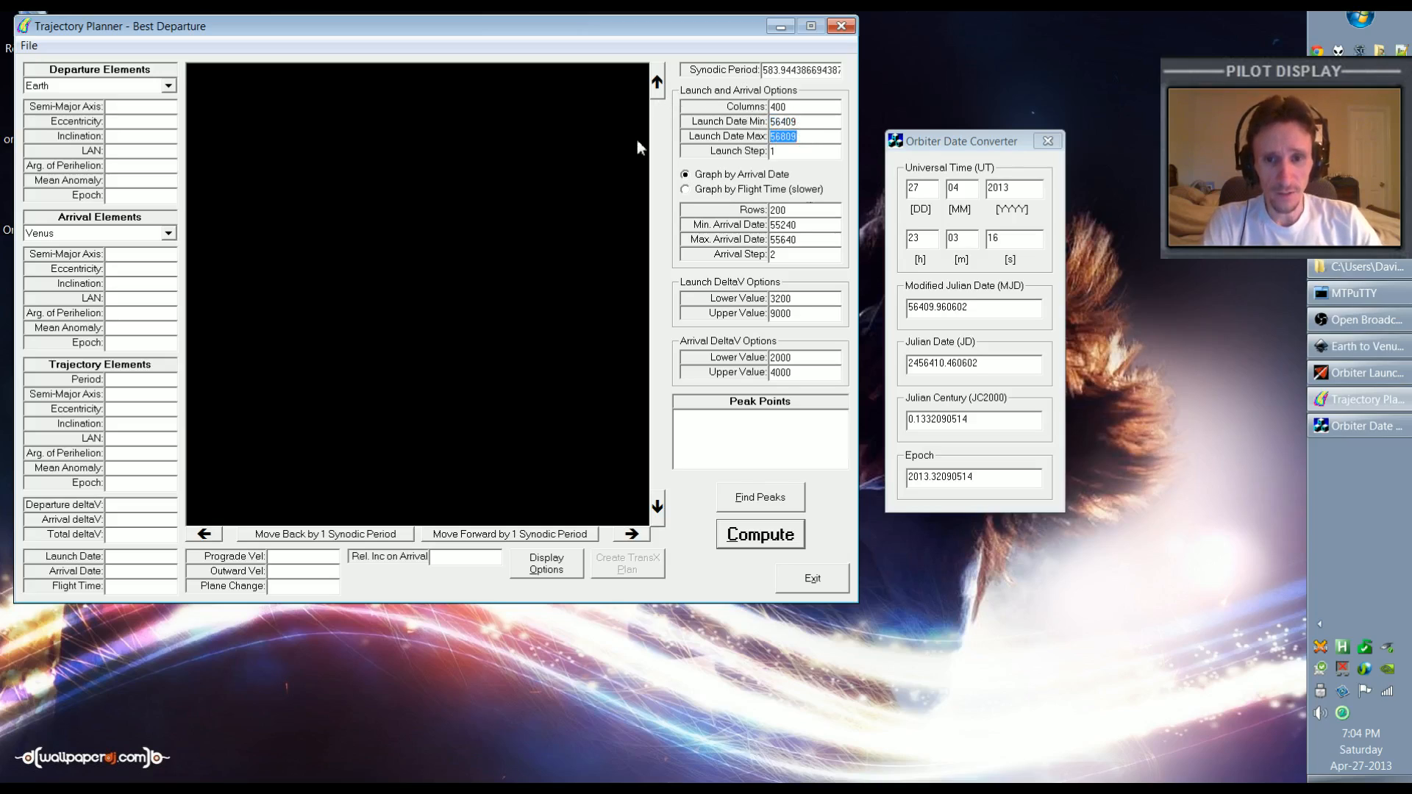
mouse_move(566, 301)
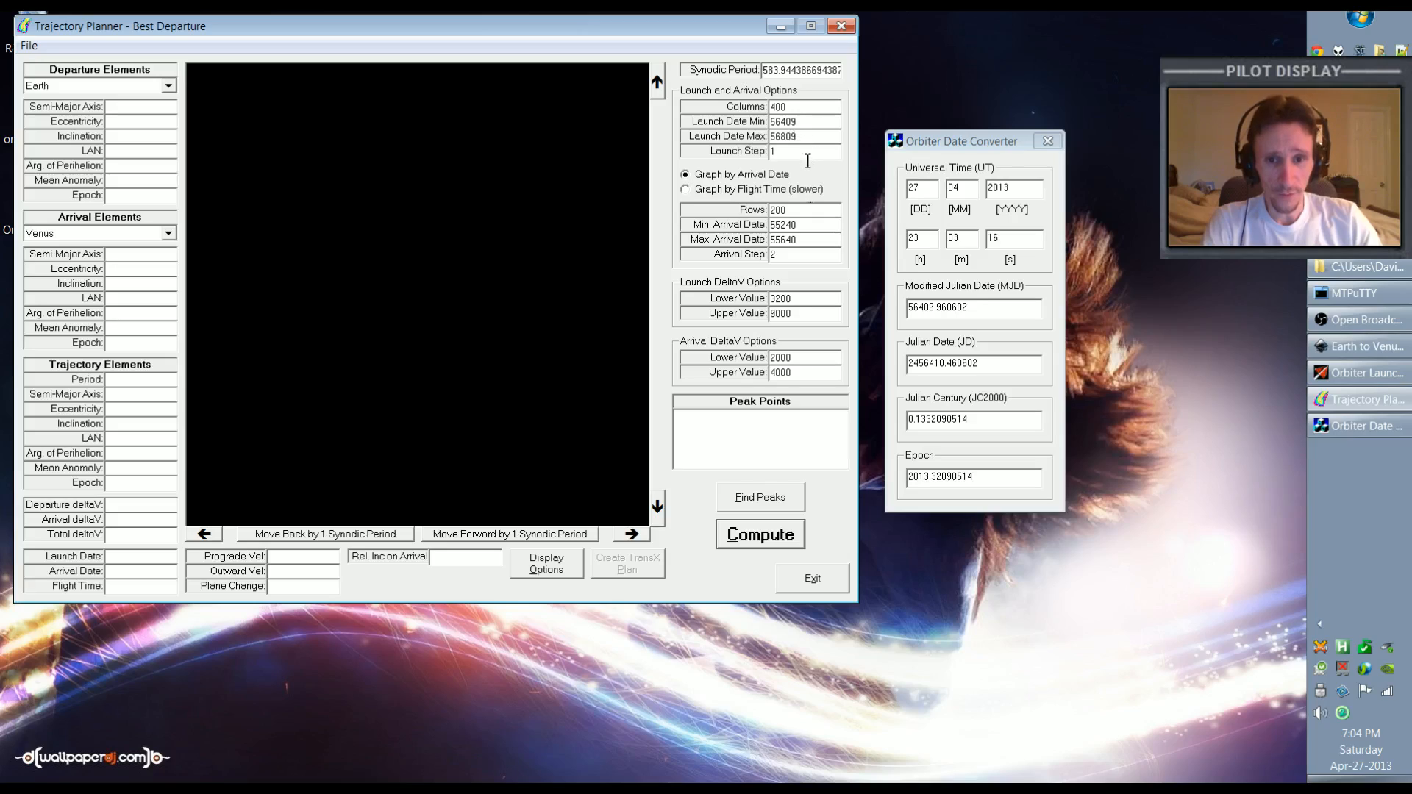
mouse_move(806, 176)
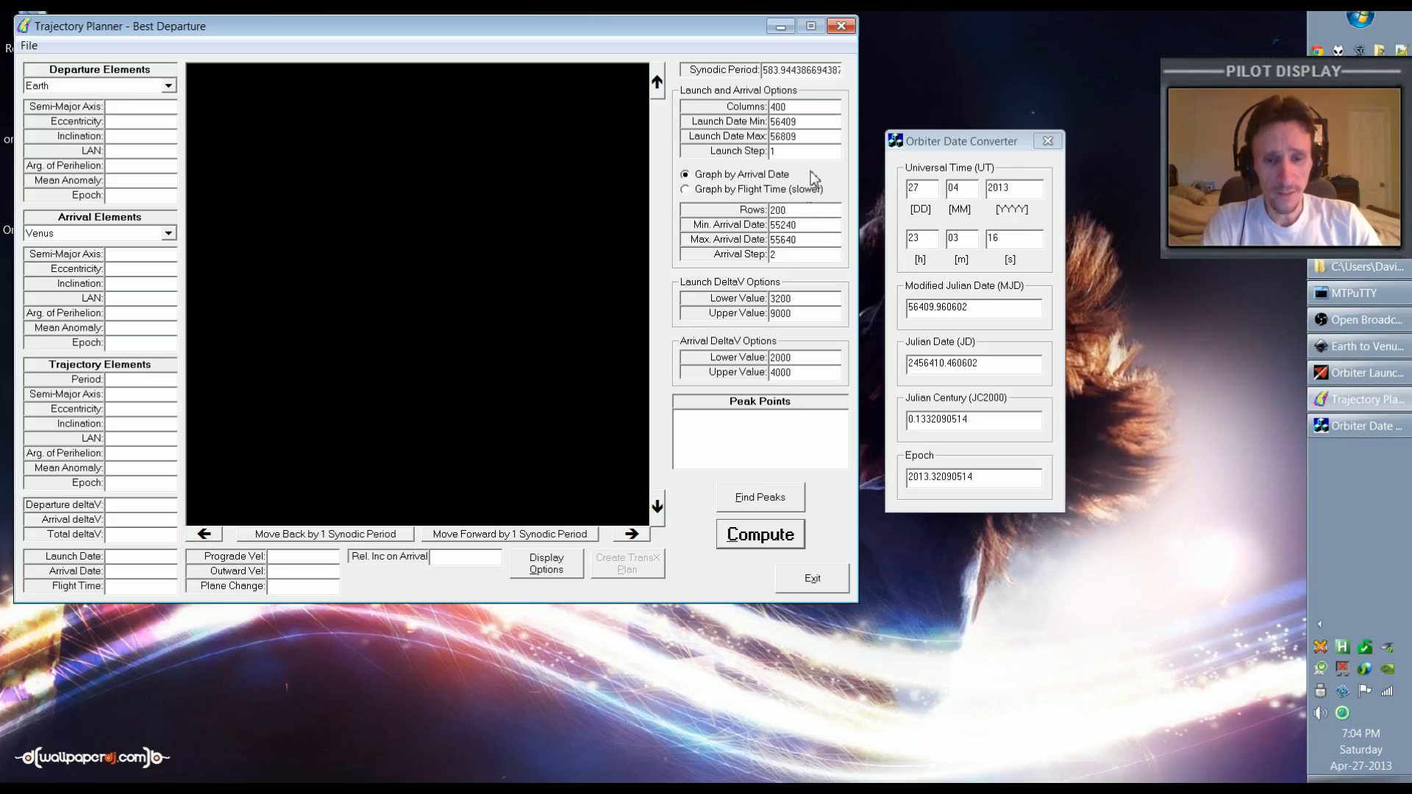
mouse_move(811, 212)
text(56409)
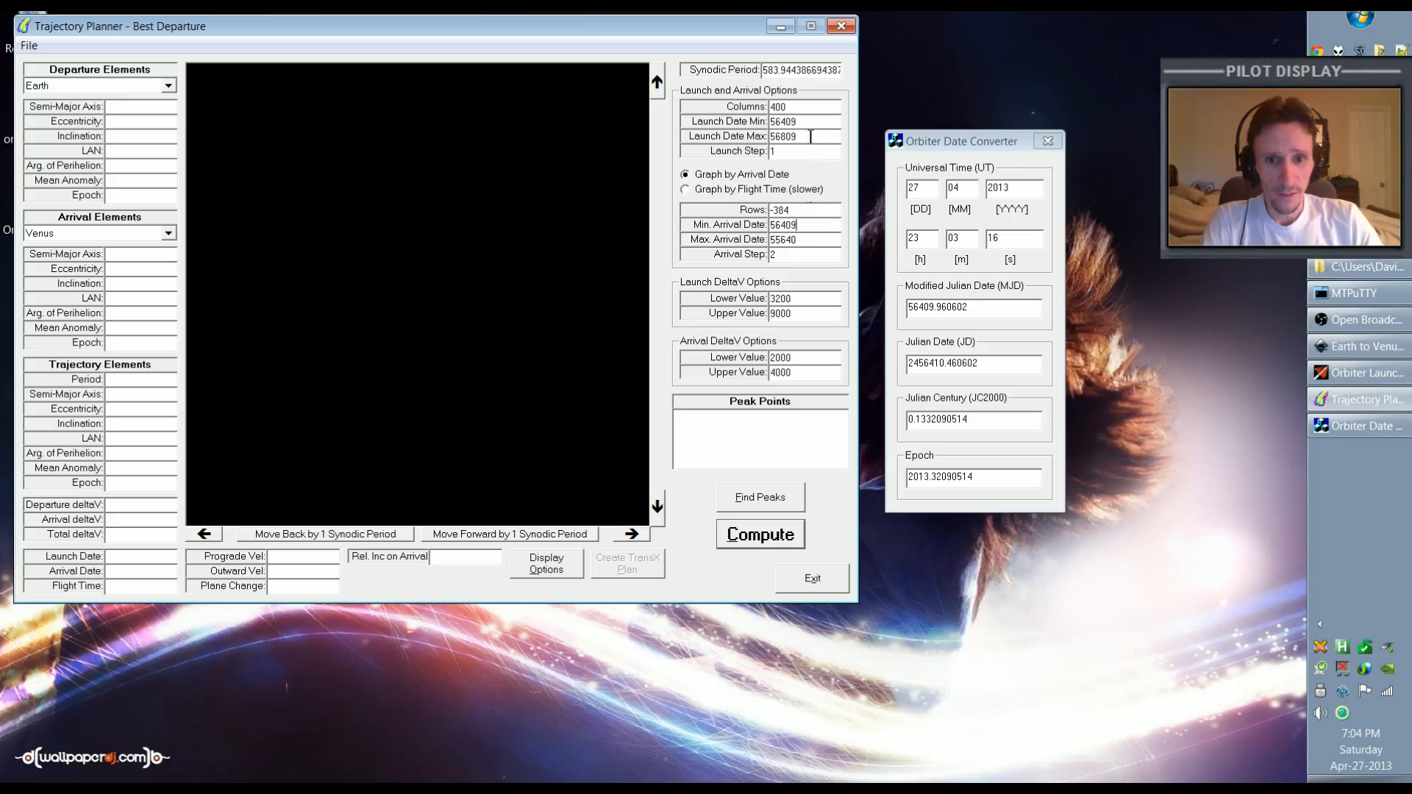
triple_click(782, 137)
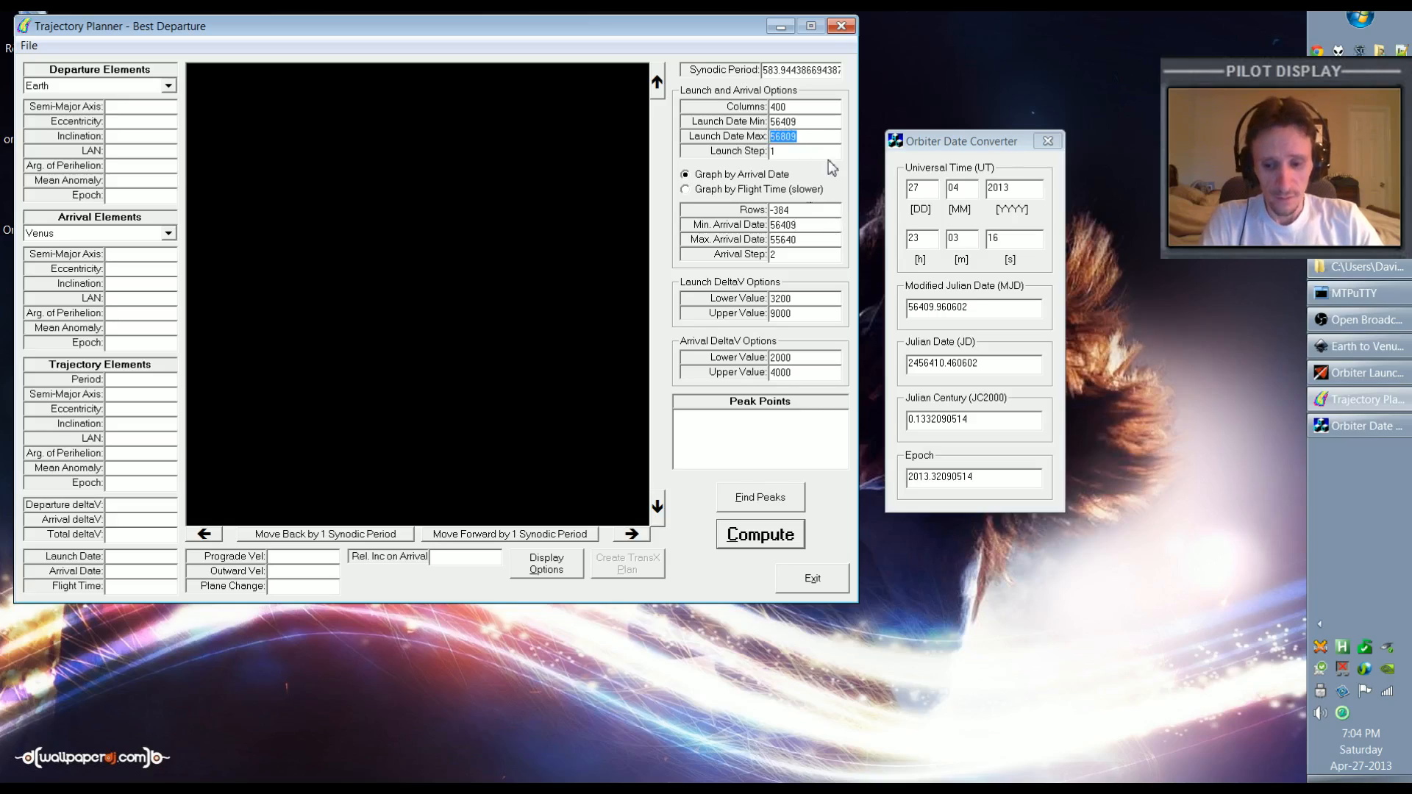
mouse_move(809, 241)
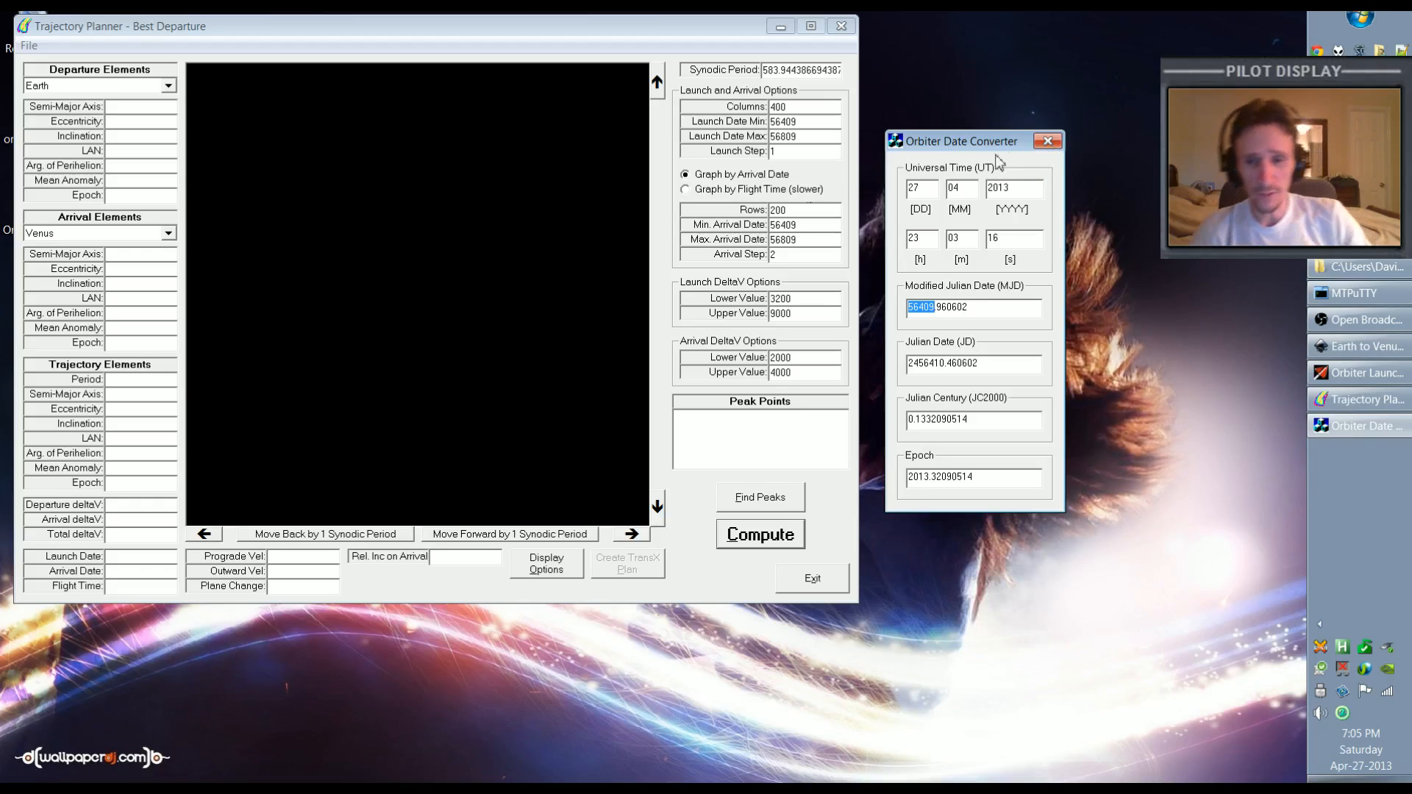
mouse_move(232, 152)
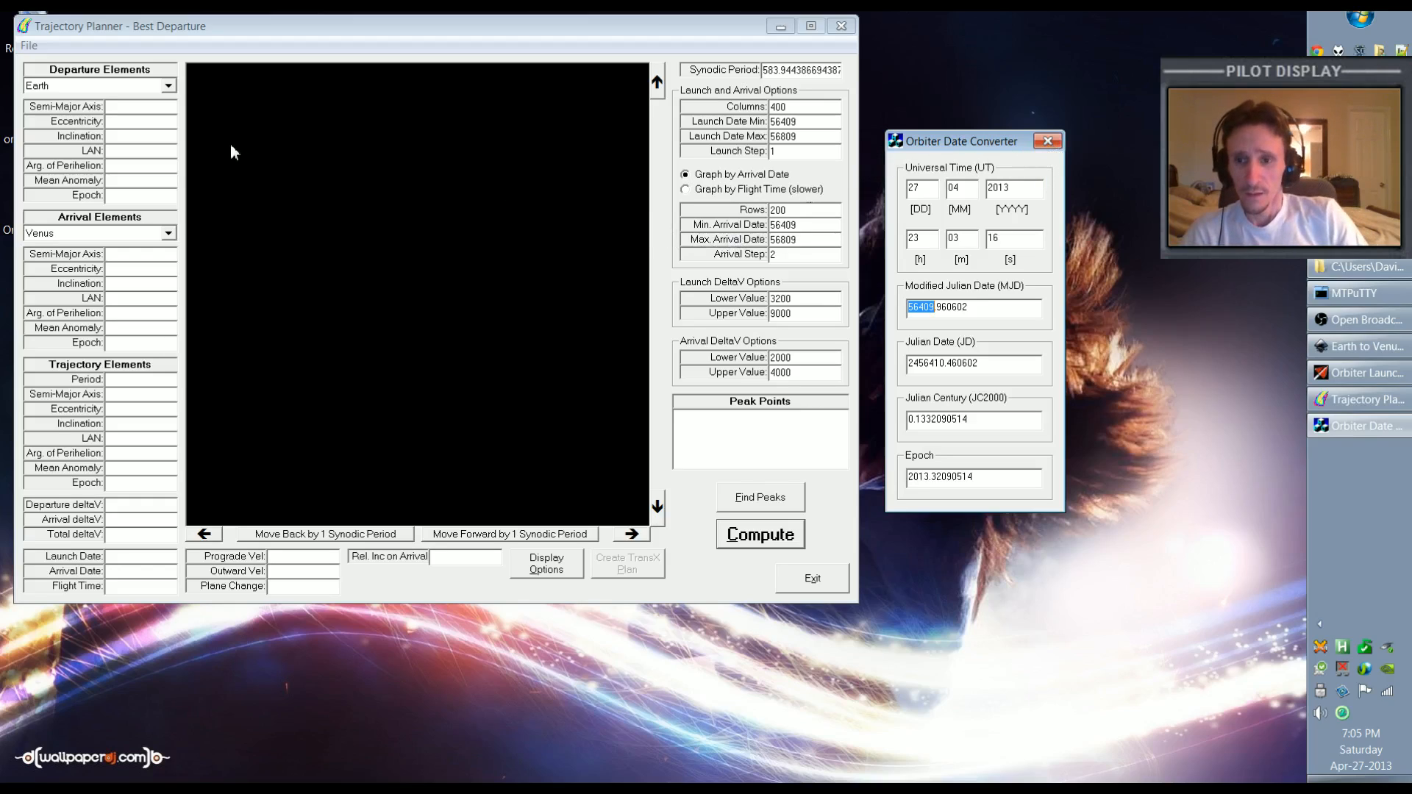
mouse_move(74, 96)
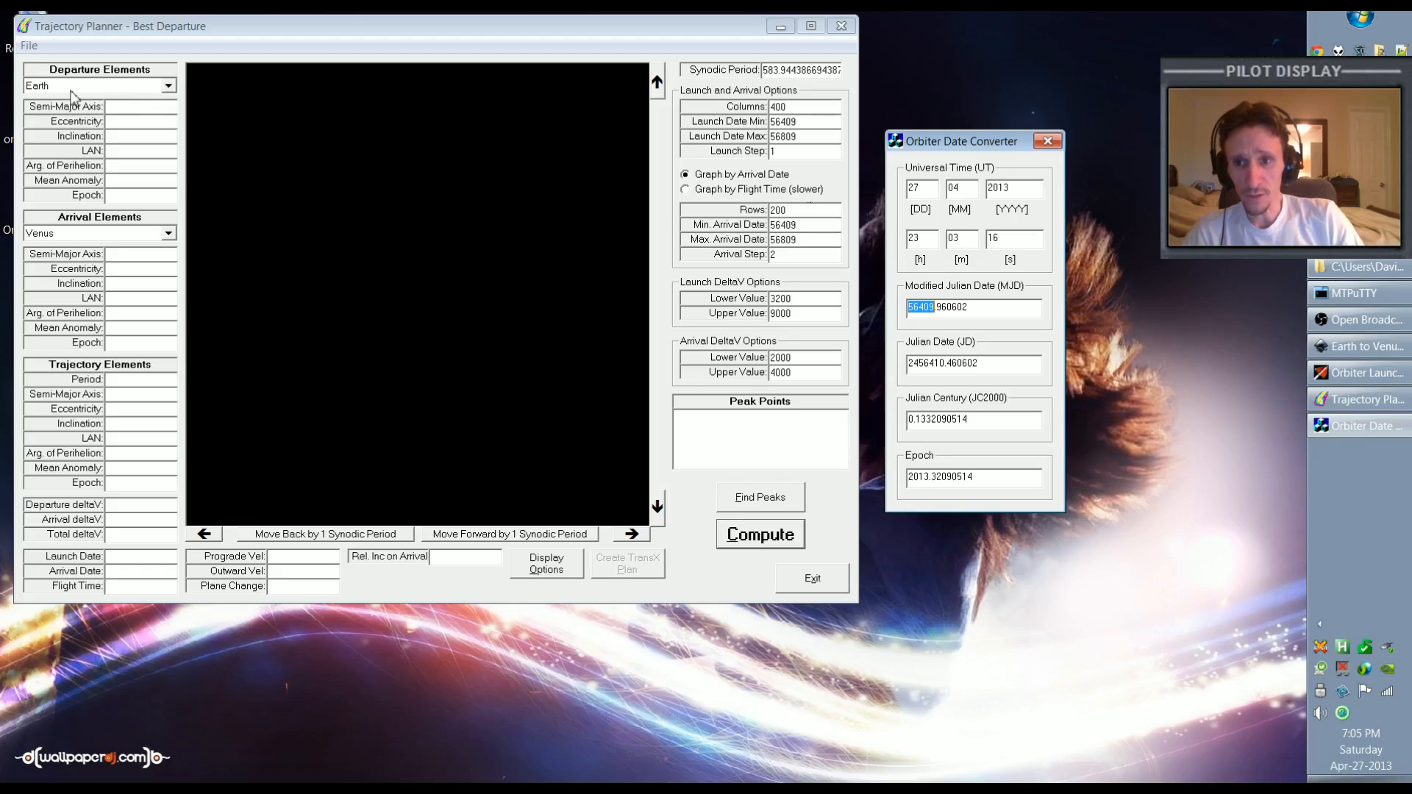
mouse_move(76, 241)
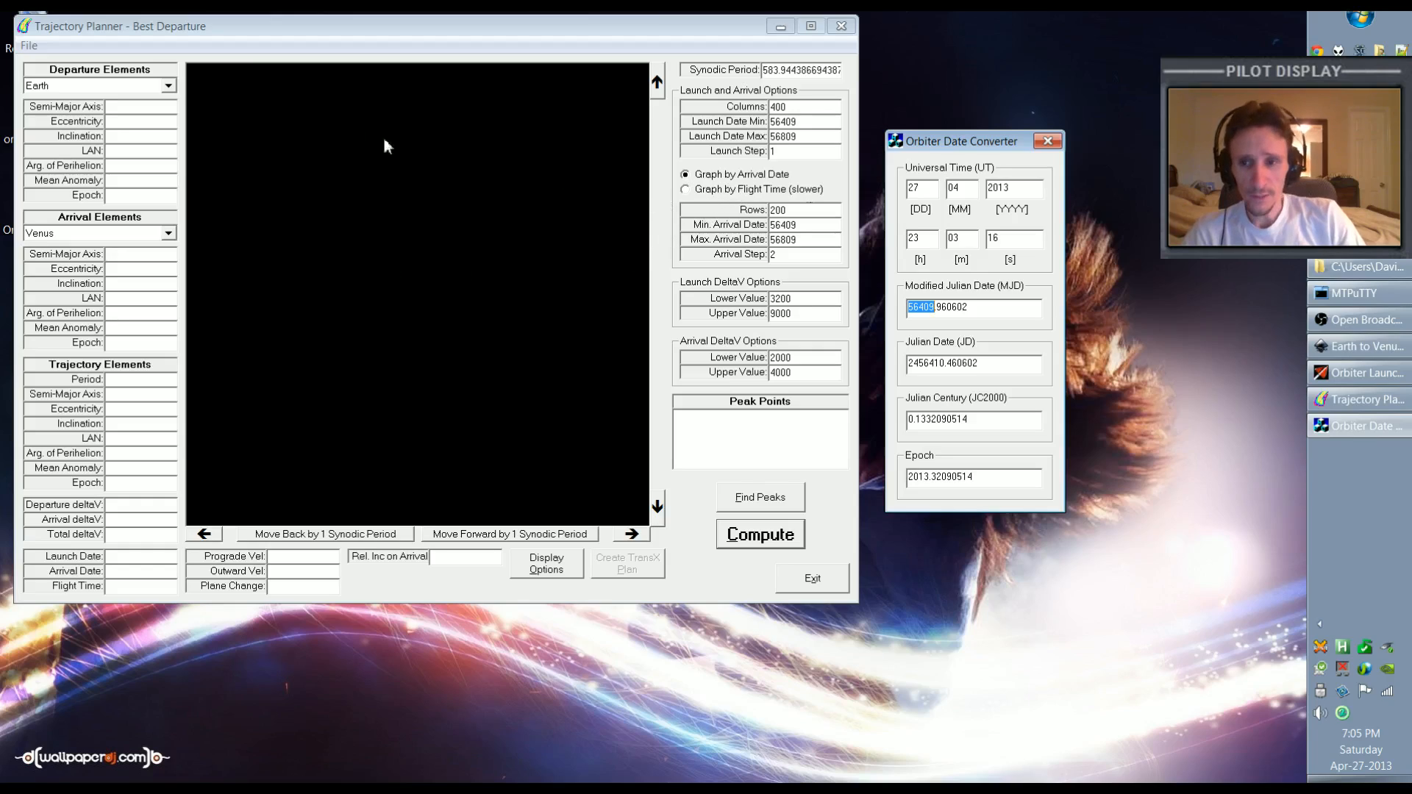
mouse_move(77, 240)
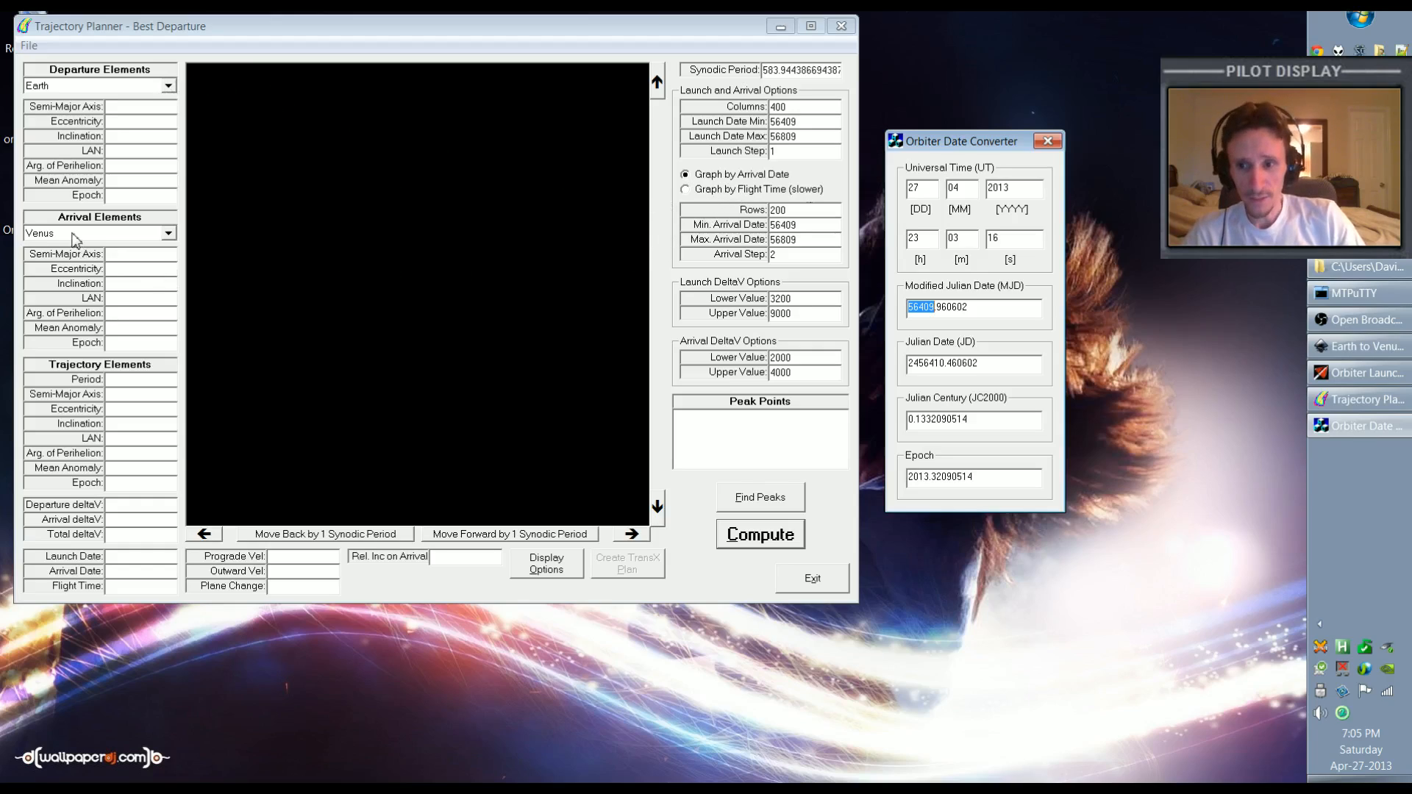
mouse_move(757, 144)
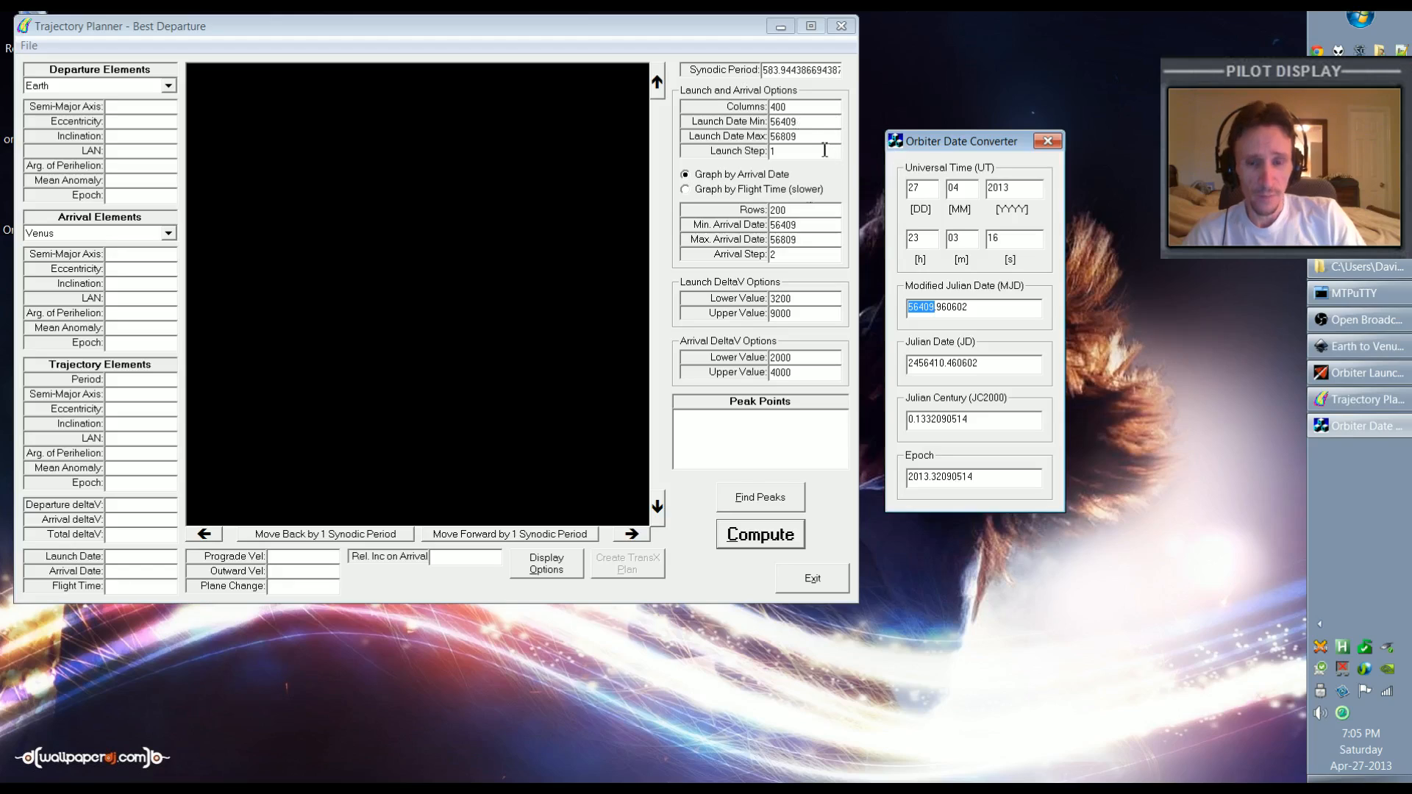
click(796, 136)
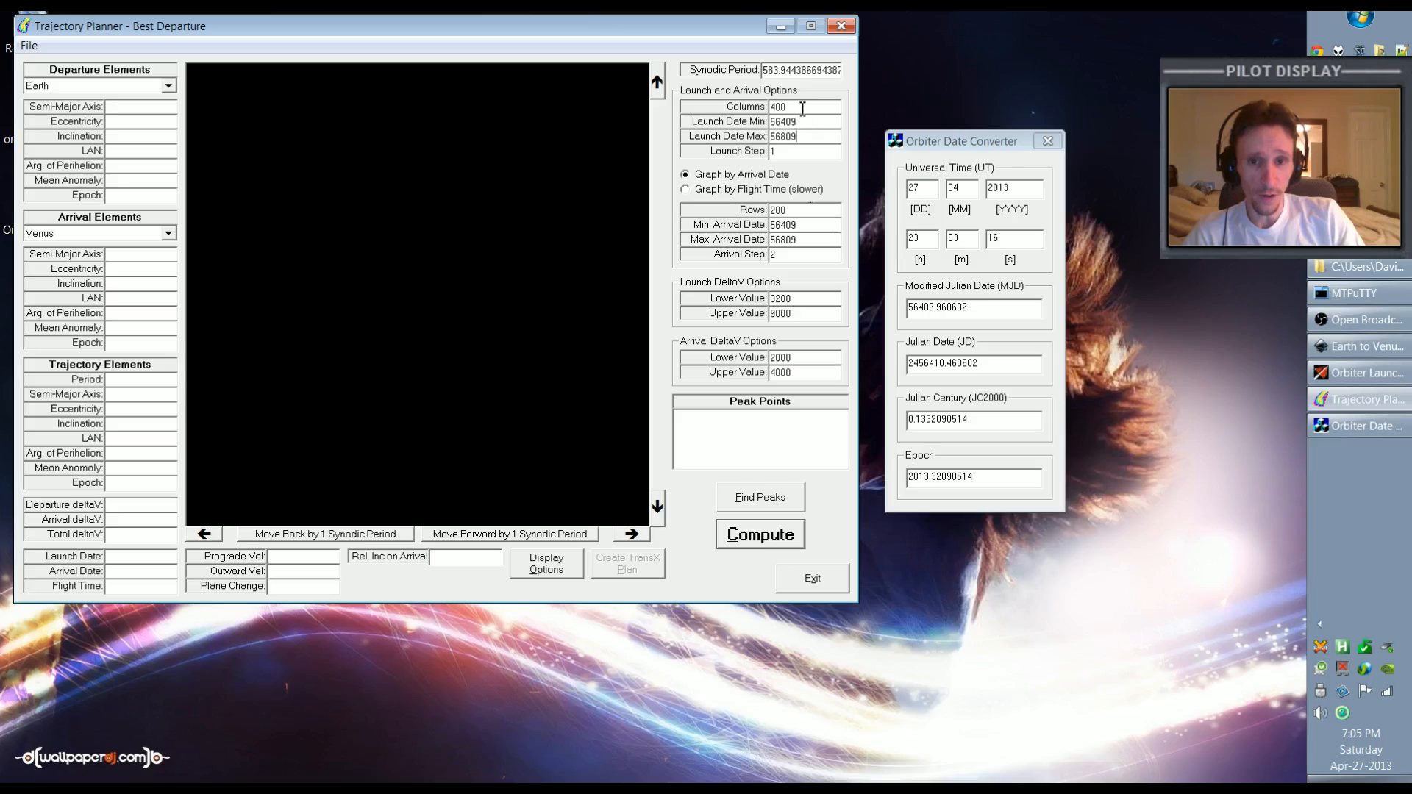
triple_click(779, 106)
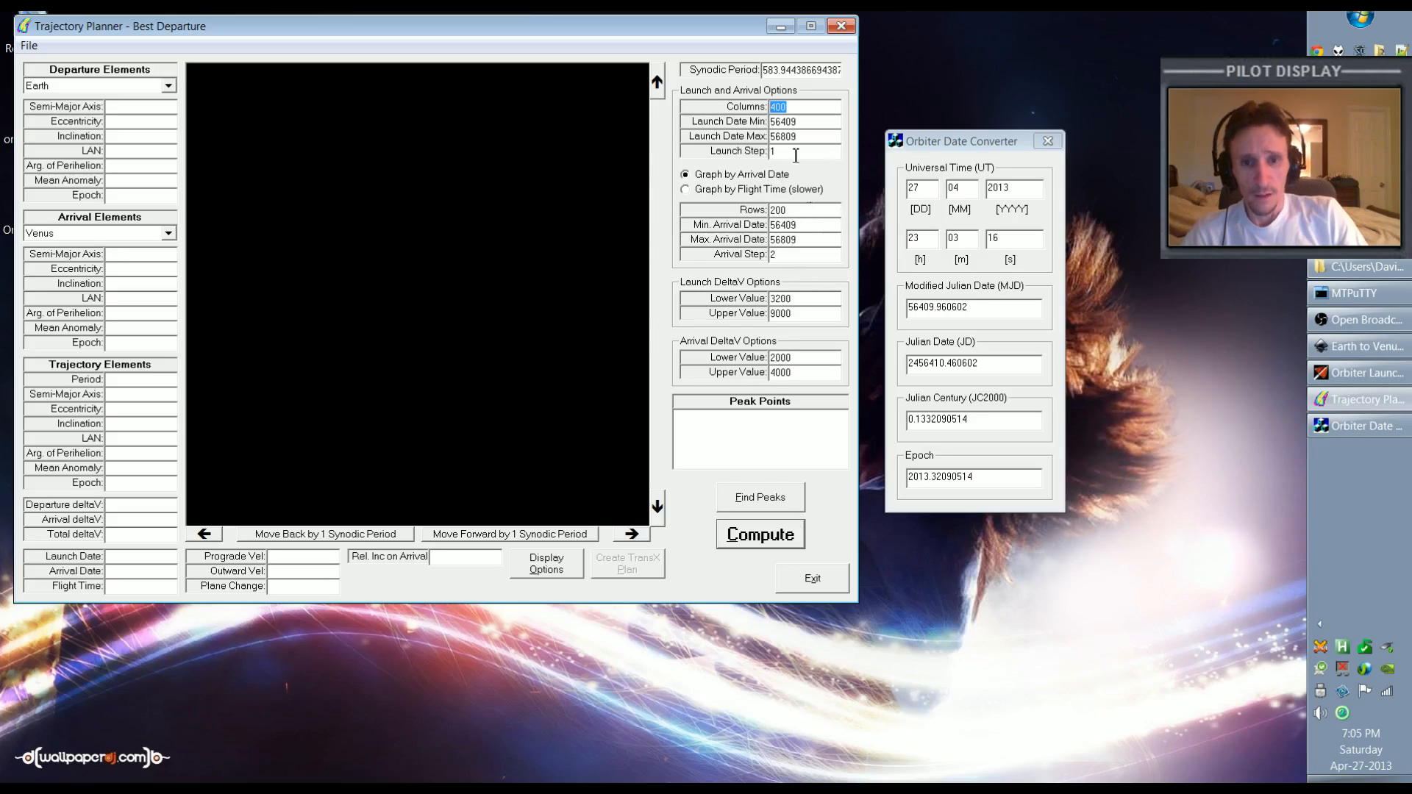
Start computing the Earth–Venus porkchop plot and let the progress bar fill
click(759, 534)
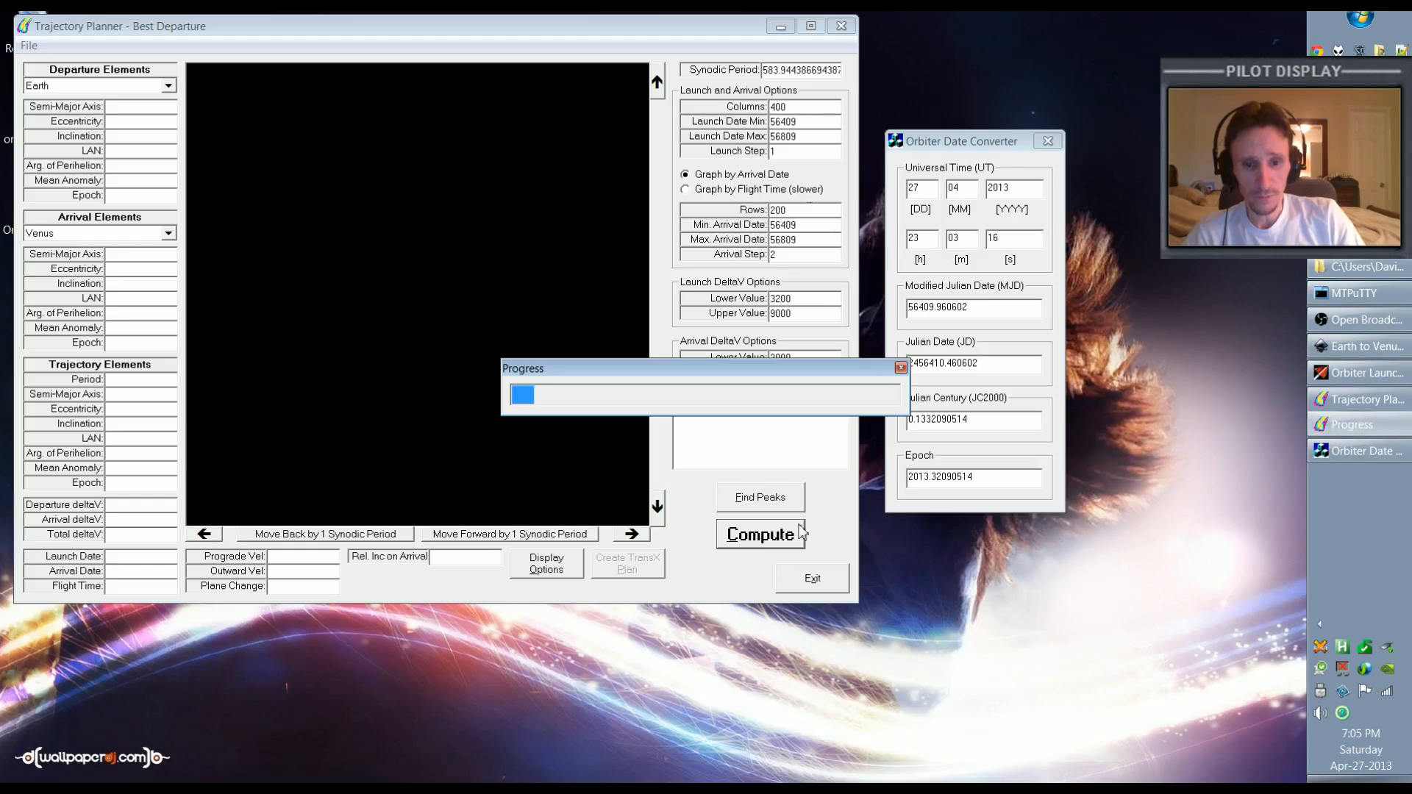
click(1047, 140)
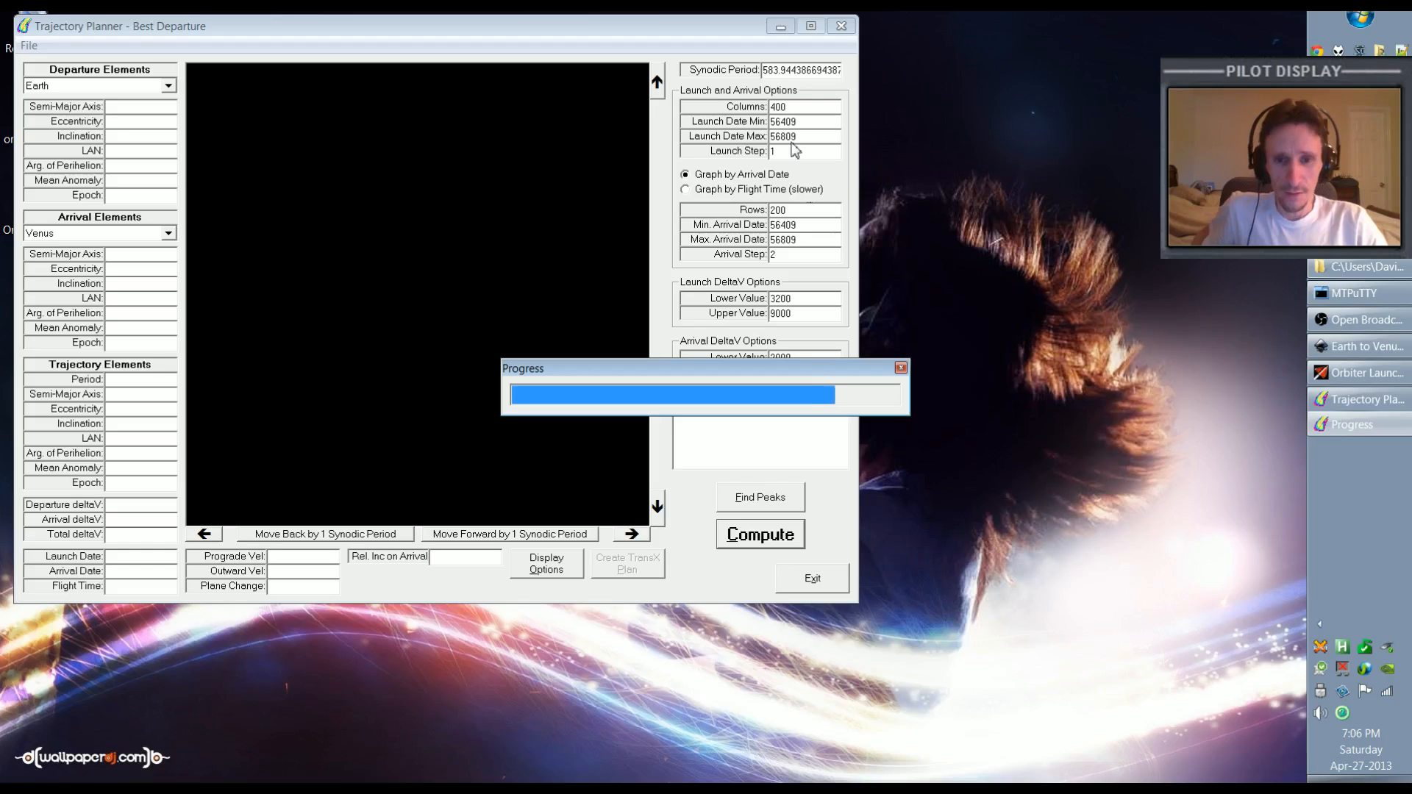
mouse_move(559, 194)
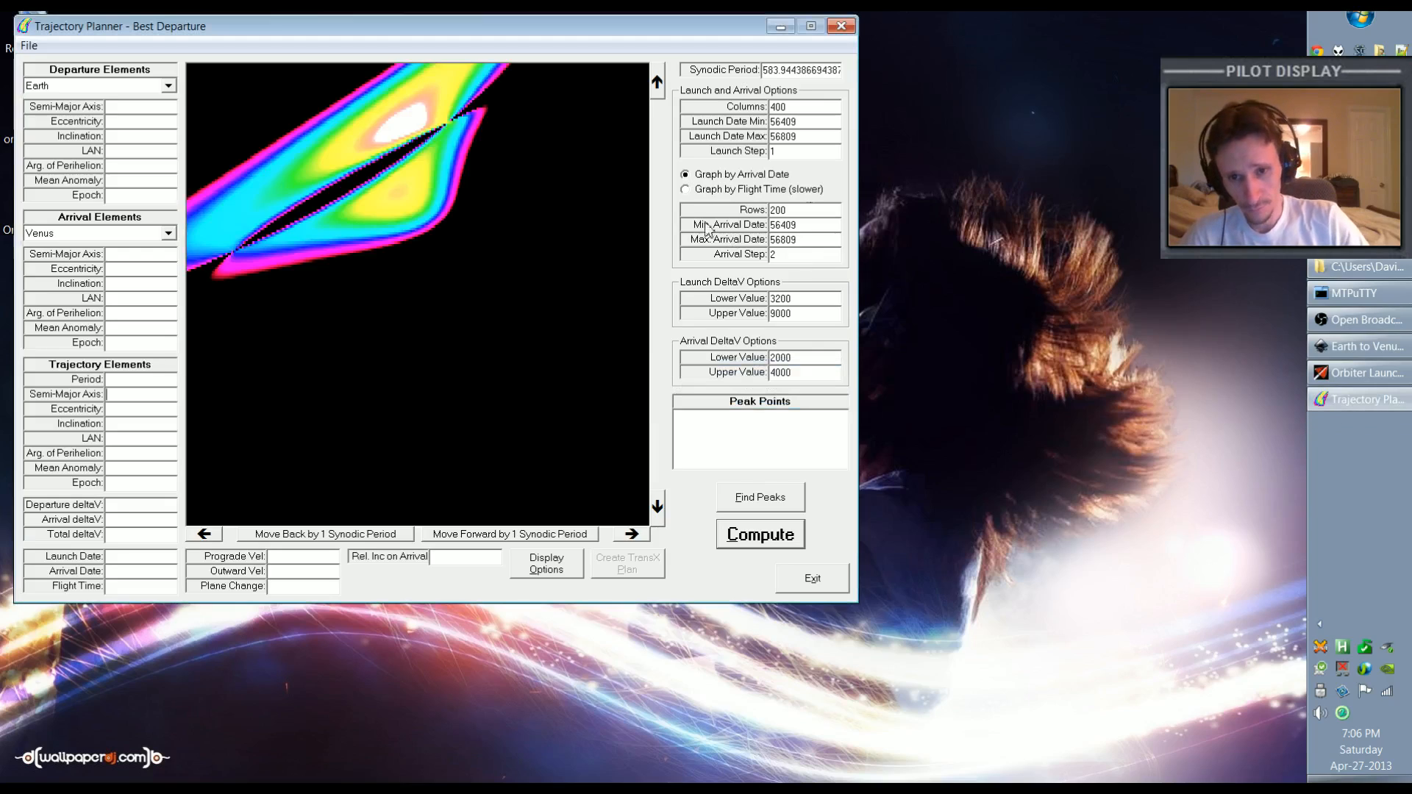
mouse_move(628, 213)
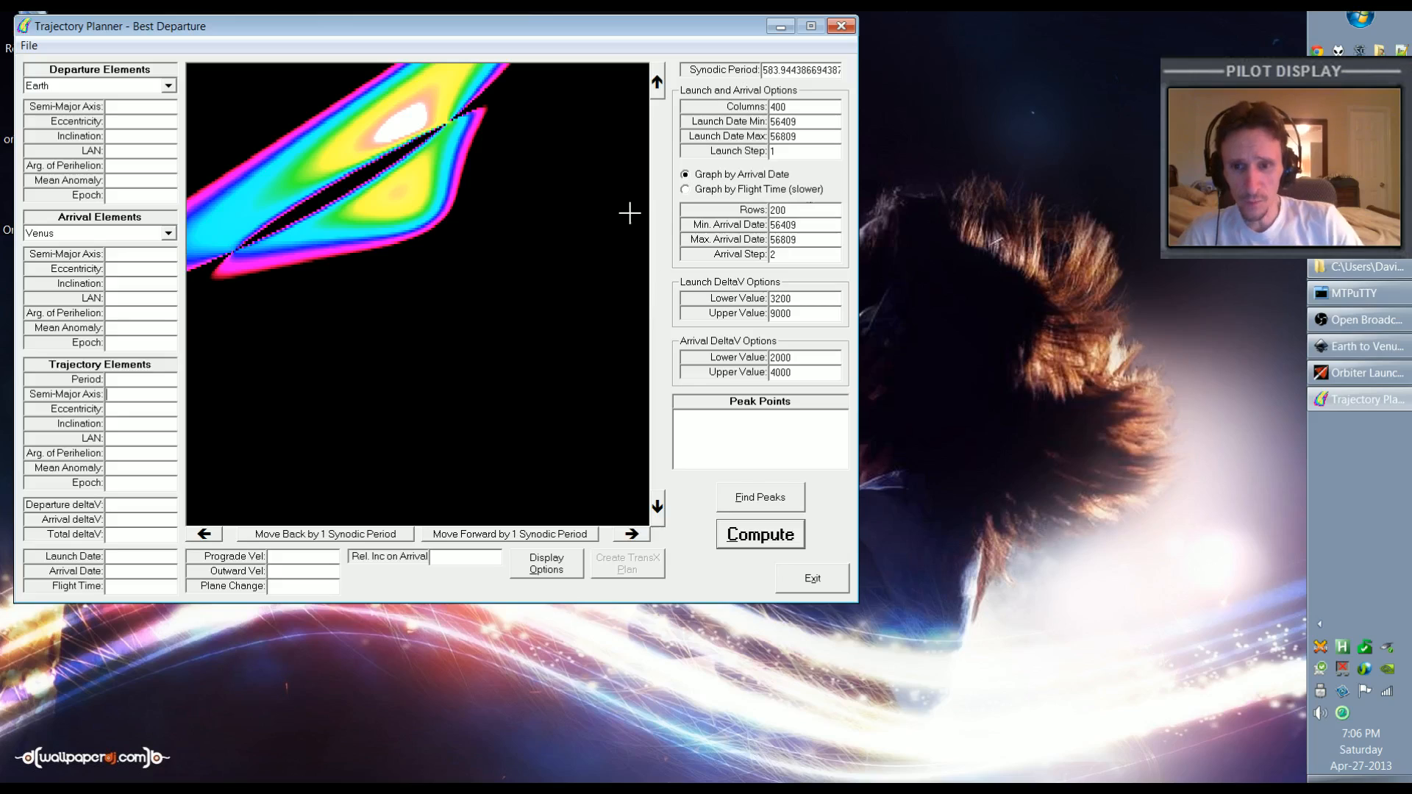
mouse_move(324, 101)
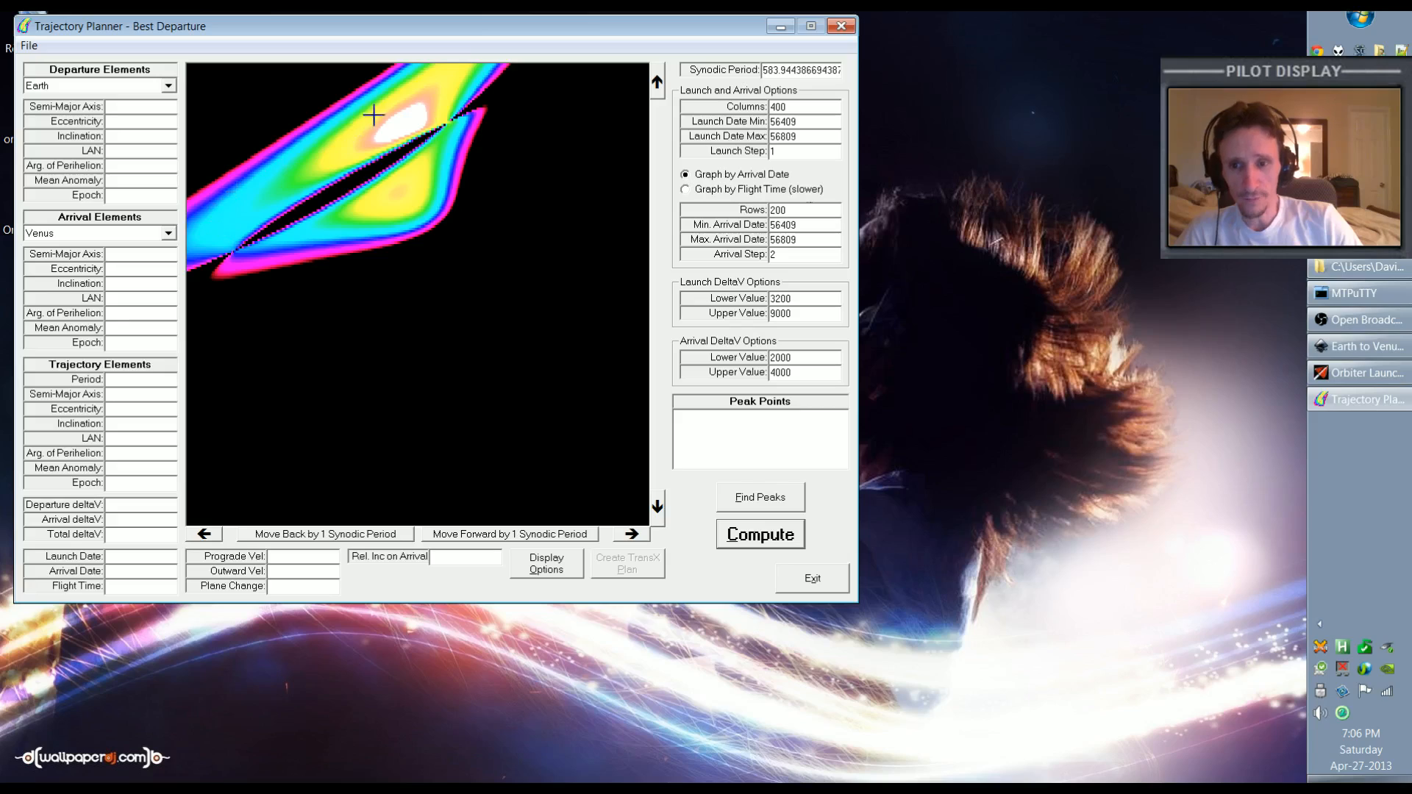
mouse_move(325, 108)
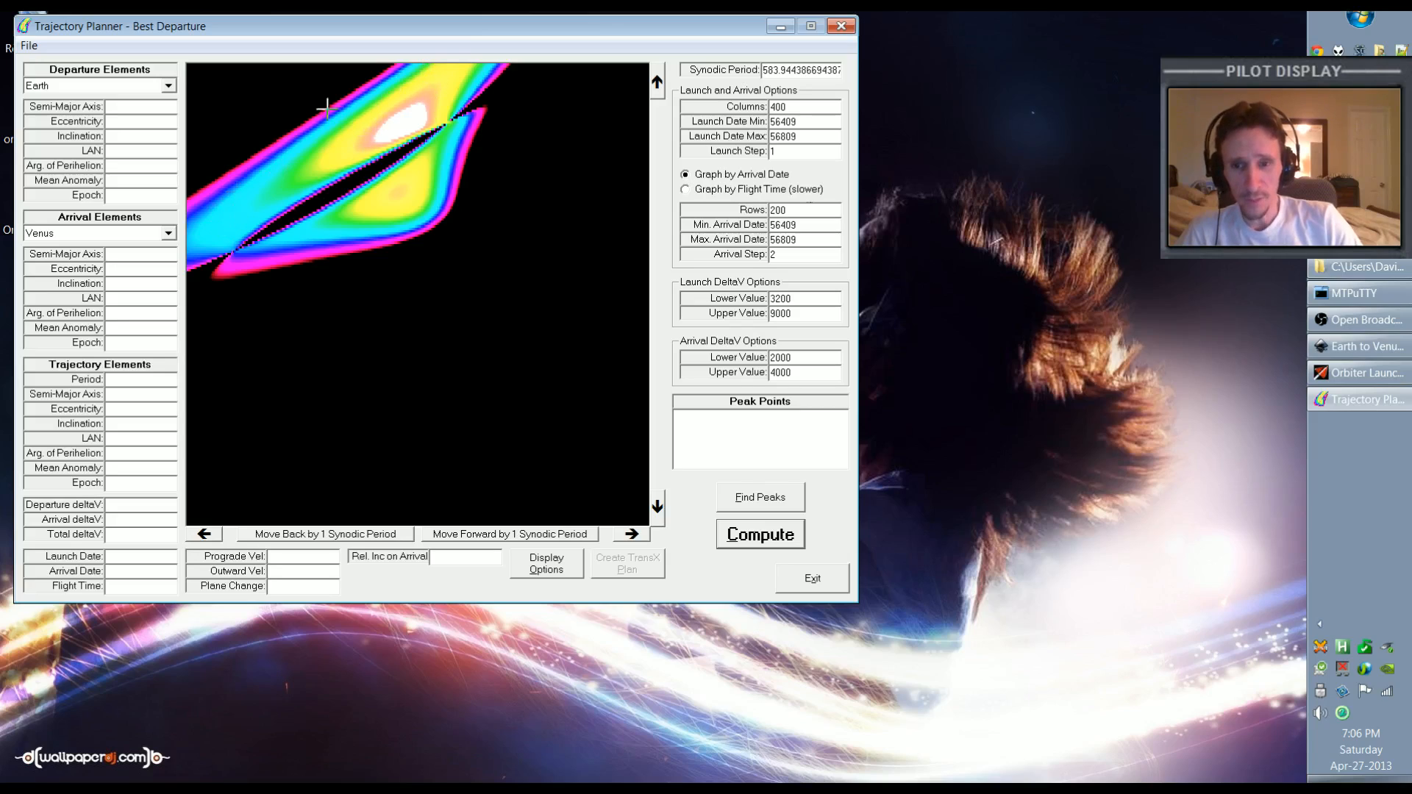
mouse_move(354, 263)
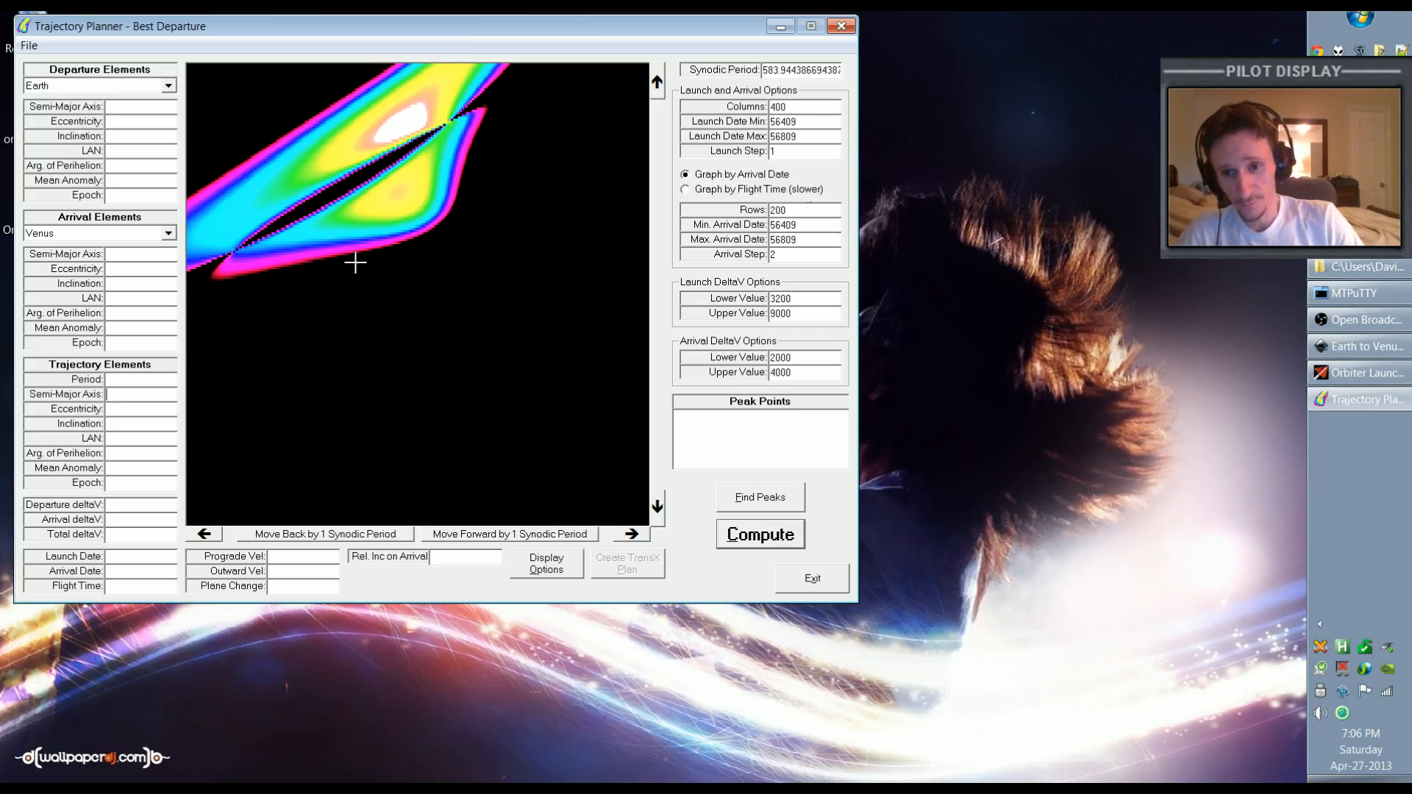
mouse_move(456, 286)
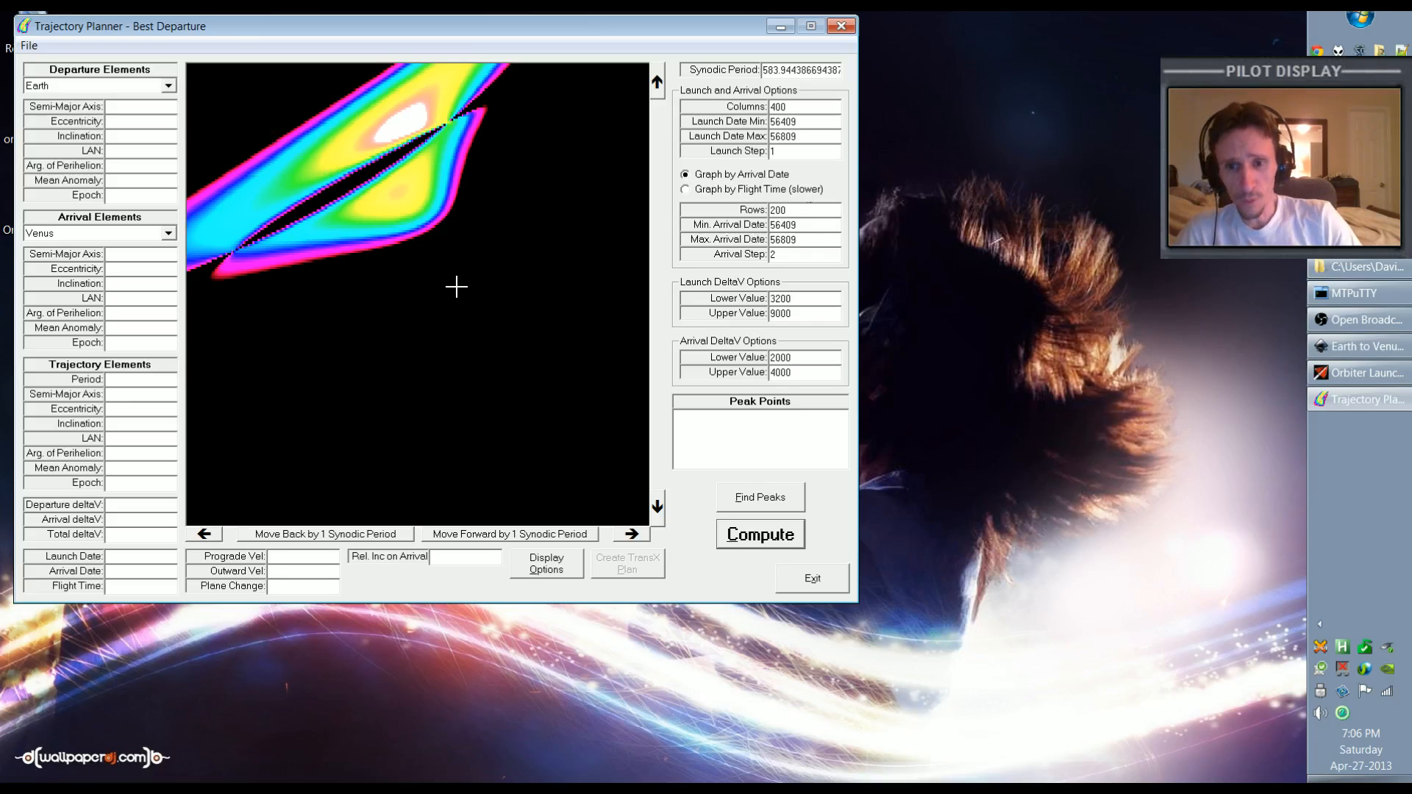
mouse_move(498, 251)
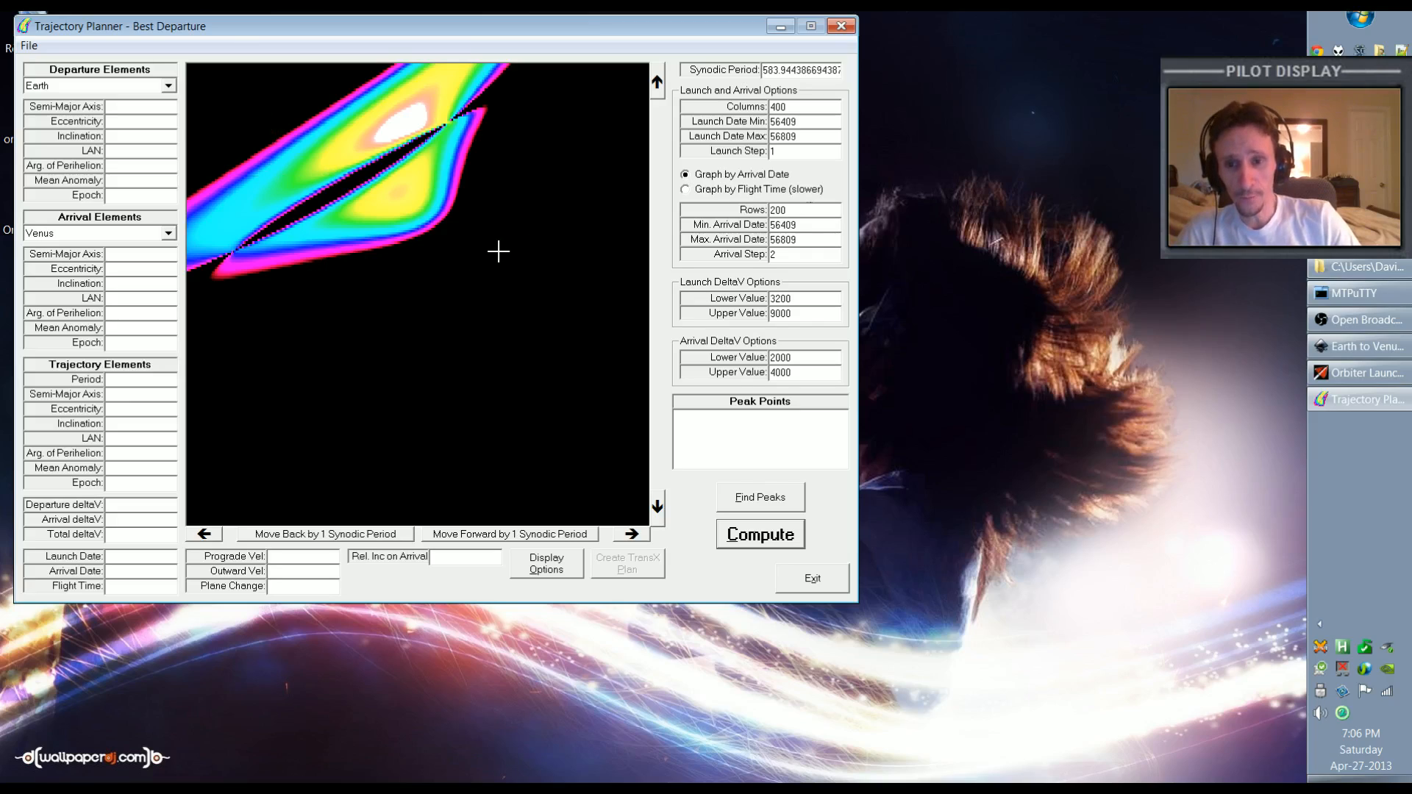
mouse_move(413, 81)
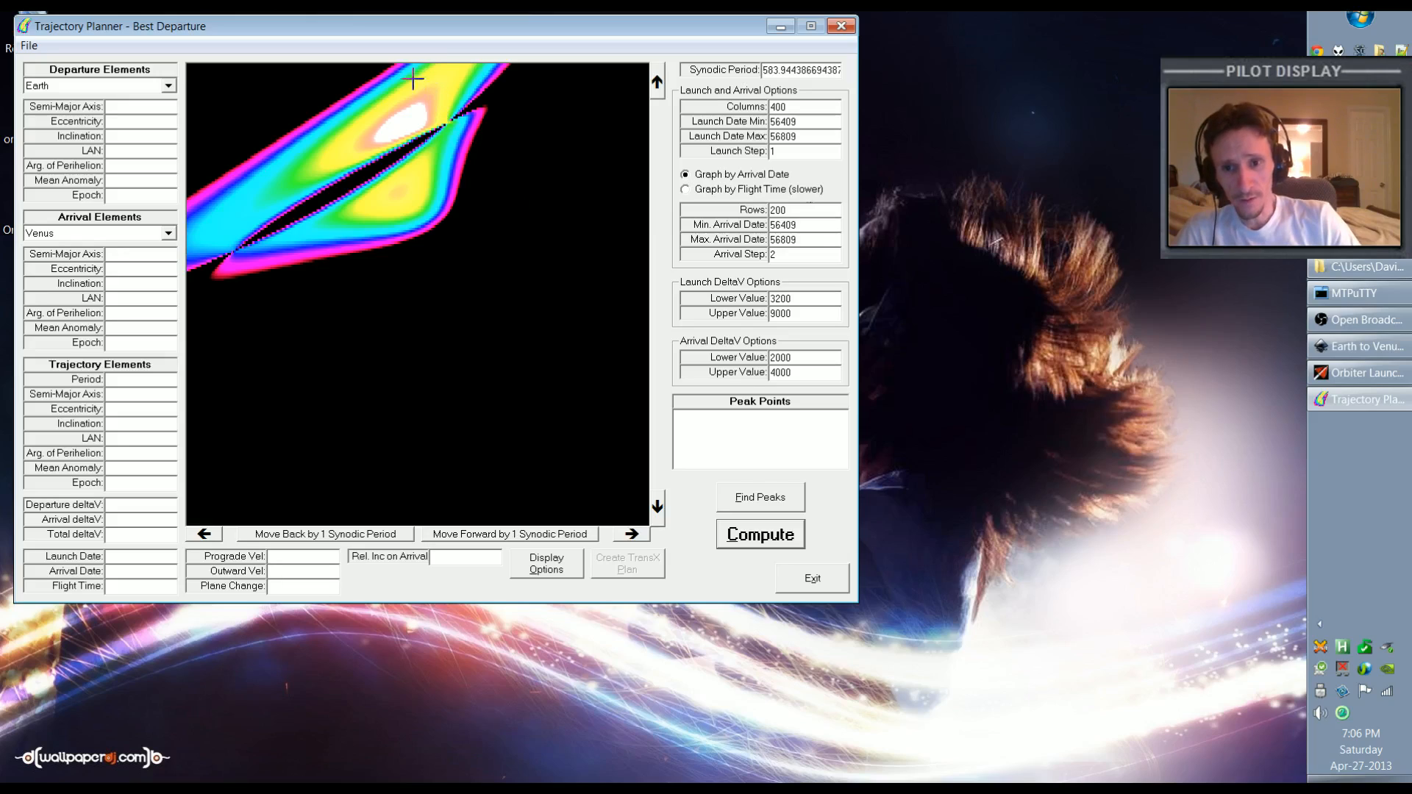
mouse_move(448, 169)
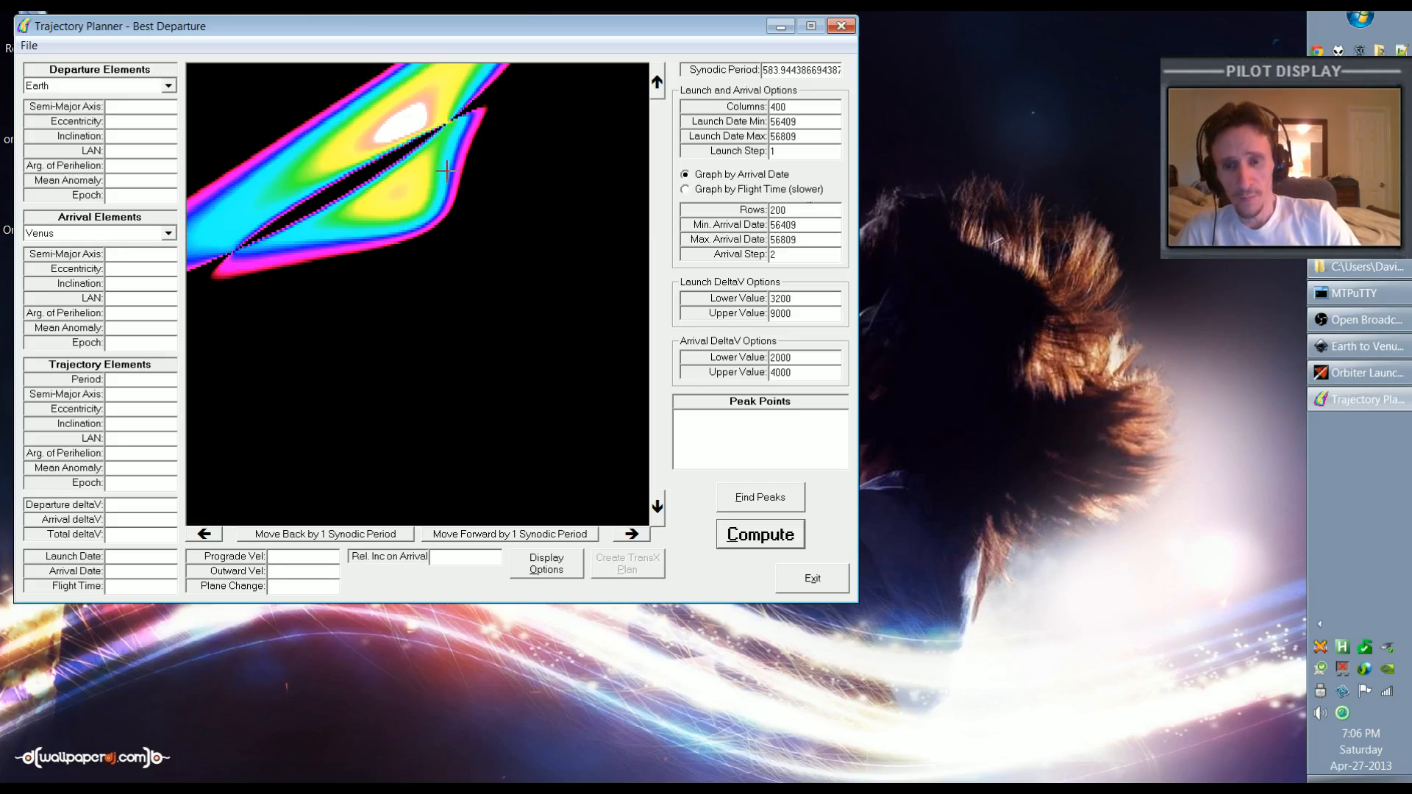
mouse_move(321, 135)
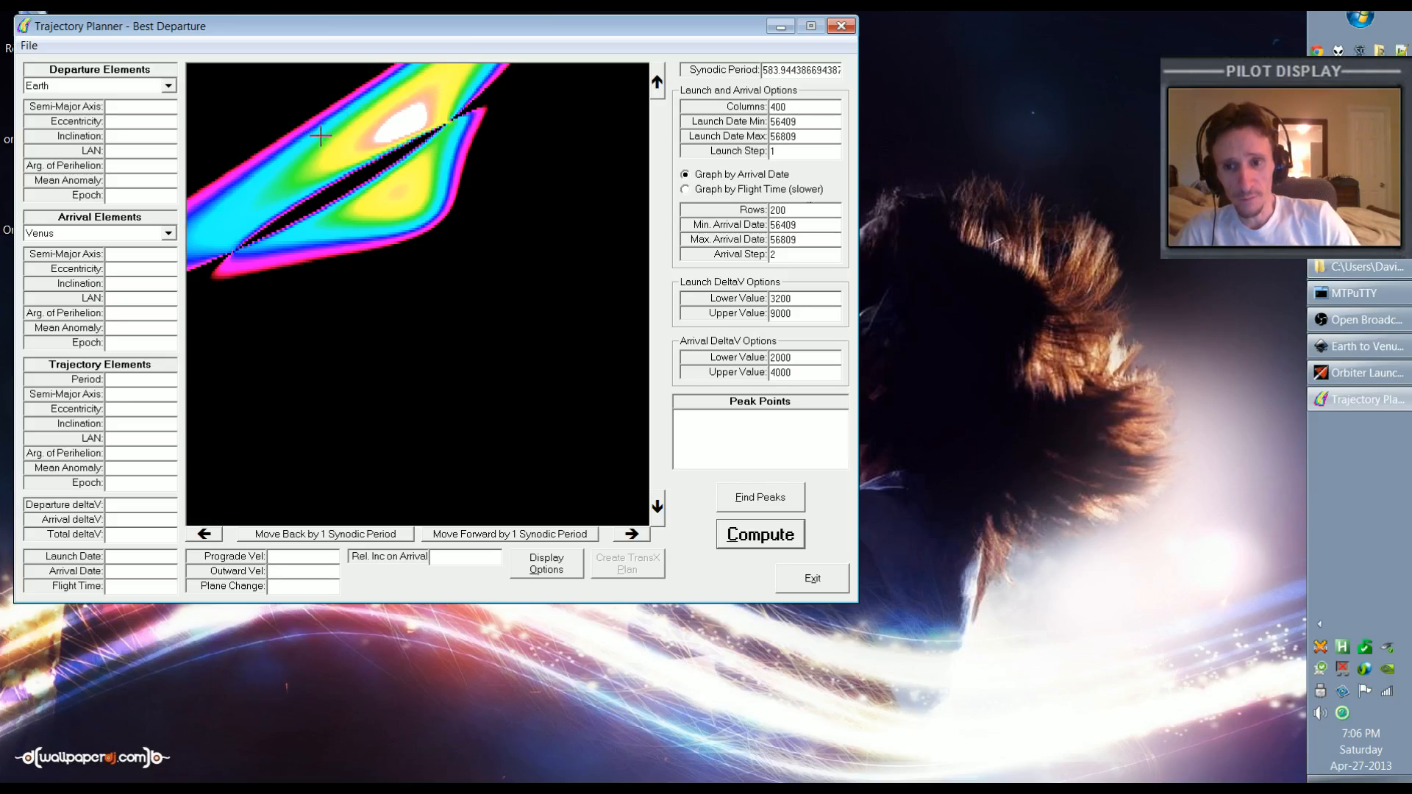
mouse_move(292, 270)
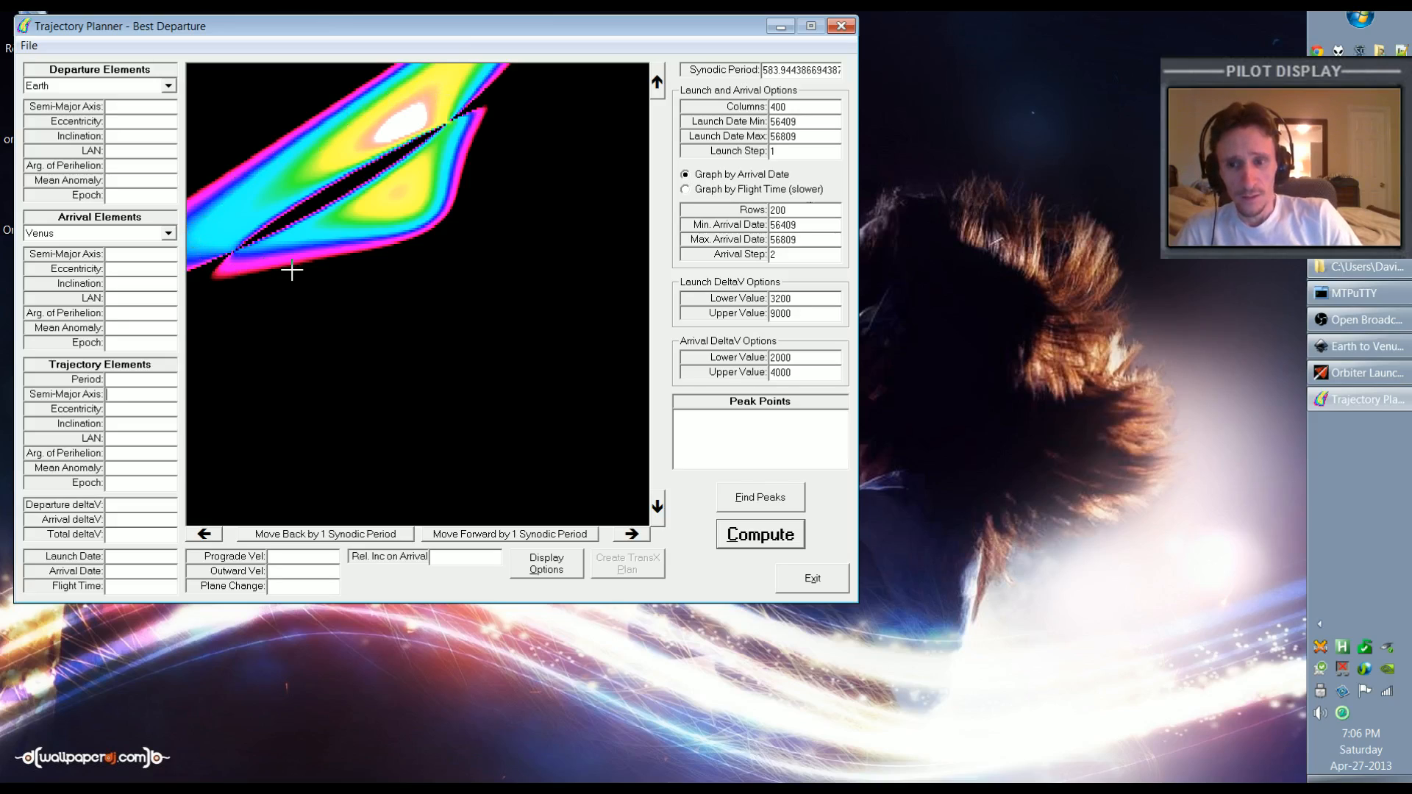
mouse_move(236, 264)
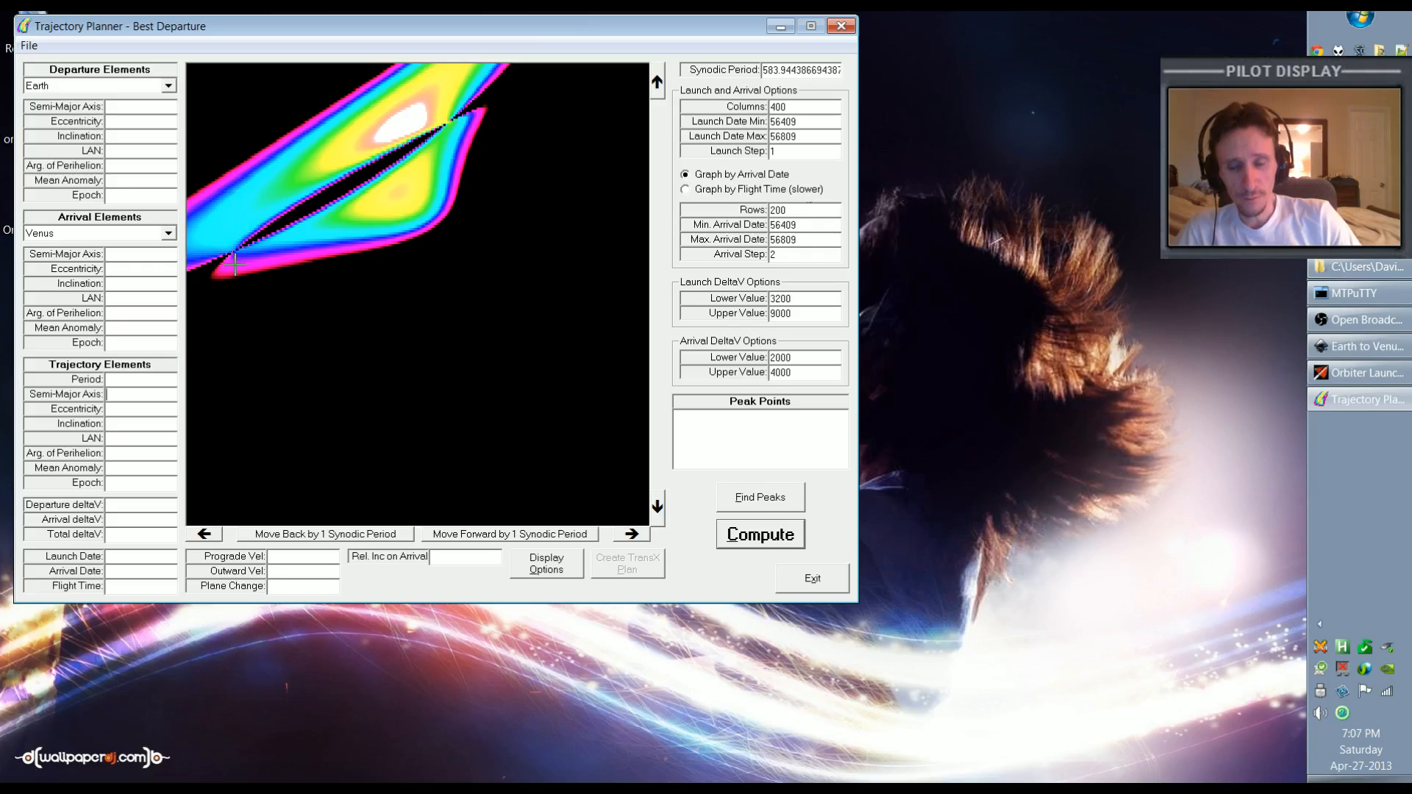
mouse_move(349, 269)
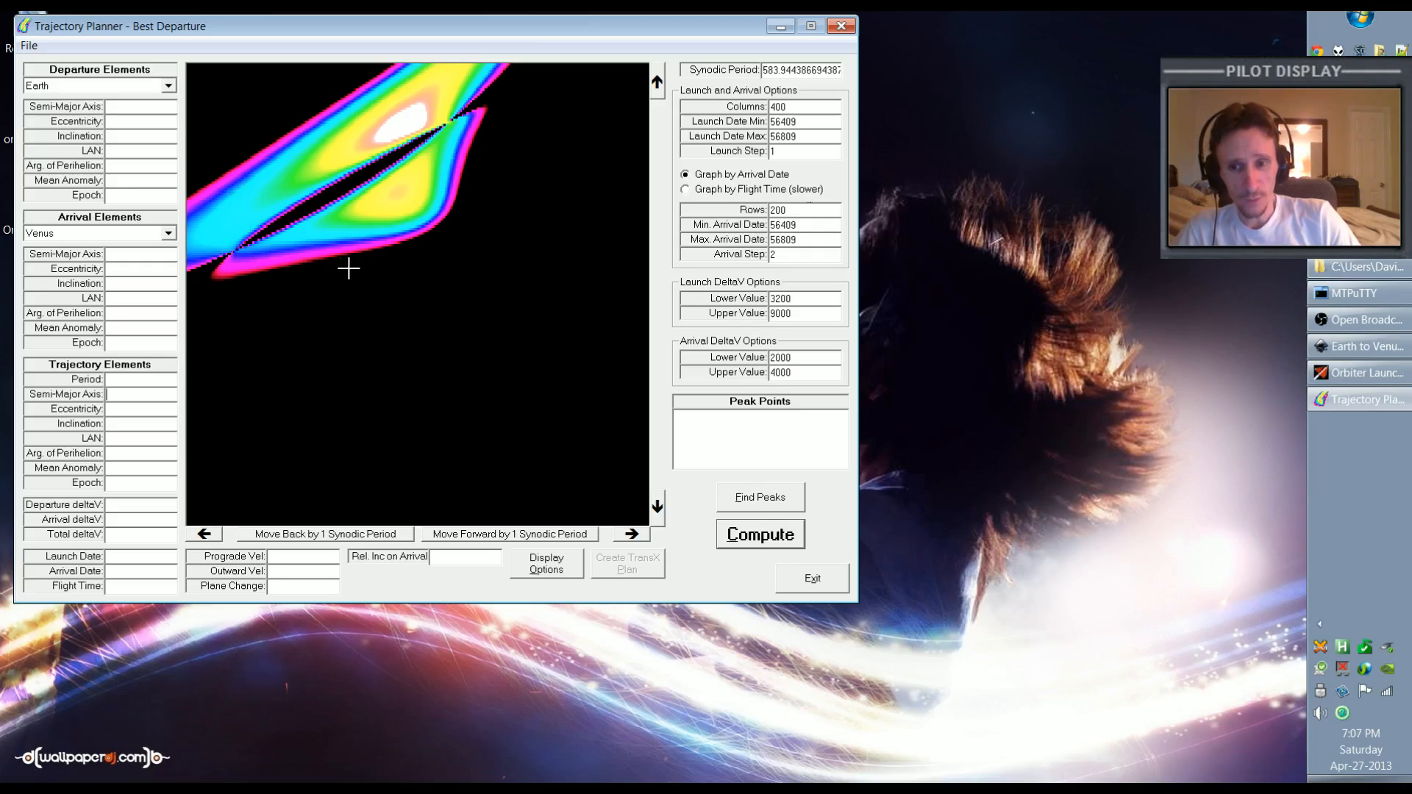
mouse_move(466, 140)
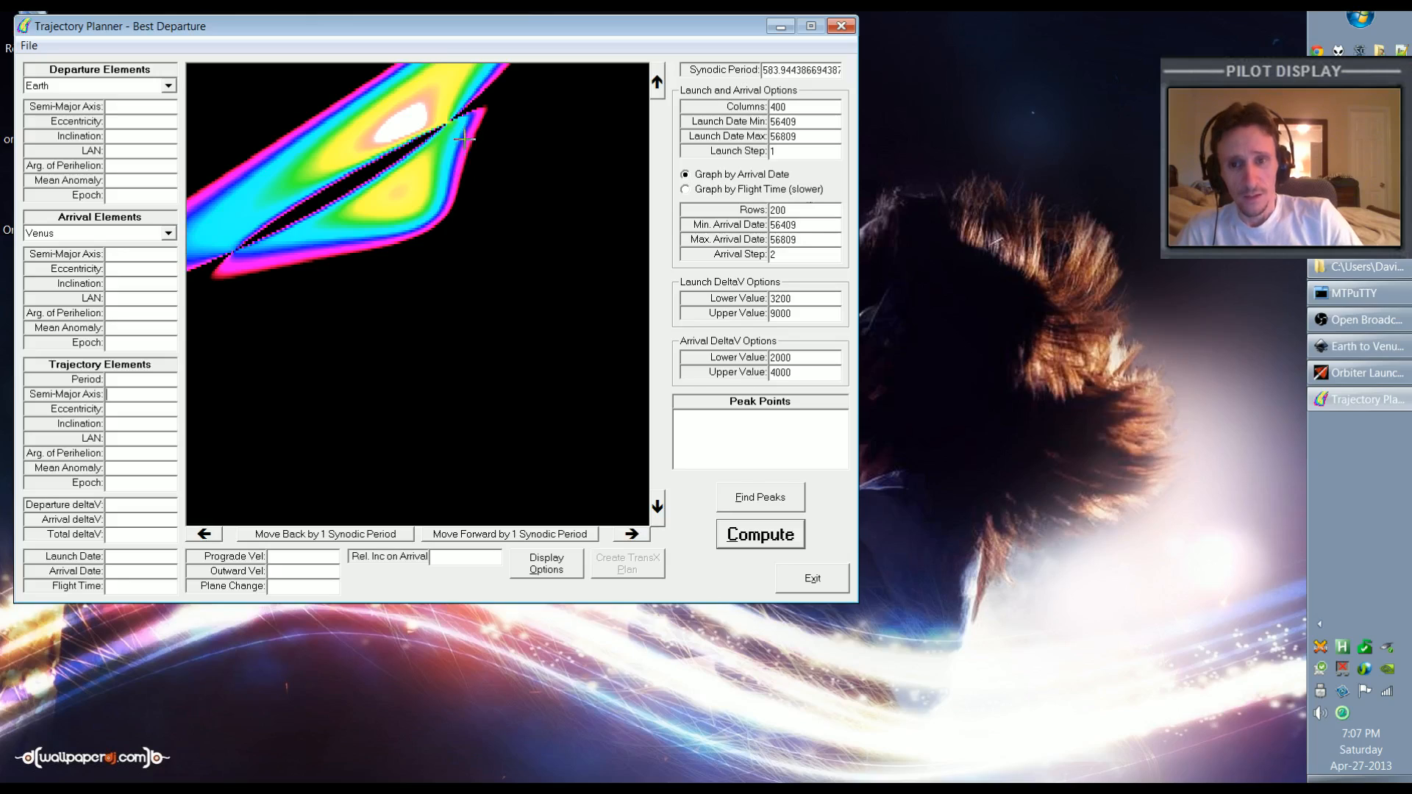
mouse_move(313, 267)
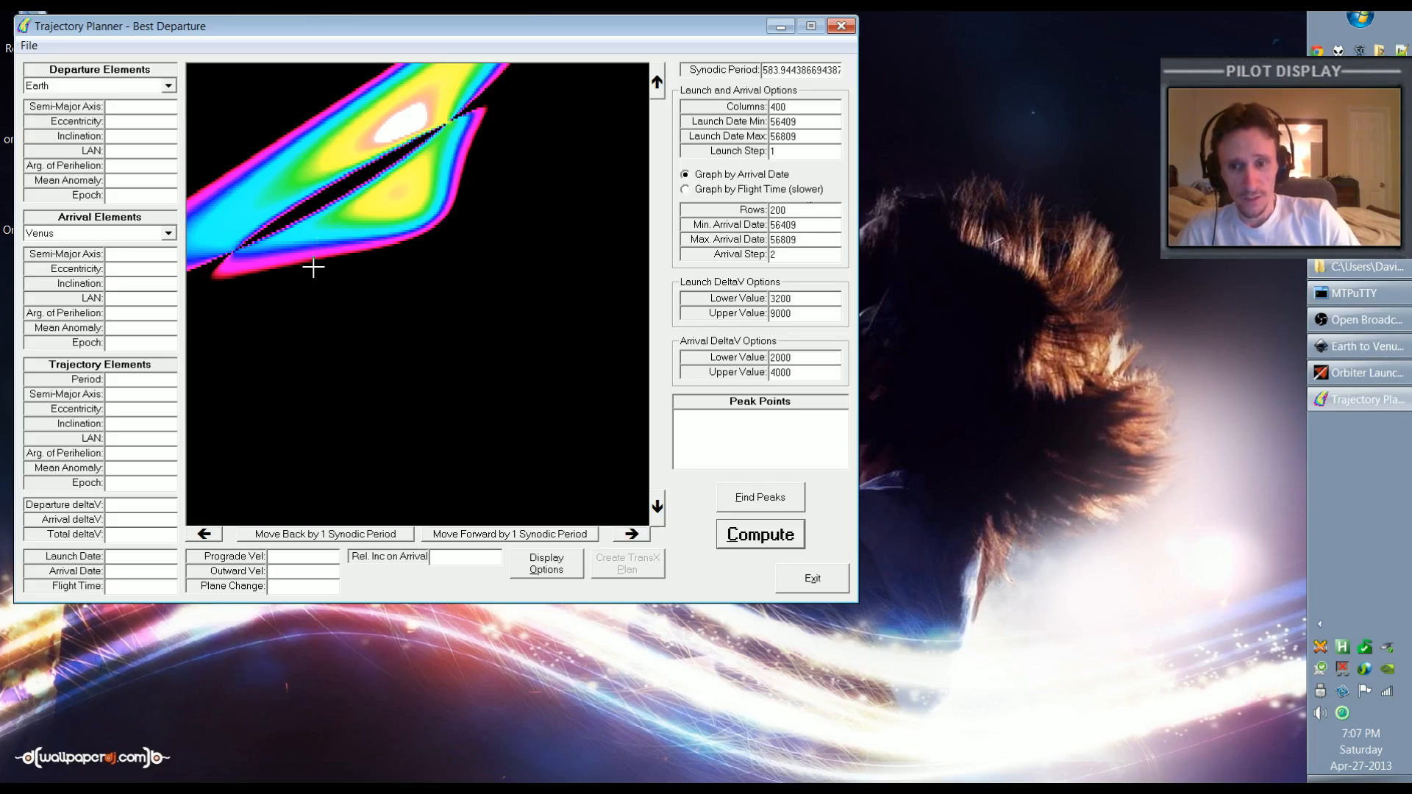
mouse_move(615, 93)
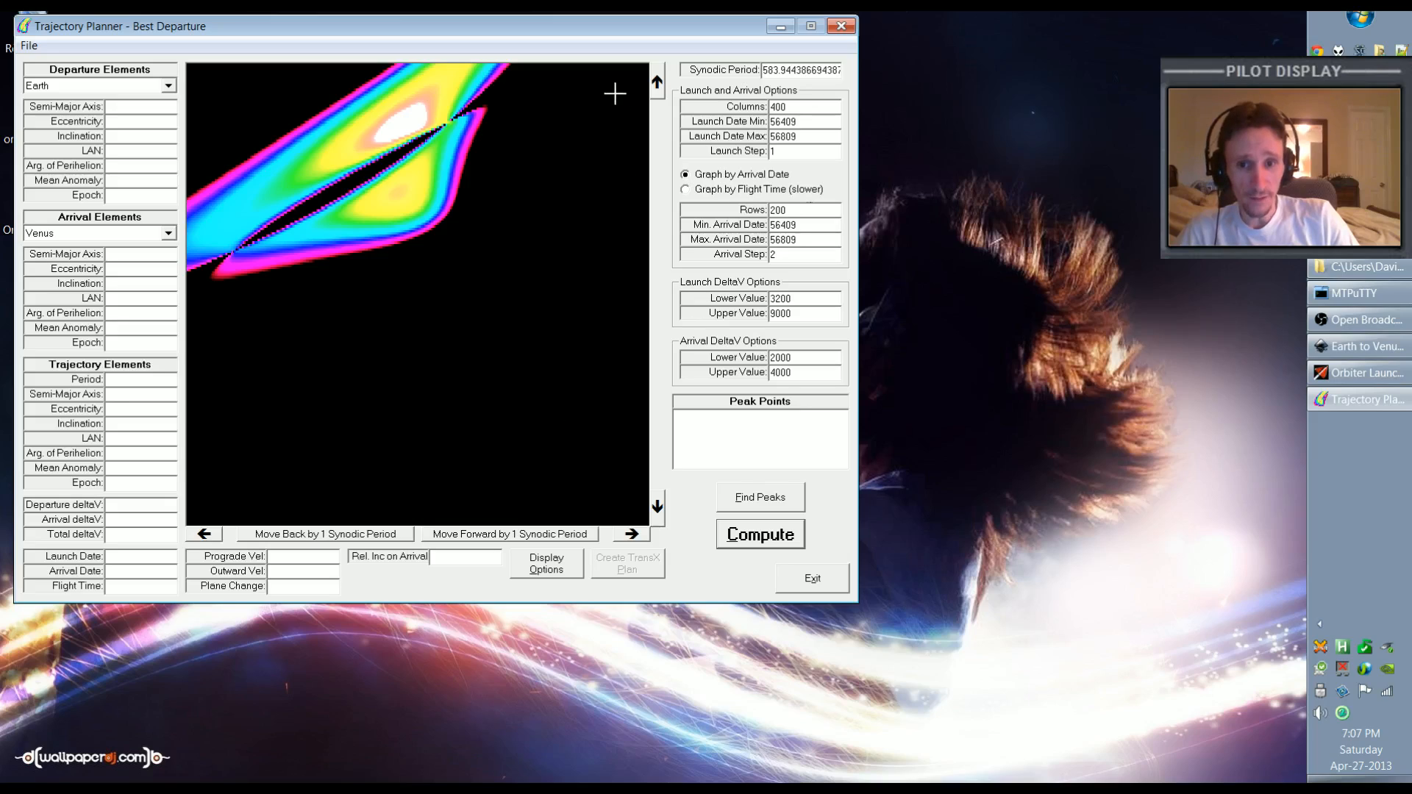
mouse_move(296, 344)
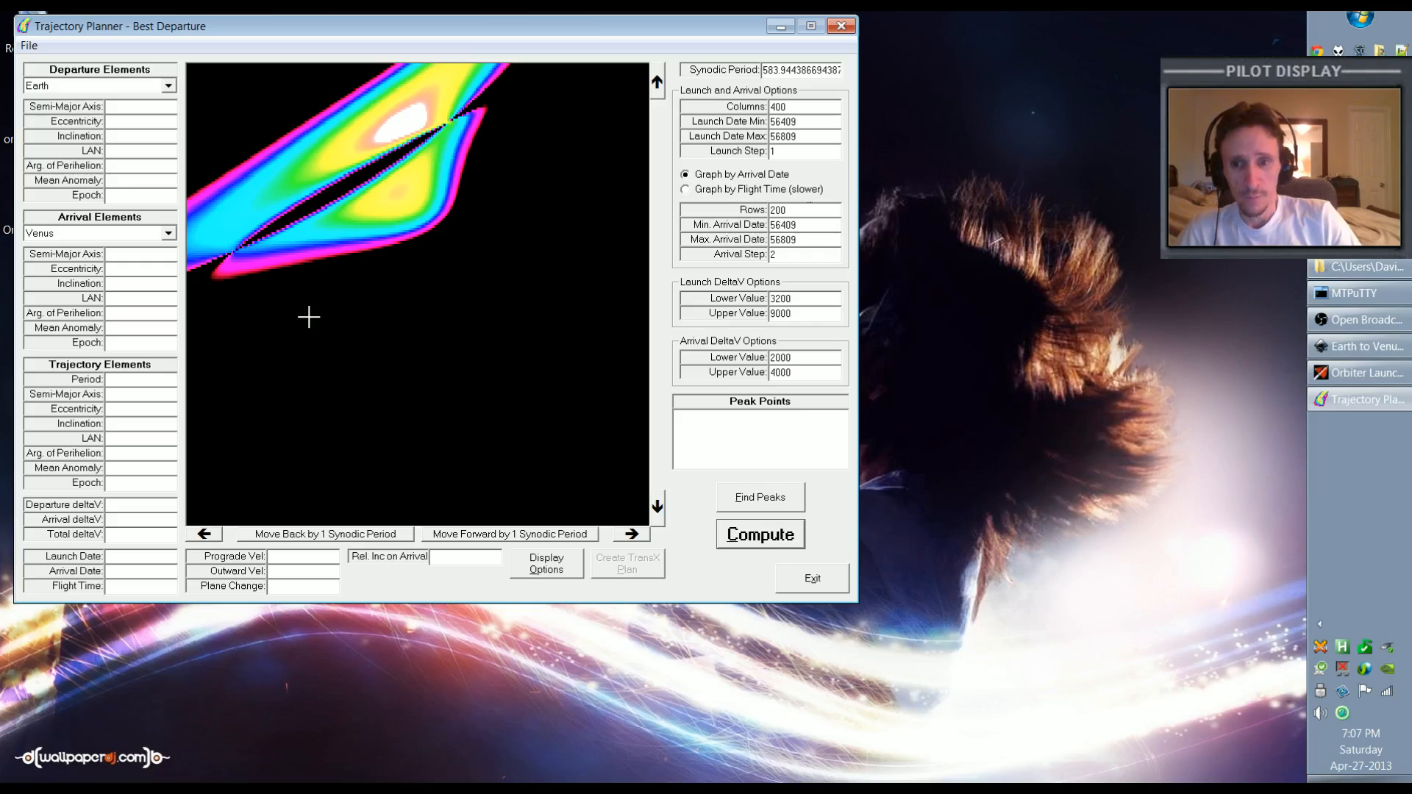
mouse_move(194, 306)
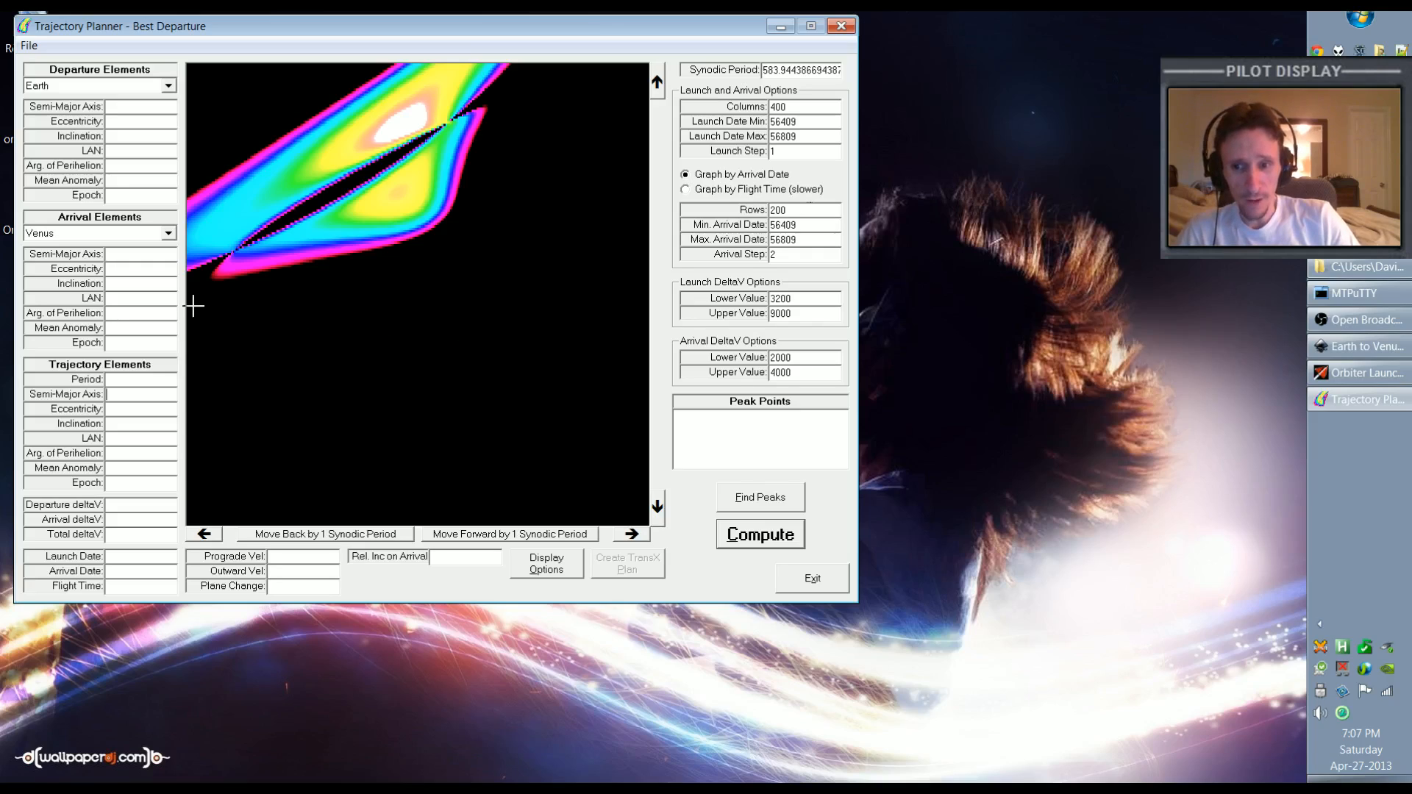
mouse_move(629, 317)
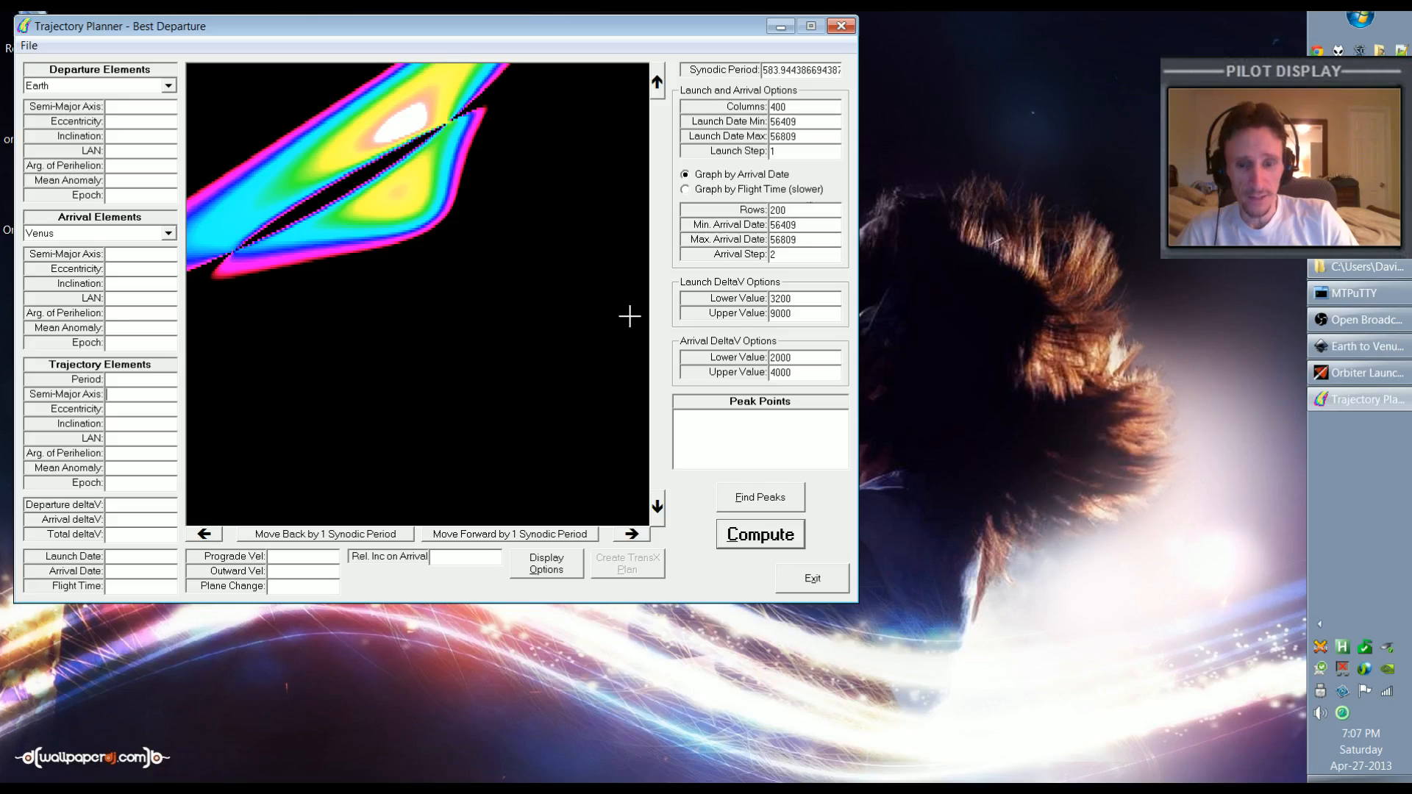
Pick a plot departure giving launch MJD 56504 and total delta-V about 50,354
click(298, 318)
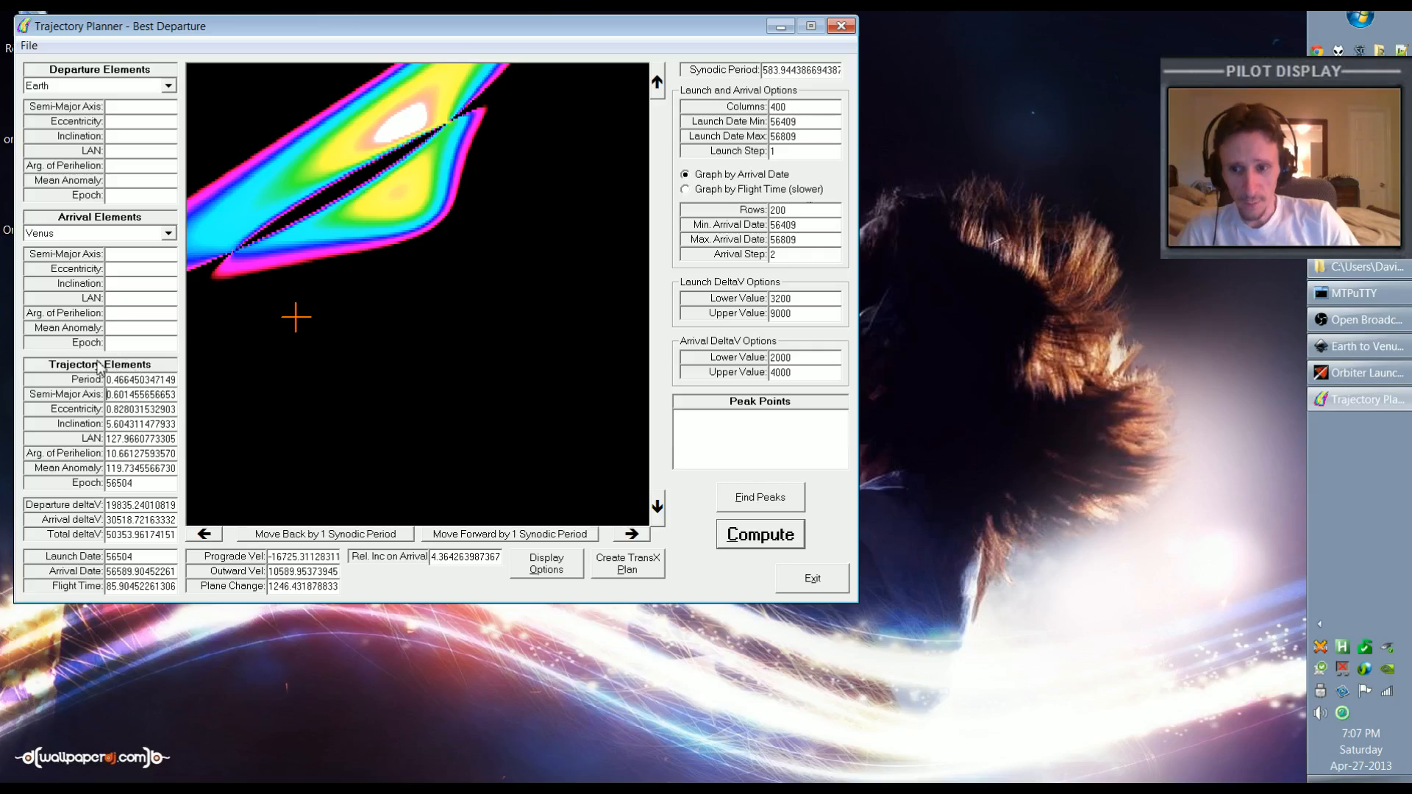
mouse_move(342, 549)
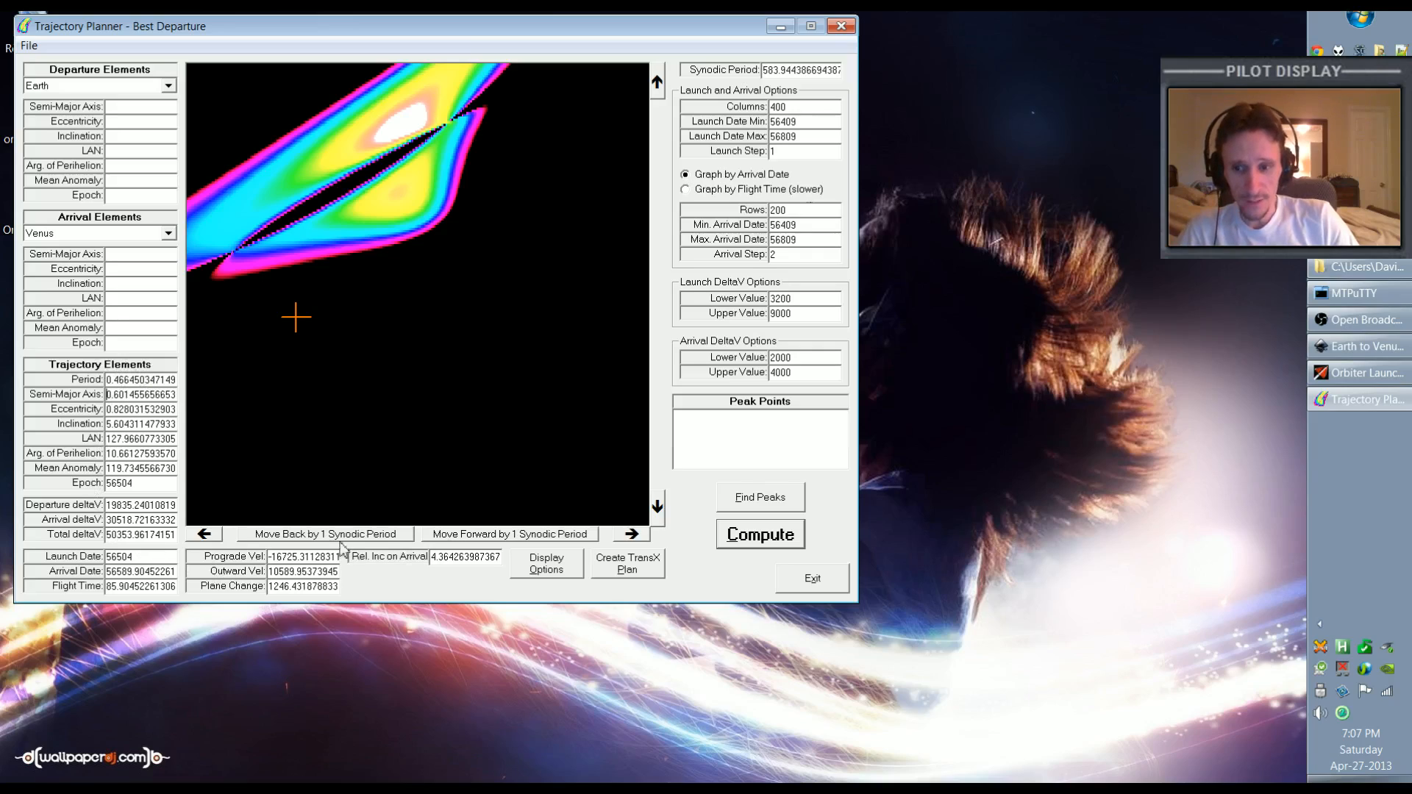
mouse_move(322, 315)
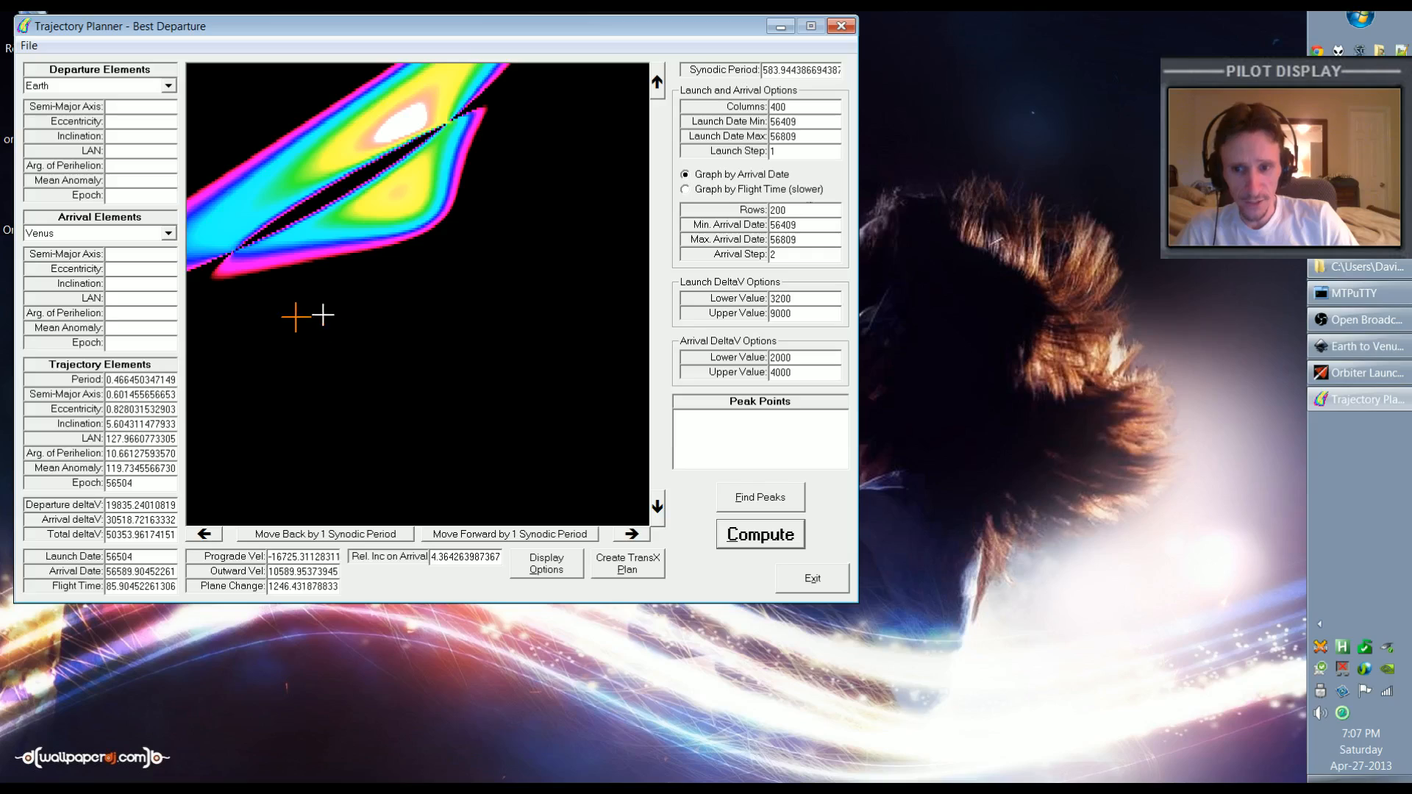
mouse_move(266, 506)
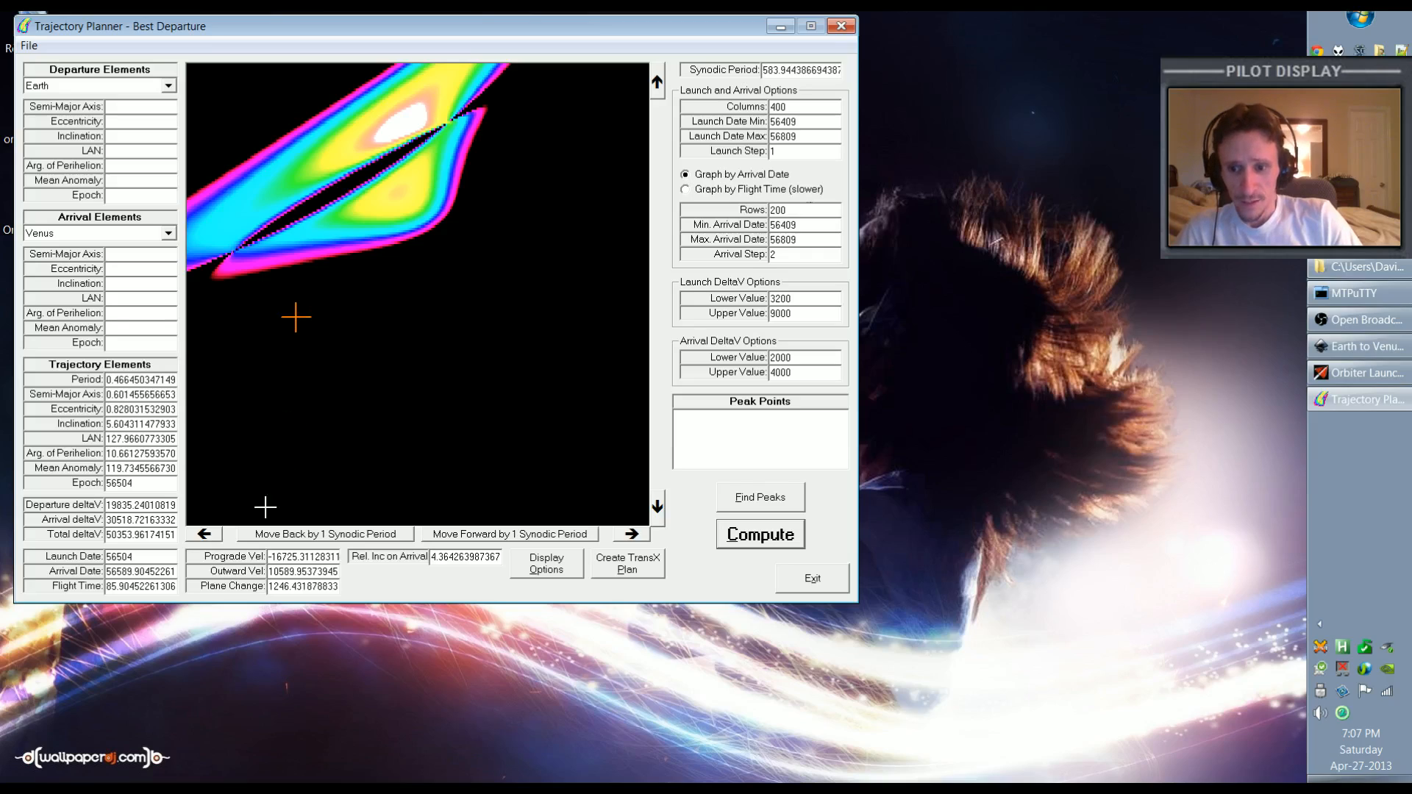
click(121, 556)
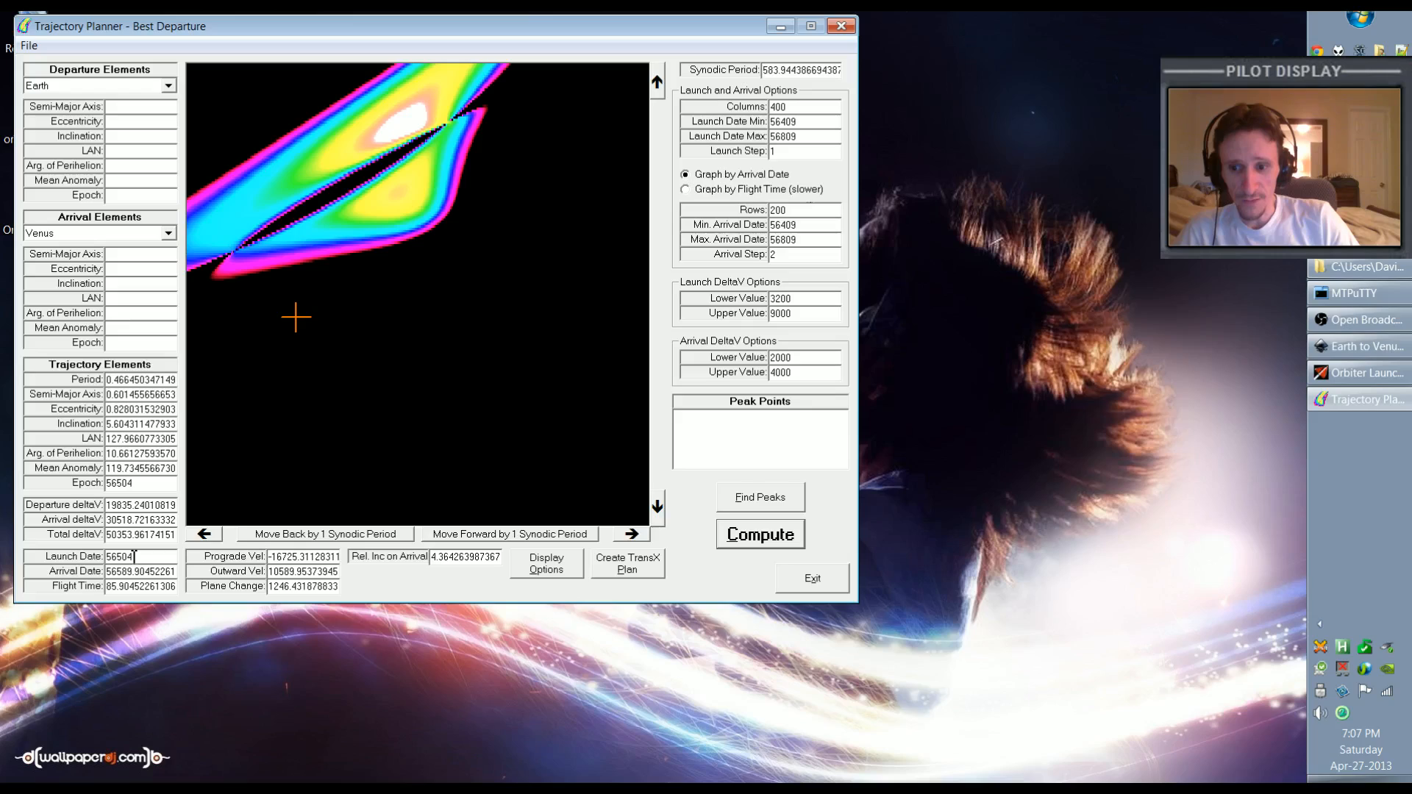
mouse_move(317, 346)
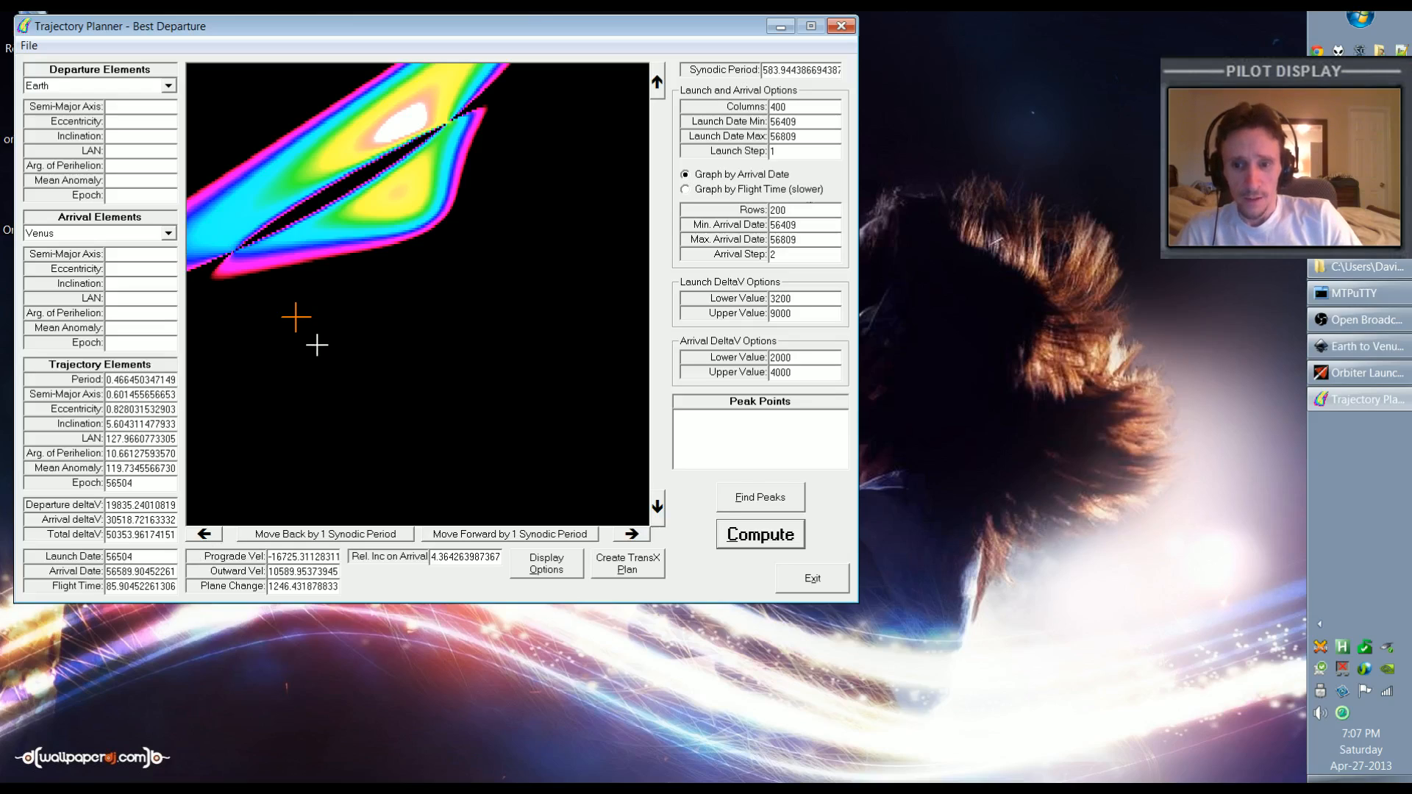
mouse_move(493, 255)
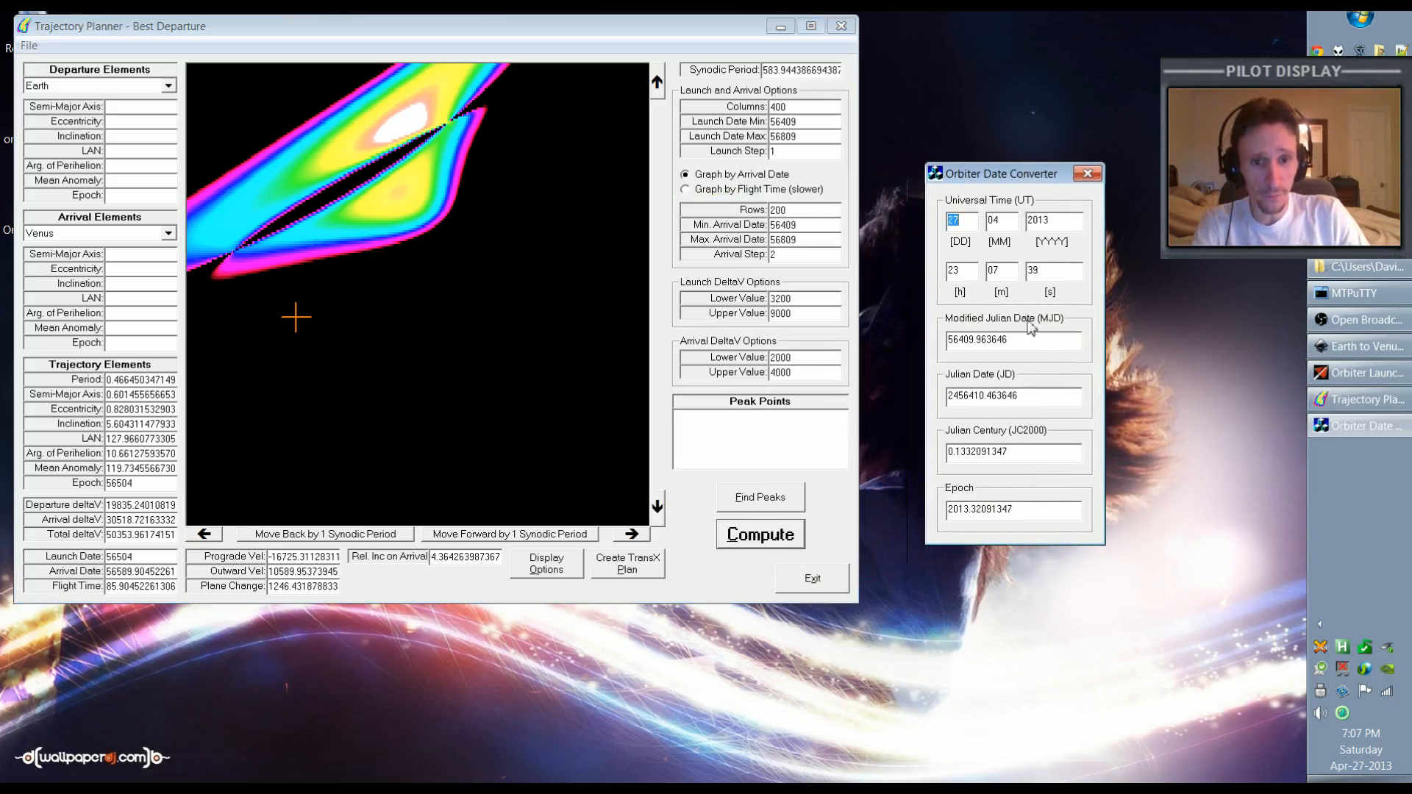
Convert MJD 56504 in the Date Converter to 31 July 2013
triple_click(1012, 340)
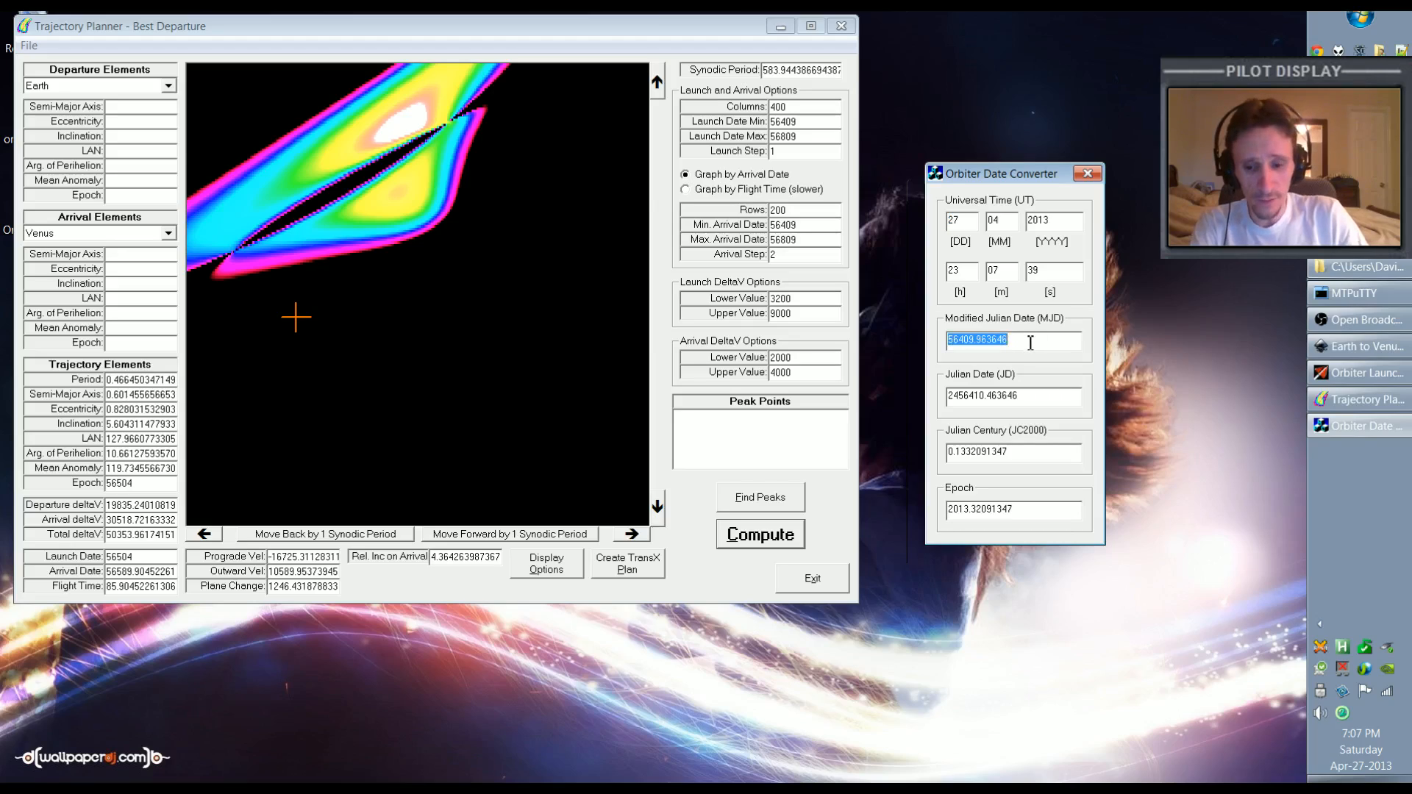
text(56504)
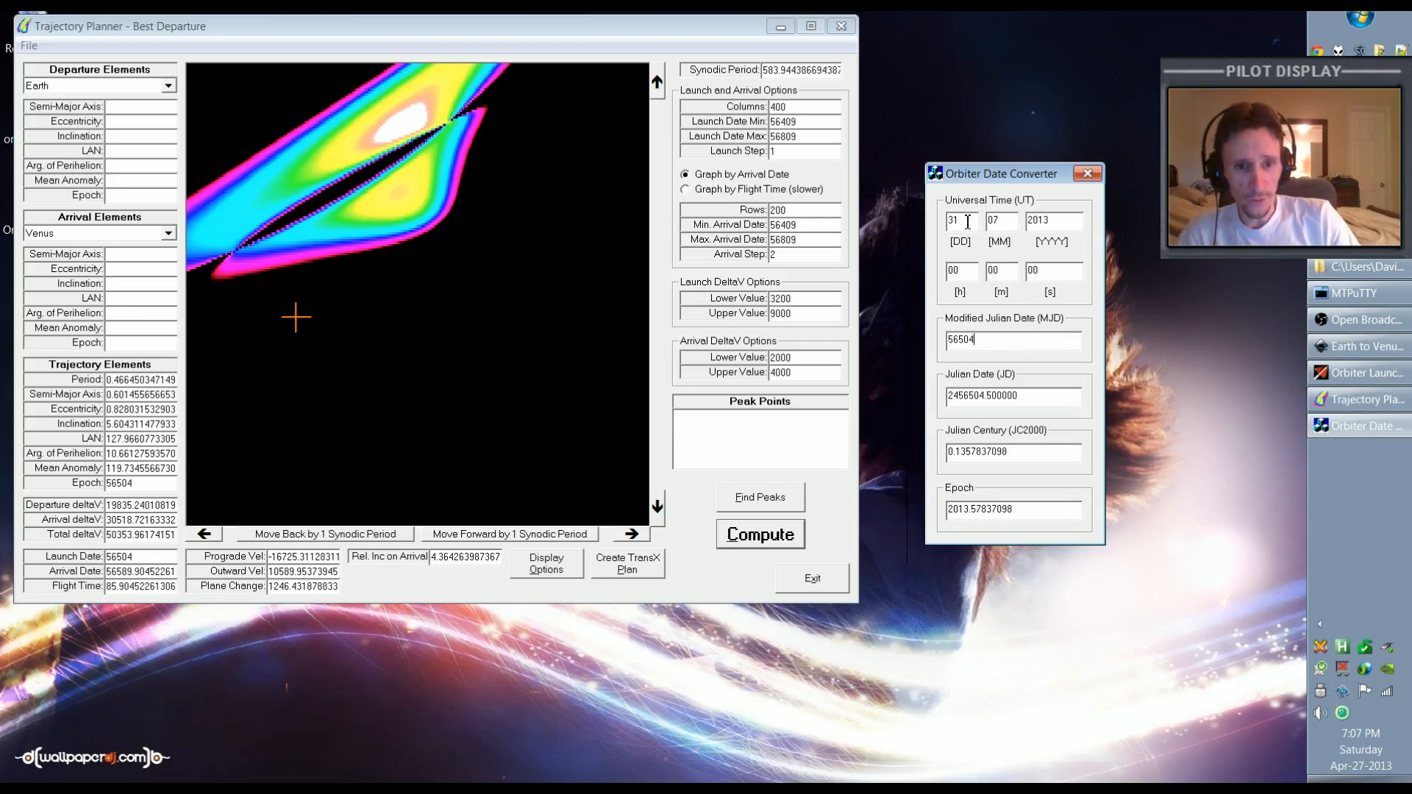
mouse_move(480, 363)
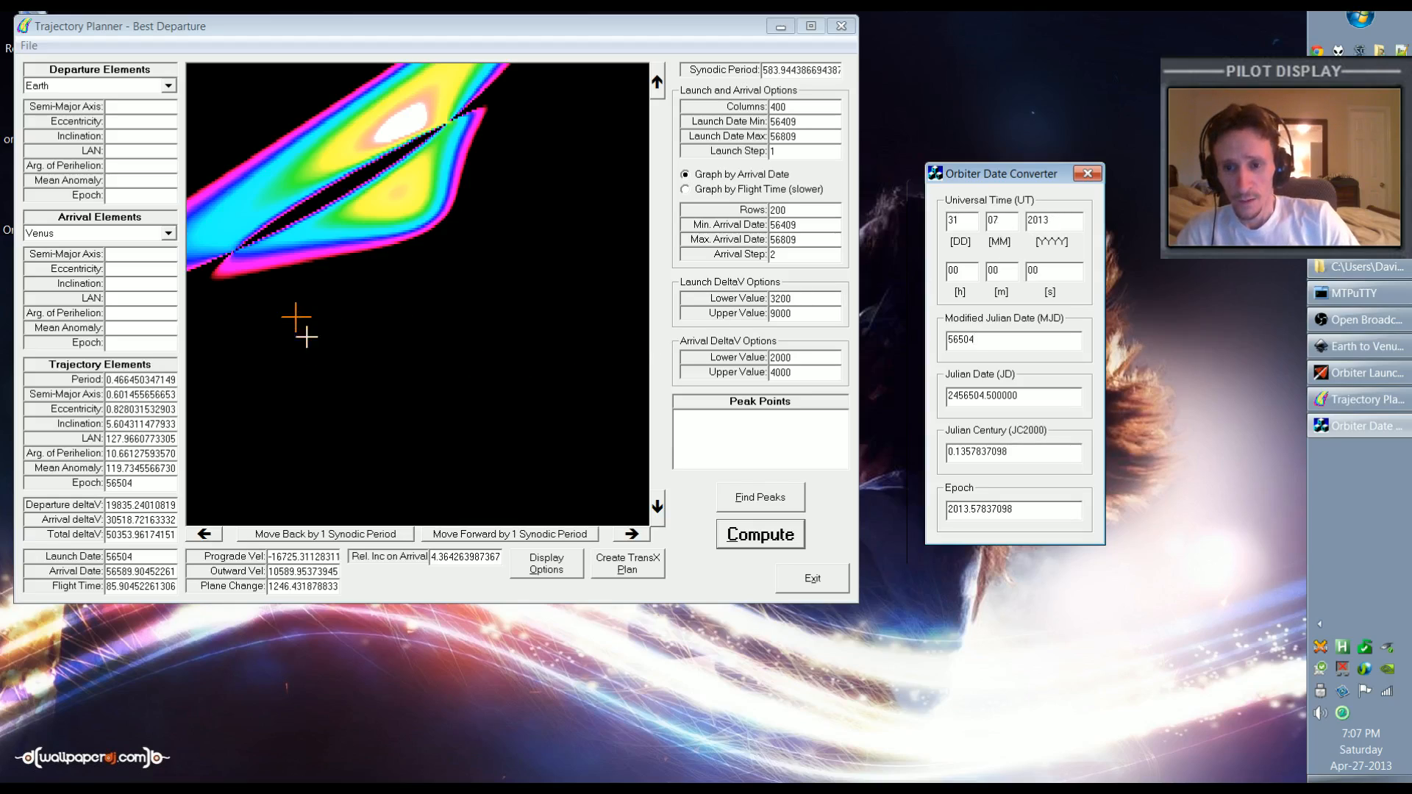
mouse_move(473, 145)
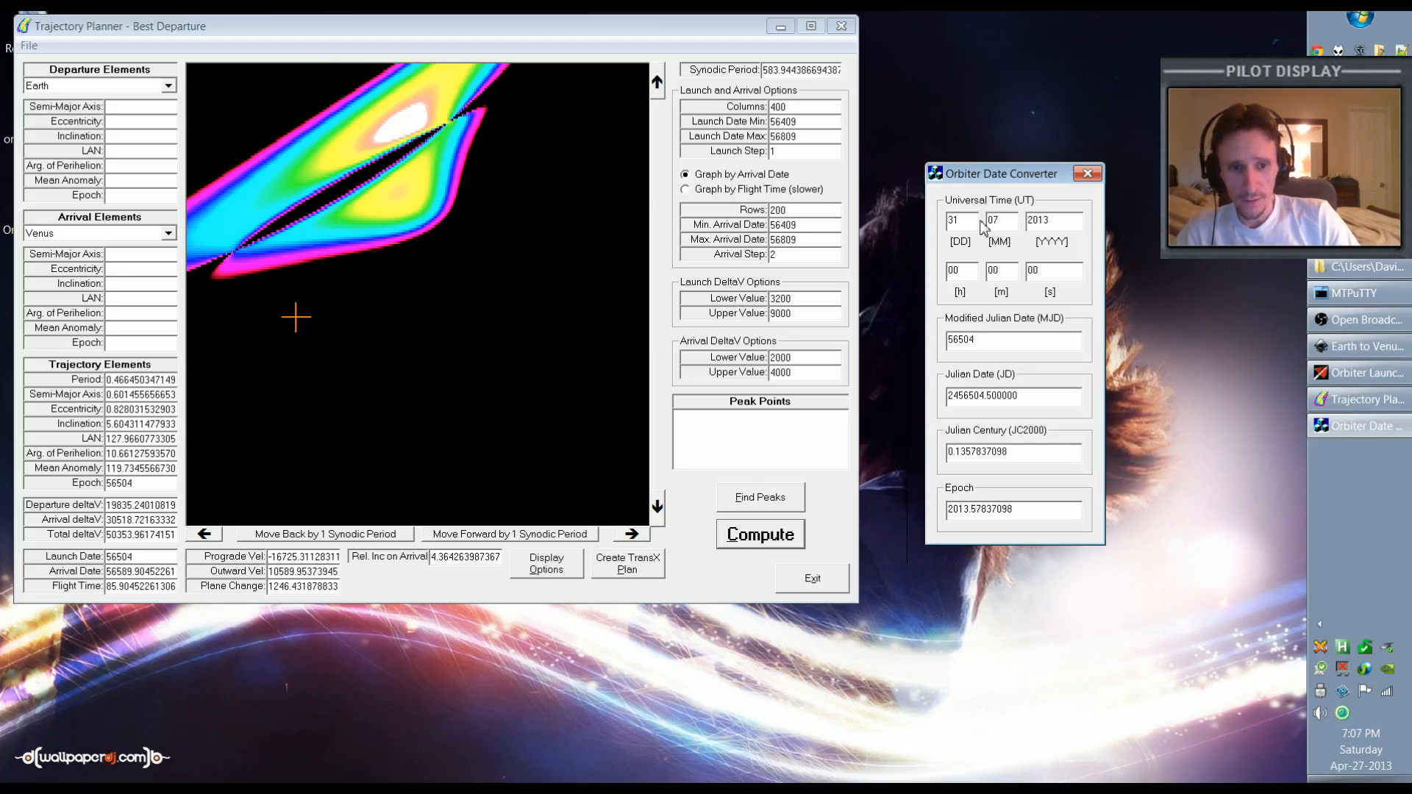
mouse_move(293, 317)
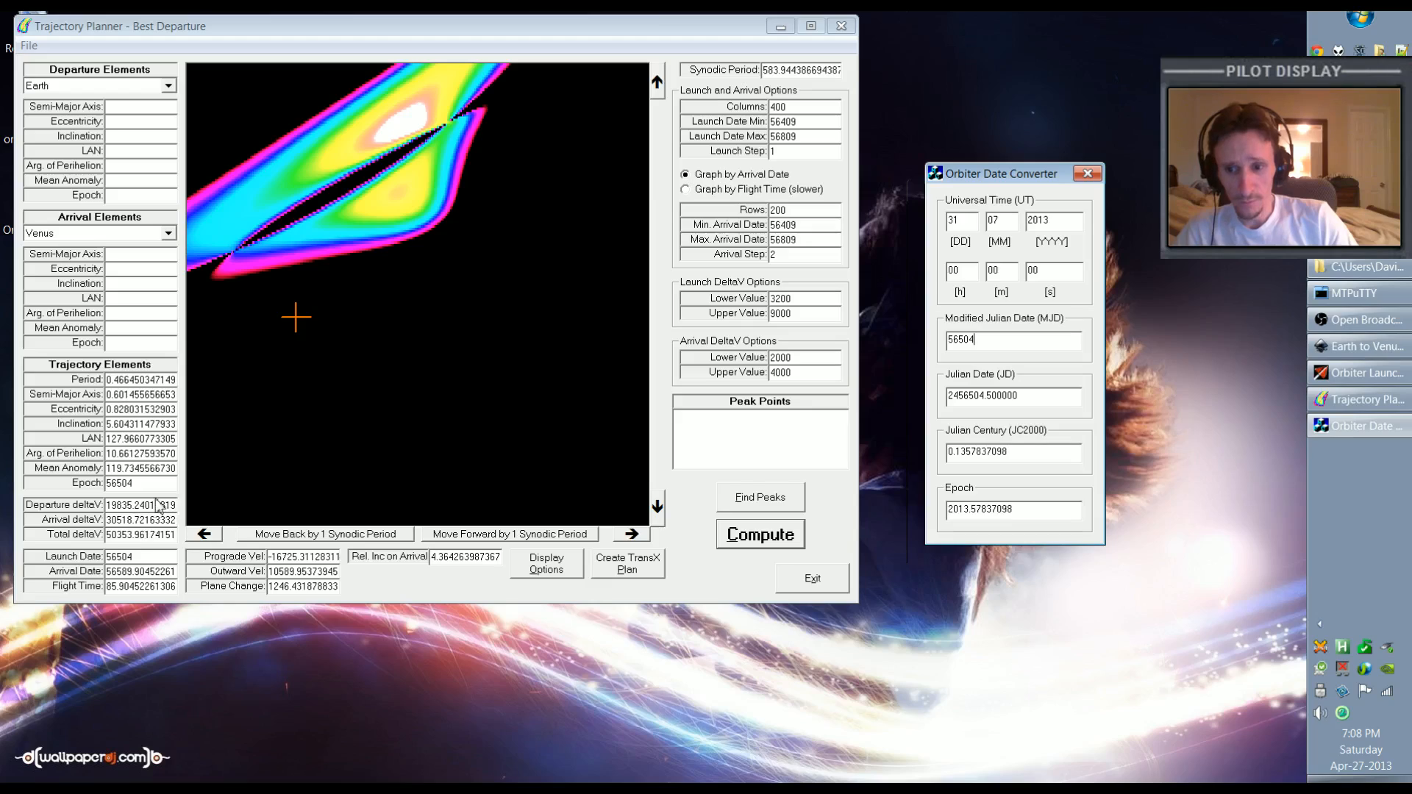
mouse_move(317, 445)
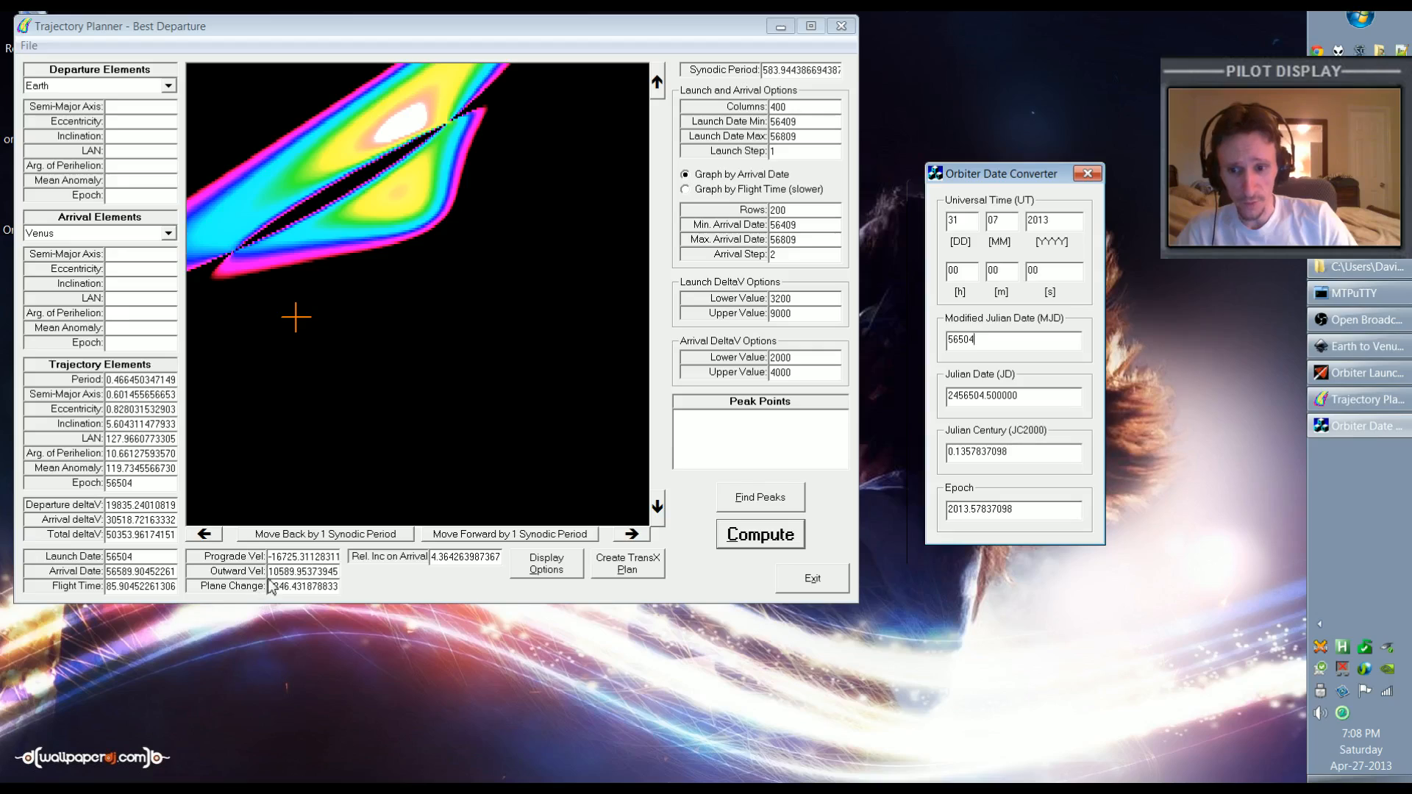
mouse_move(326, 305)
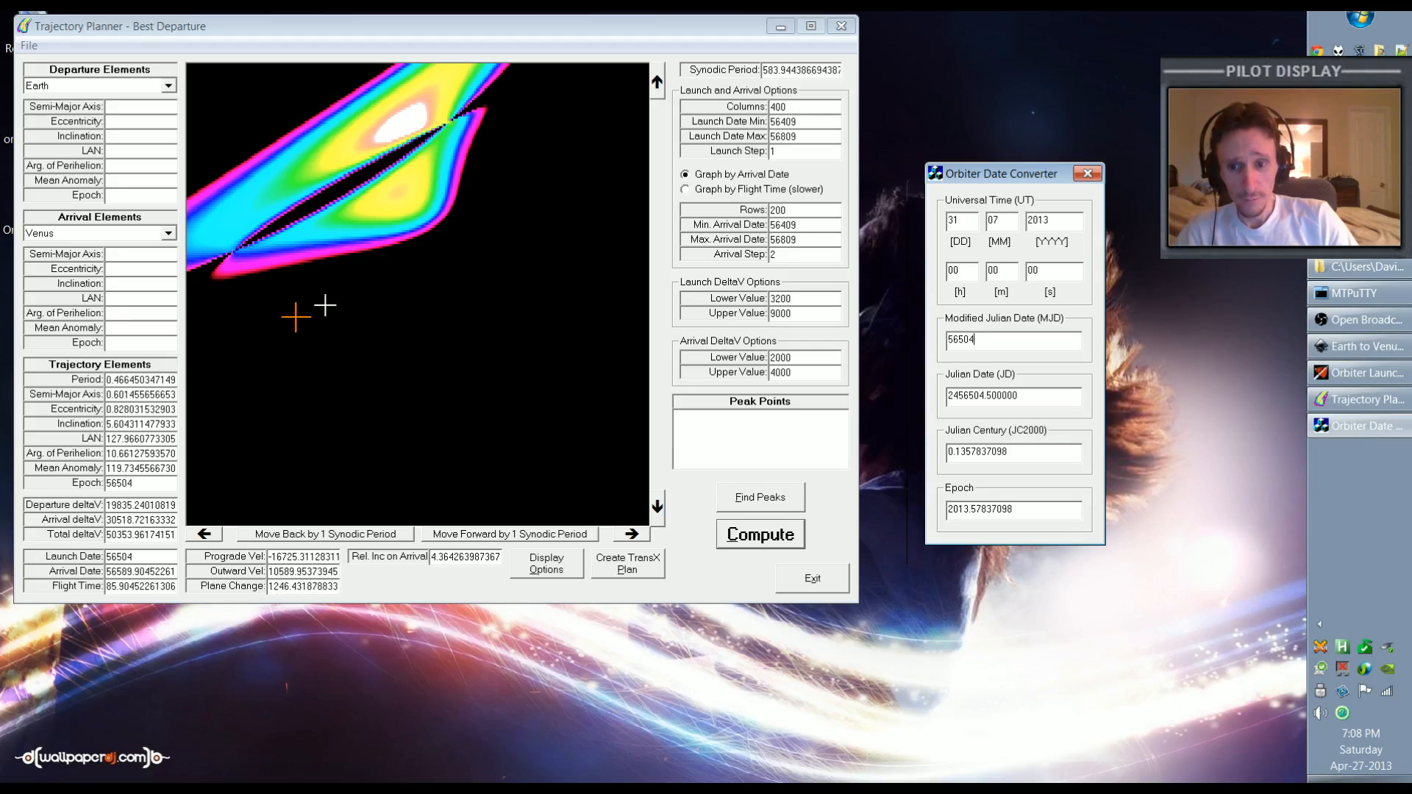
mouse_move(330, 373)
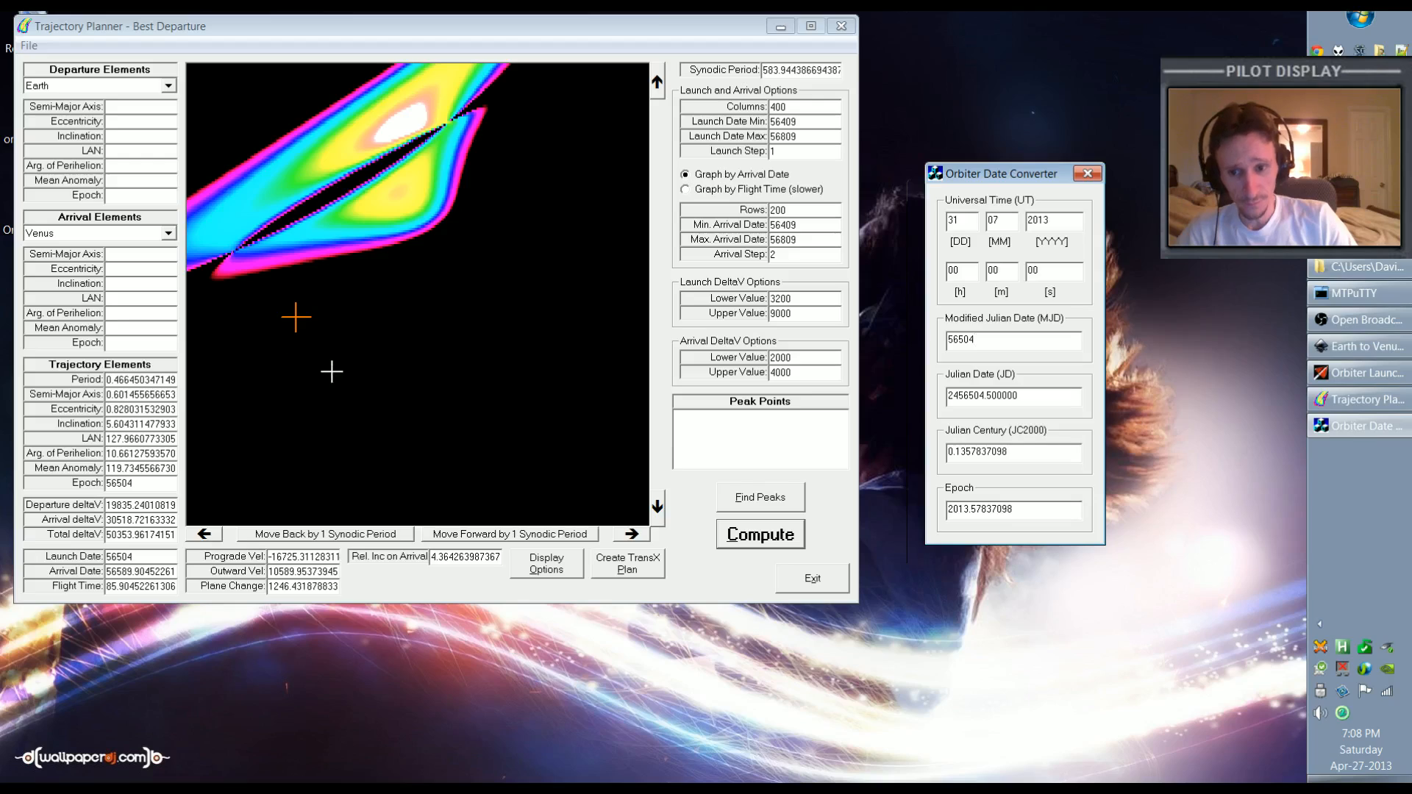
mouse_move(377, 381)
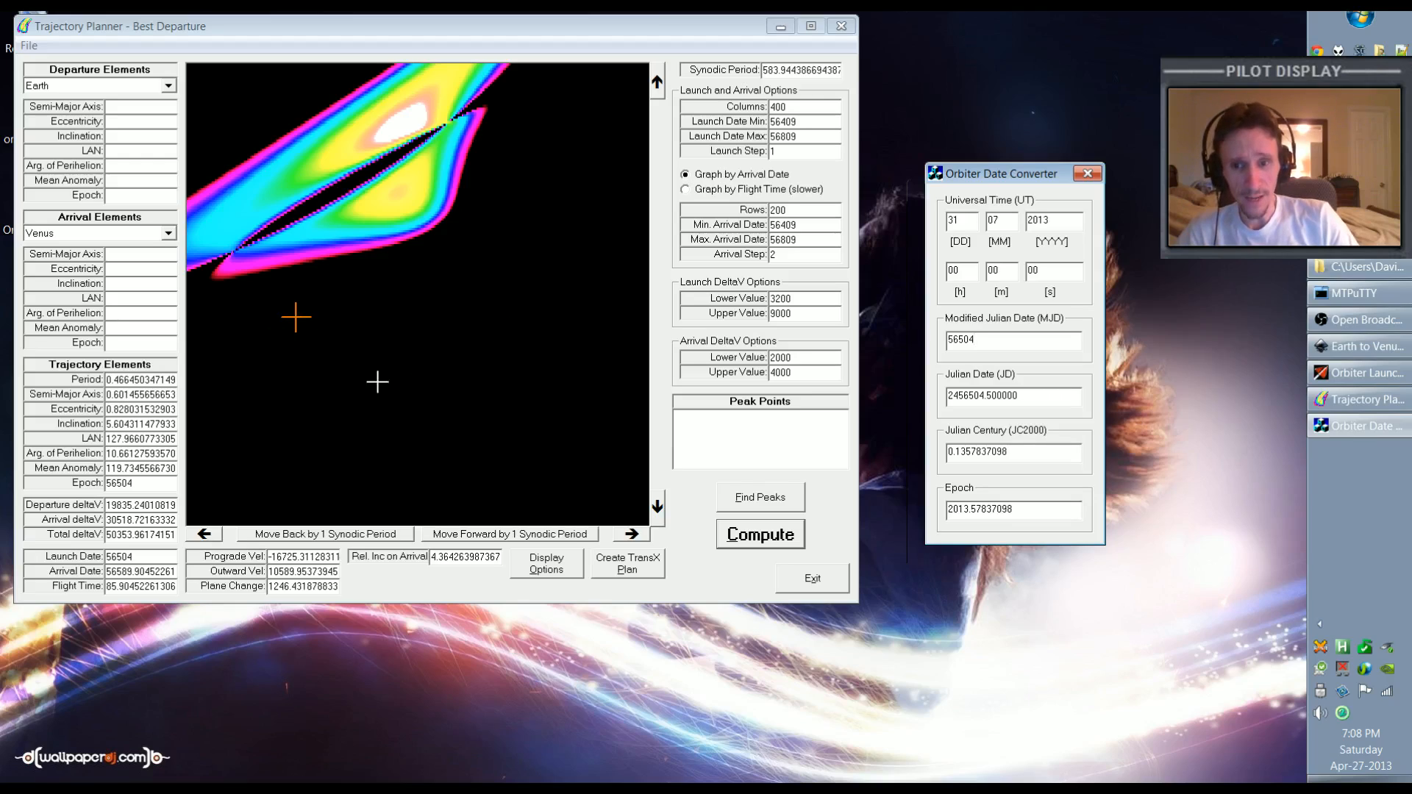
mouse_move(377, 331)
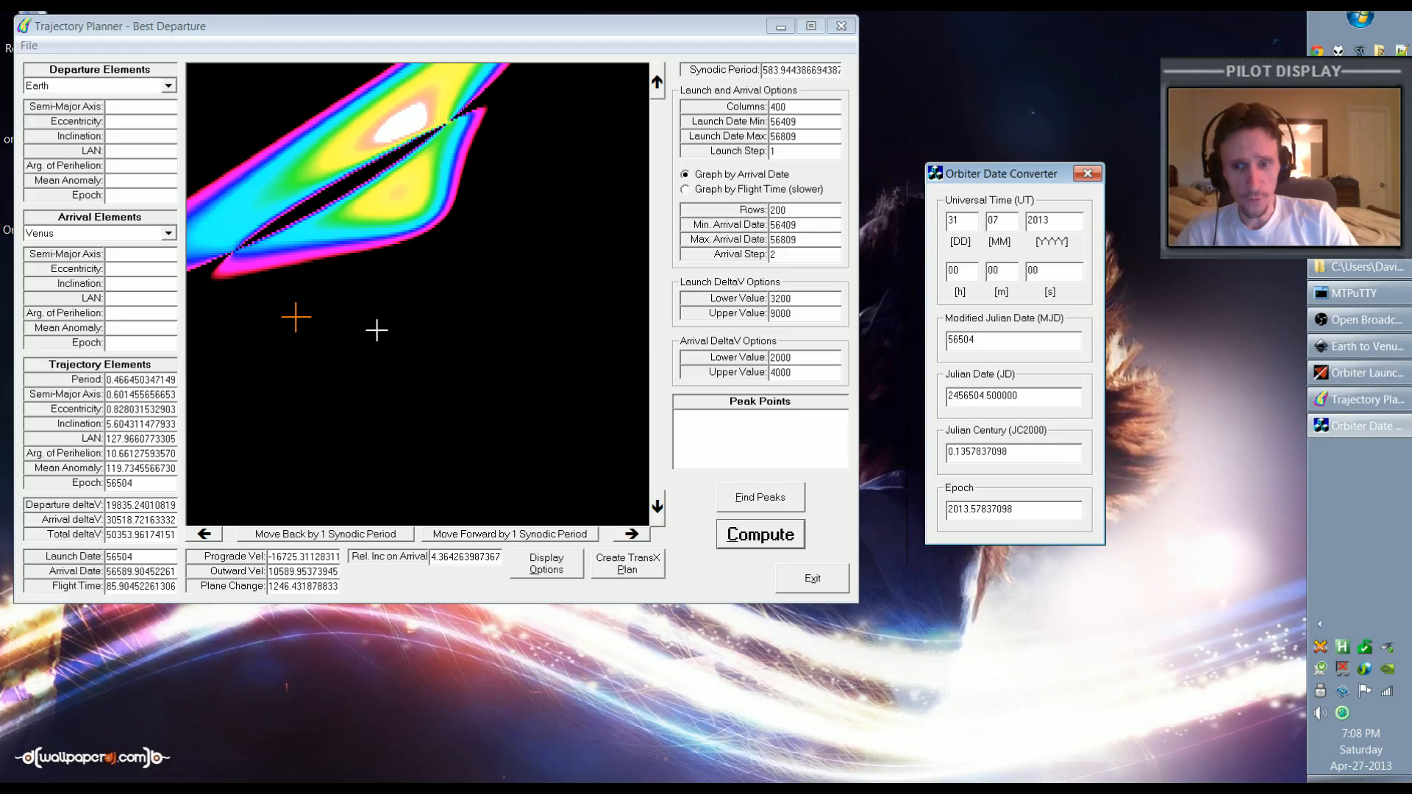
mouse_move(406, 323)
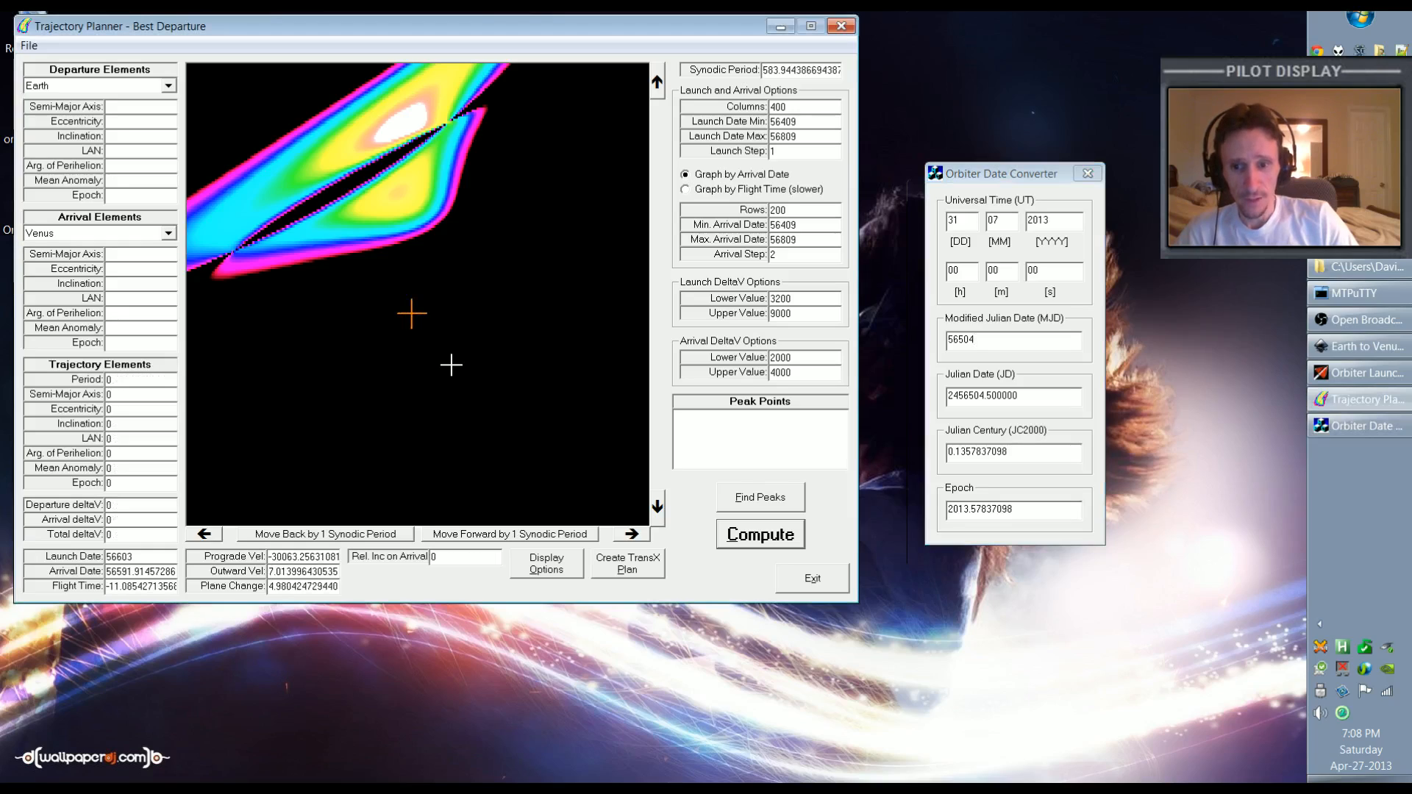
mouse_move(224, 506)
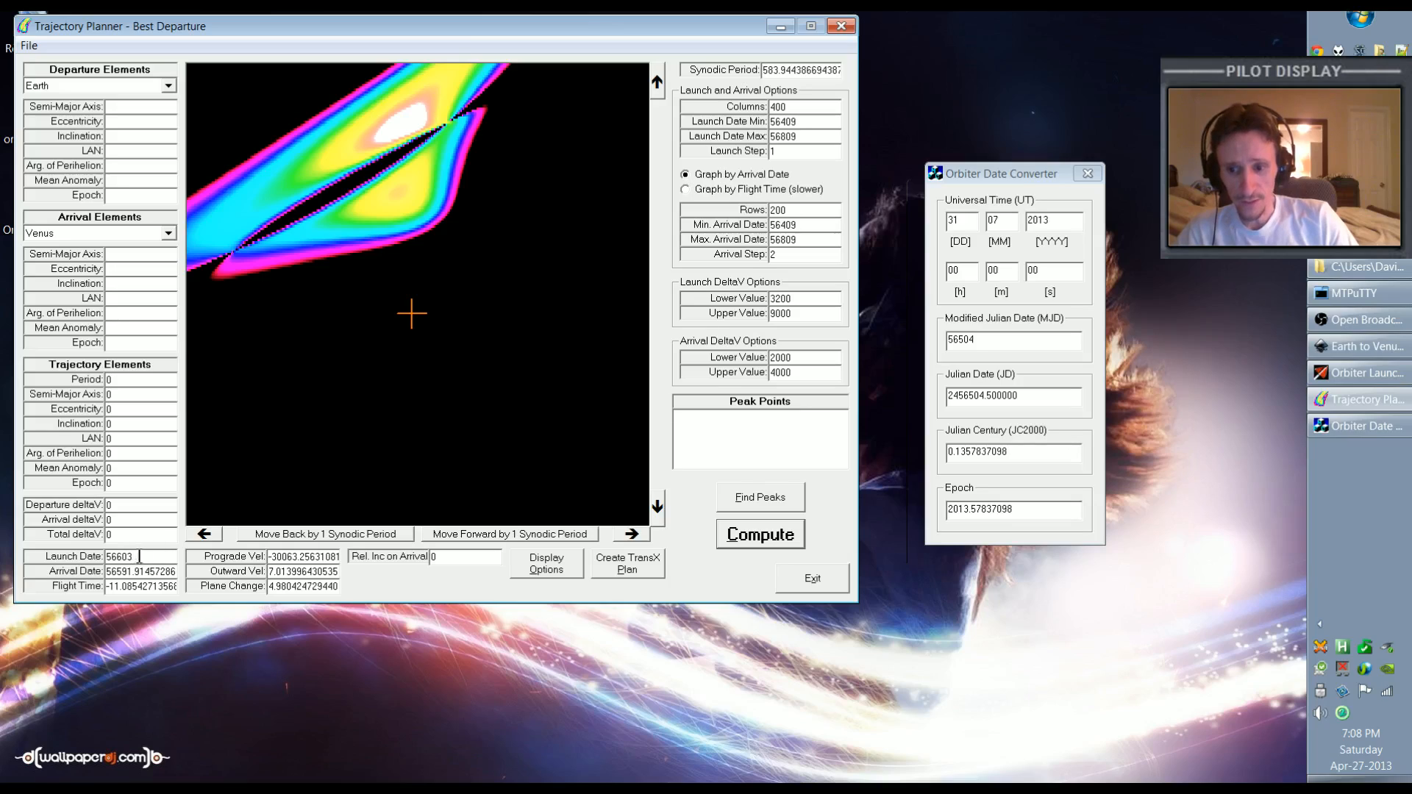
Enter MJD 56603 in the converter to read 7 November 2013
click(1002, 346)
text(56603)
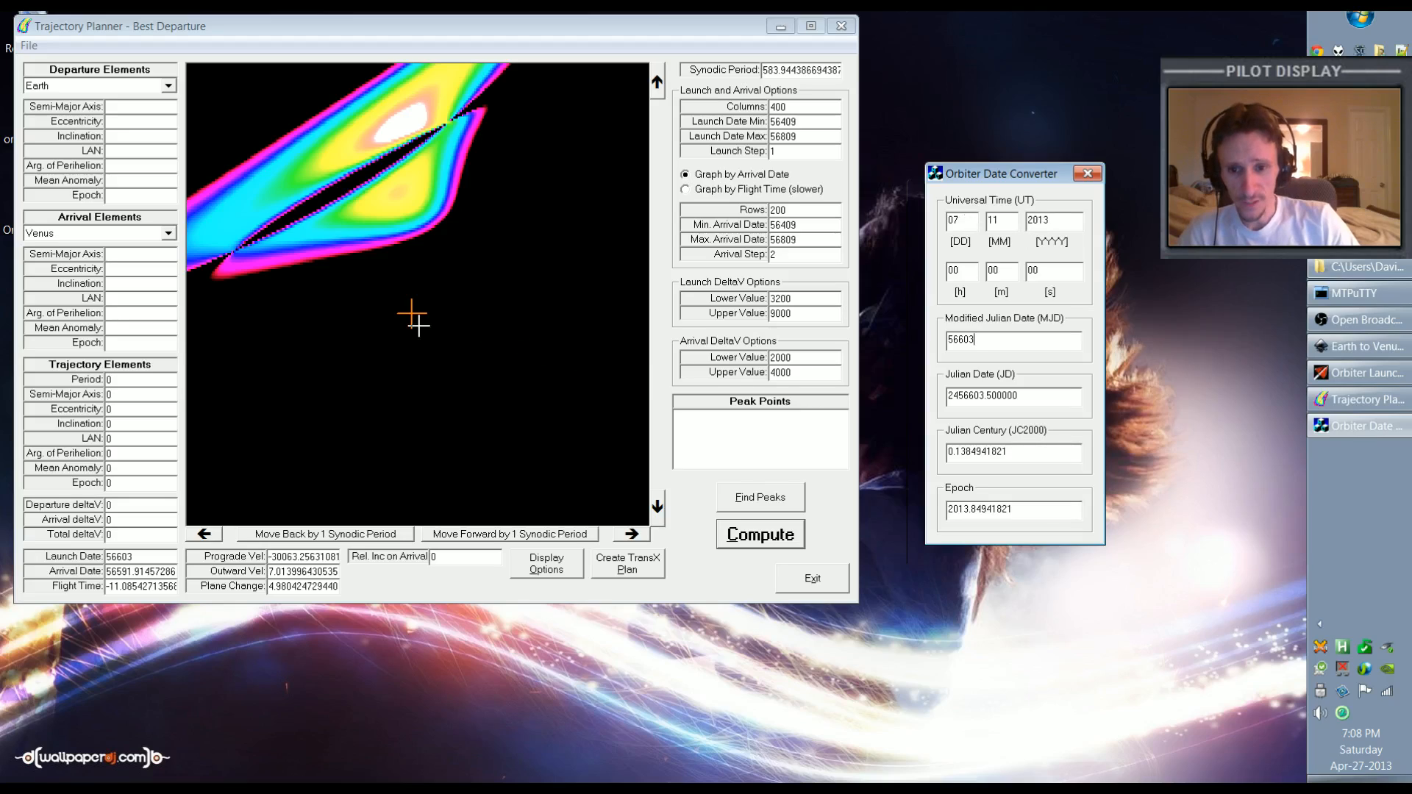
mouse_move(542, 203)
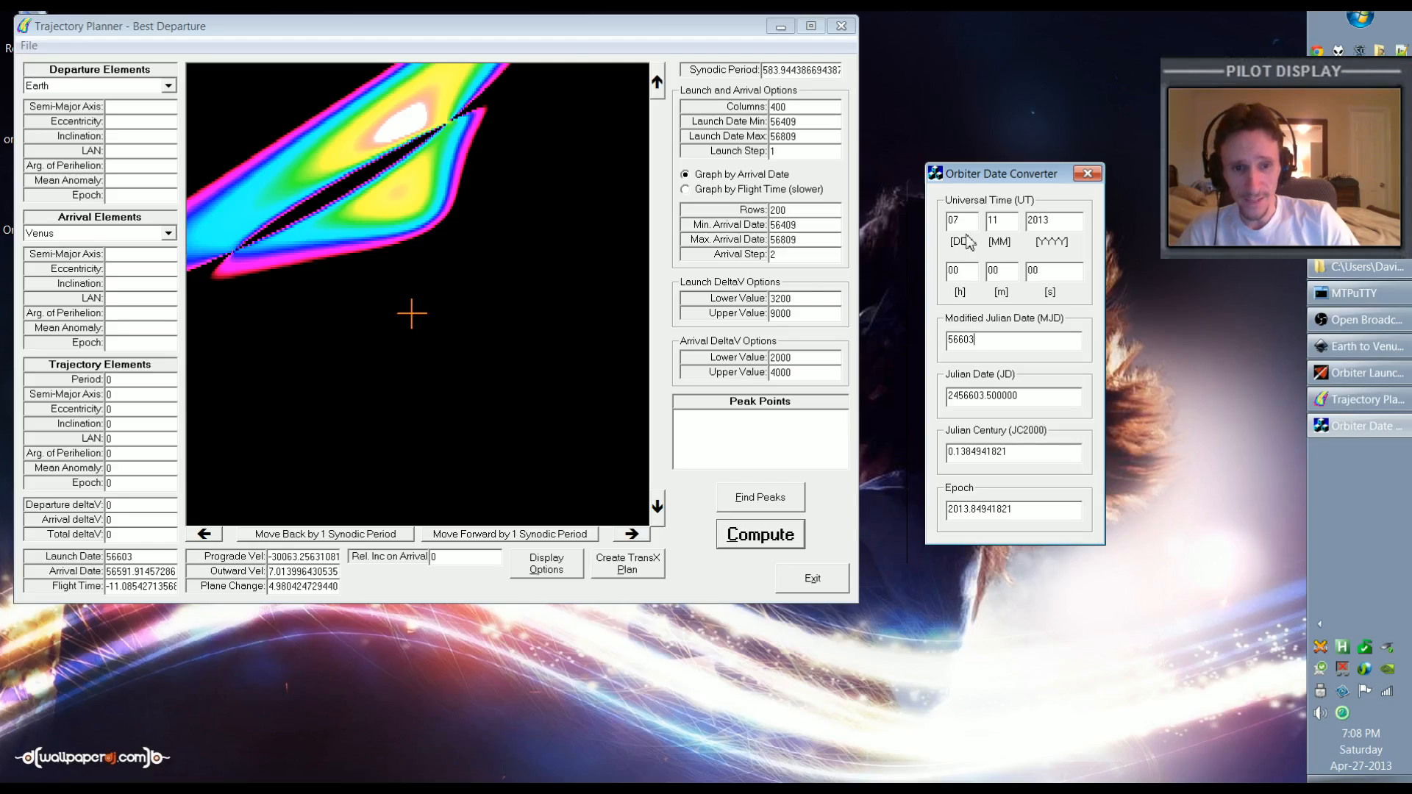
mouse_move(396, 436)
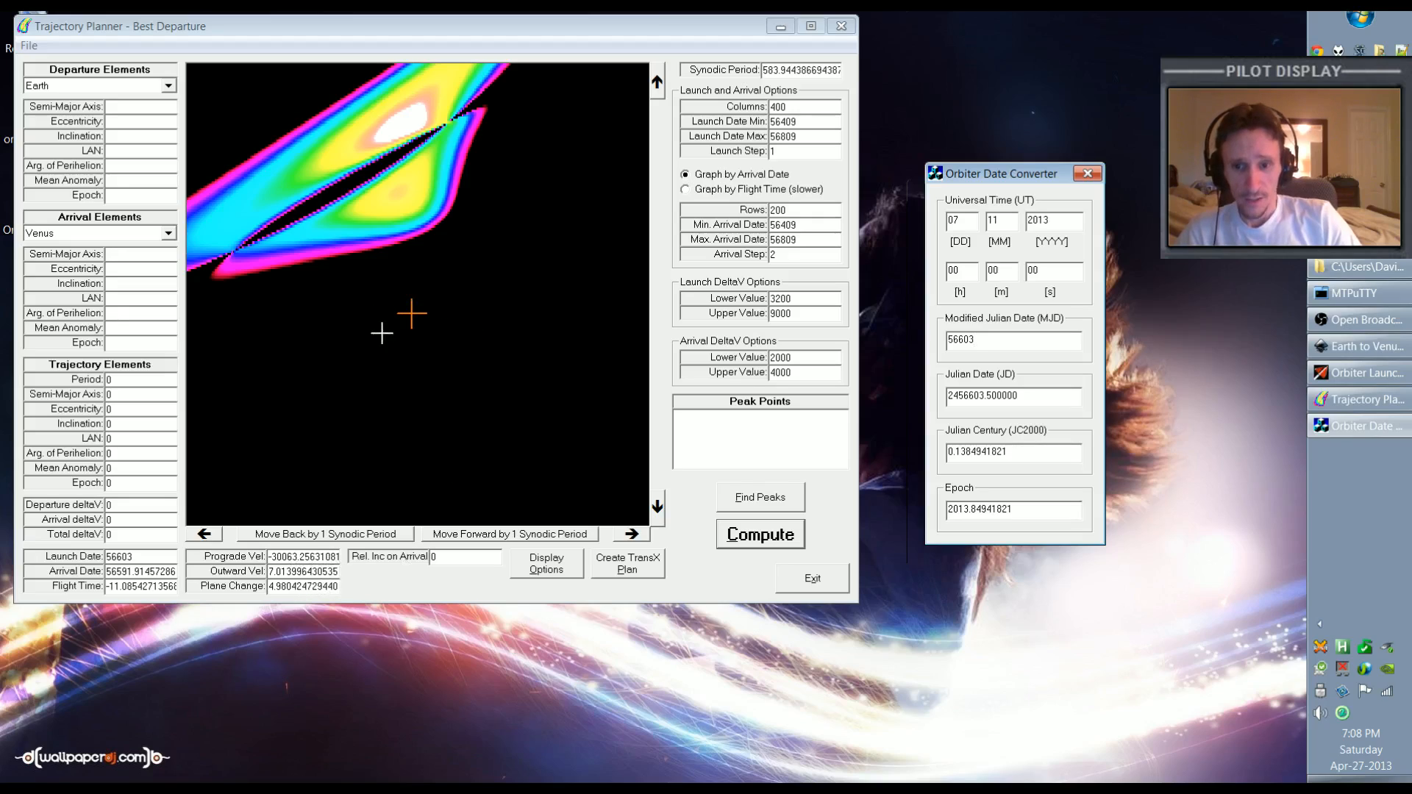
mouse_move(426, 364)
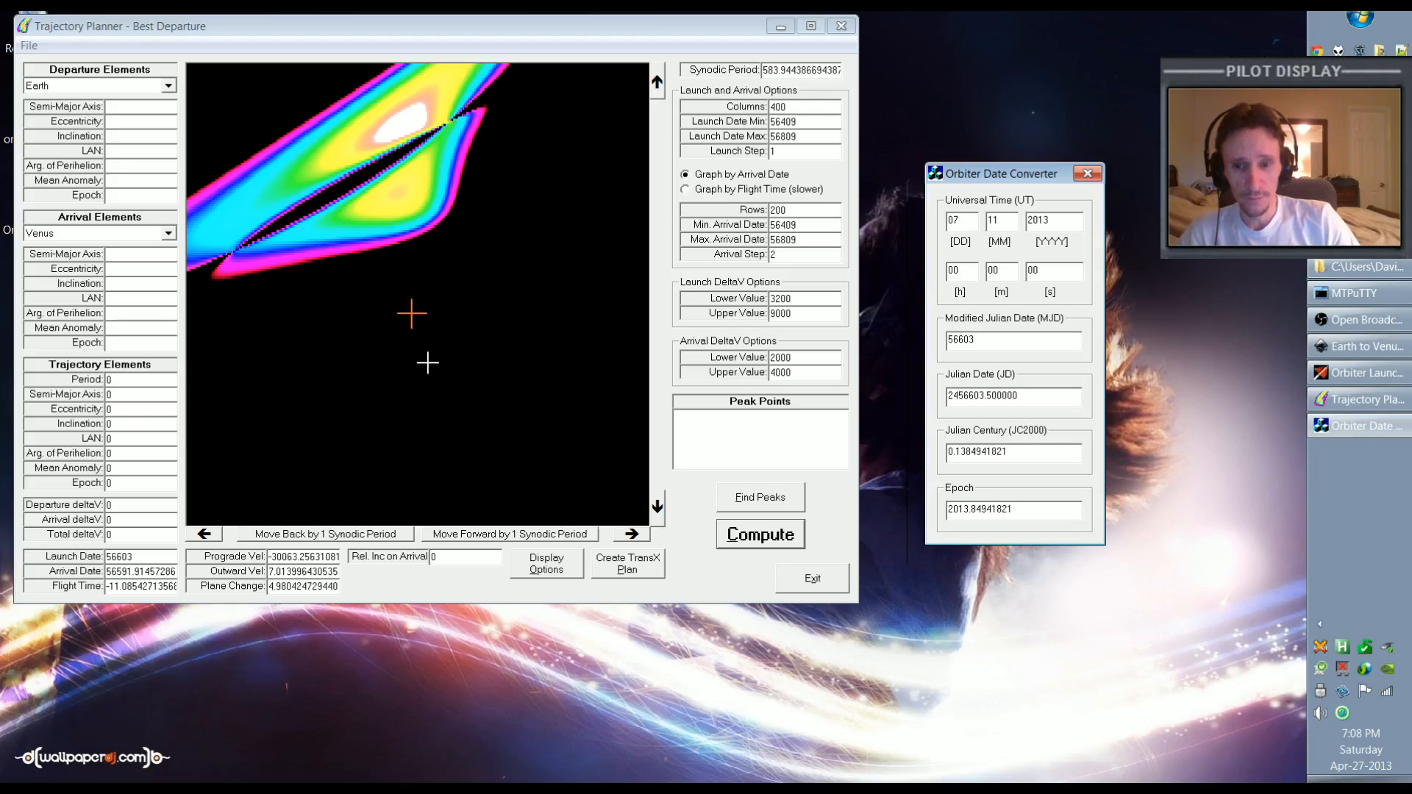
mouse_move(542, 265)
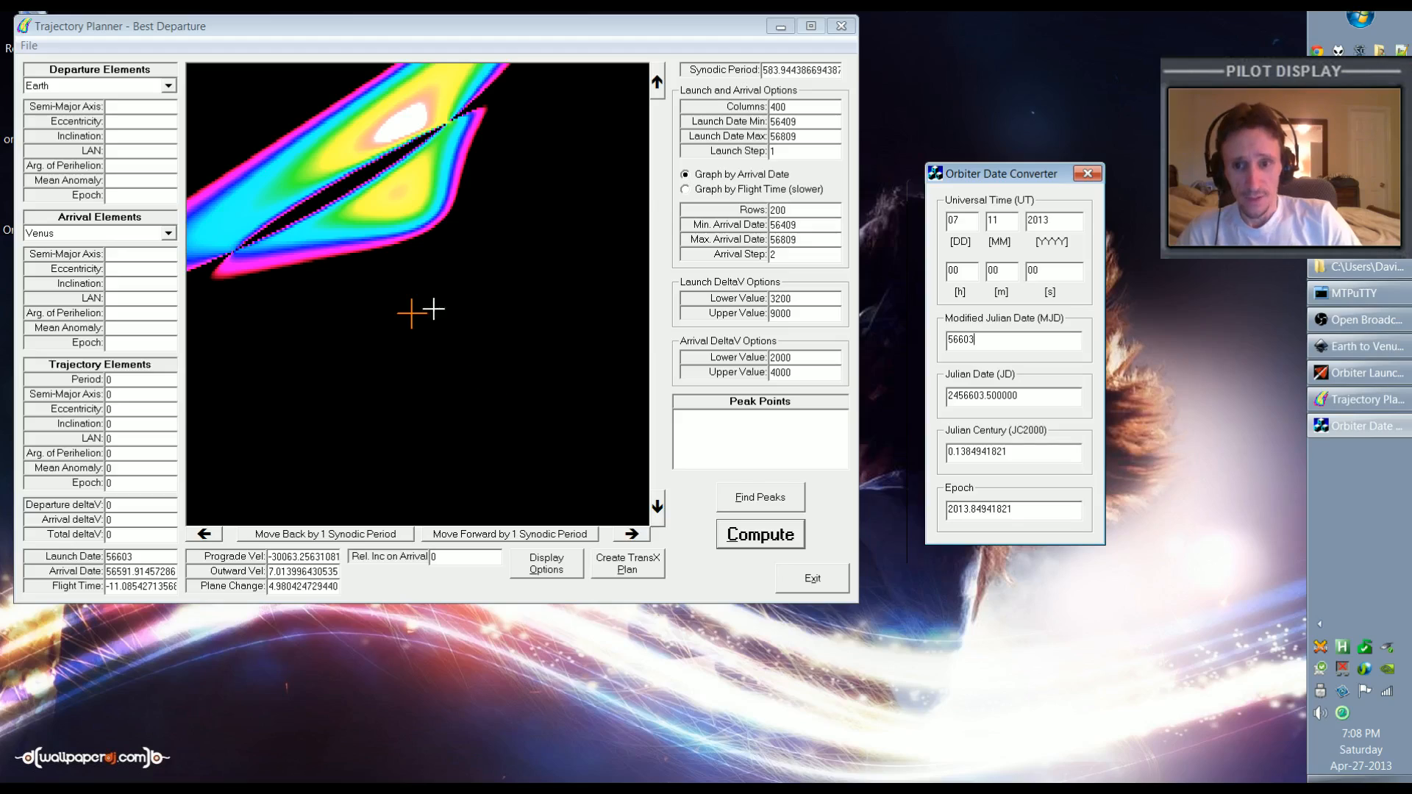
mouse_move(340, 173)
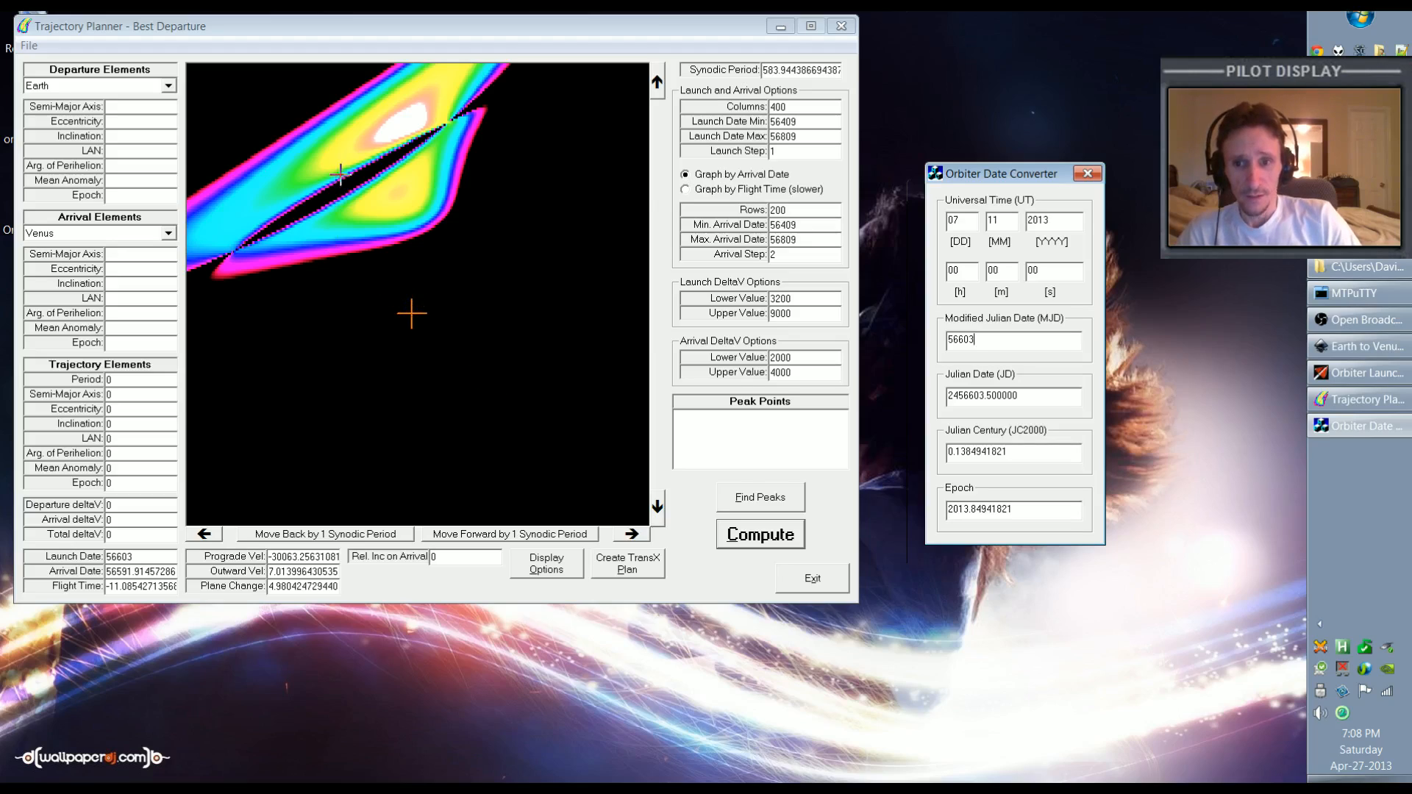
mouse_move(468, 286)
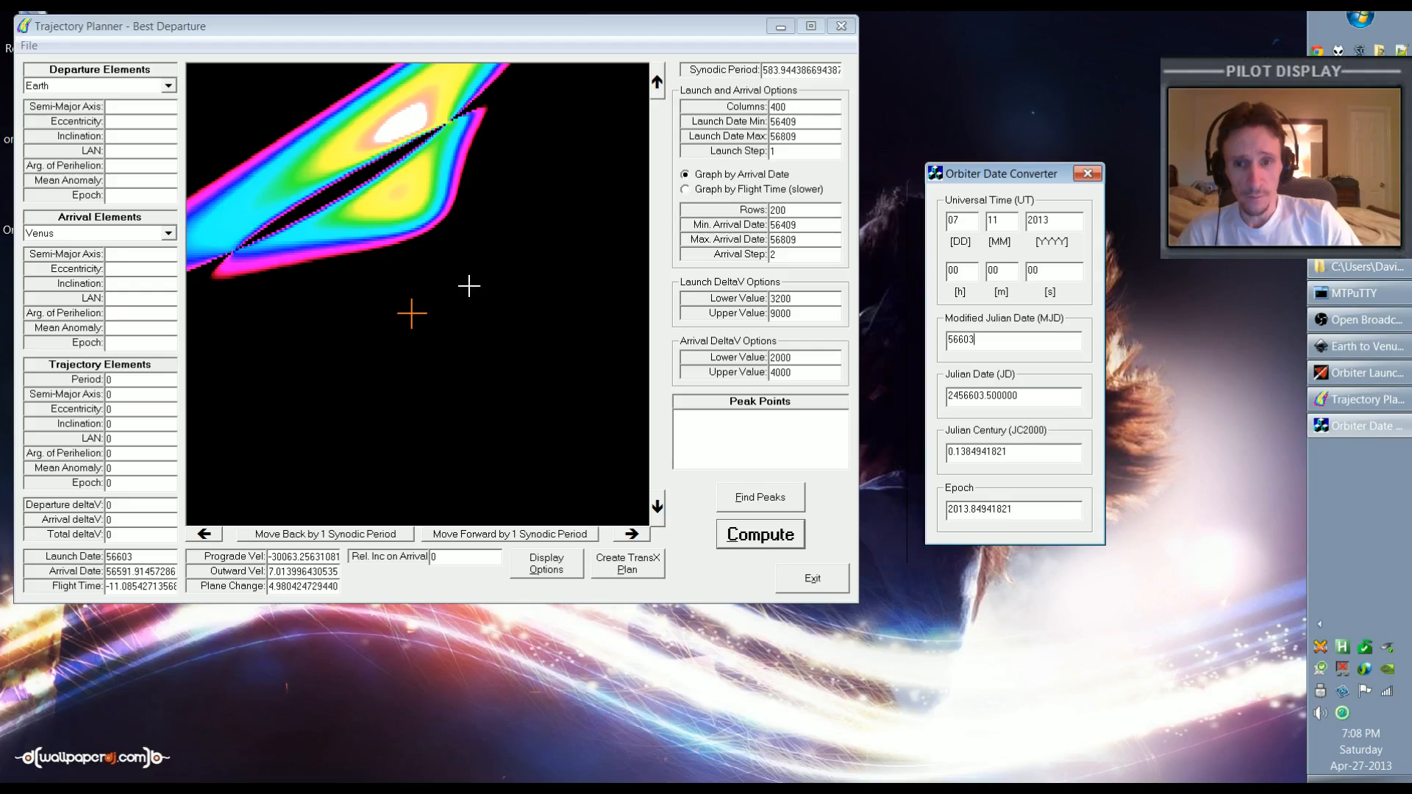
mouse_move(424, 295)
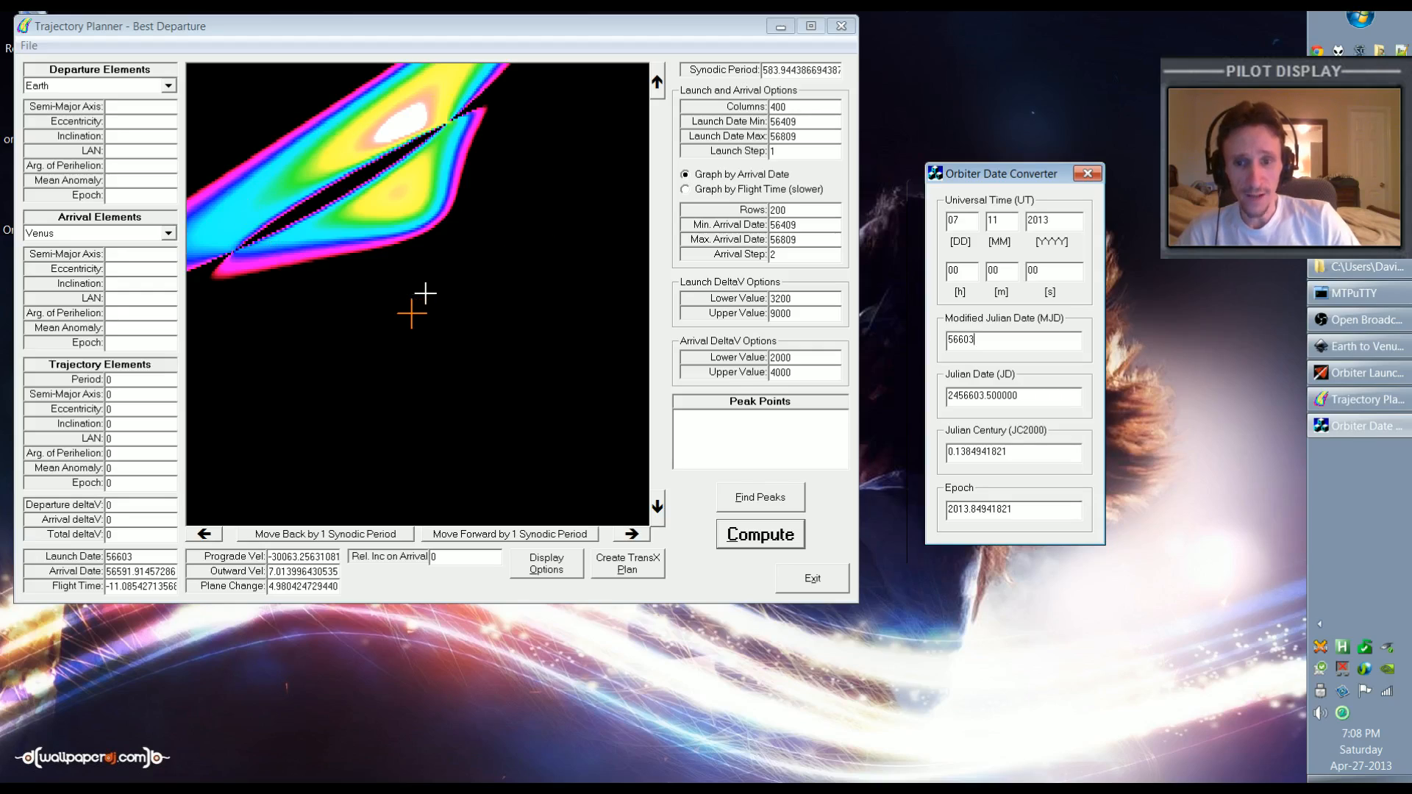
mouse_move(437, 289)
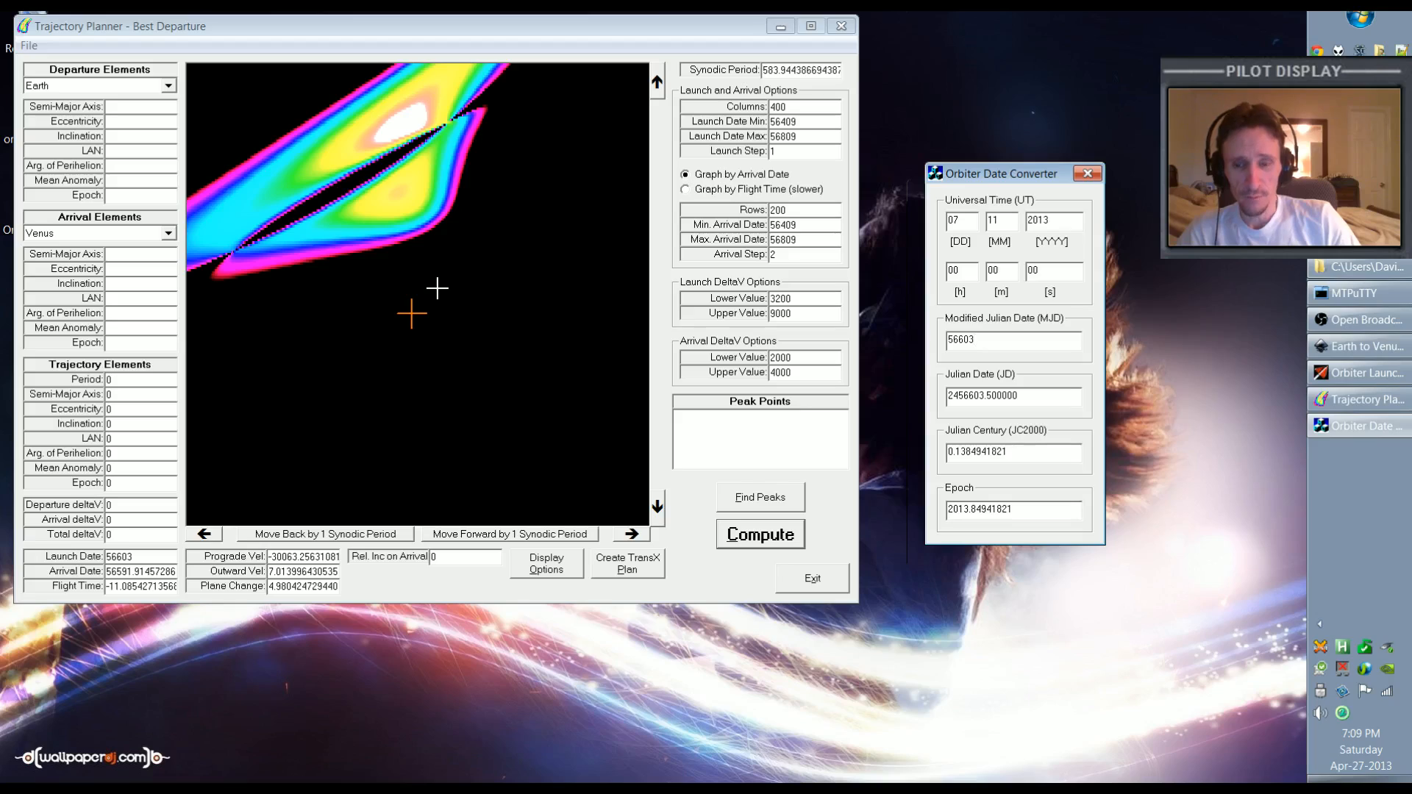
mouse_move(366, 100)
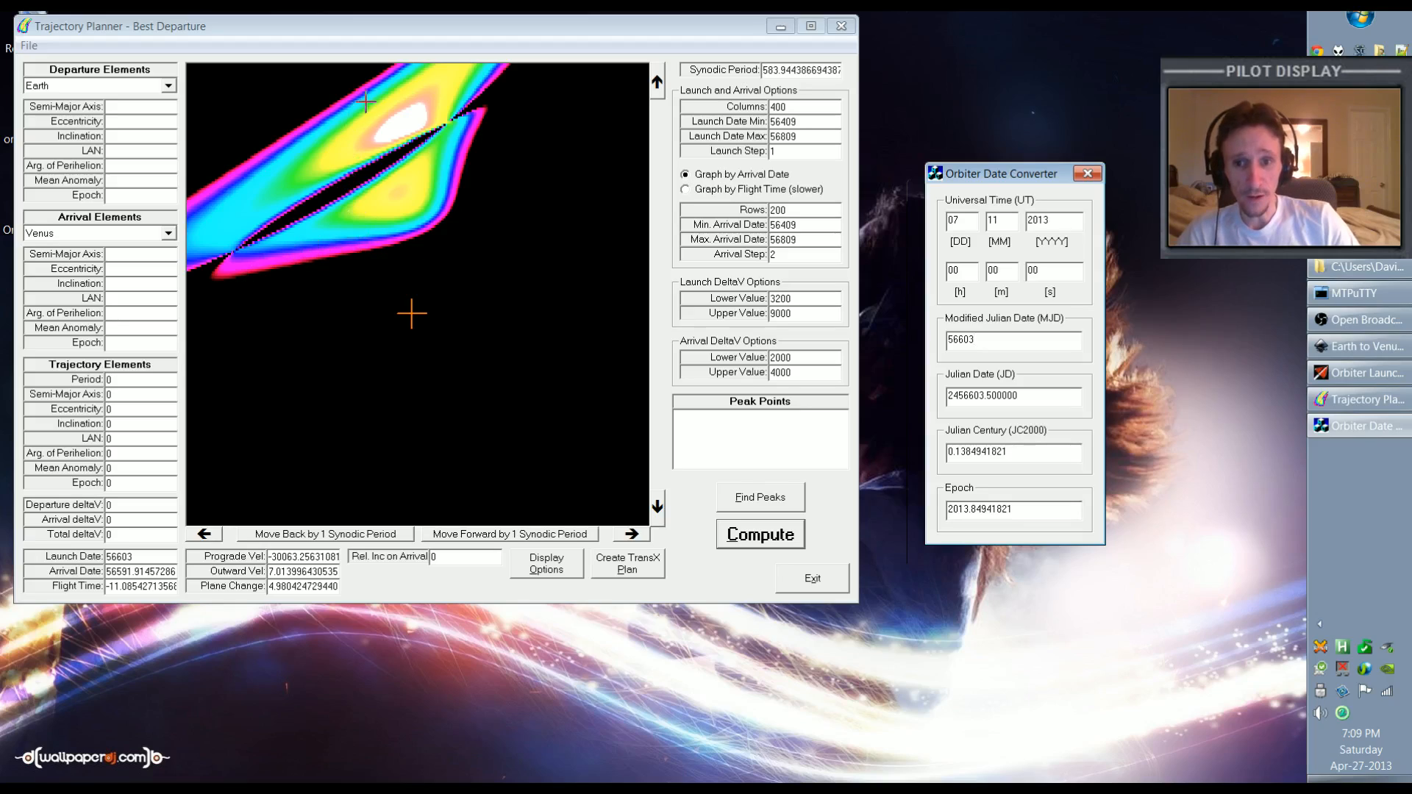
mouse_move(415, 264)
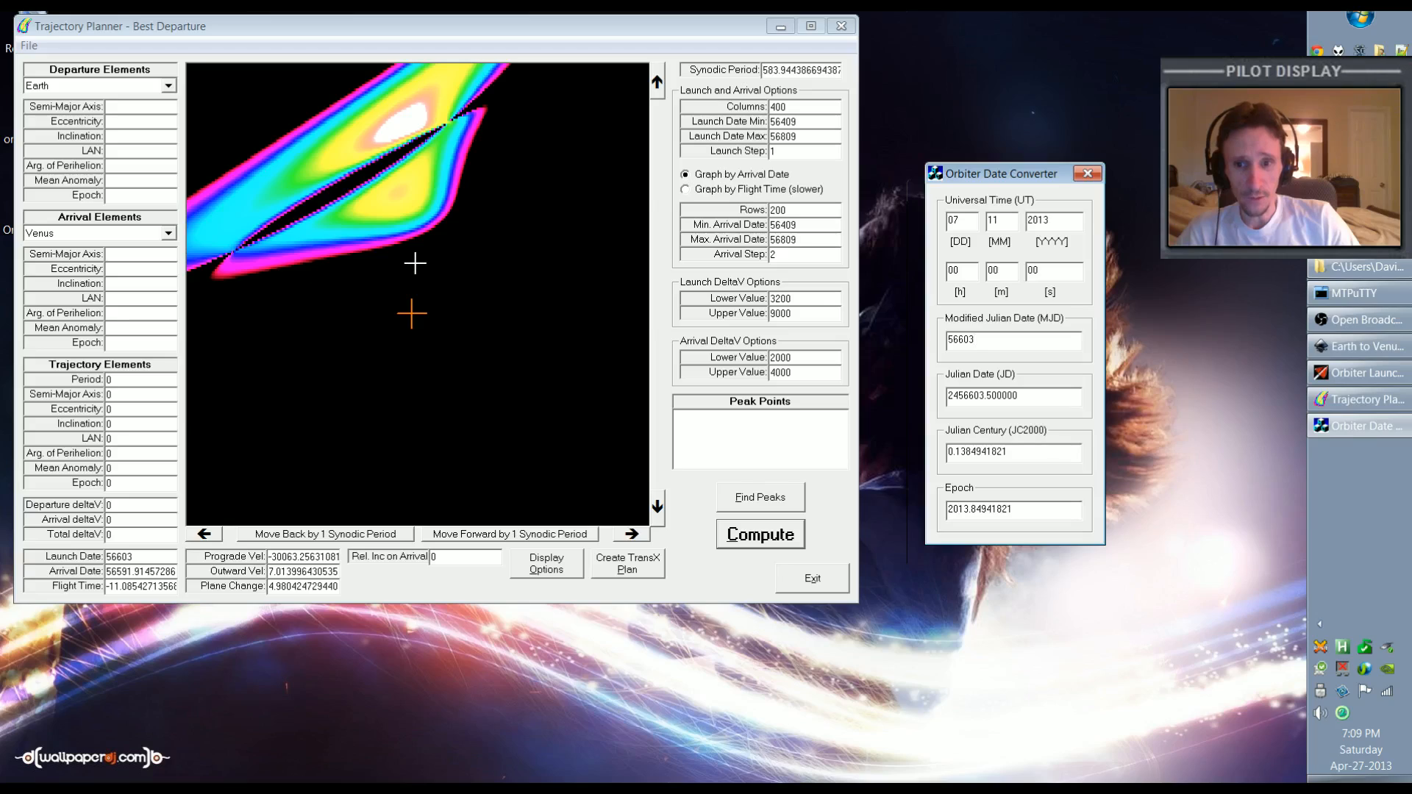
mouse_move(434, 119)
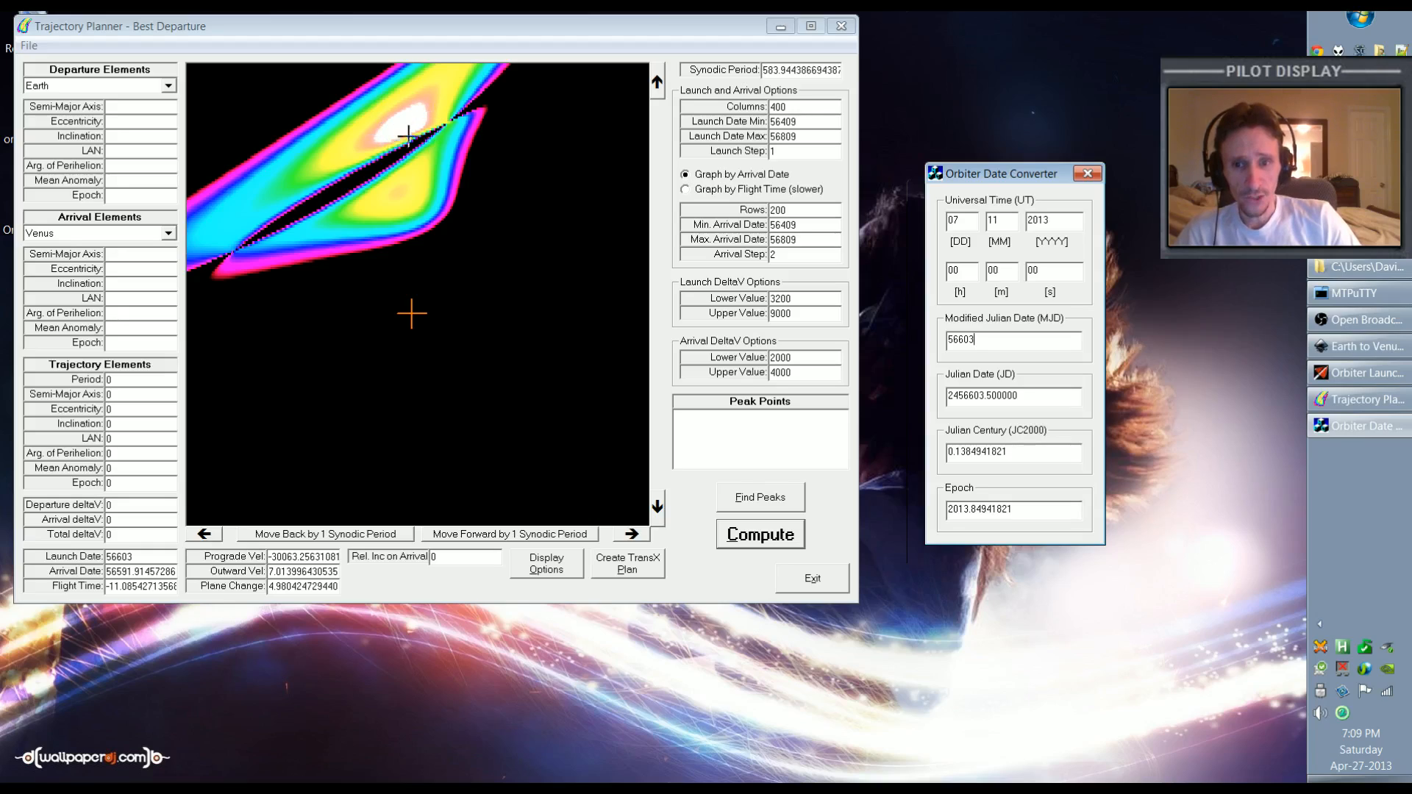
mouse_move(471, 89)
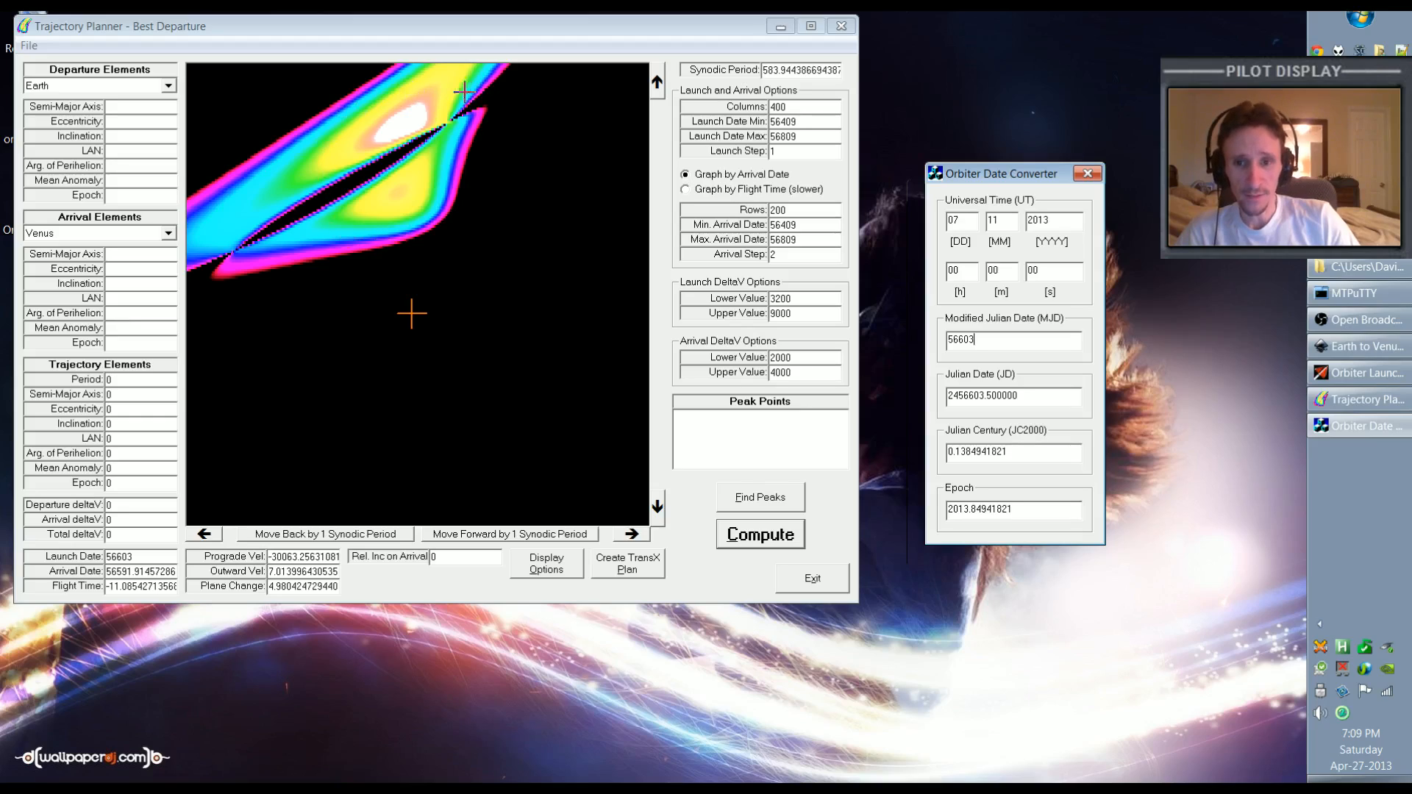
mouse_move(482, 184)
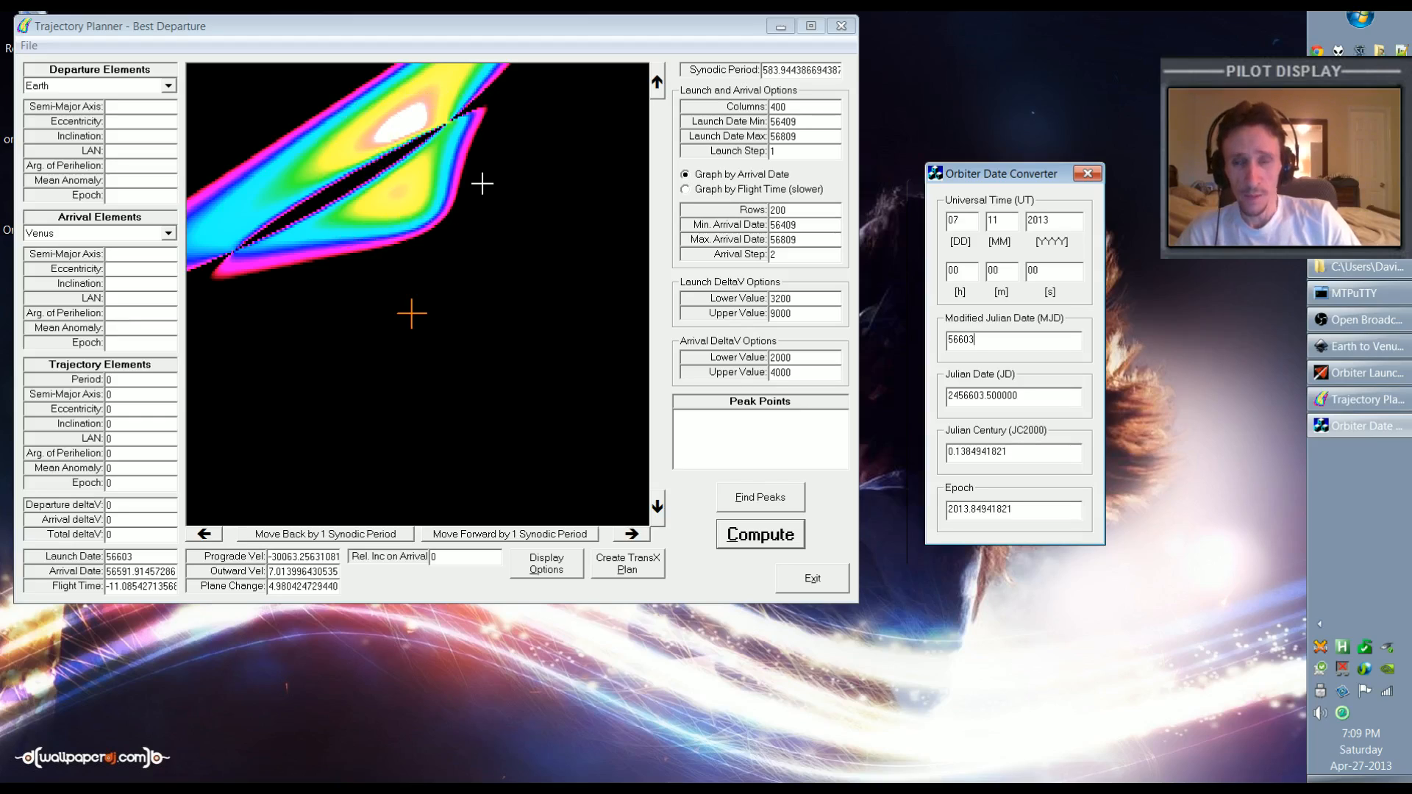
mouse_move(378, 81)
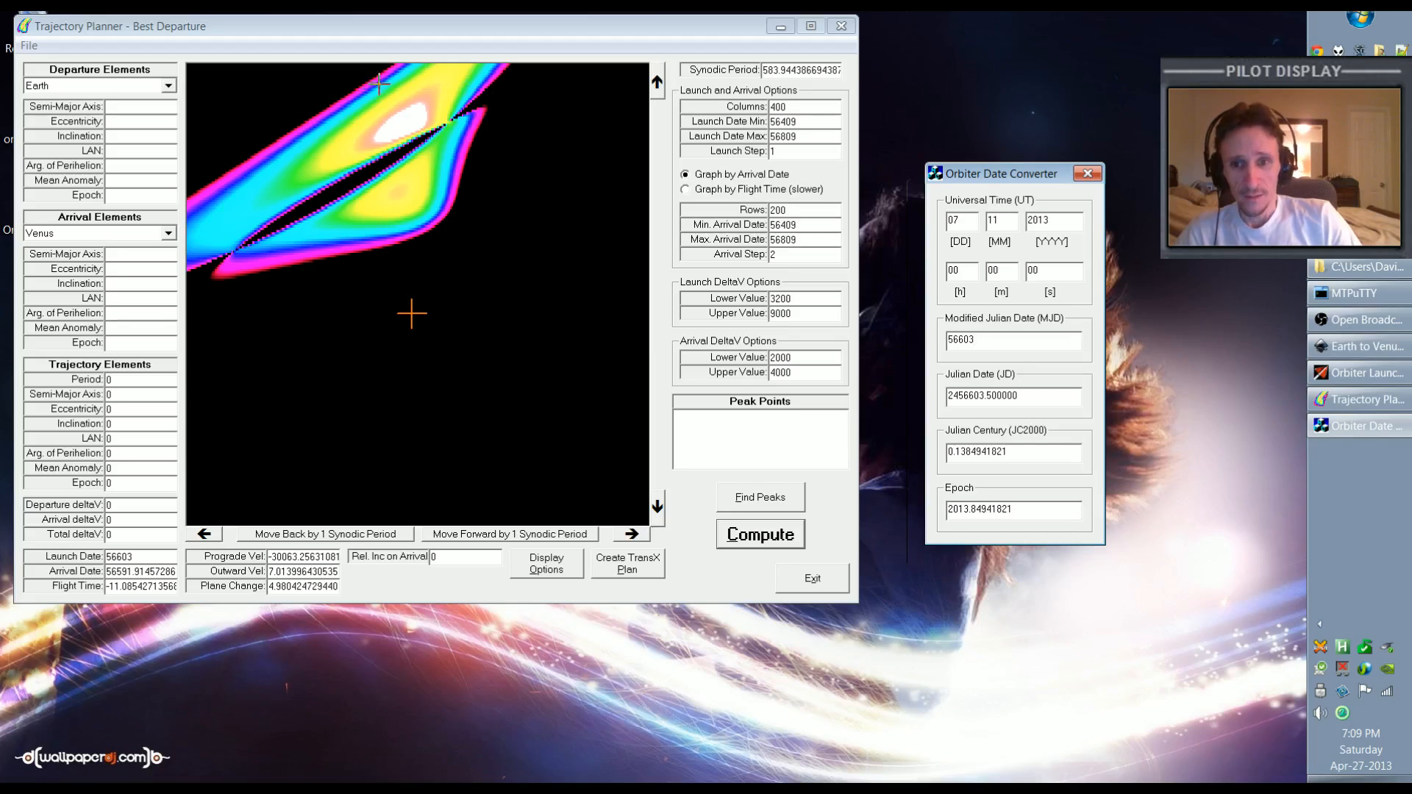
mouse_move(383, 205)
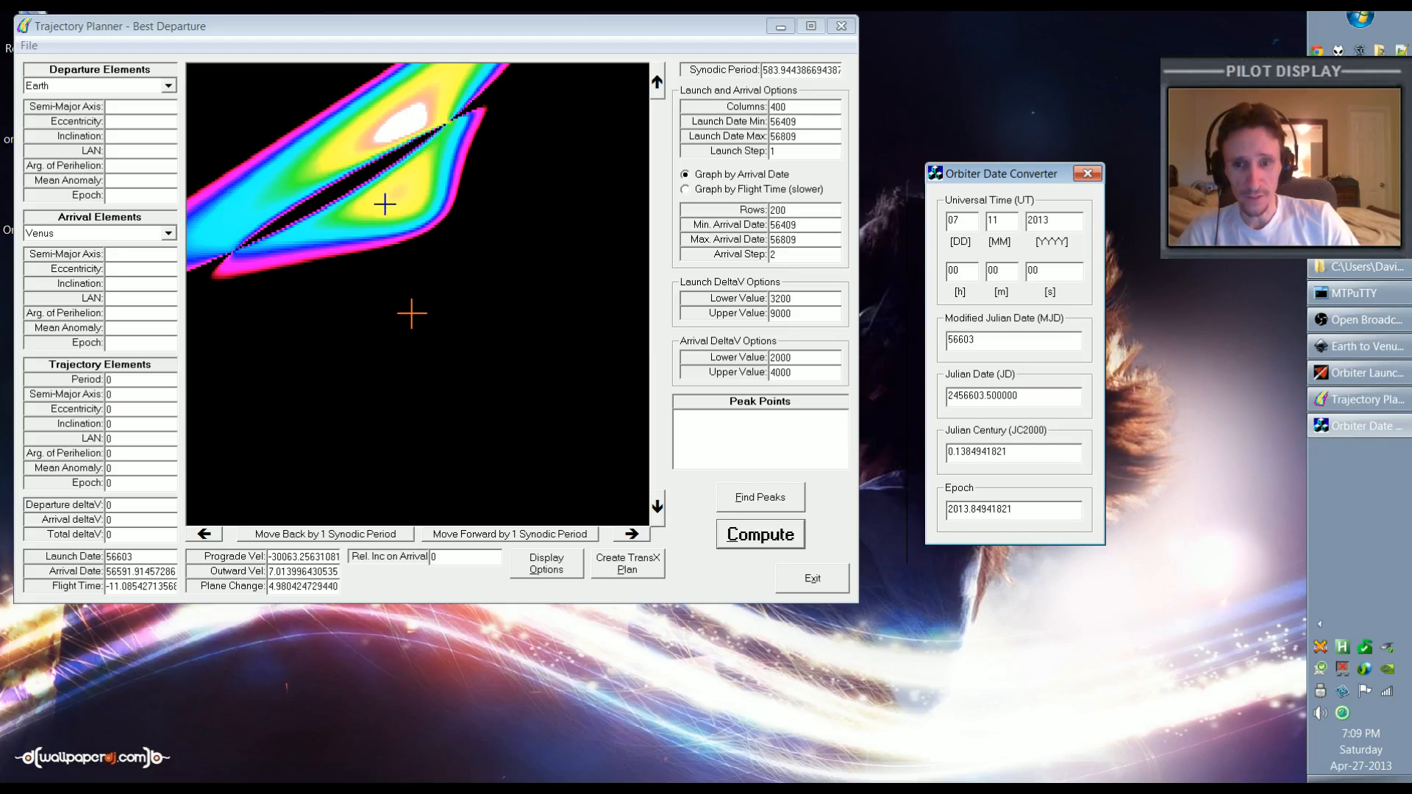
mouse_move(388, 224)
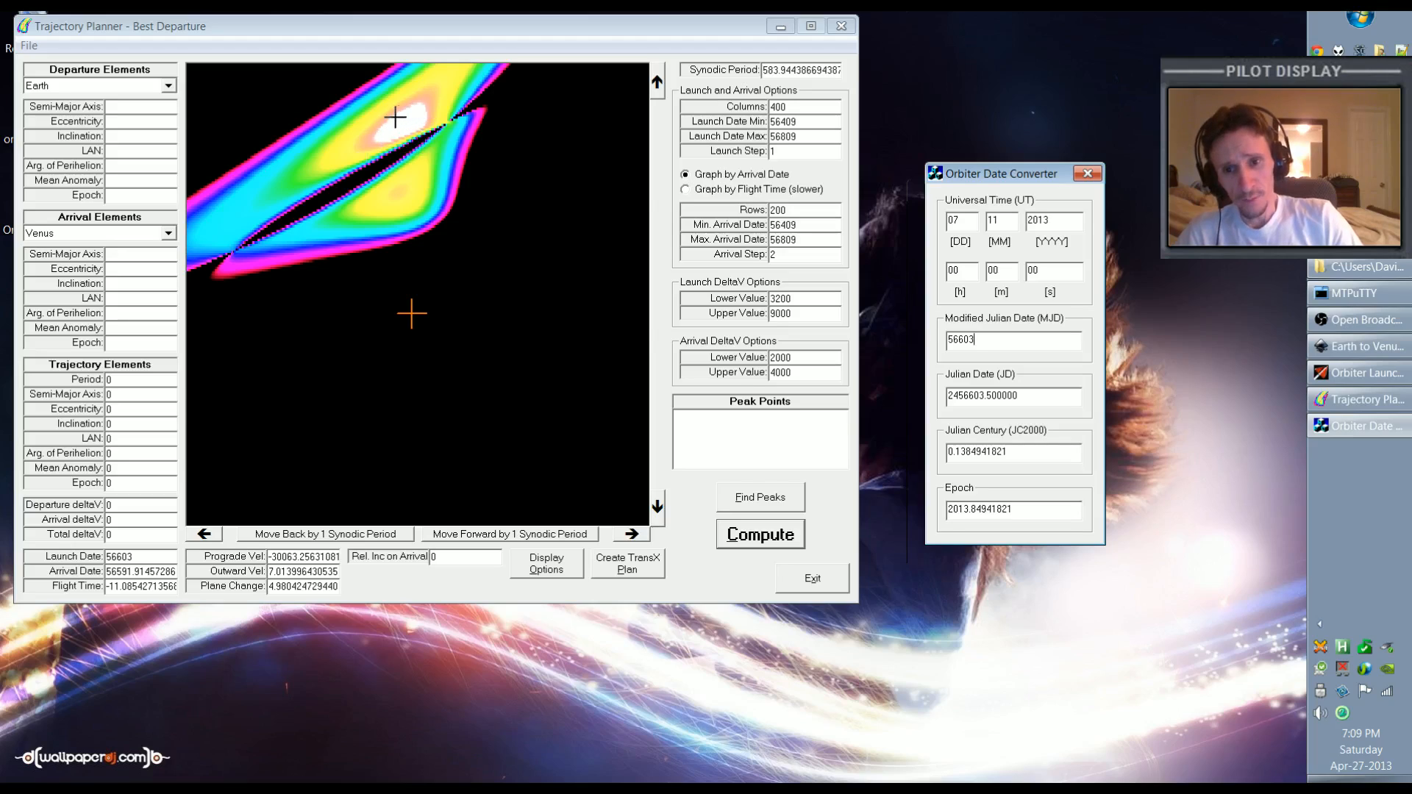
mouse_move(385, 140)
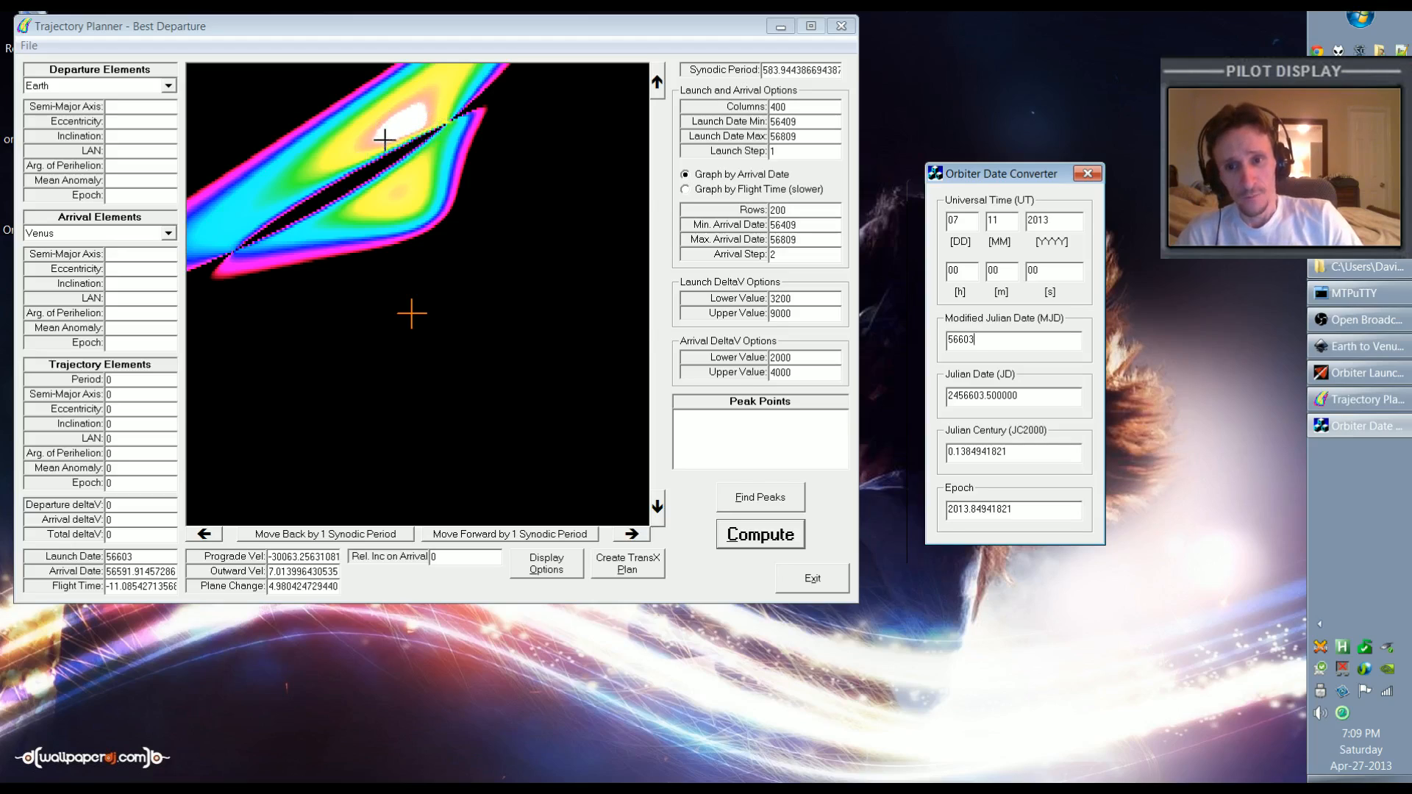
mouse_move(406, 113)
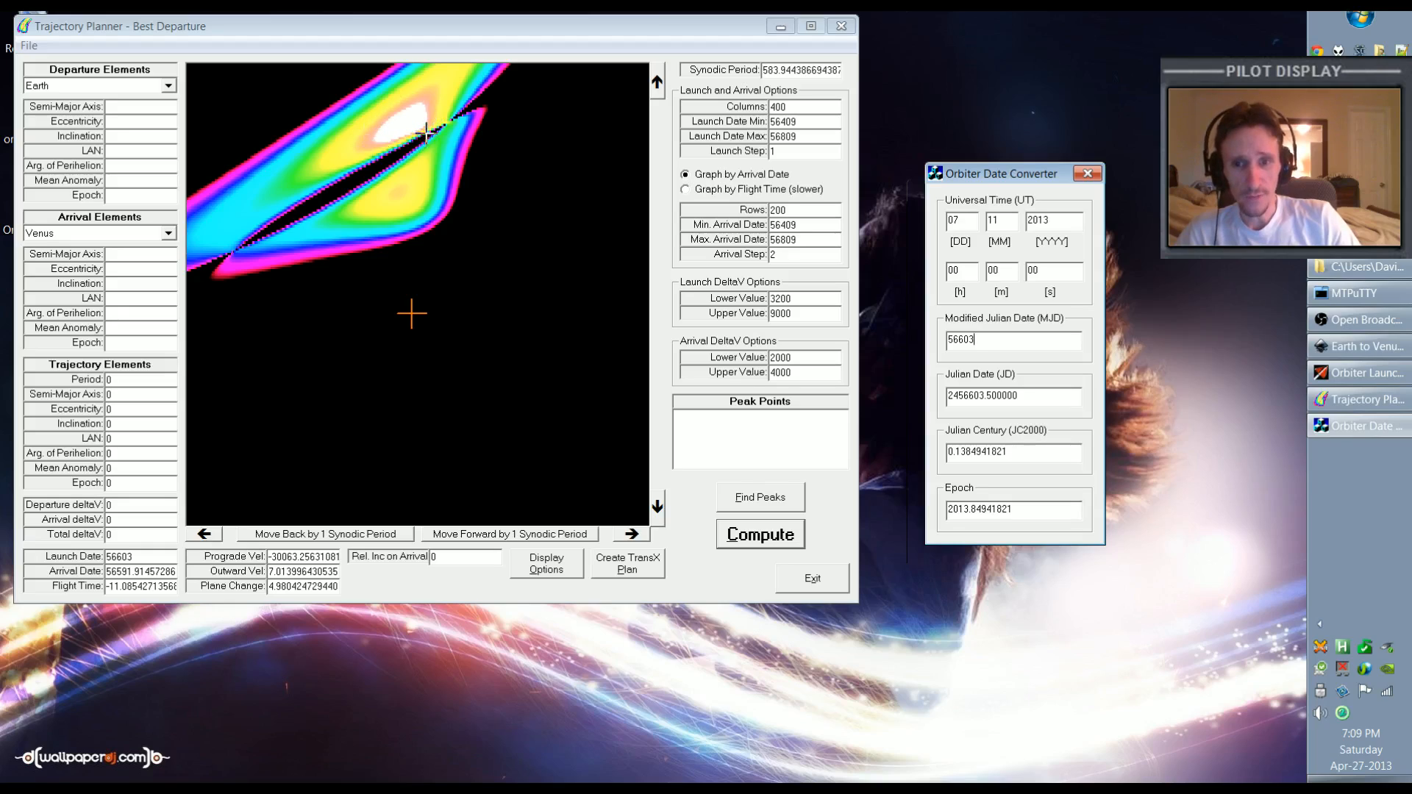
Pick the white-peak departure at MJD 56599 and convert it to 3 November 2013
click(424, 126)
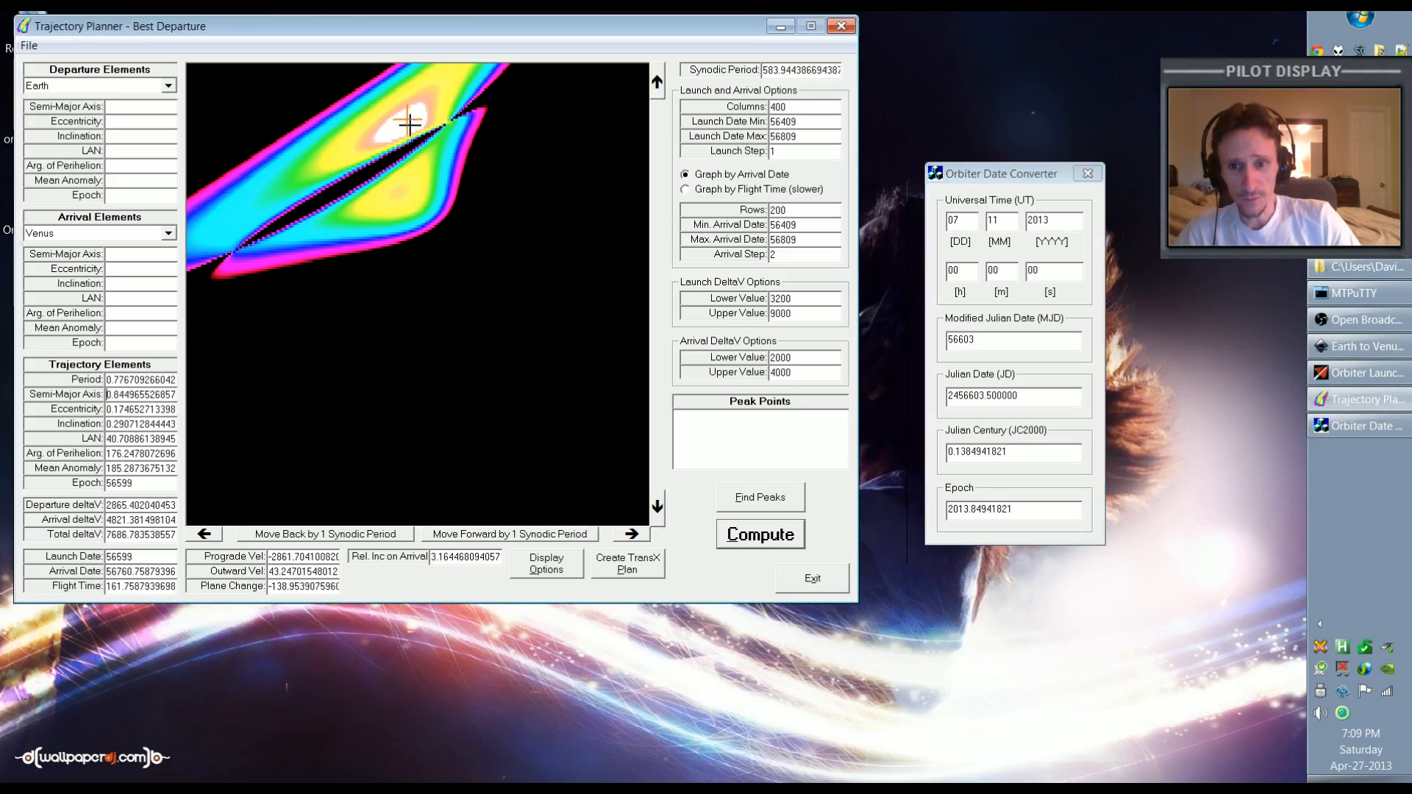
mouse_move(322, 507)
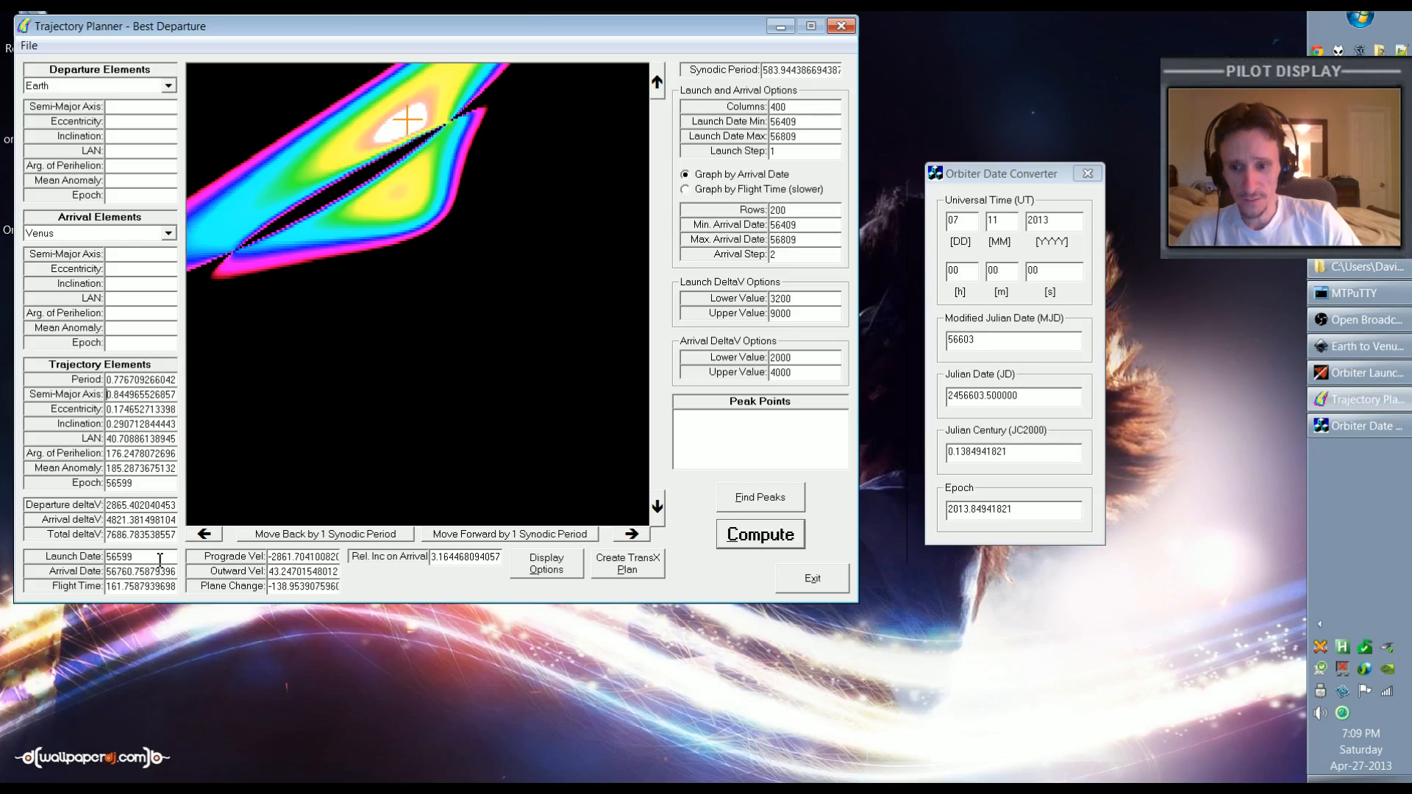
triple_click(991, 340)
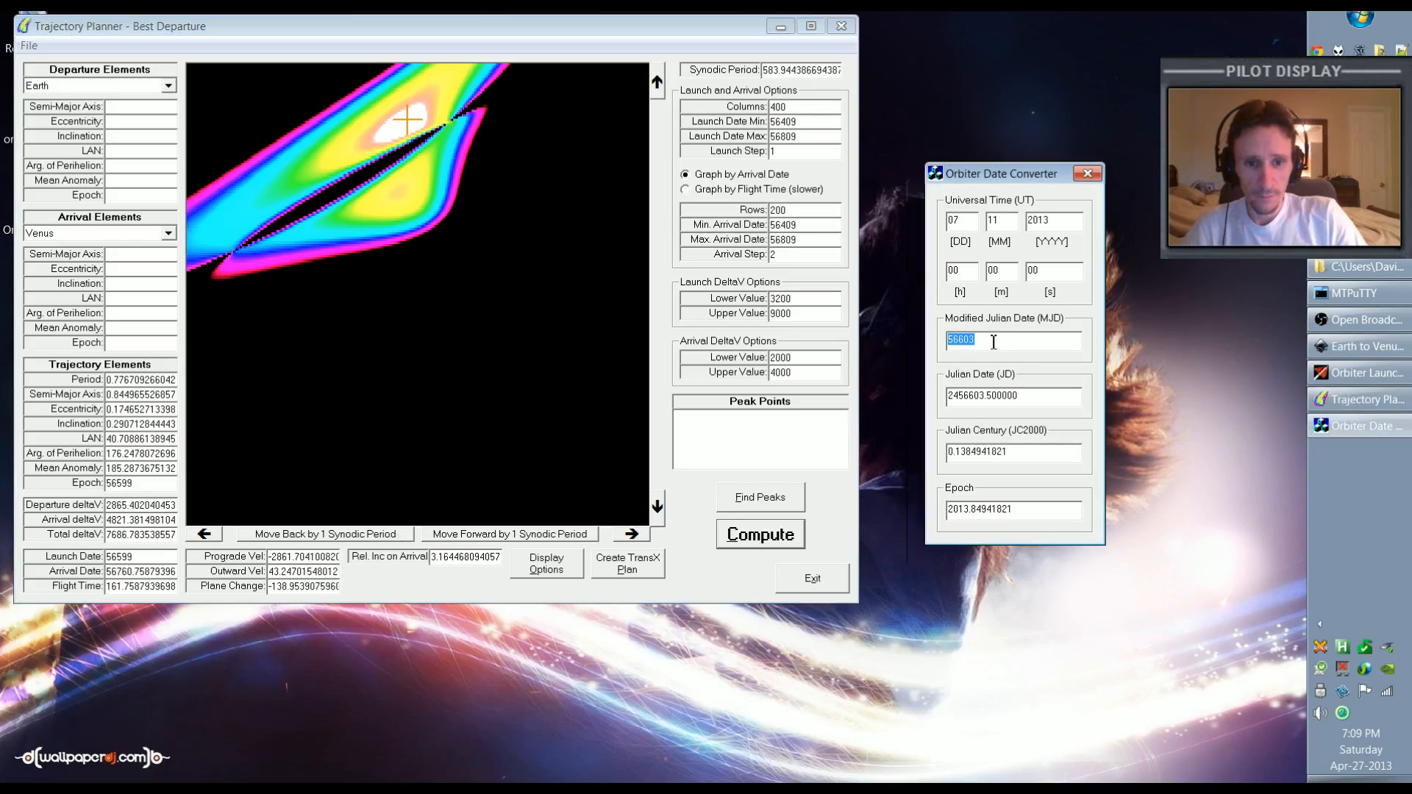
text(56599)
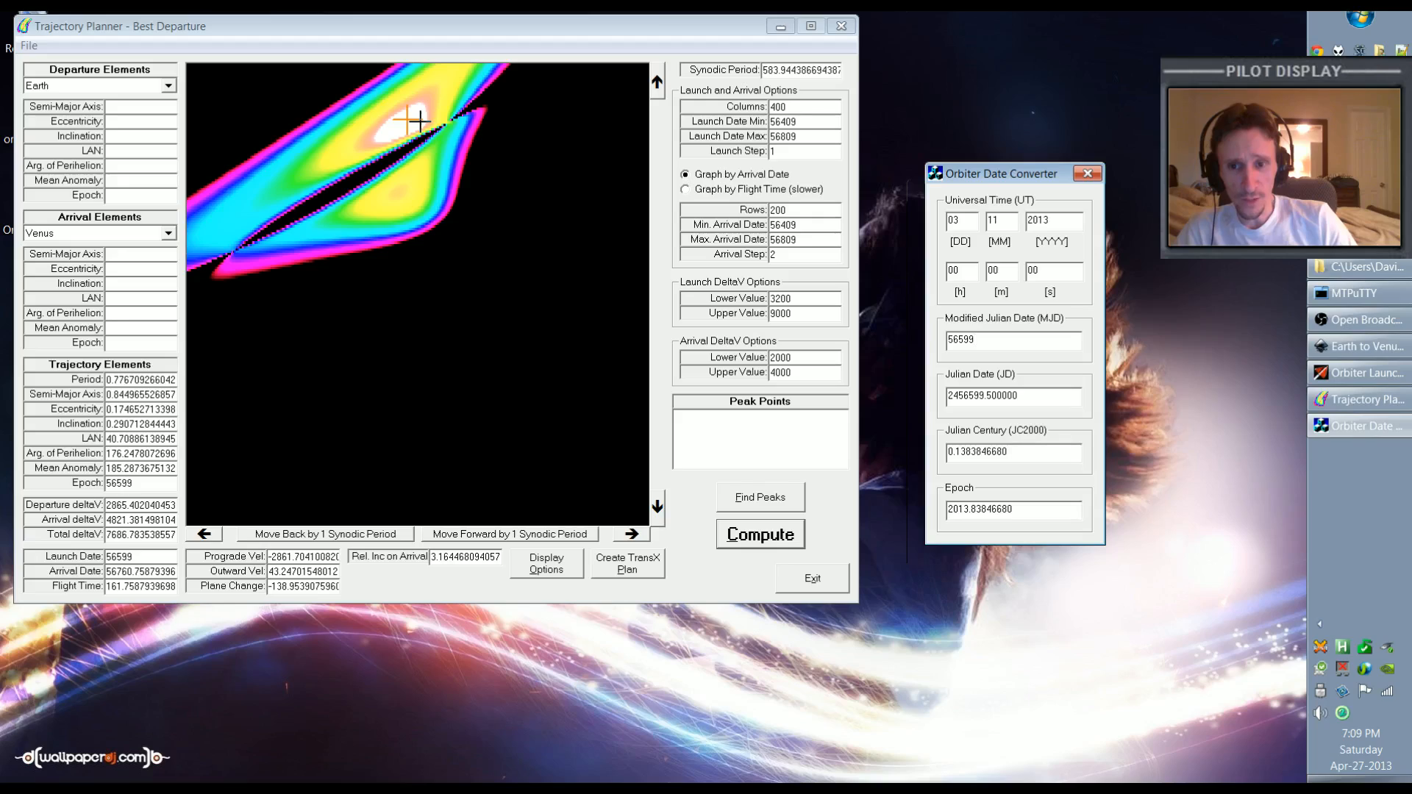
mouse_move(412, 167)
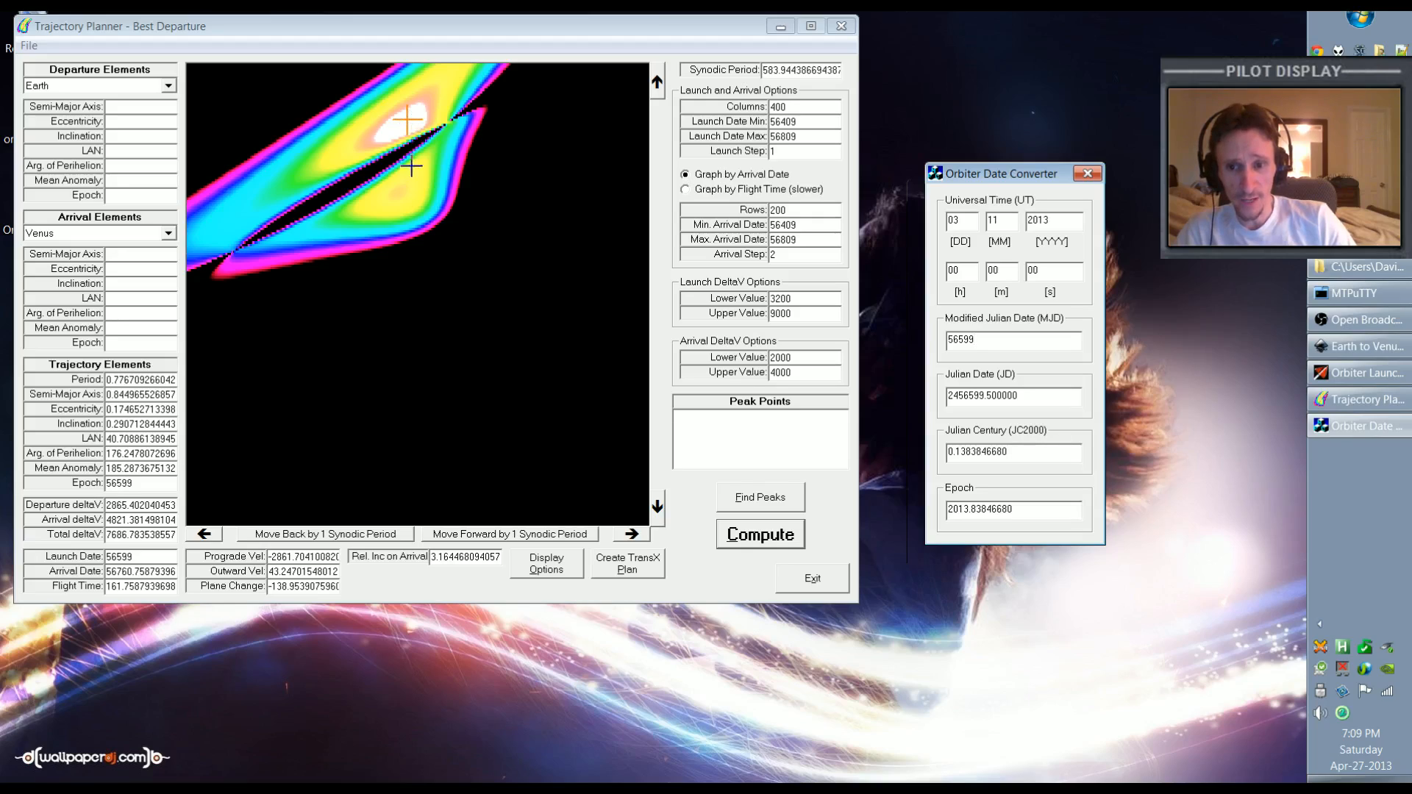
mouse_move(413, 317)
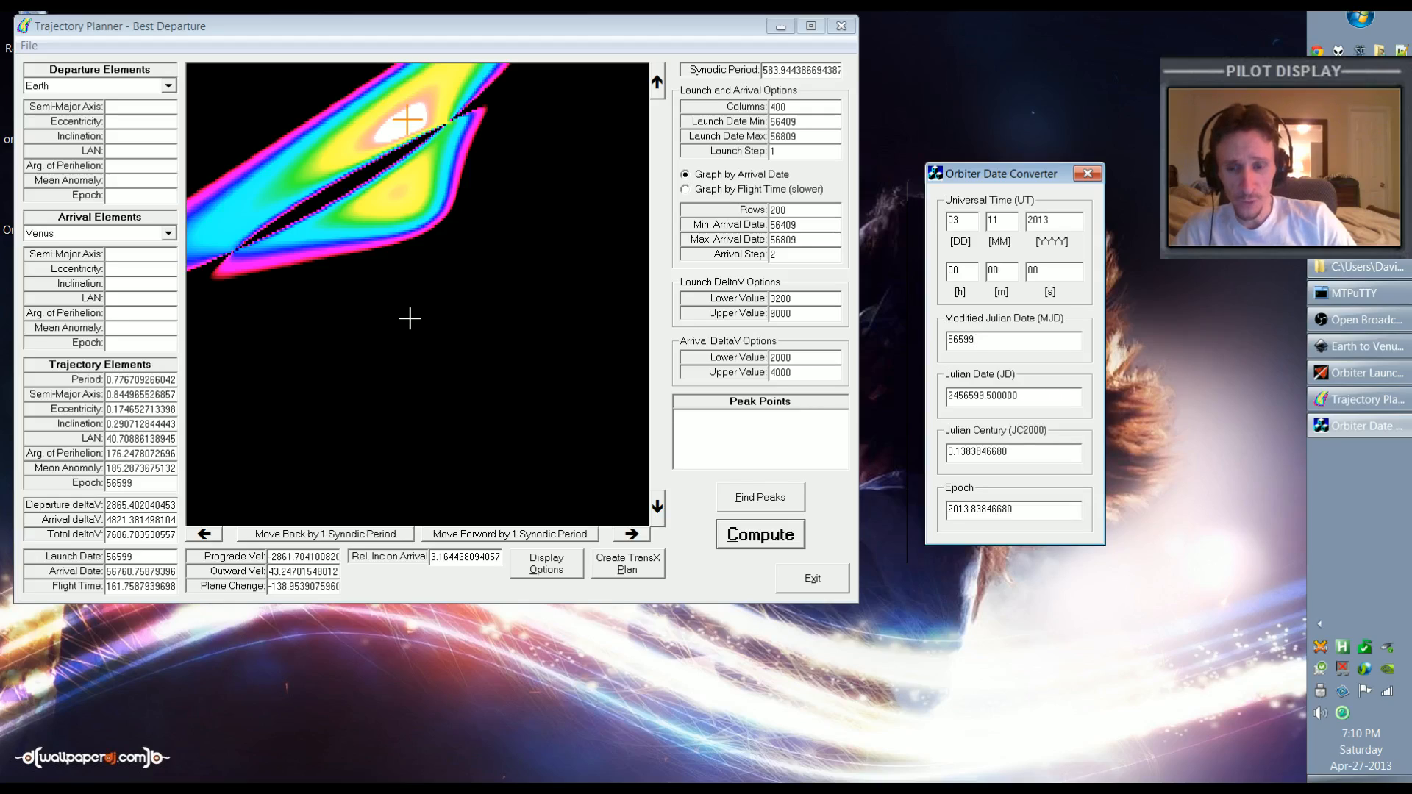
mouse_move(422, 186)
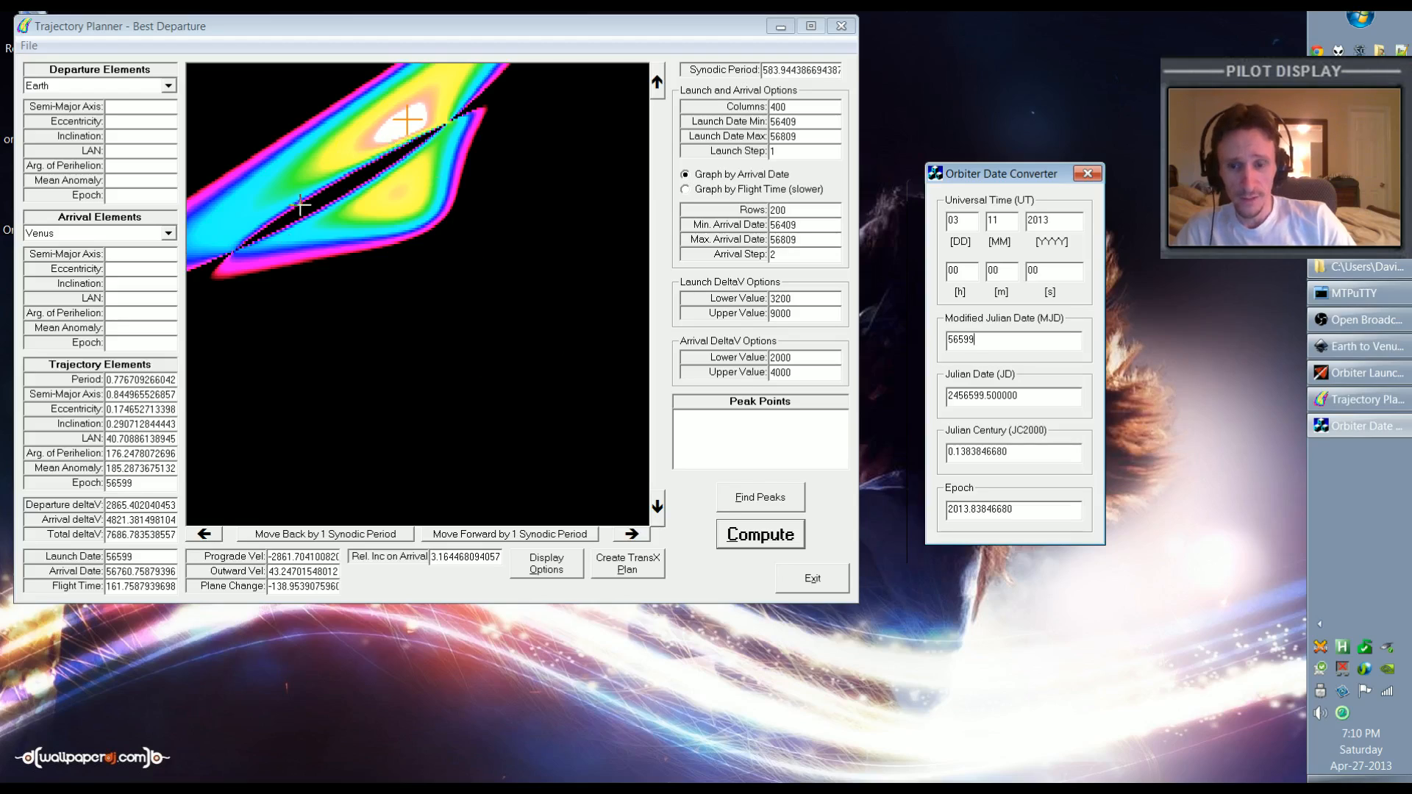
mouse_move(414, 306)
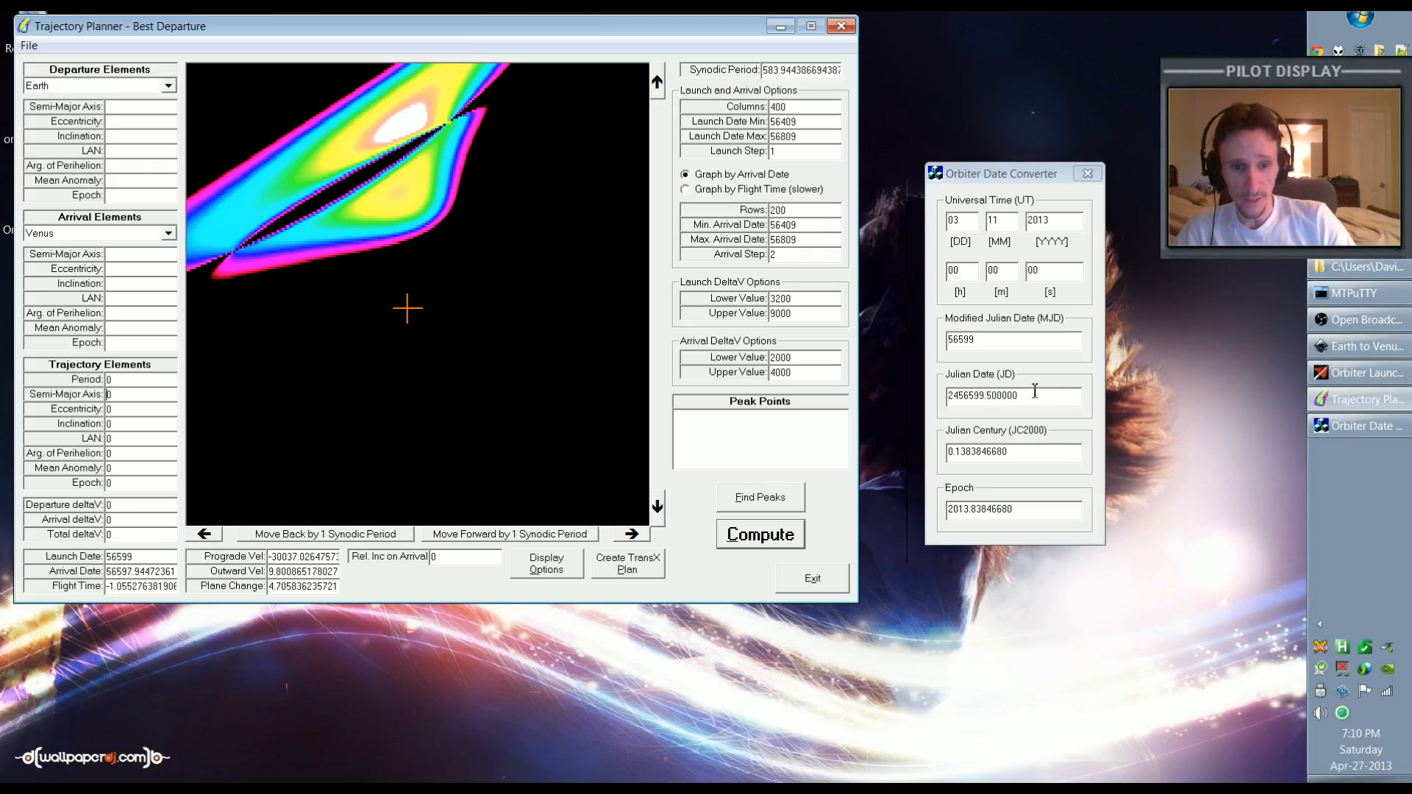
mouse_move(1007, 308)
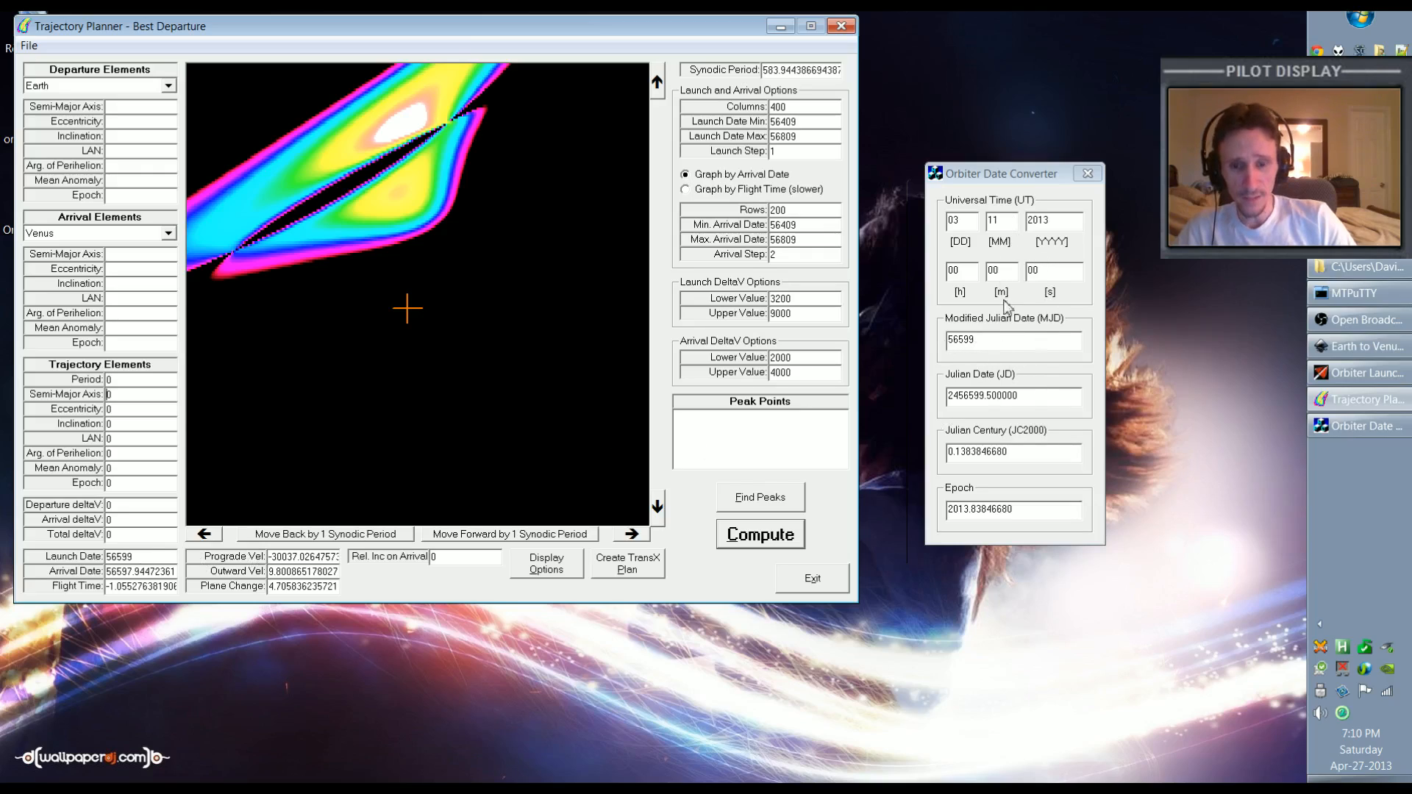
mouse_move(420, 341)
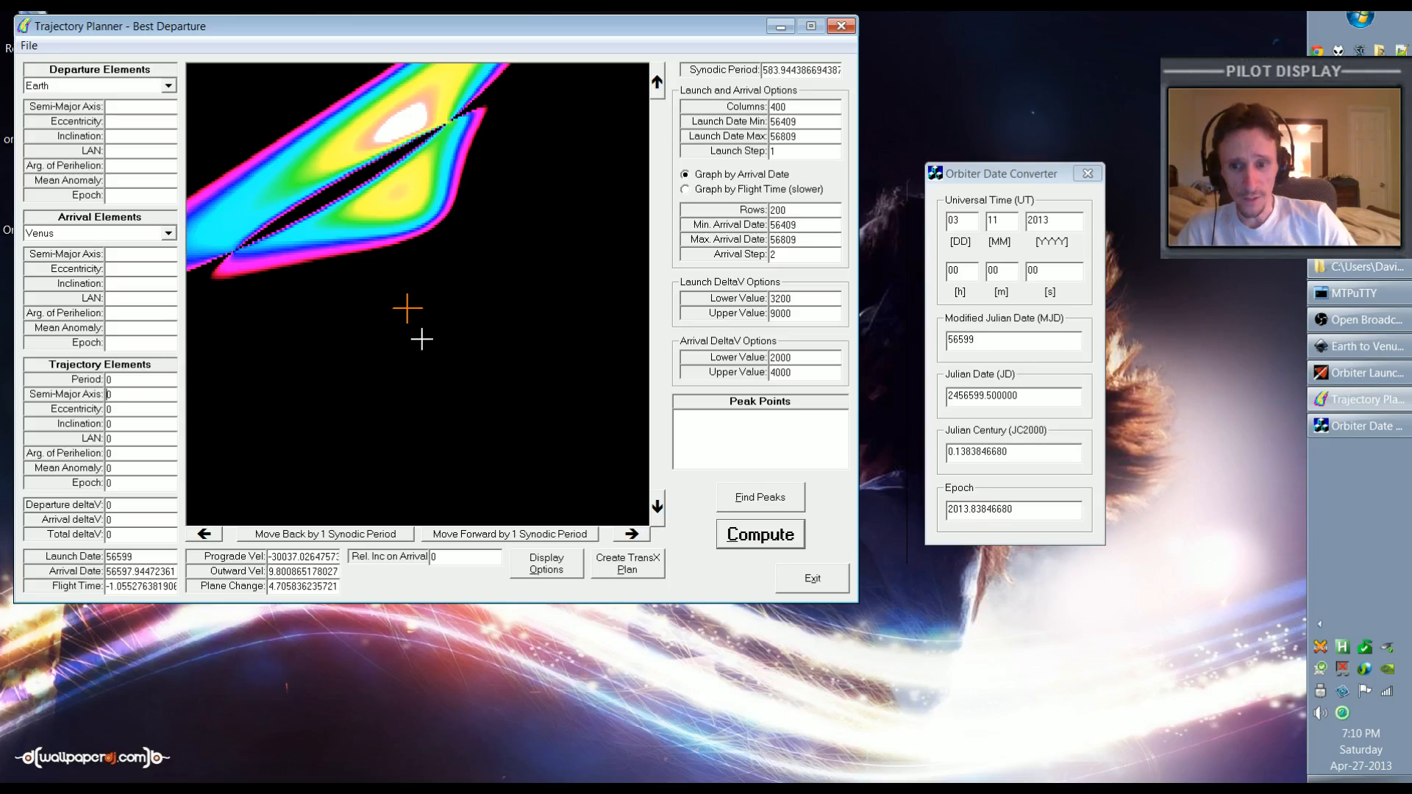
mouse_move(343, 422)
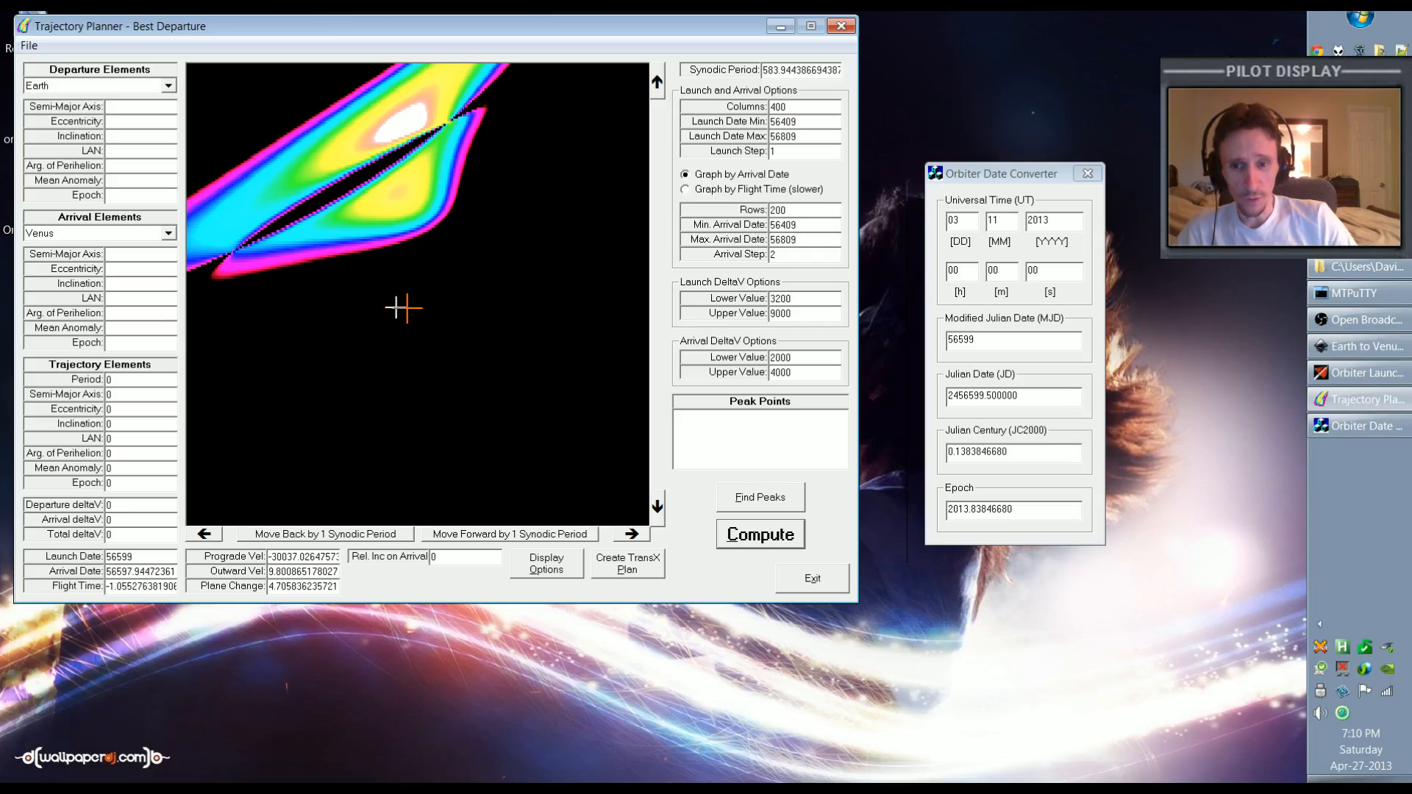
mouse_move(340, 248)
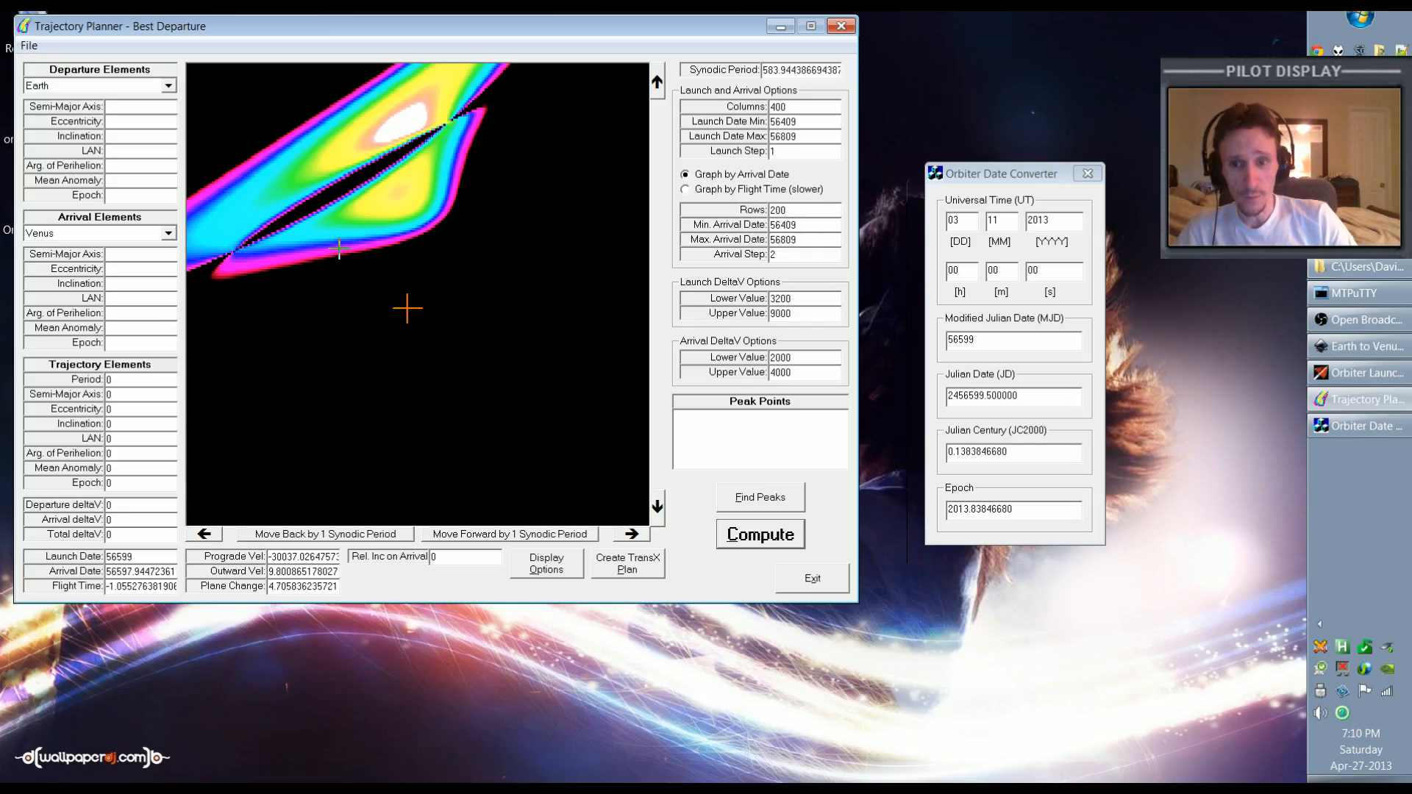
mouse_move(316, 170)
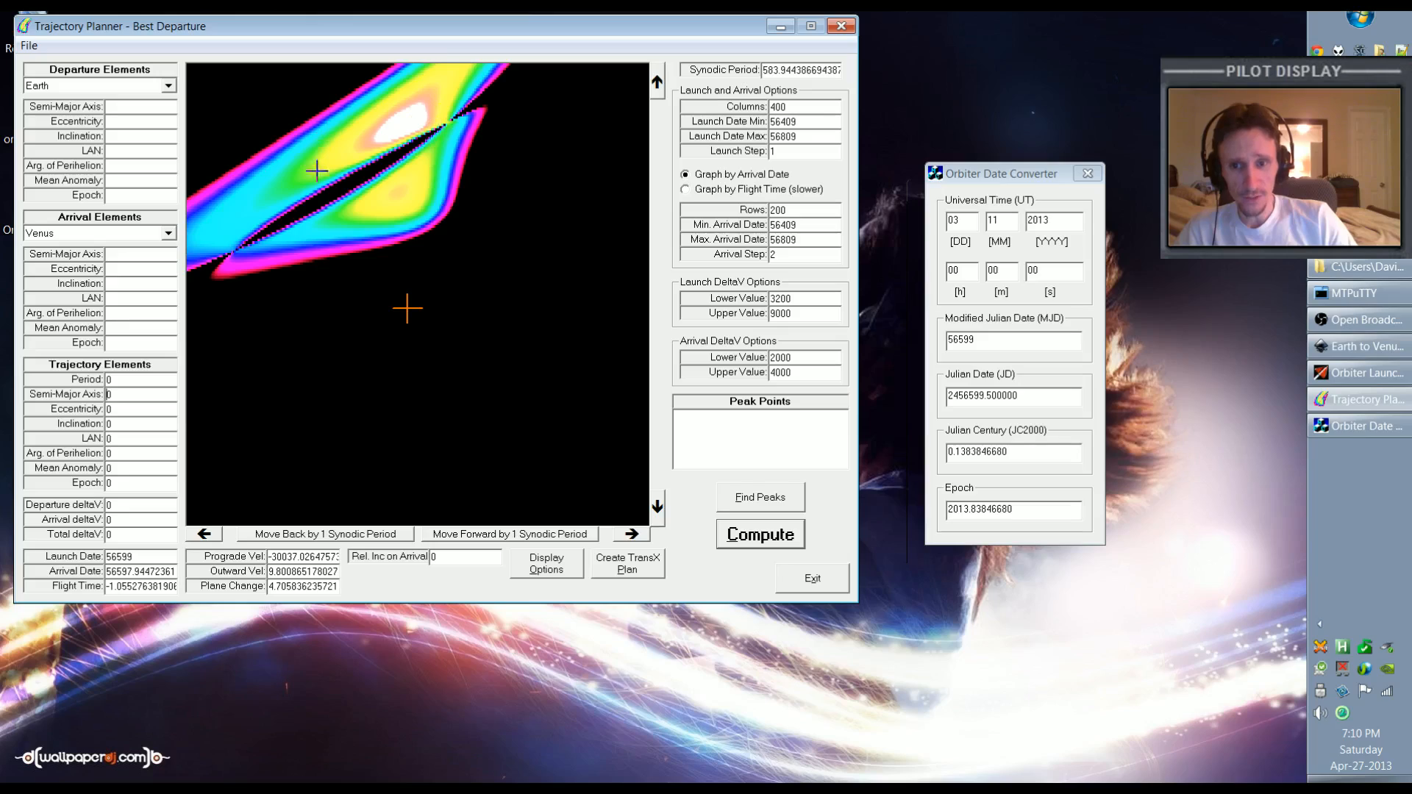
mouse_move(250, 205)
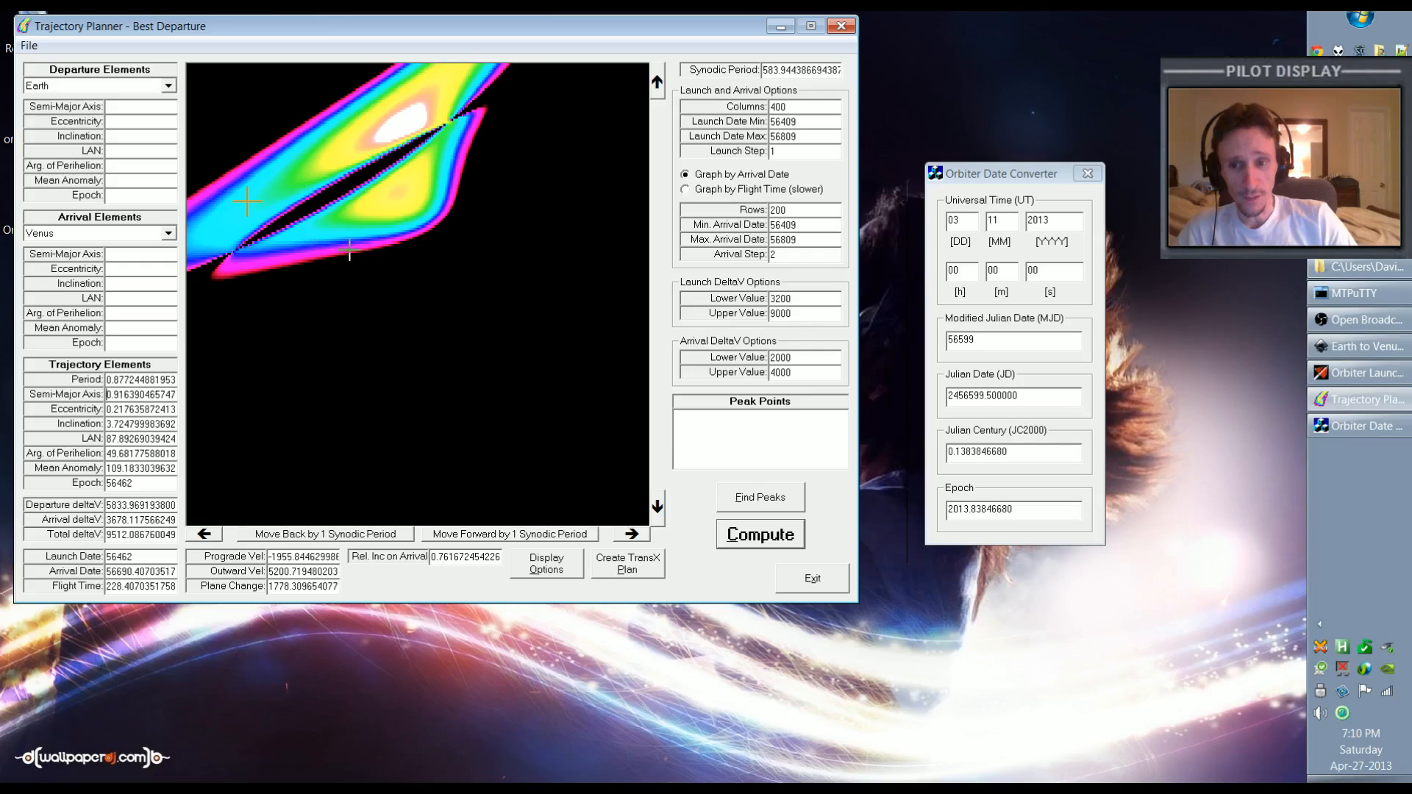
mouse_move(374, 278)
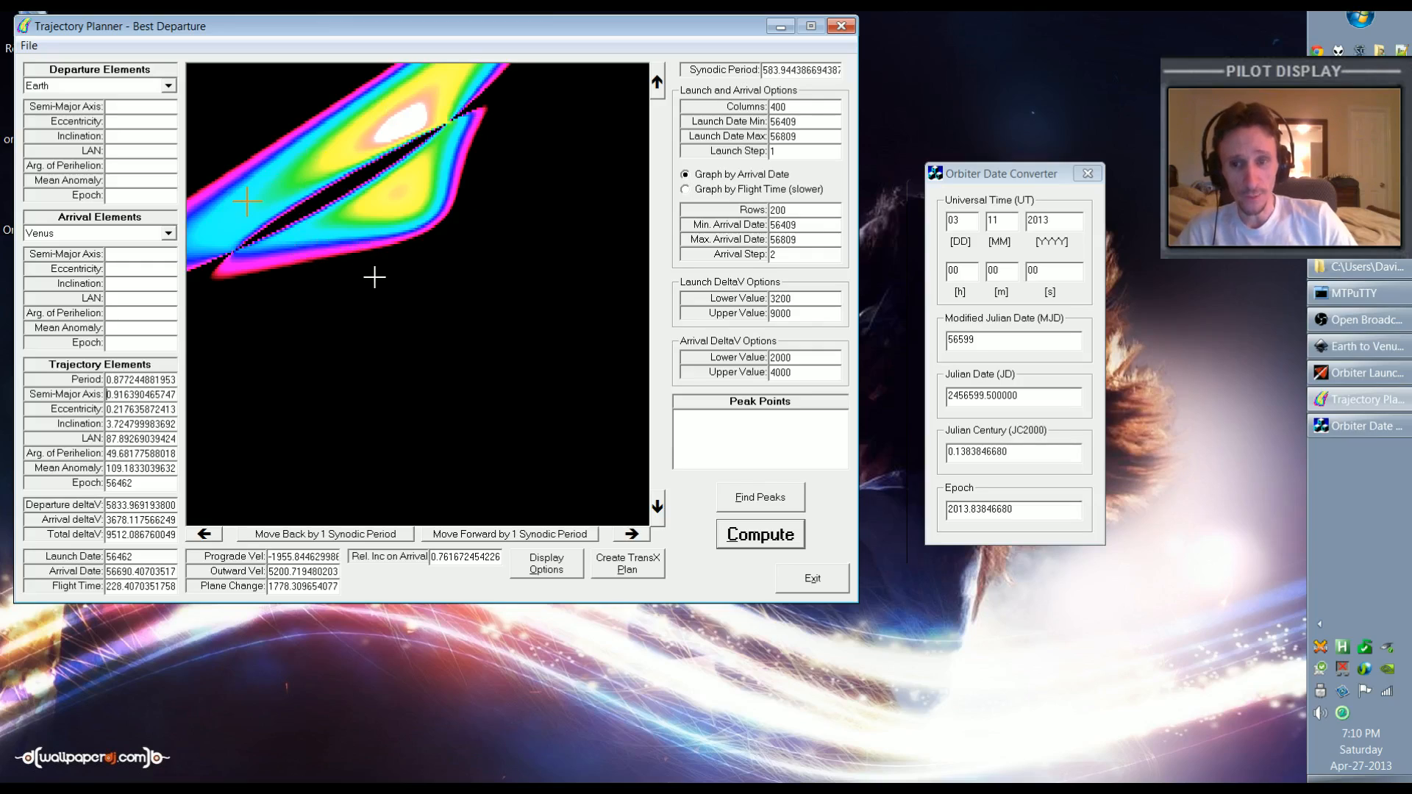
mouse_move(350, 233)
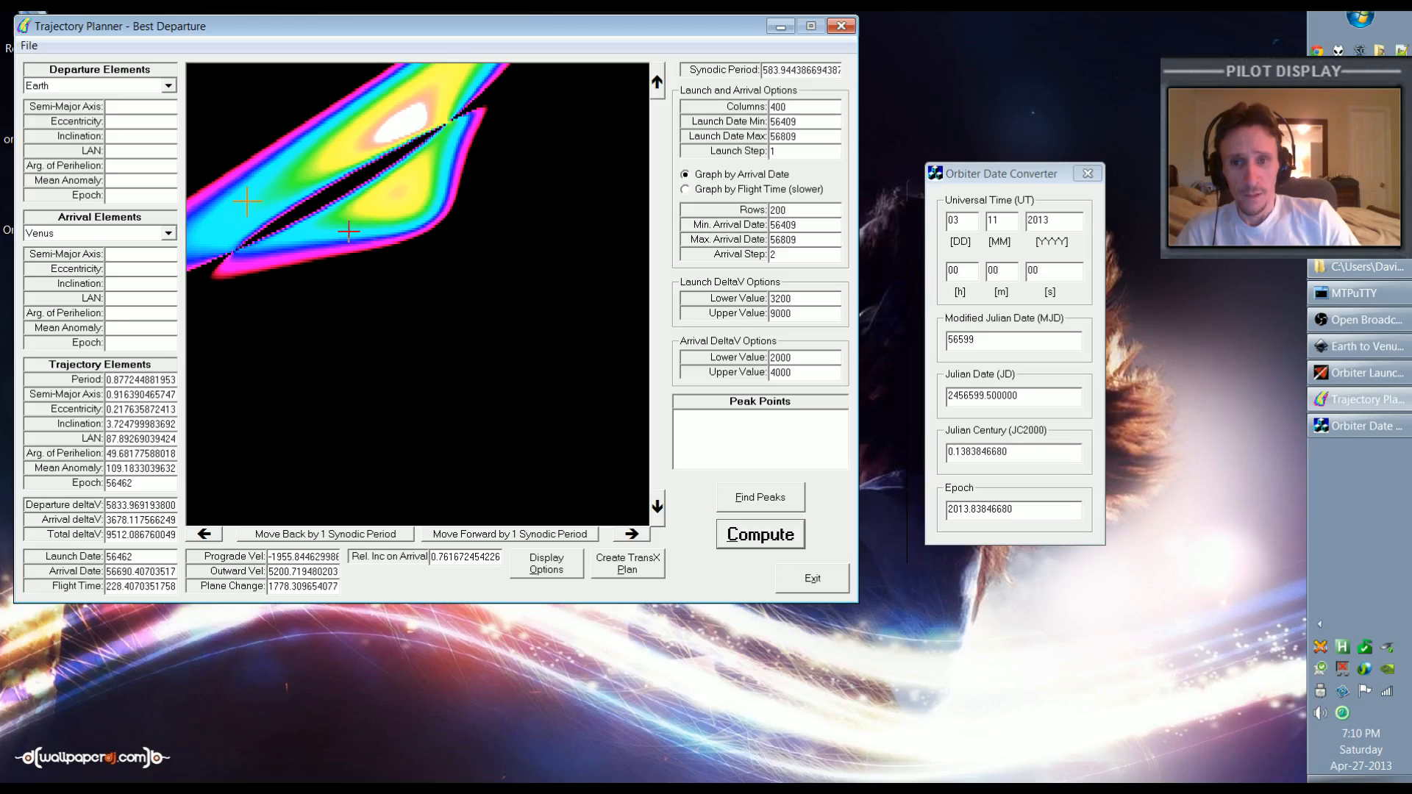
Sample several porkchop points, settling on launch MJD 56607 with delta-V about 7,622
click(476, 96)
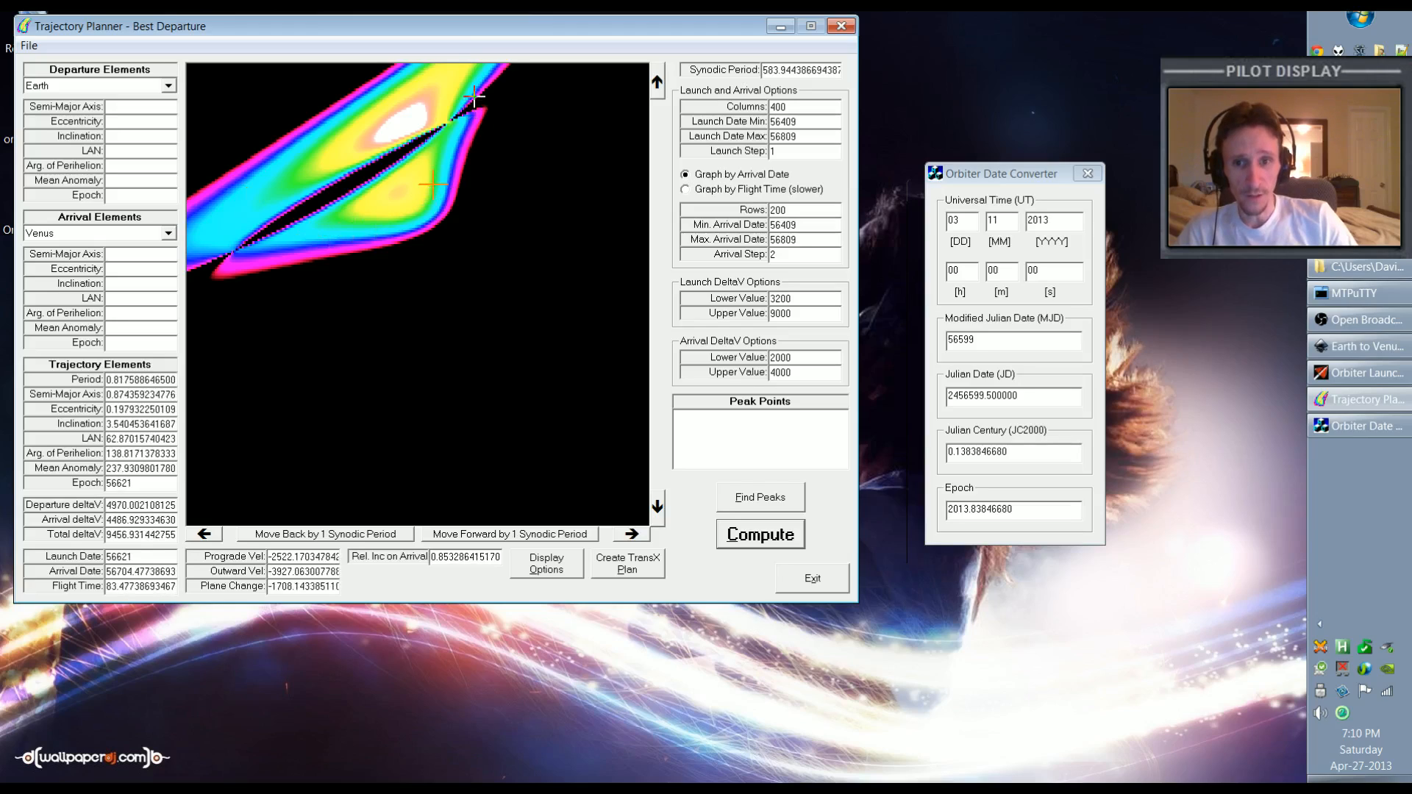
click(402, 192)
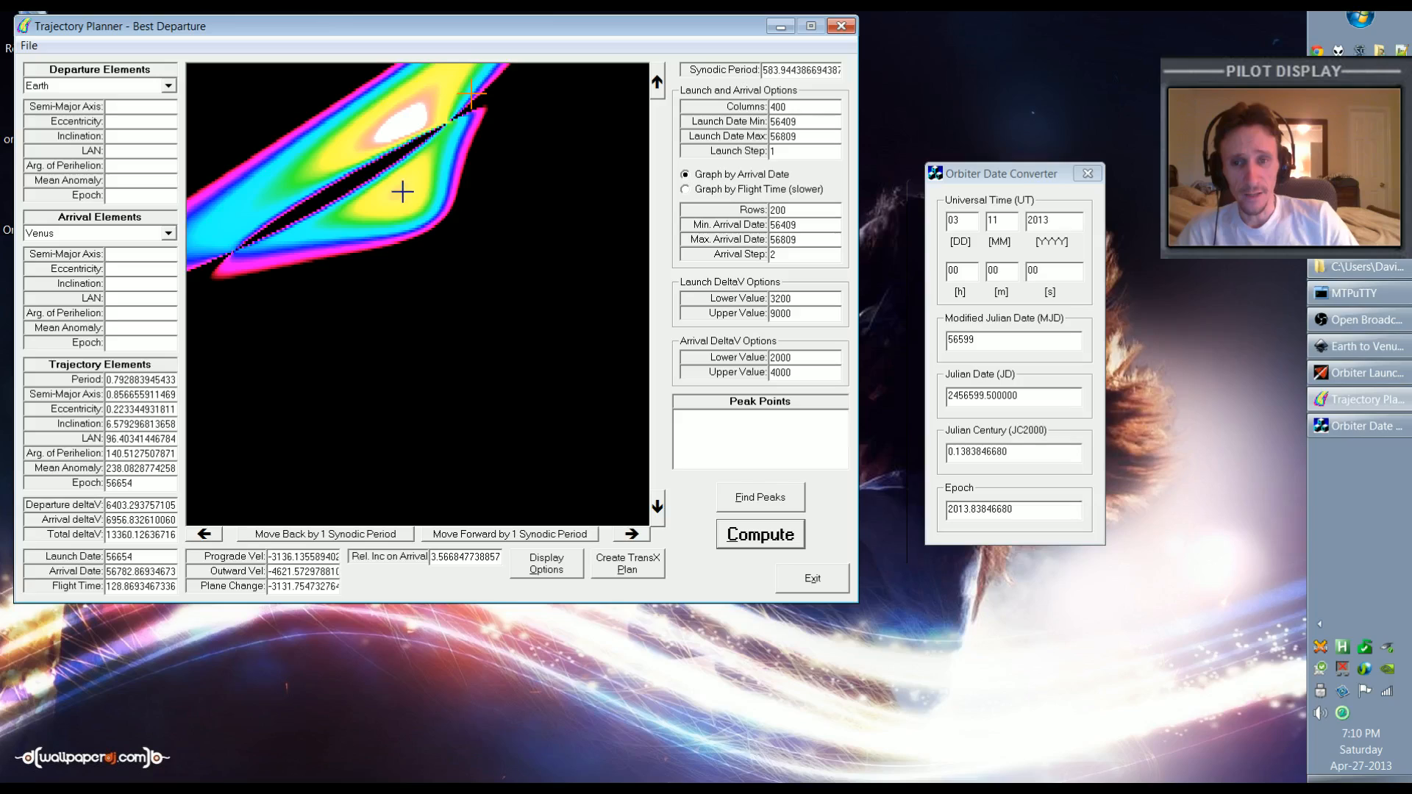
click(280, 172)
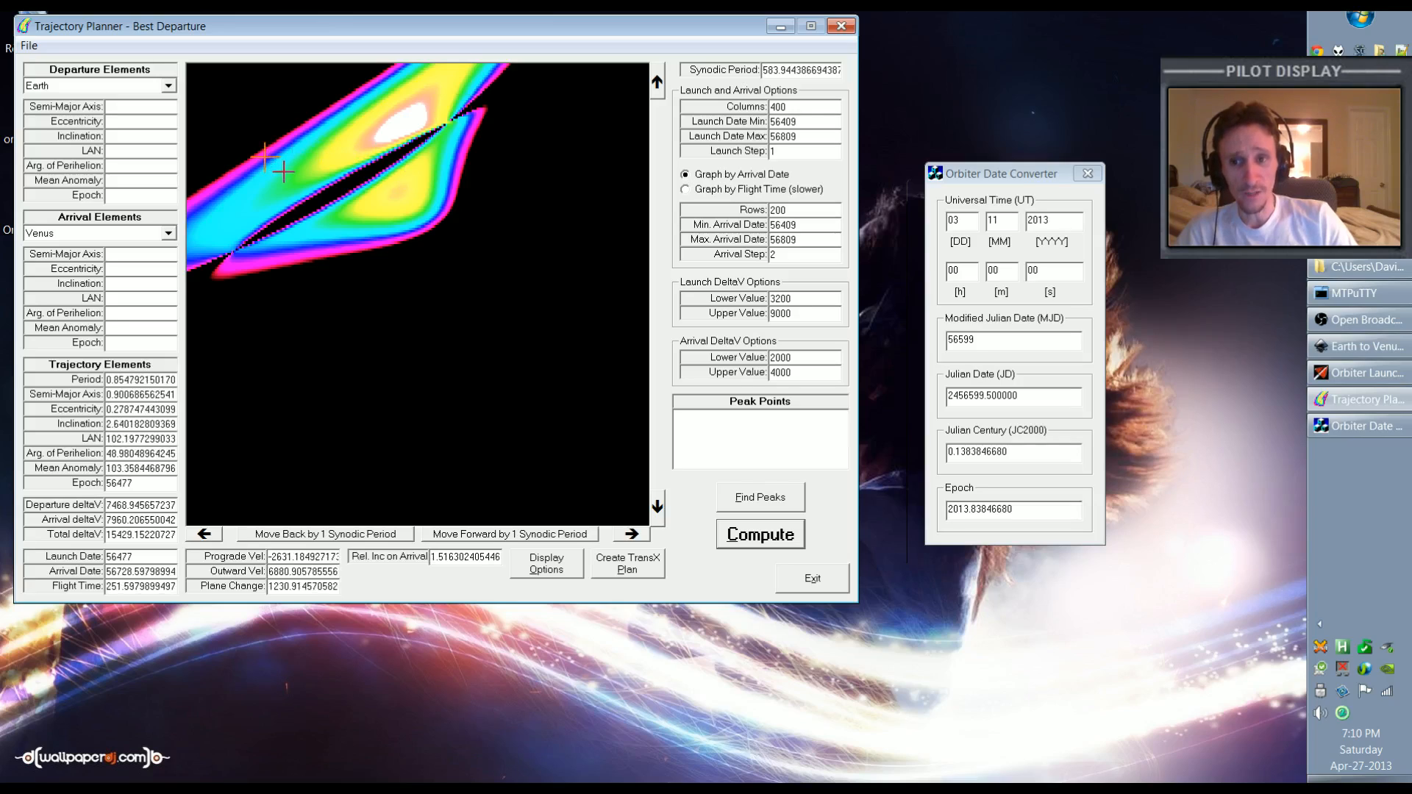
click(421, 196)
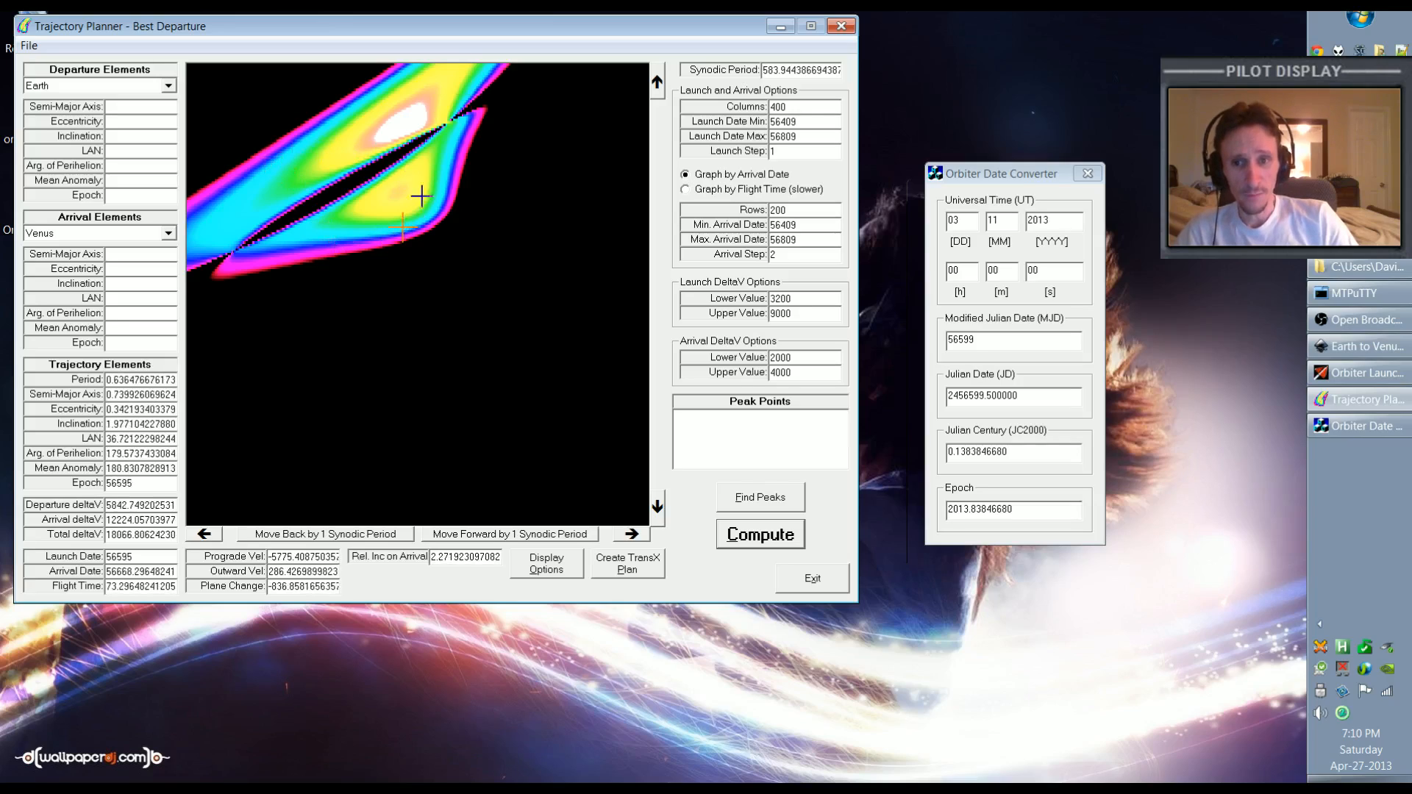
click(396, 191)
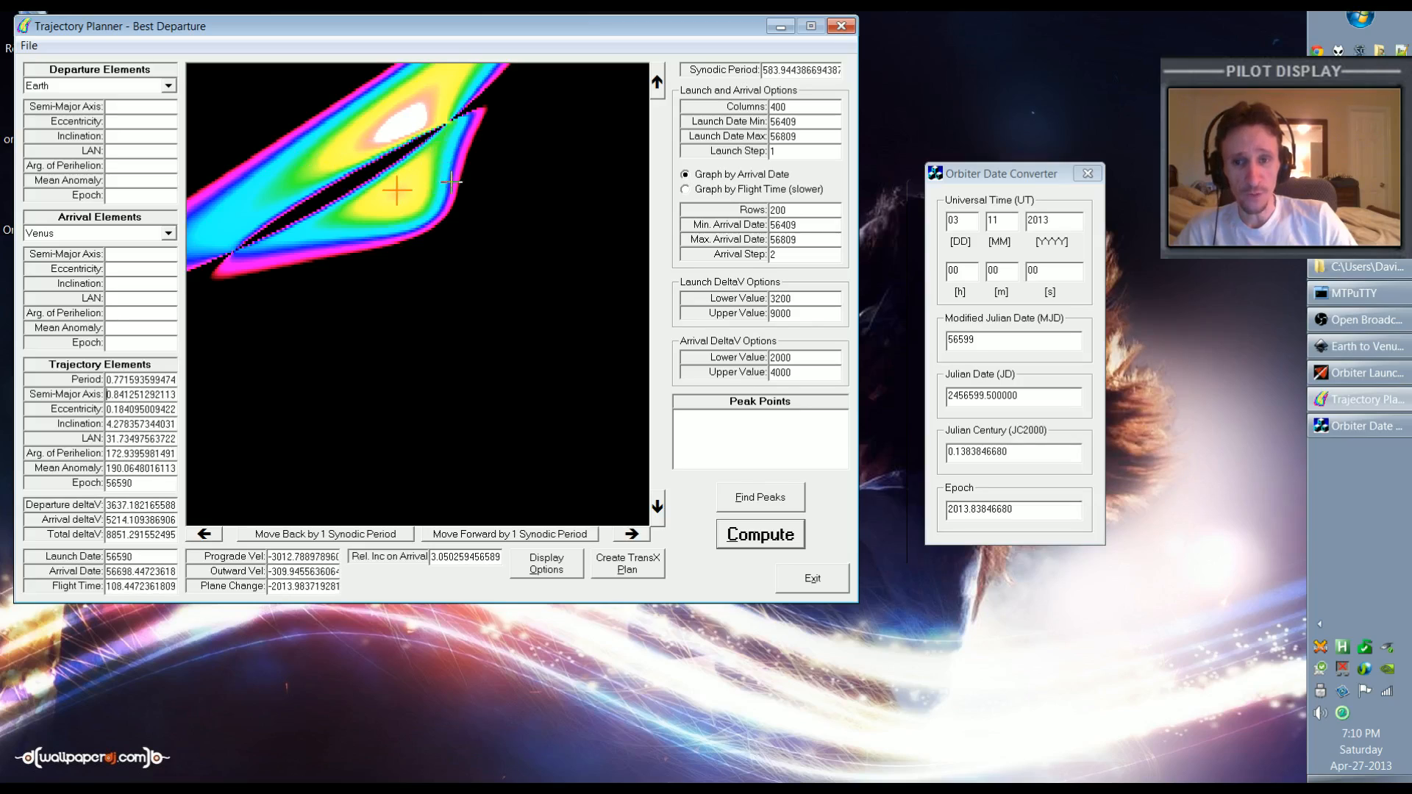
mouse_move(452, 212)
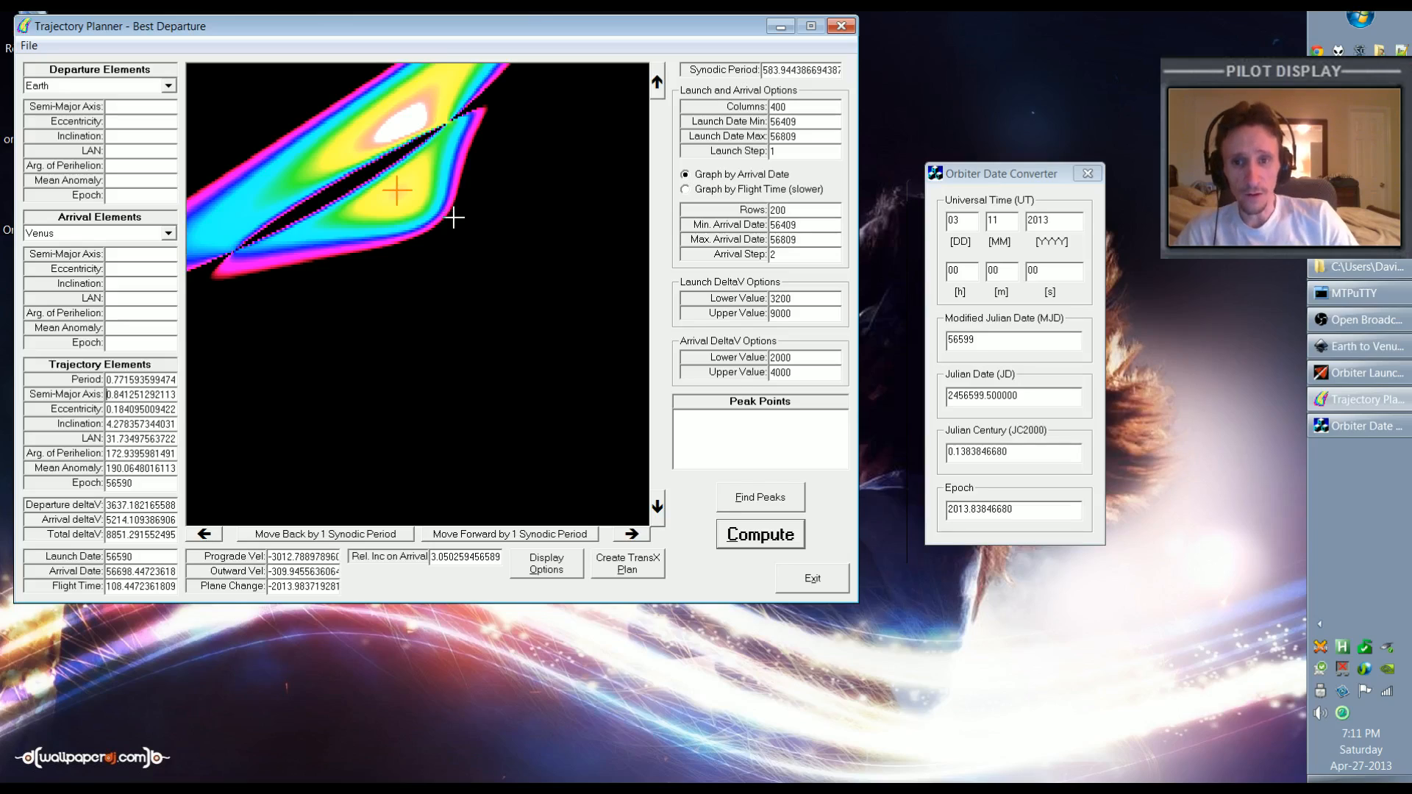
mouse_move(222, 189)
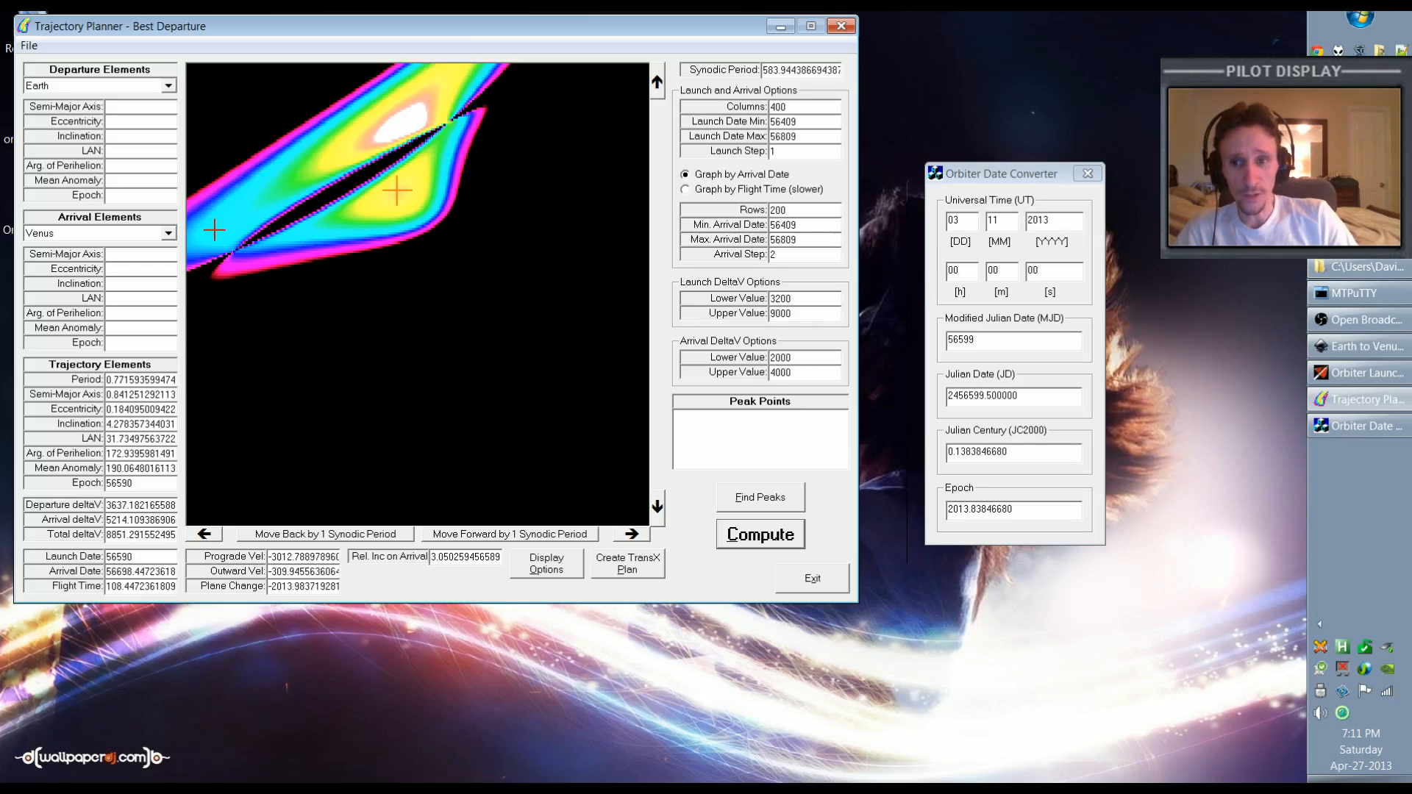
click(208, 227)
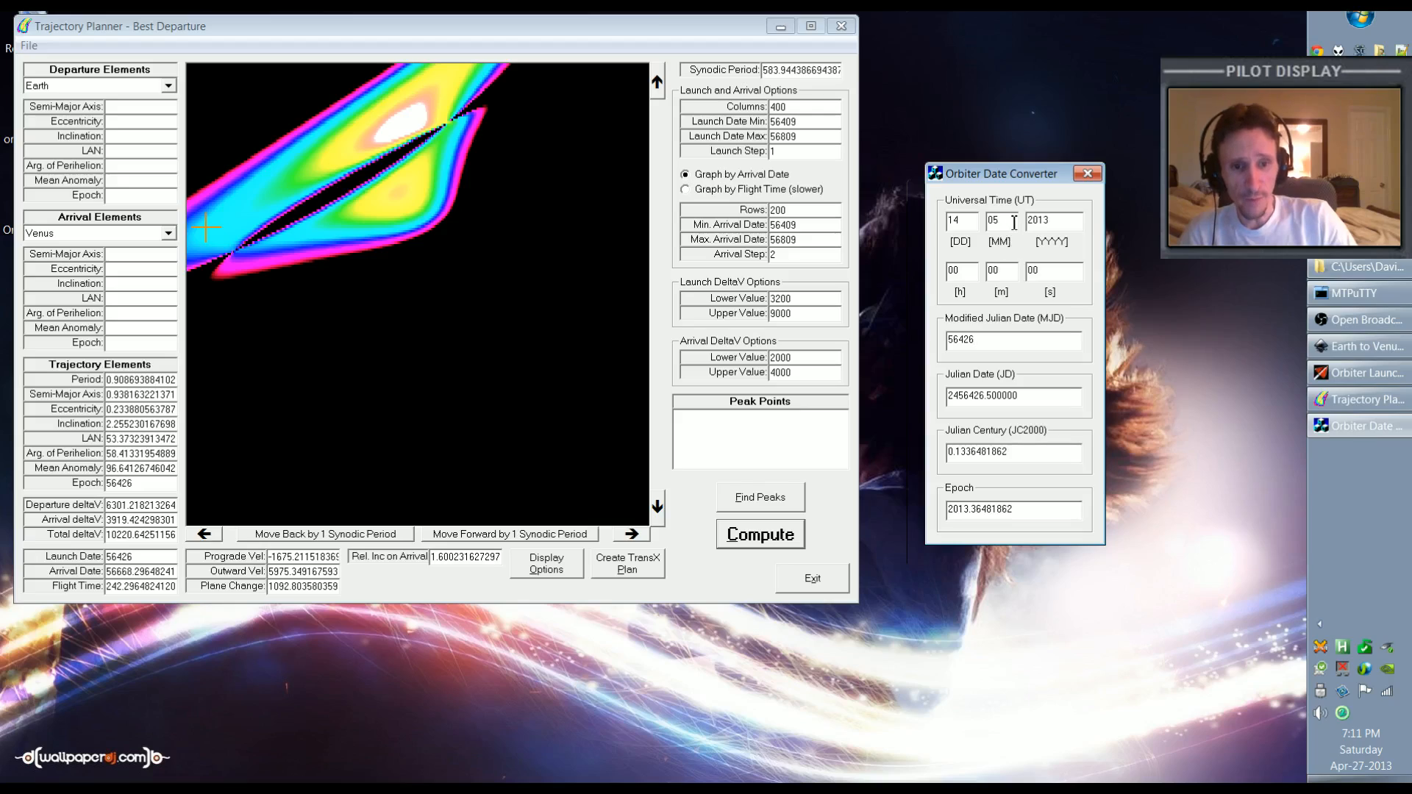
mouse_move(986, 269)
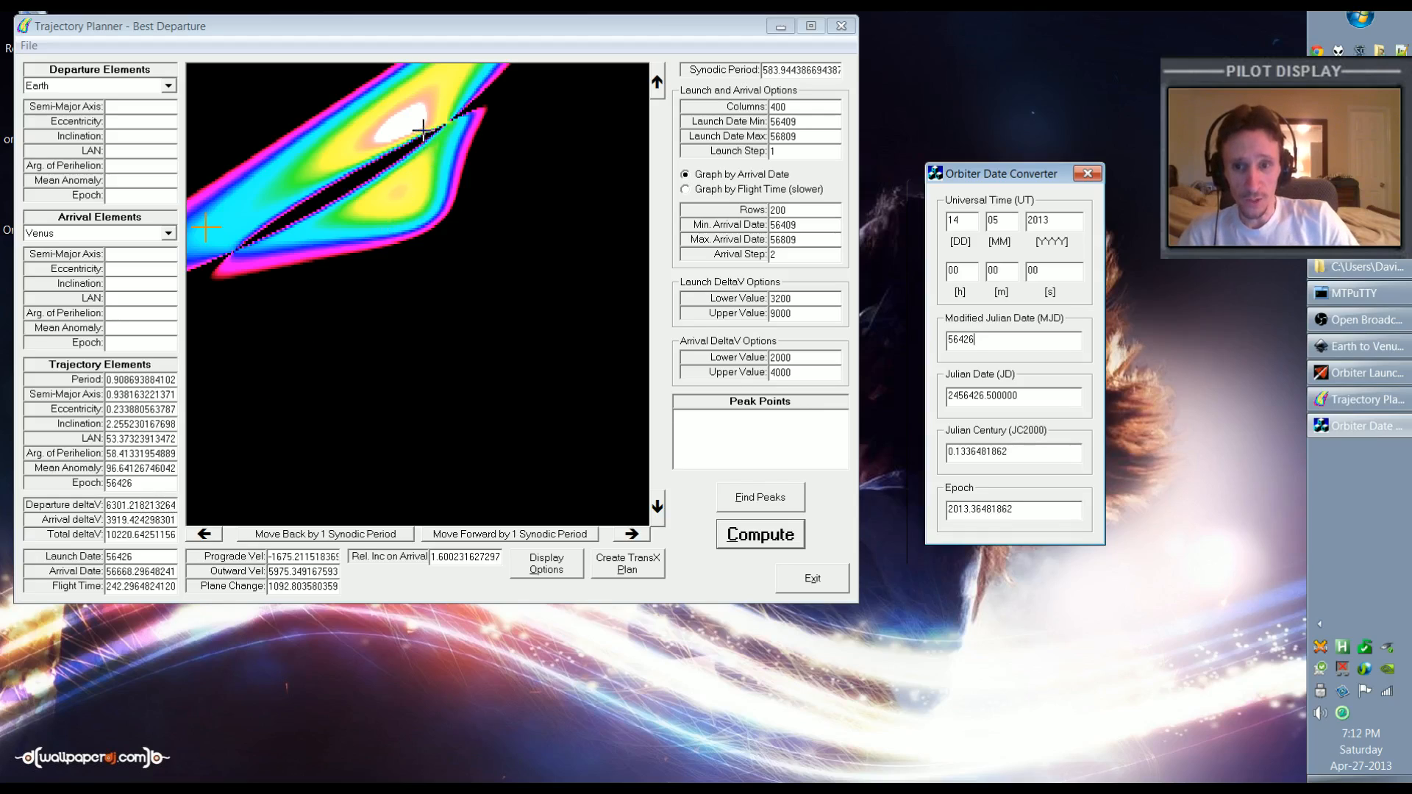
click(418, 124)
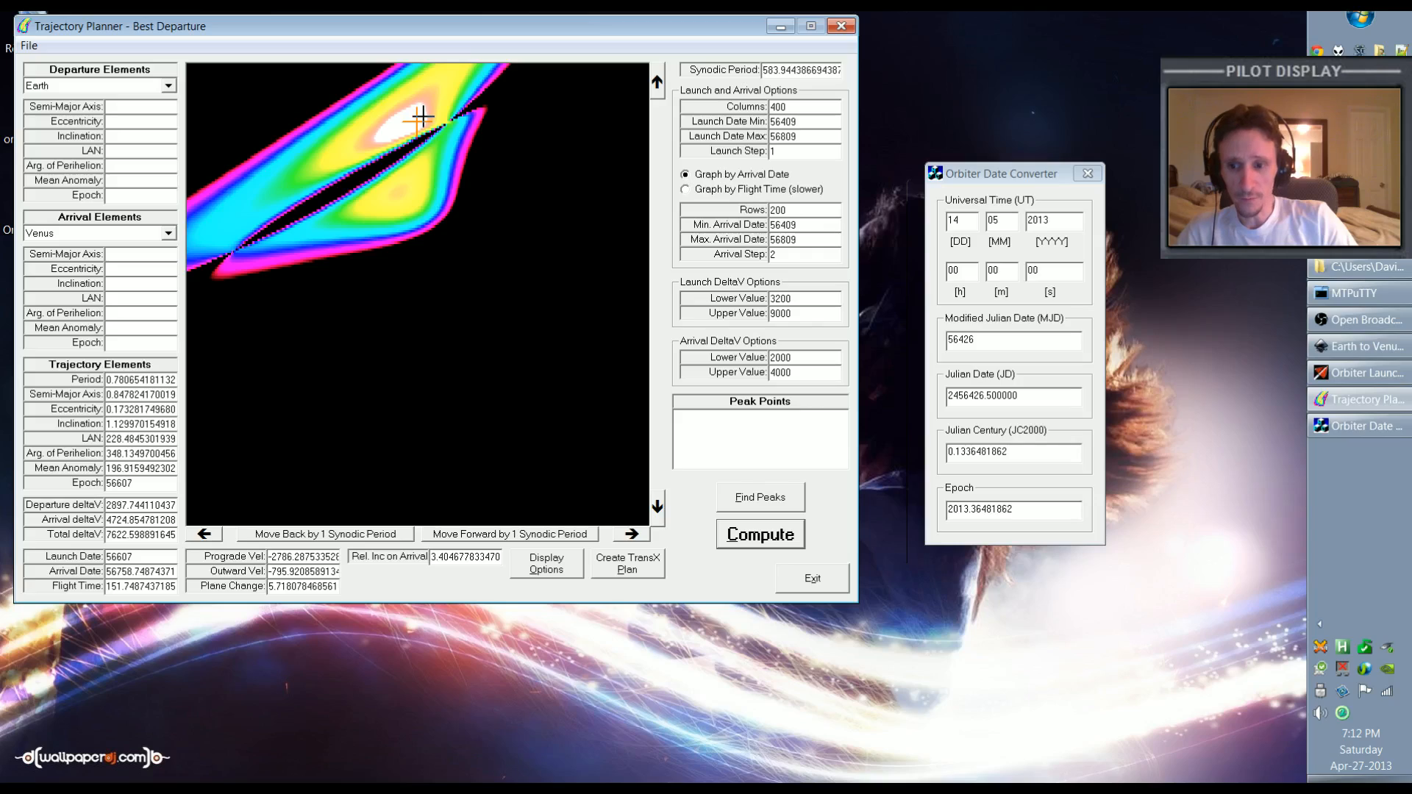
mouse_move(380, 147)
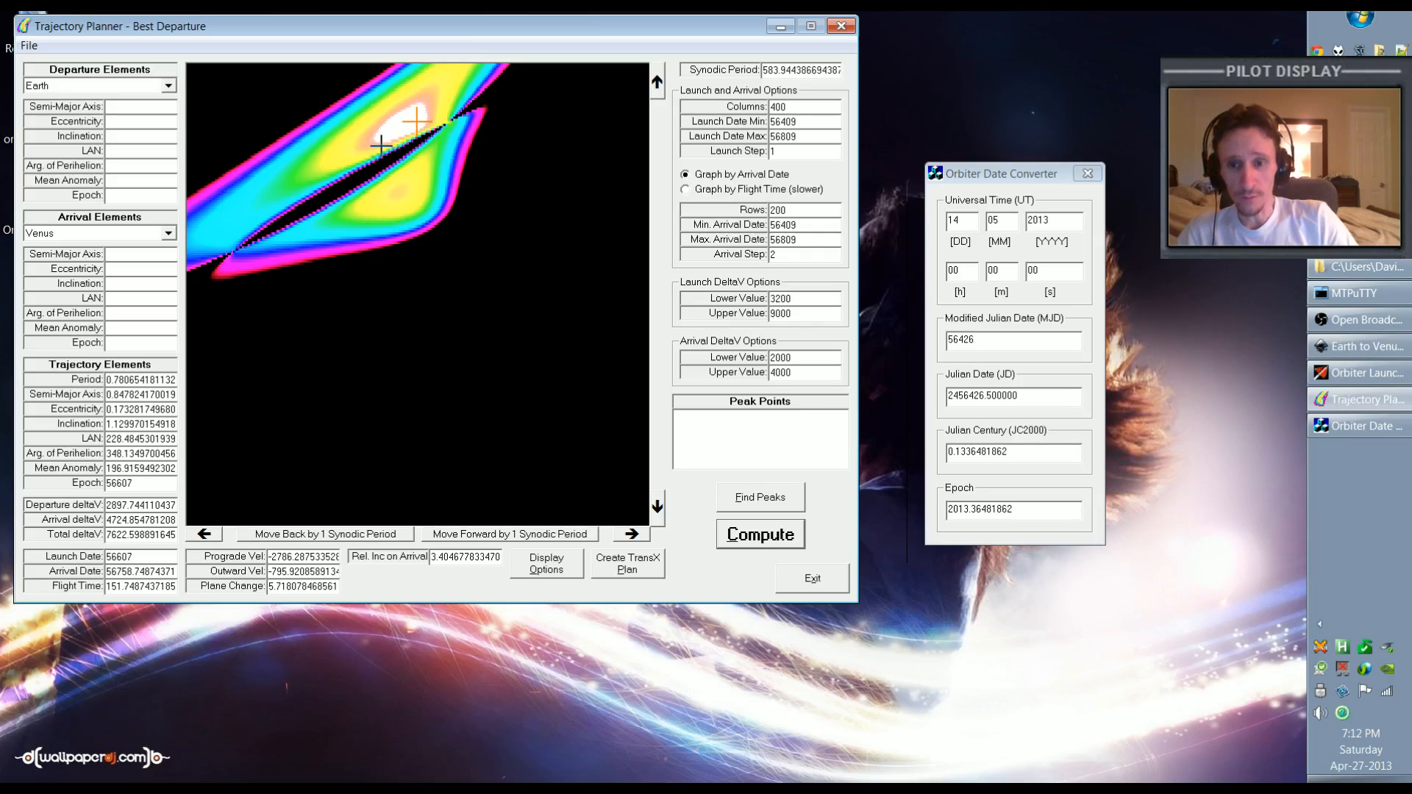
mouse_move(406, 327)
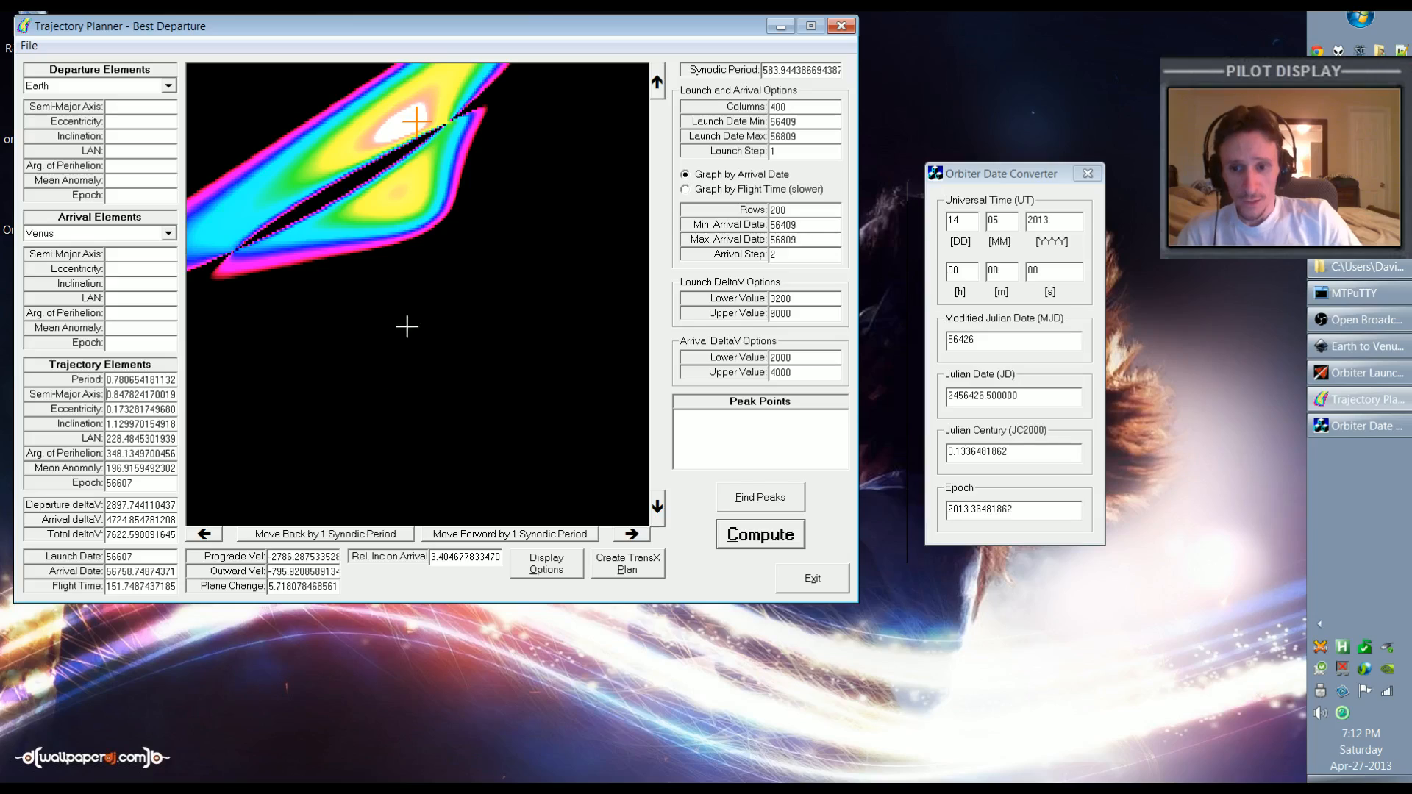
mouse_move(309, 231)
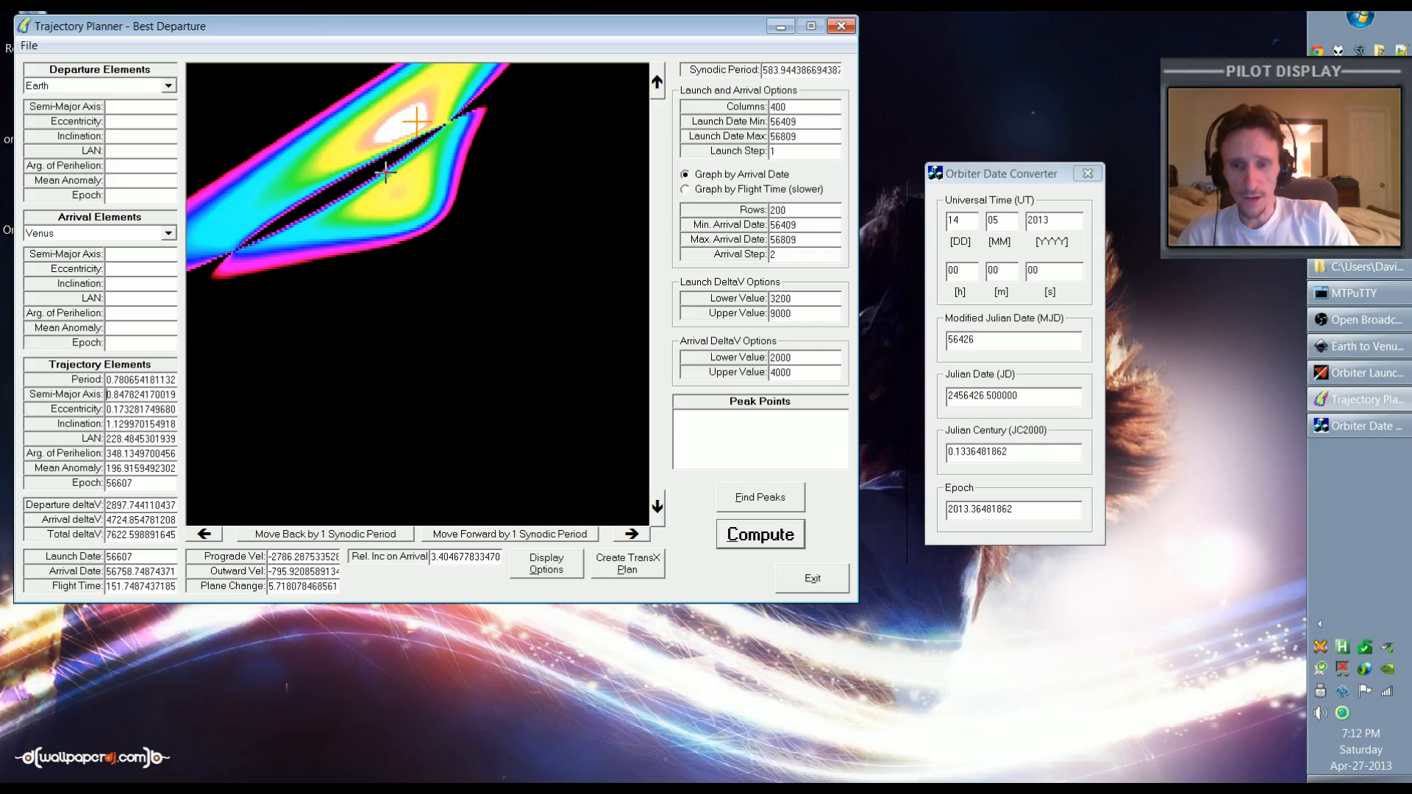
mouse_move(451, 228)
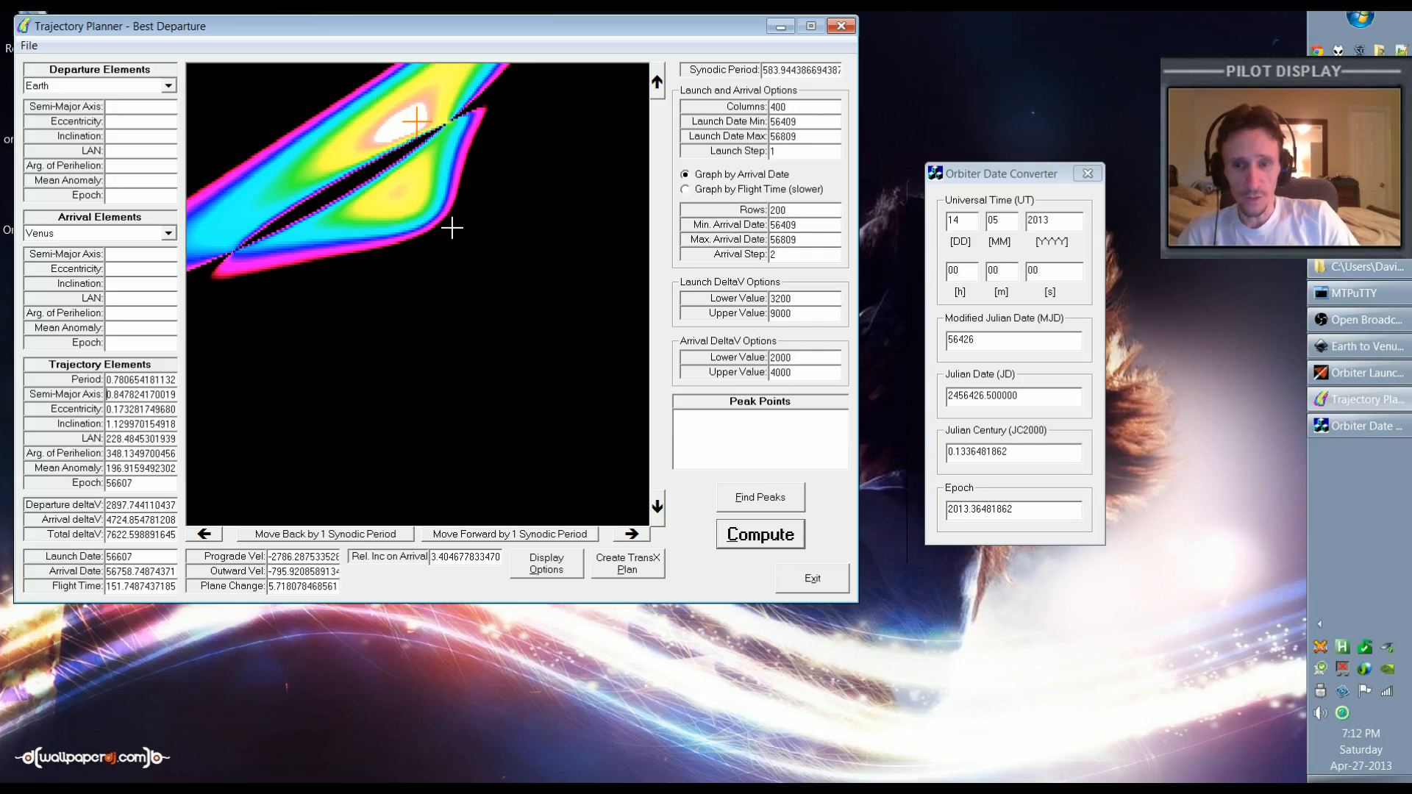
mouse_move(480, 149)
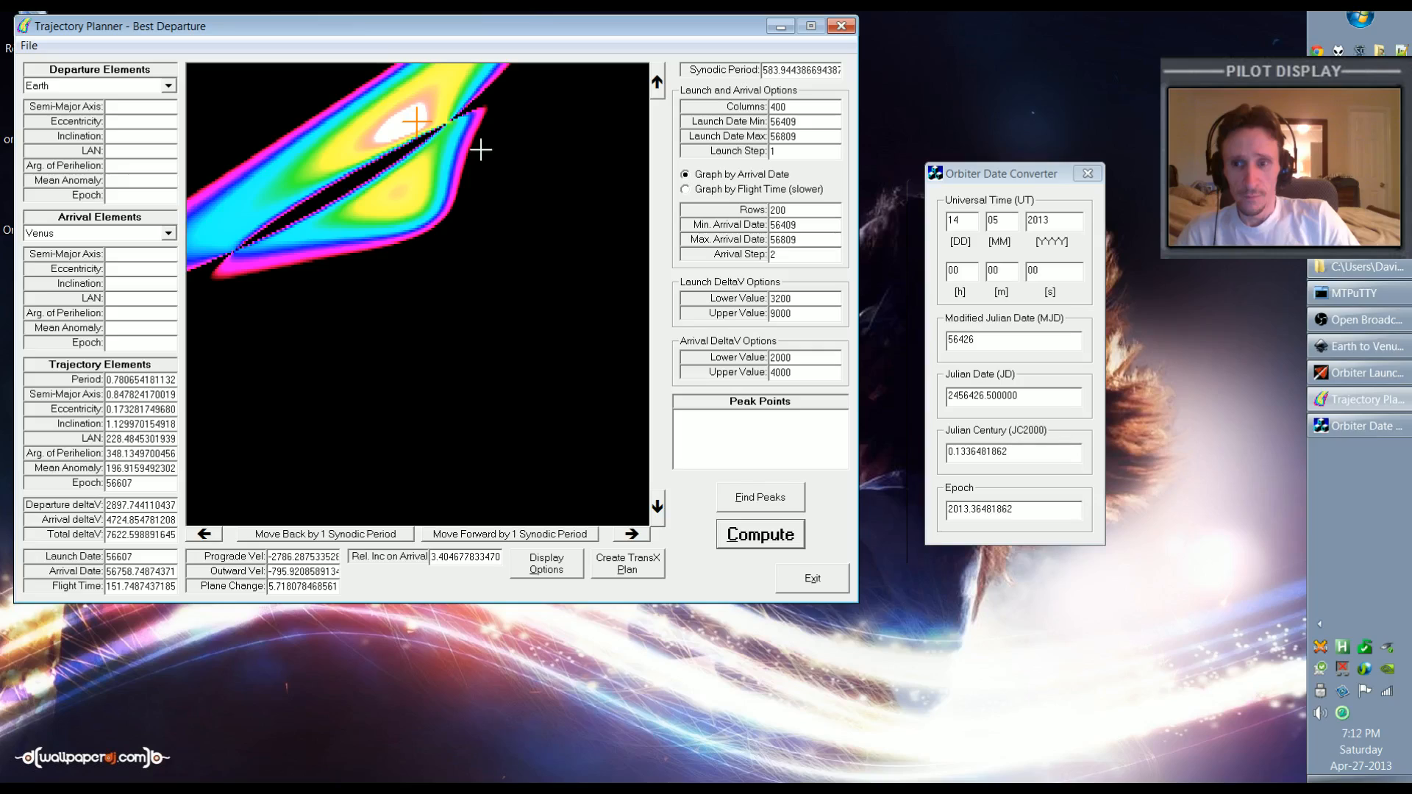
mouse_move(405, 270)
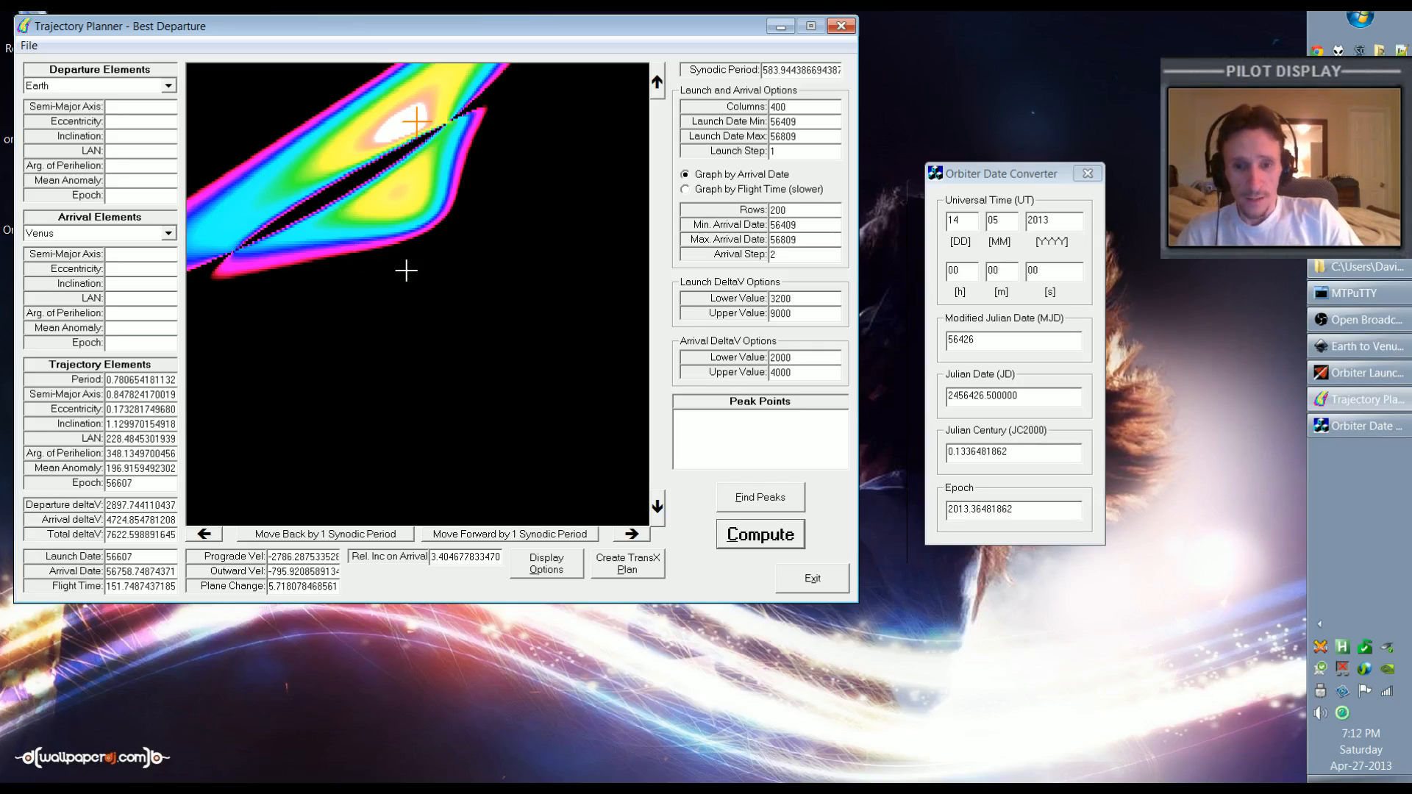
mouse_move(354, 214)
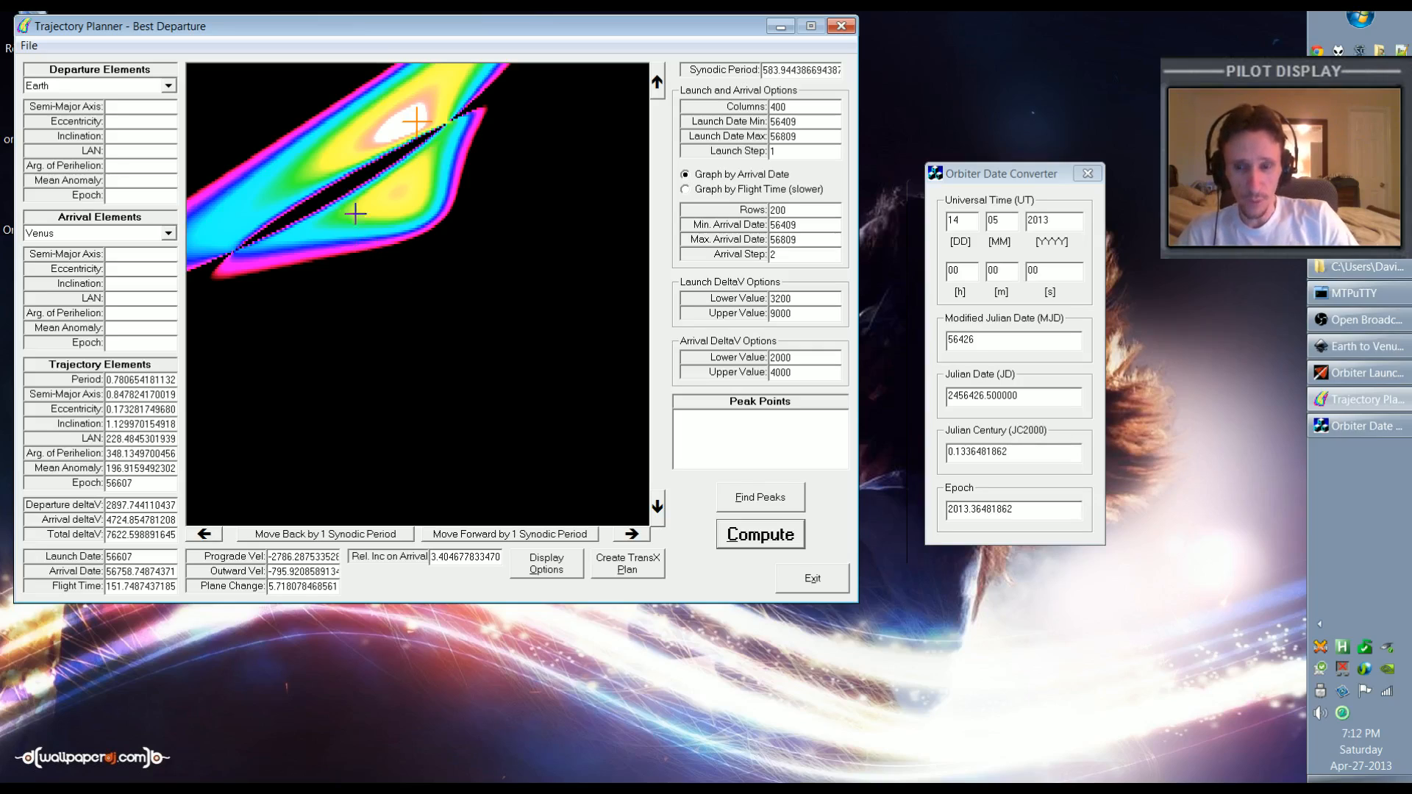
mouse_move(558, 264)
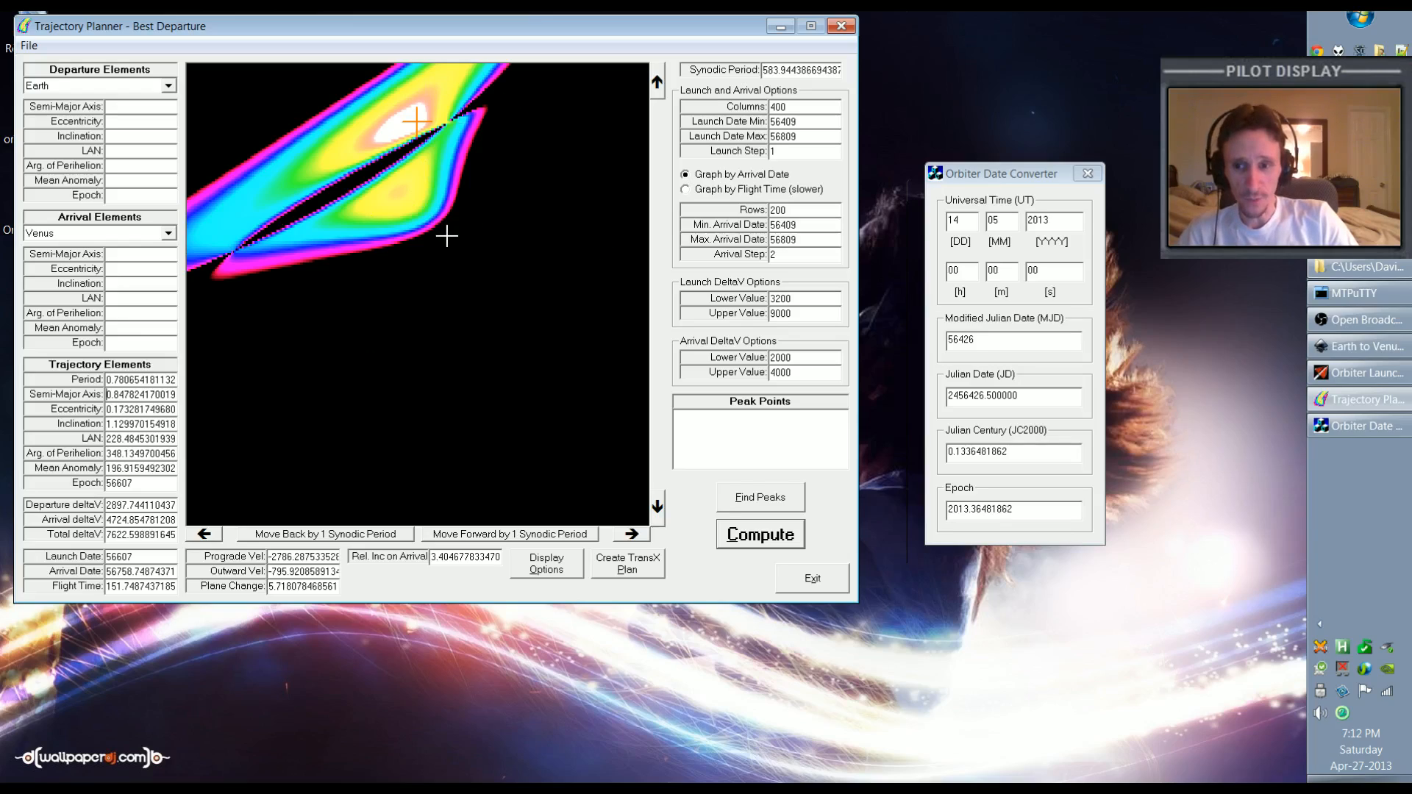
mouse_move(455, 286)
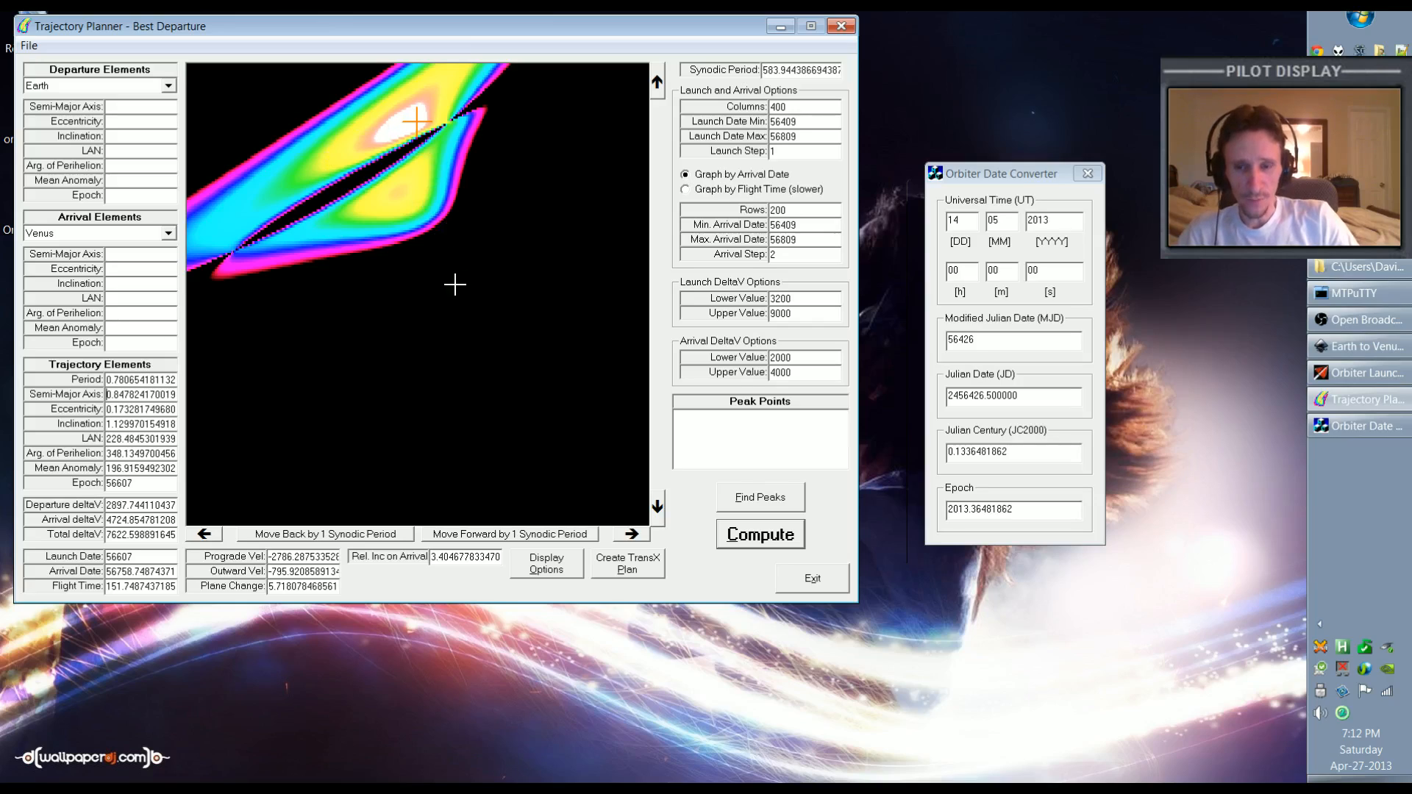
mouse_move(441, 142)
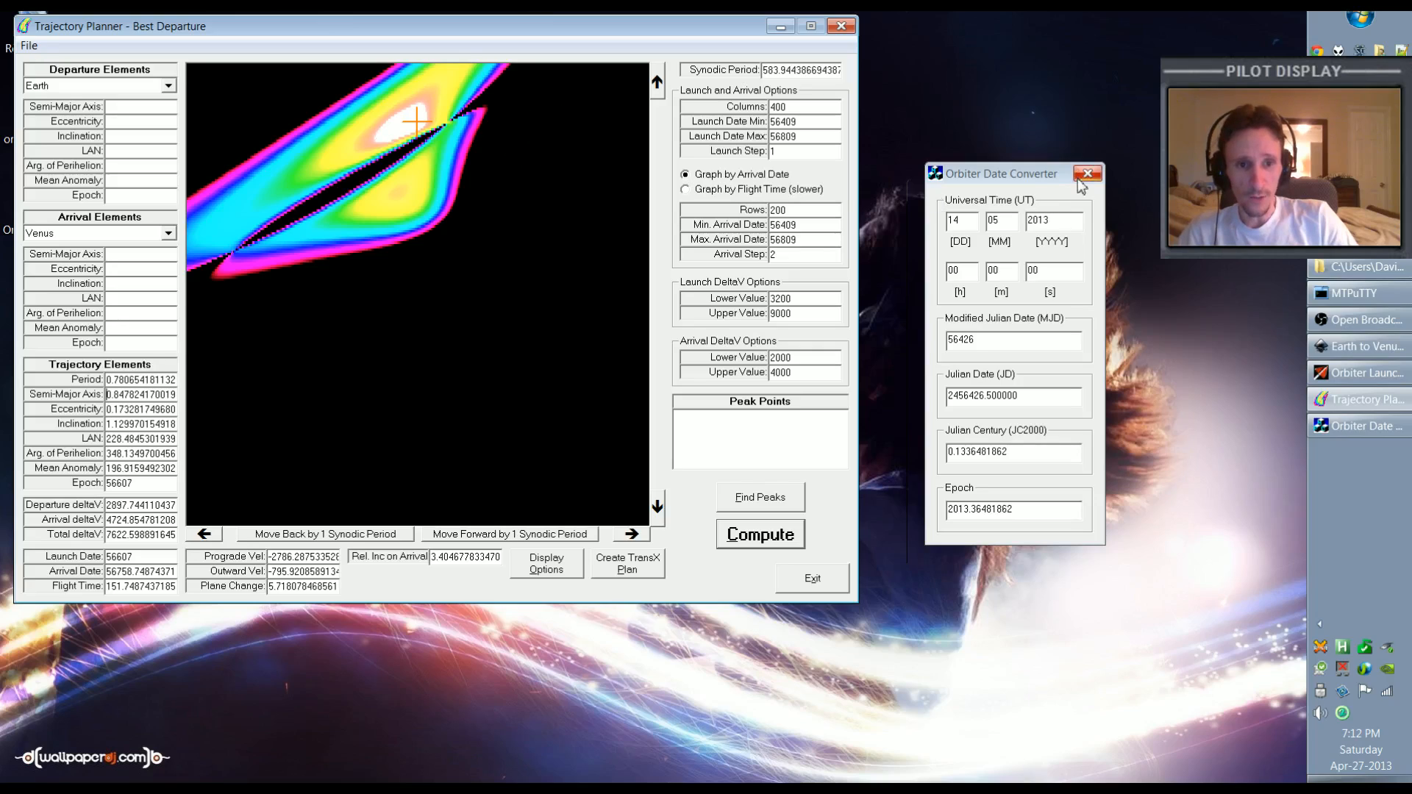
Close the date converter and refine the white-peak pick to launch MJD 56616
click(1087, 173)
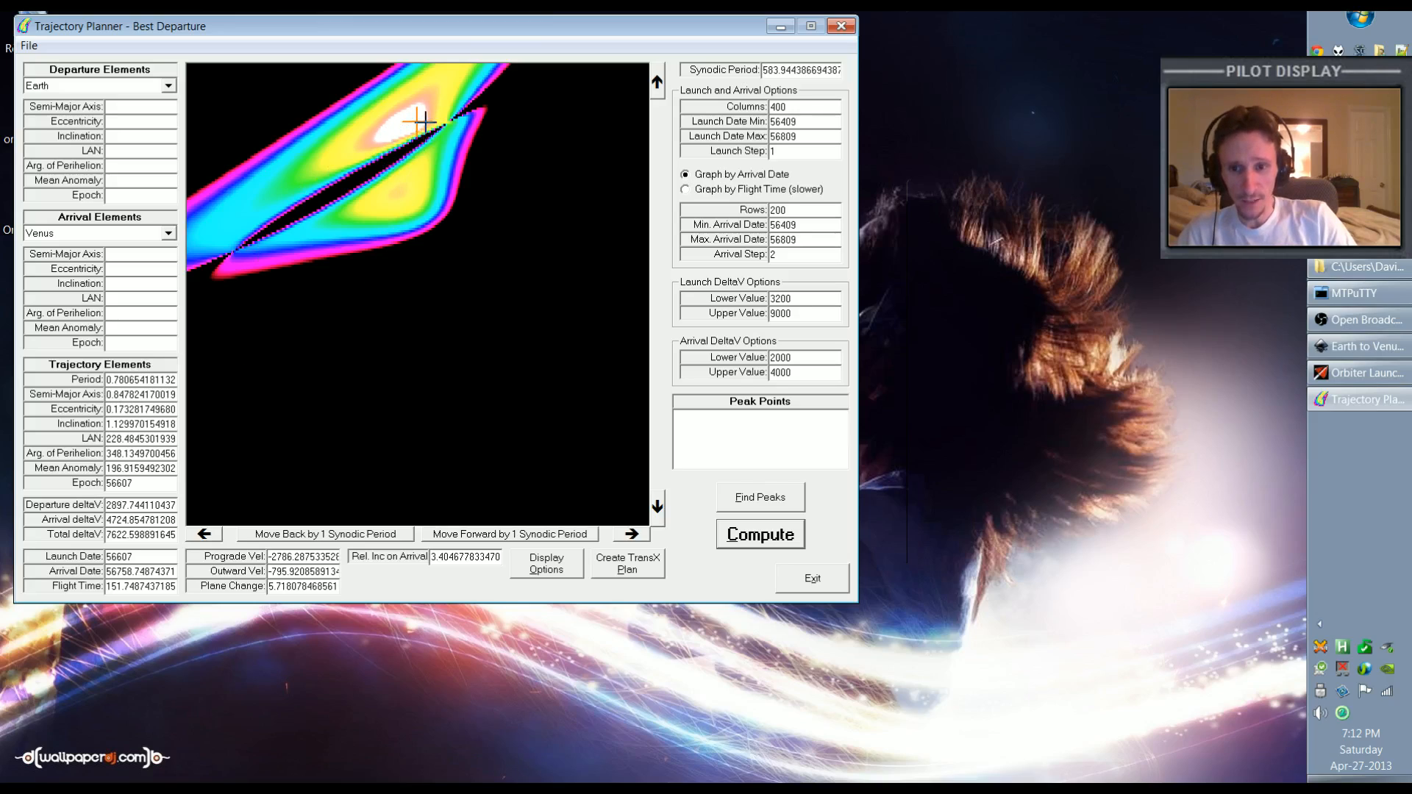
click(423, 122)
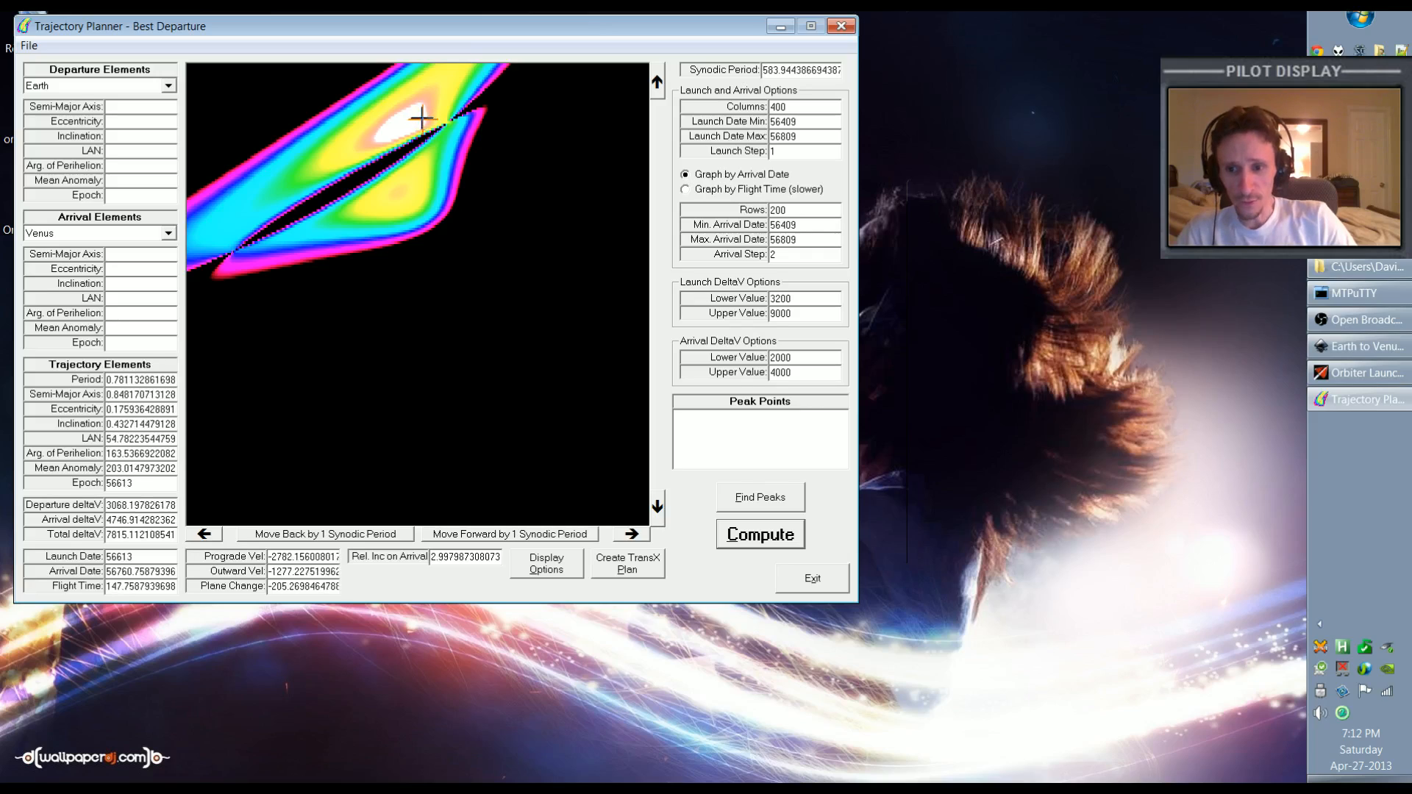
click(403, 131)
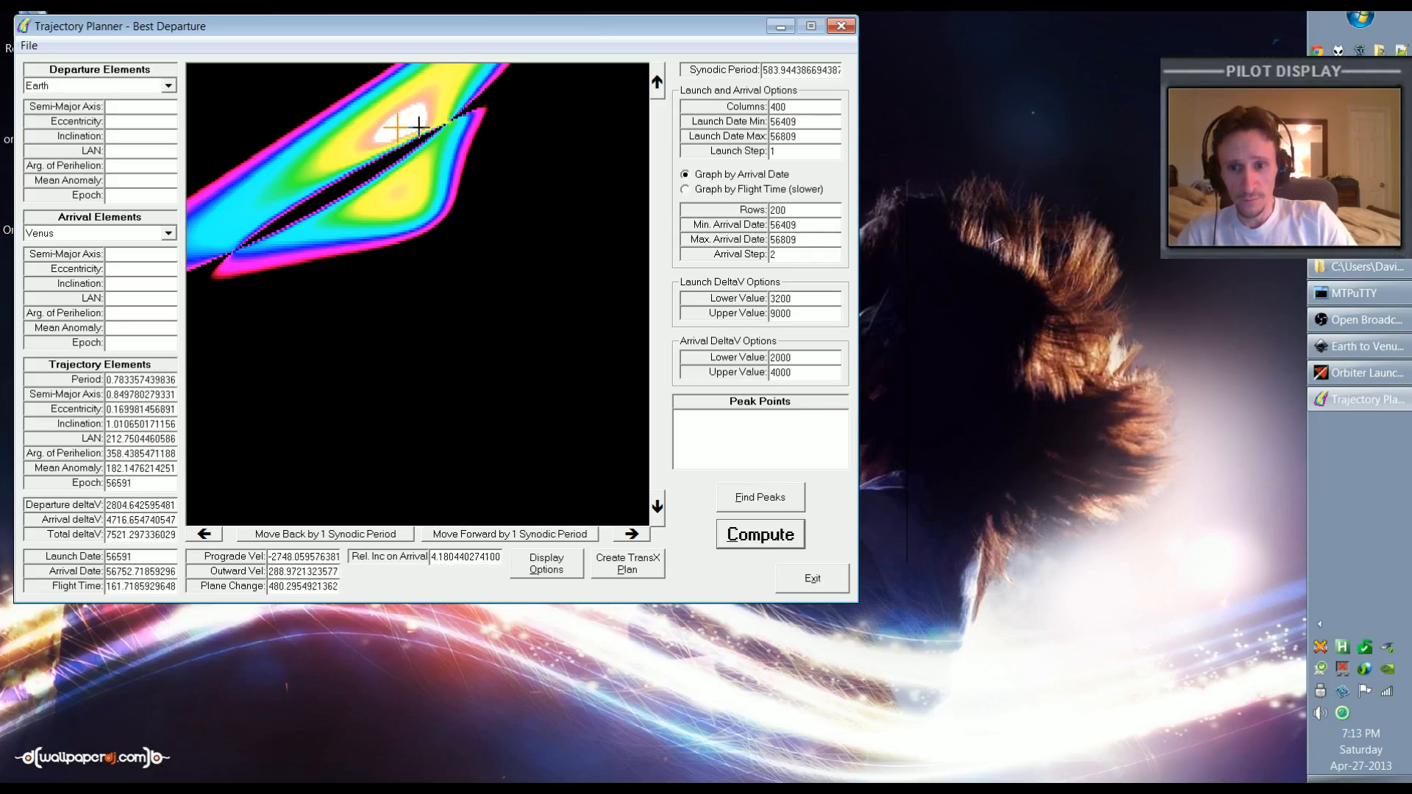
click(414, 121)
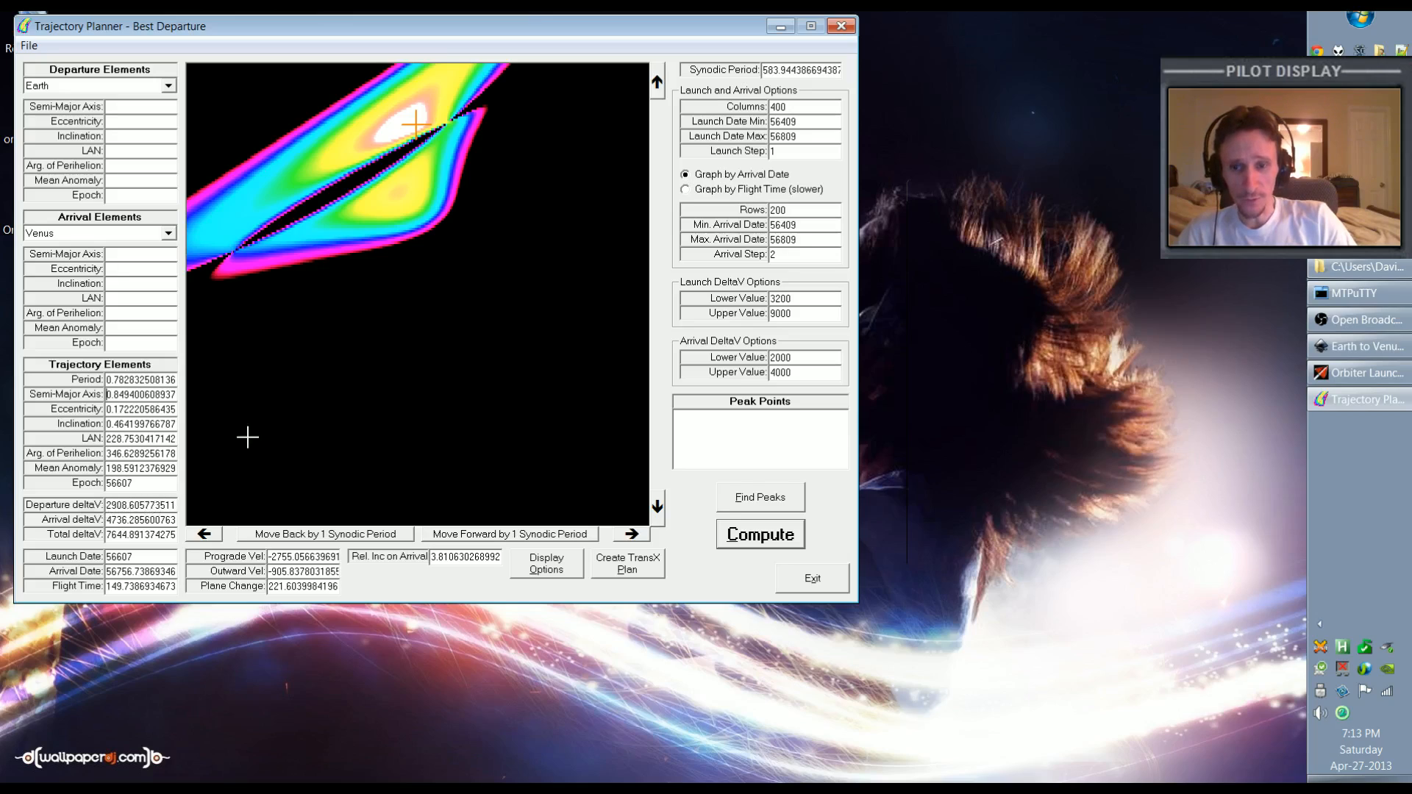
mouse_move(431, 121)
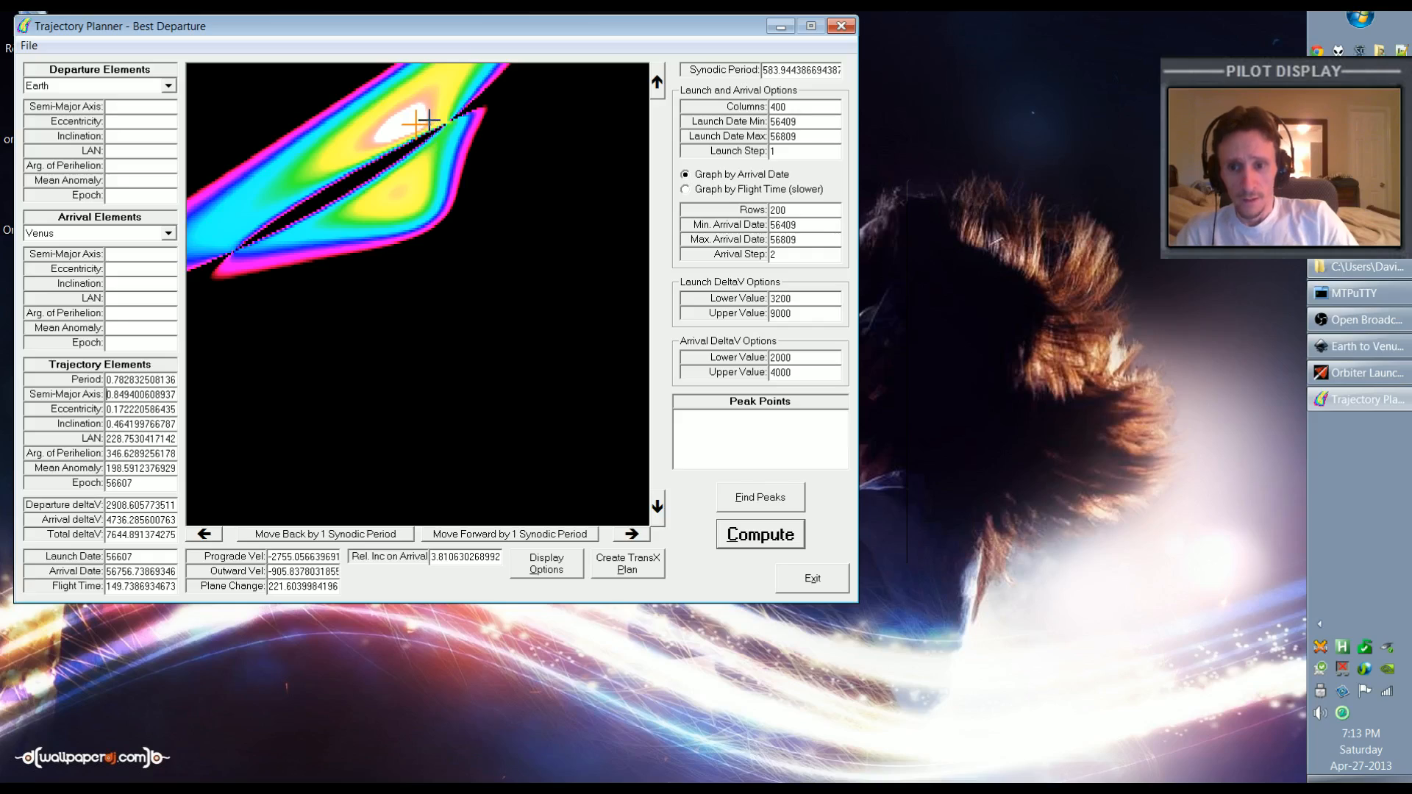
click(443, 121)
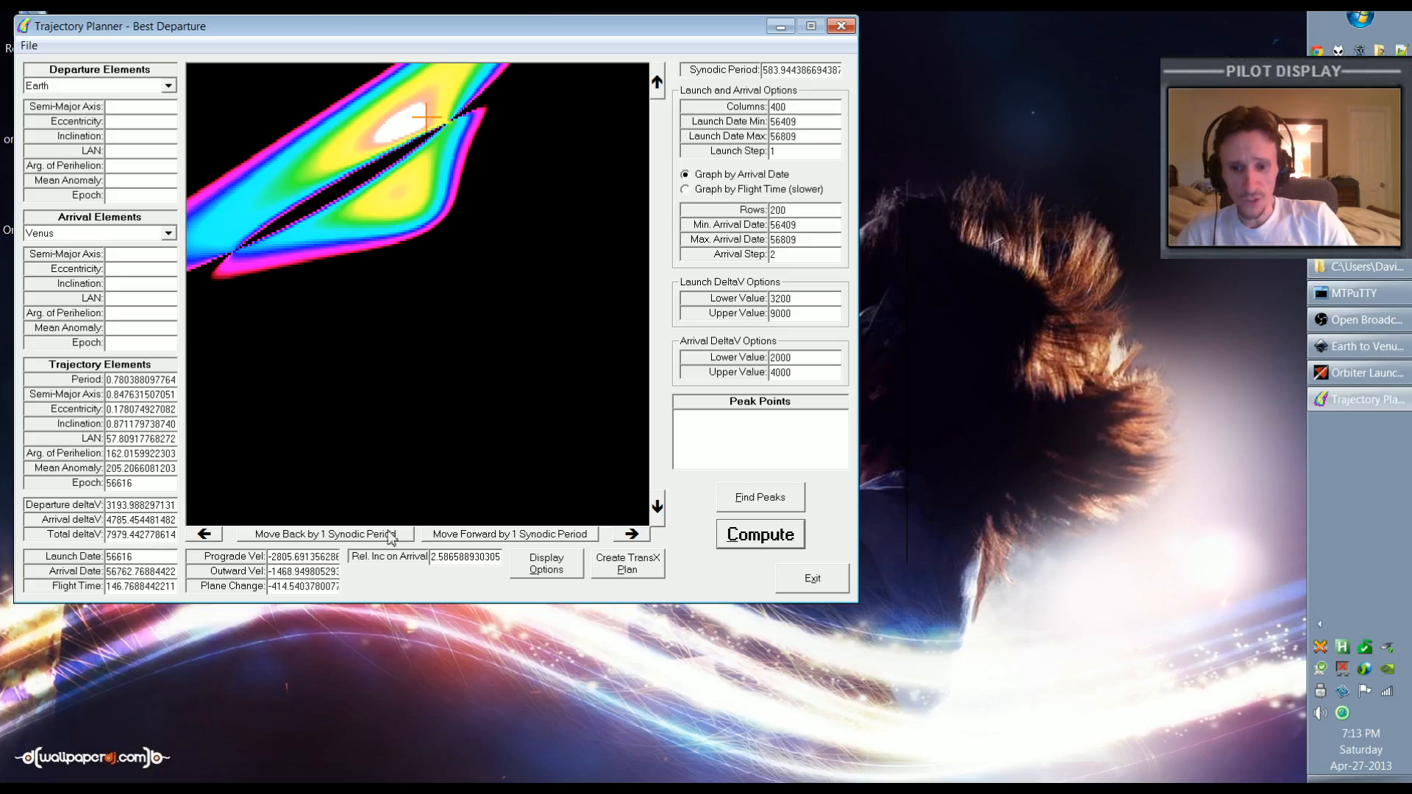
mouse_move(631, 570)
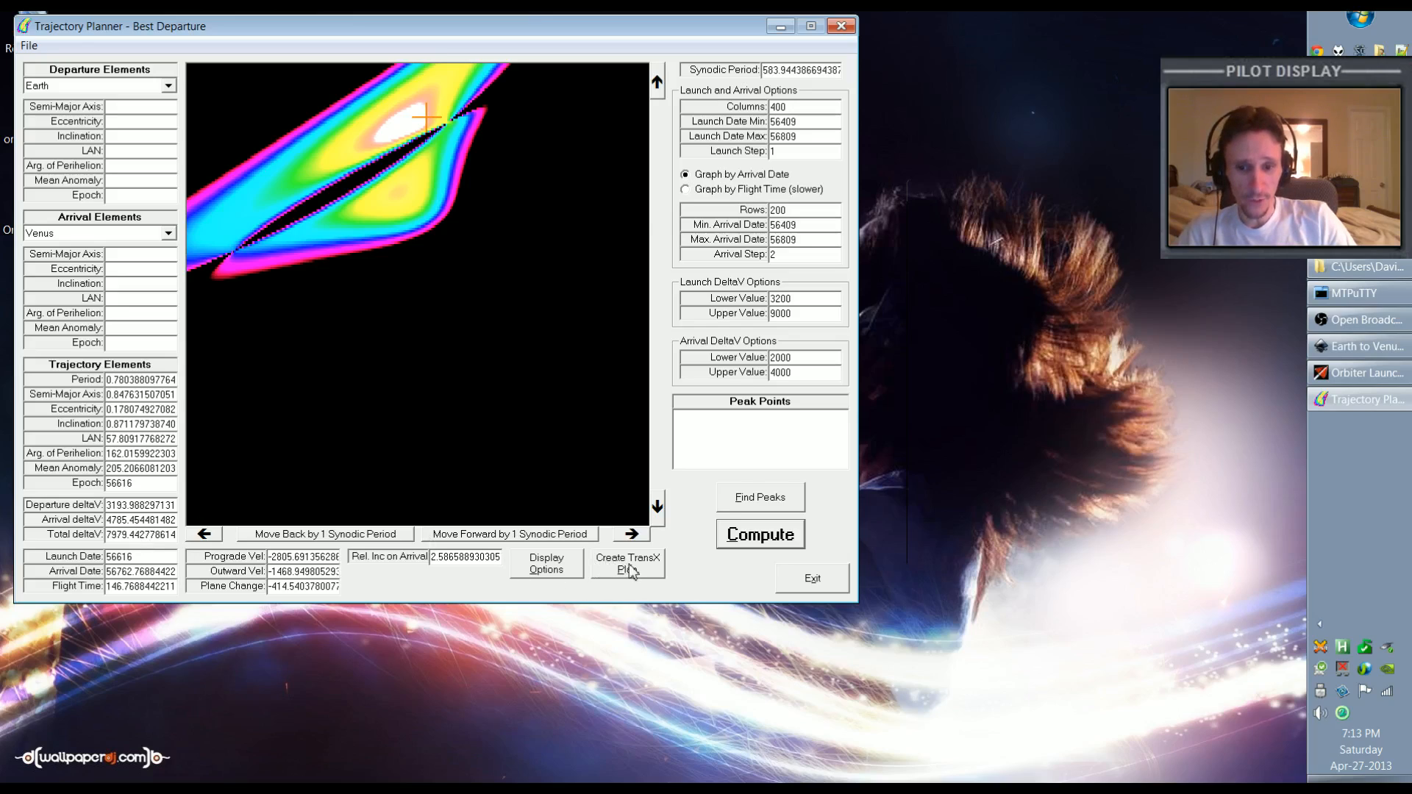
Generate a TransX plan named for ship XR2-01
click(627, 564)
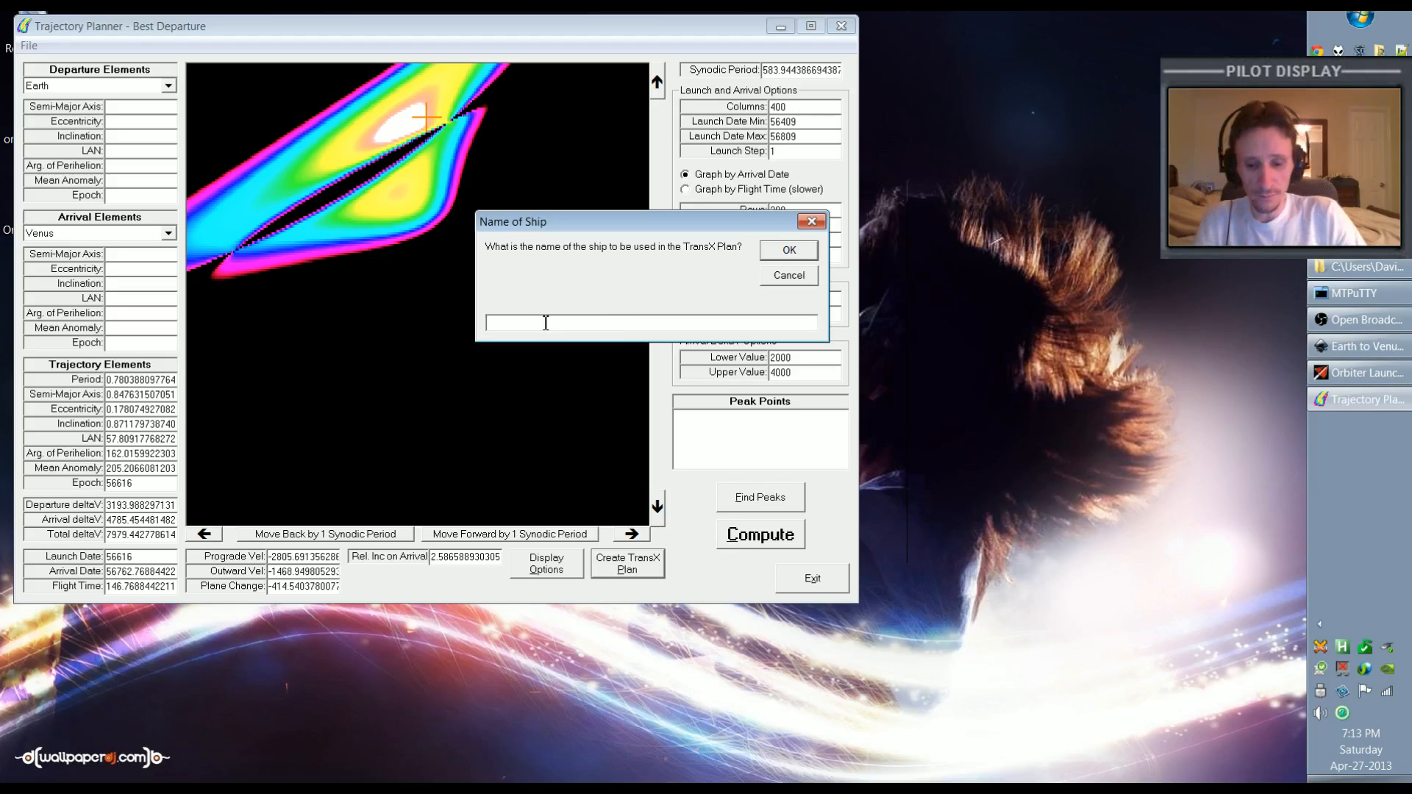
text(XR2-)
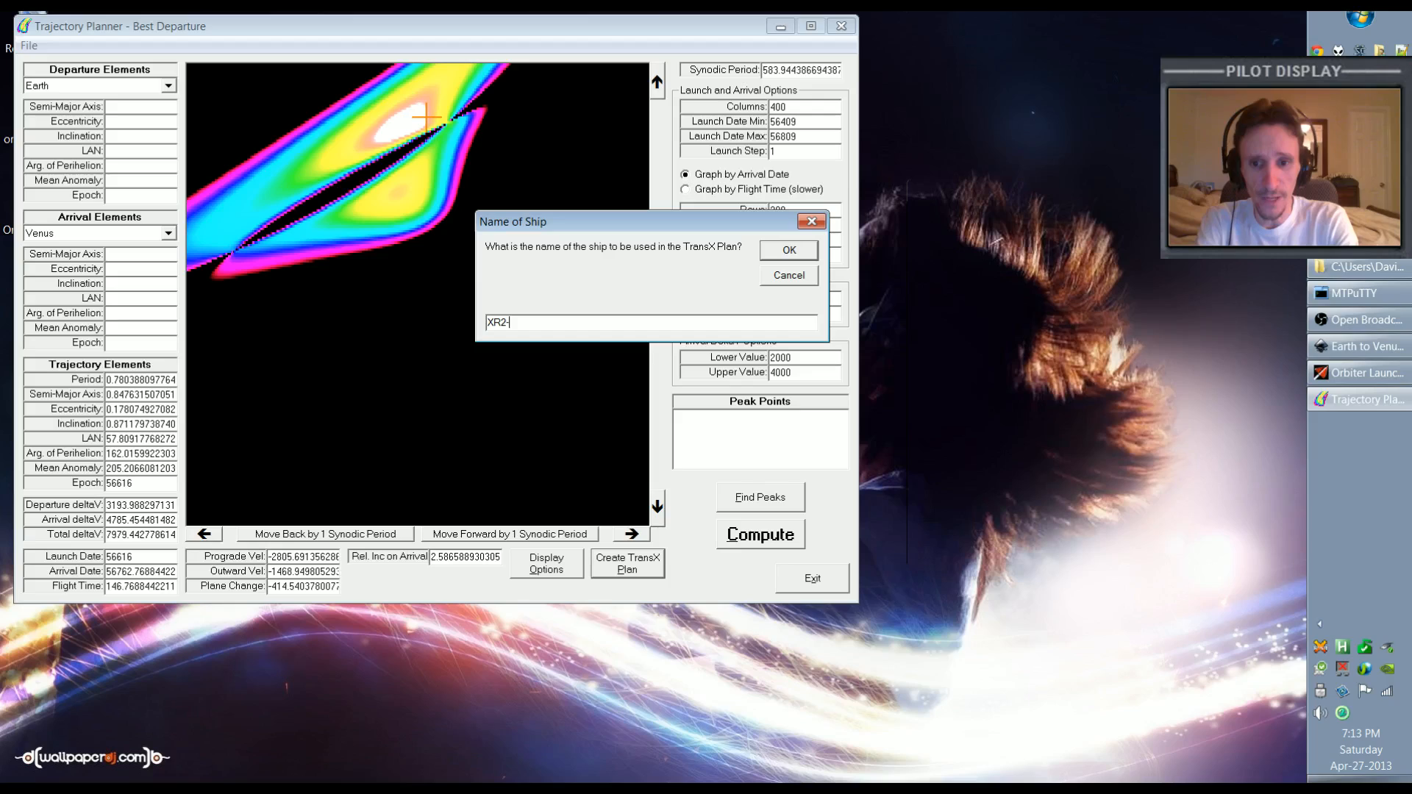
click(787, 249)
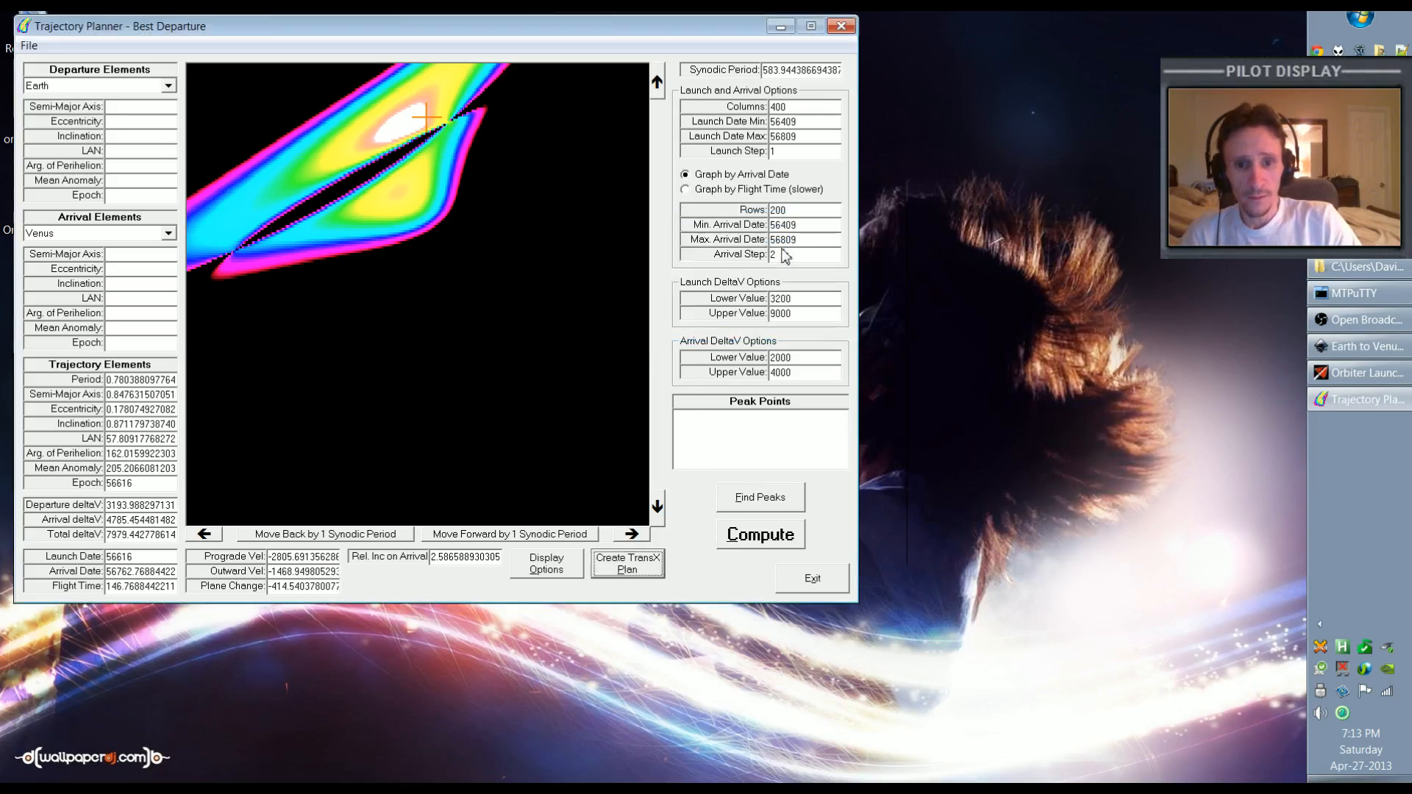
Scroll through the generated TransX plan text to review it
click(628, 564)
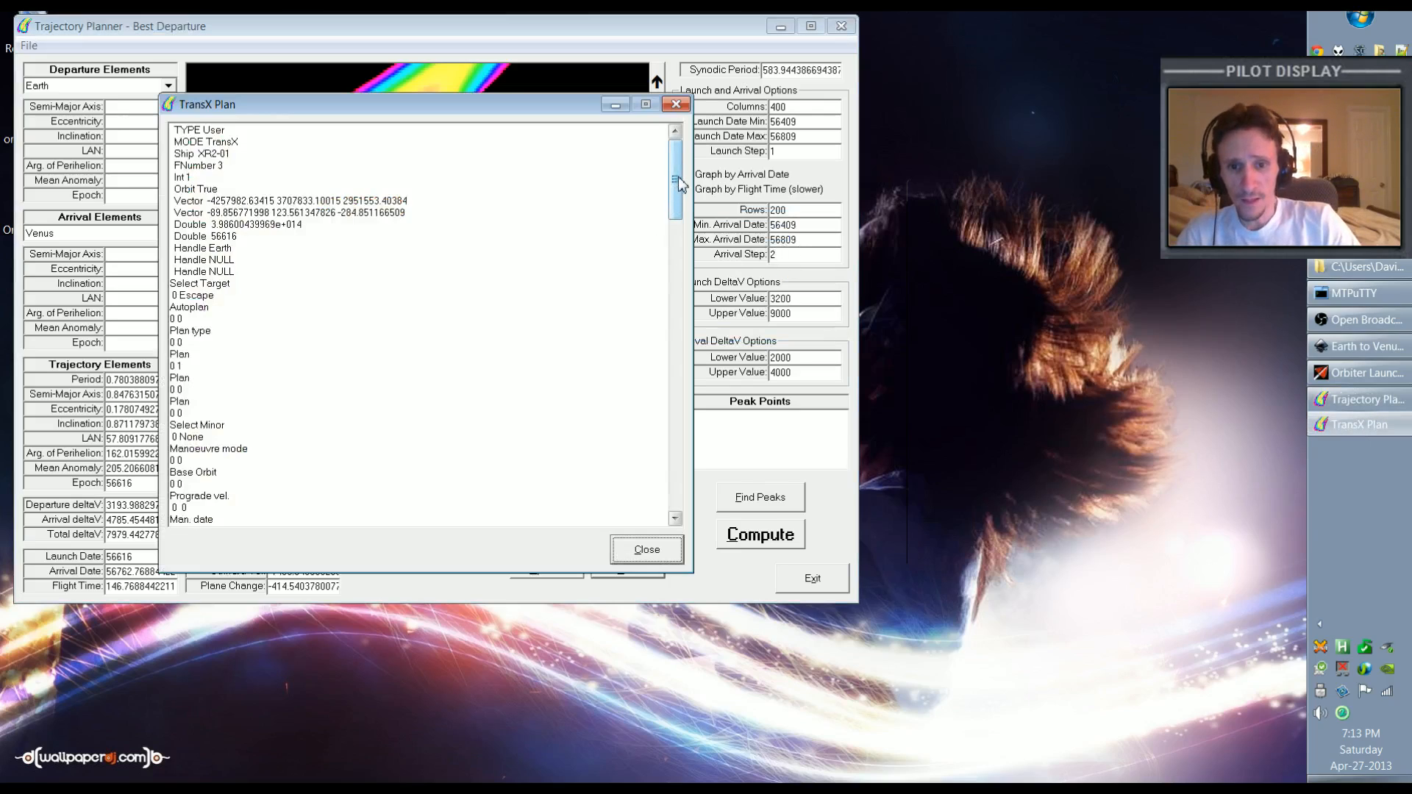
scroll(down, 3)
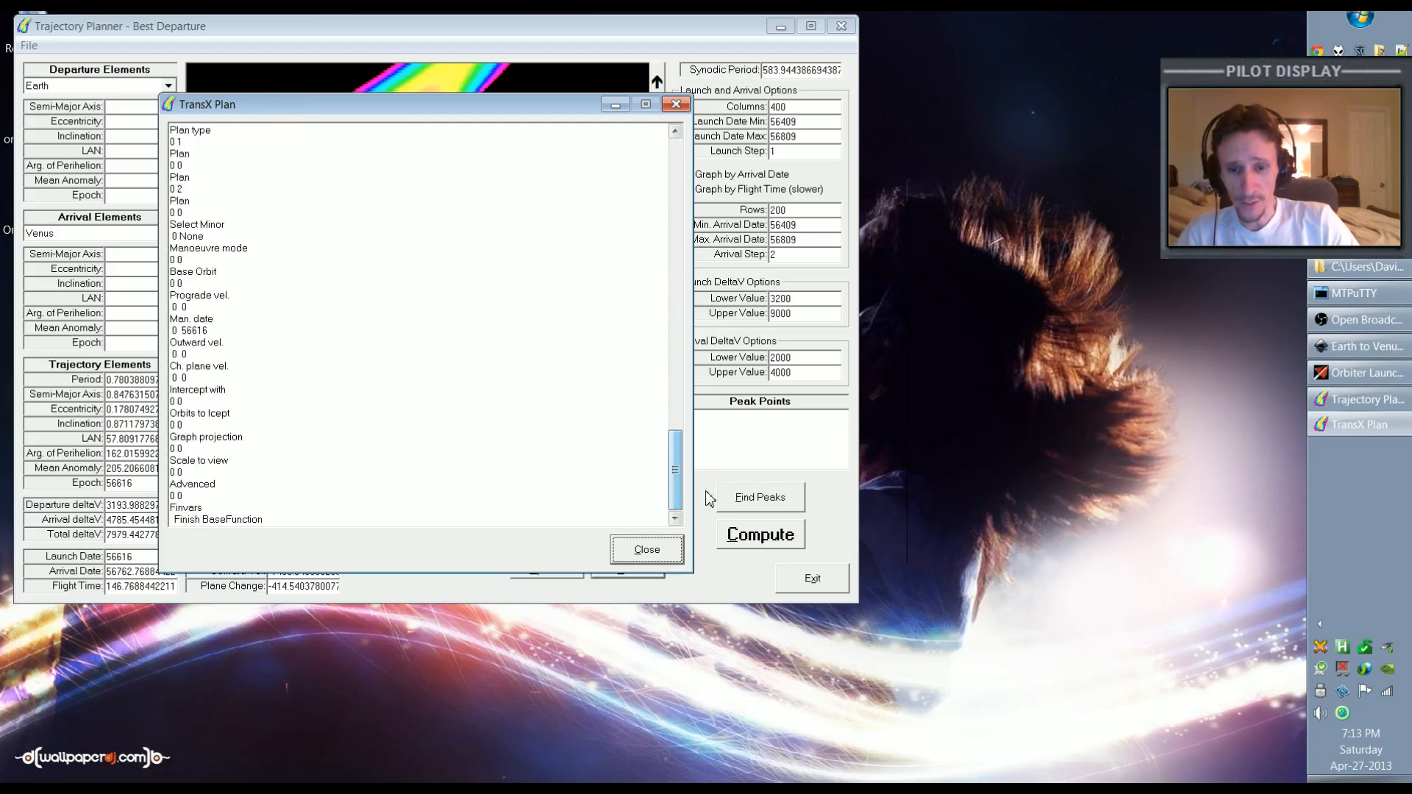
scroll(up, 3)
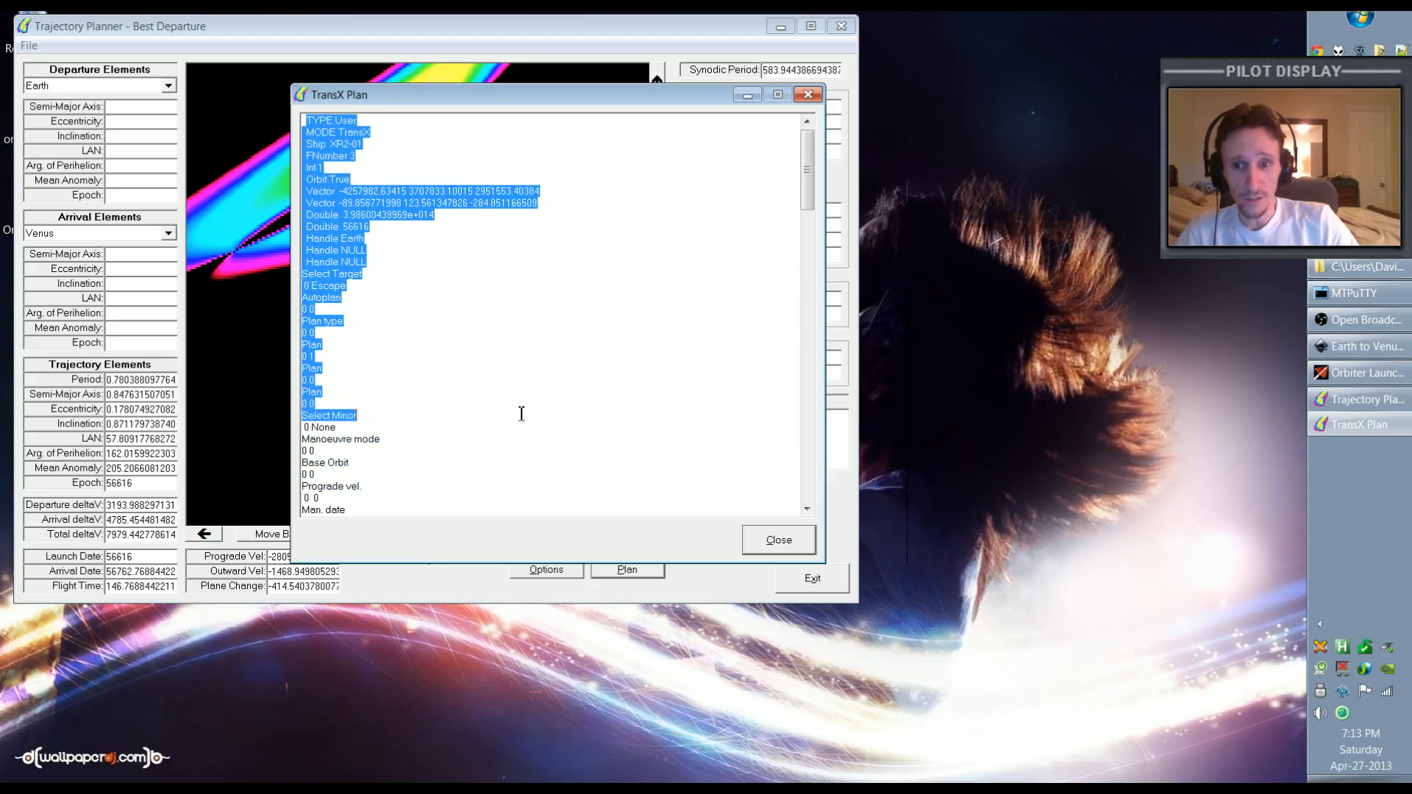
scroll(down, 3)
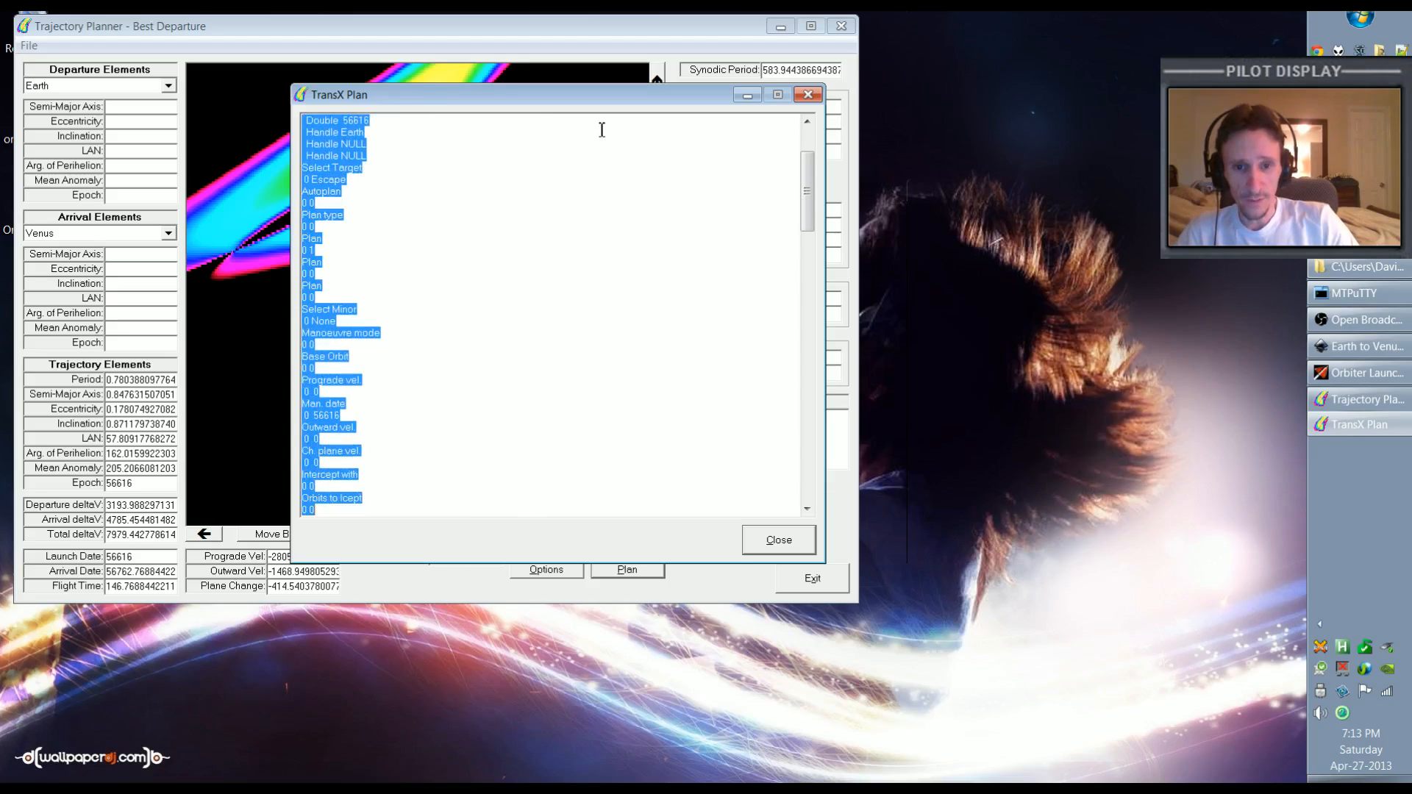
scroll(down, 3)
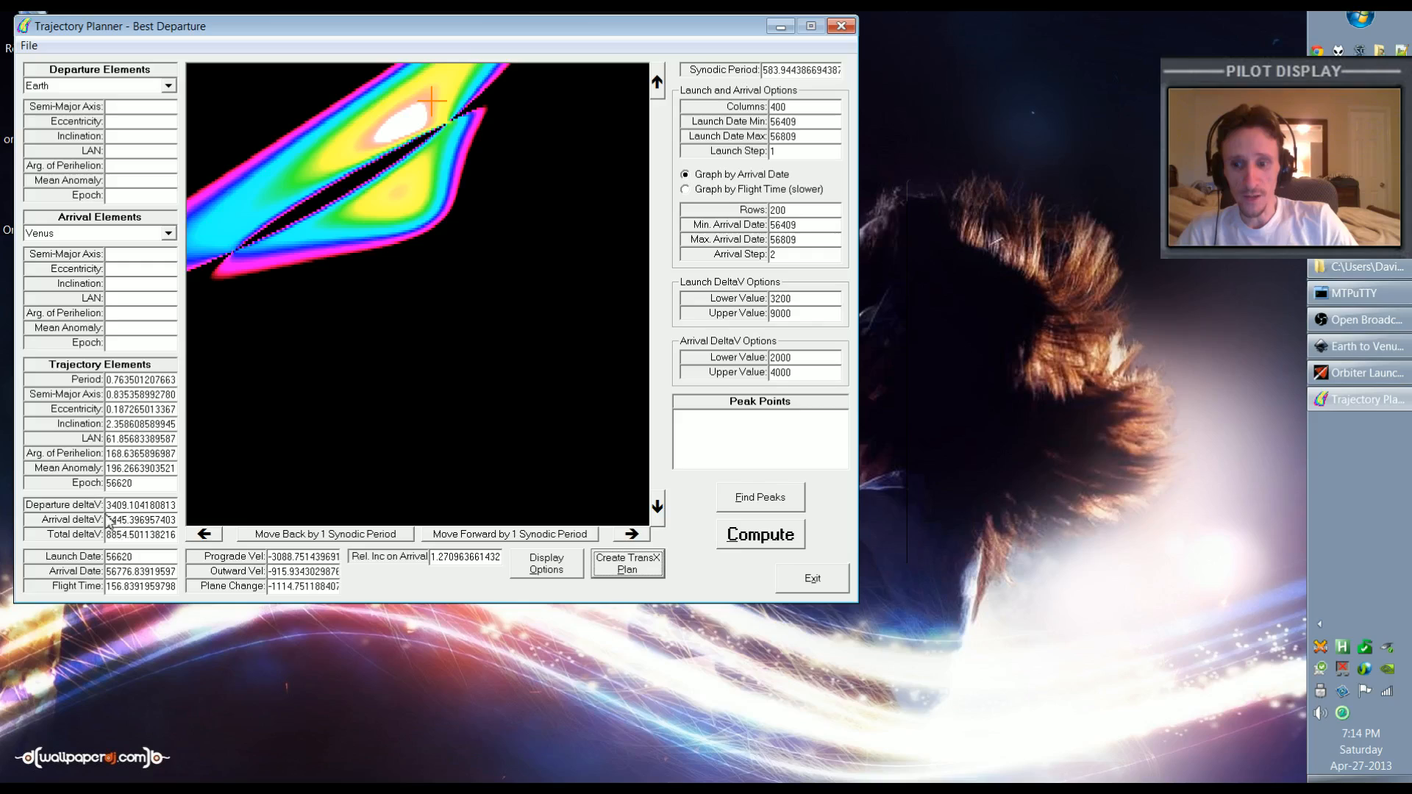
mouse_move(291, 397)
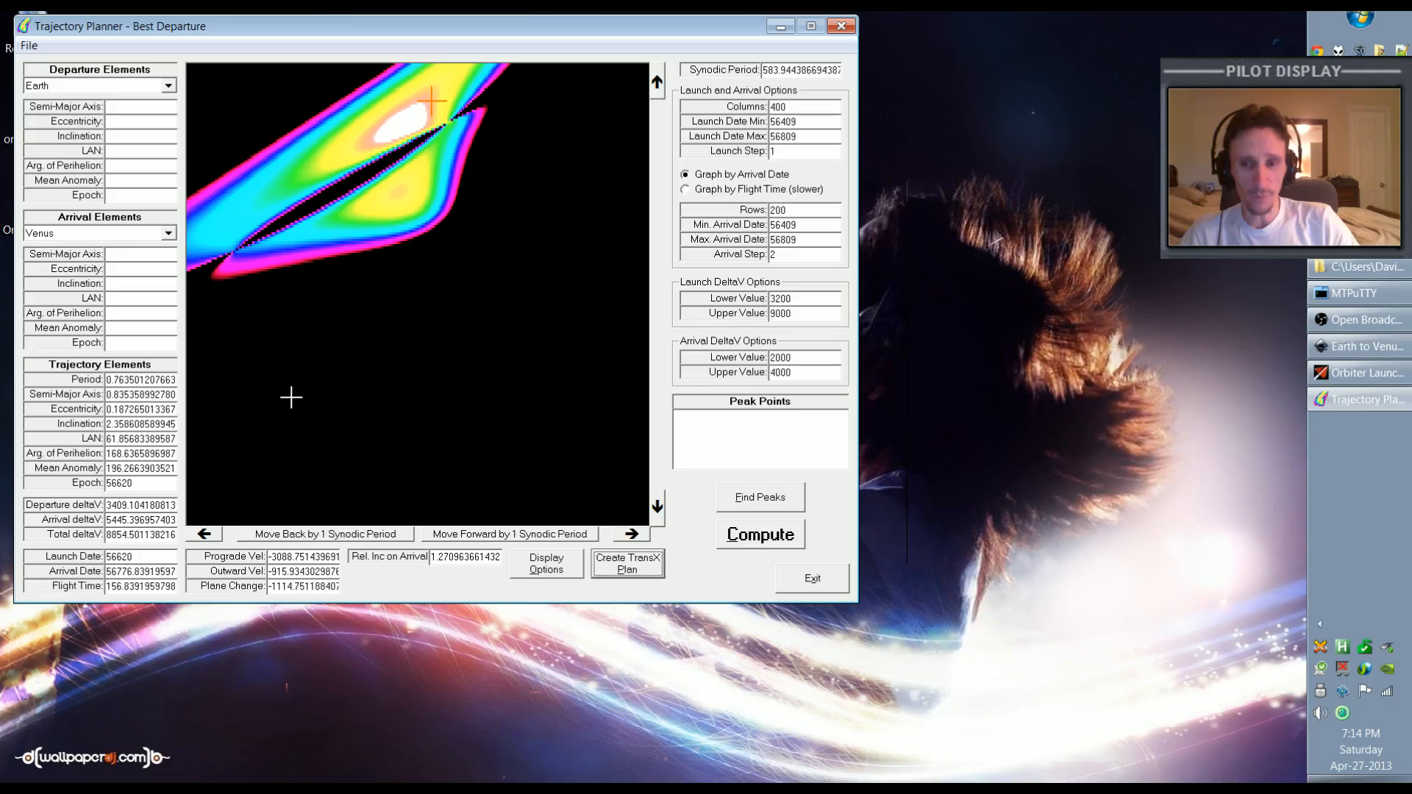
mouse_move(373, 289)
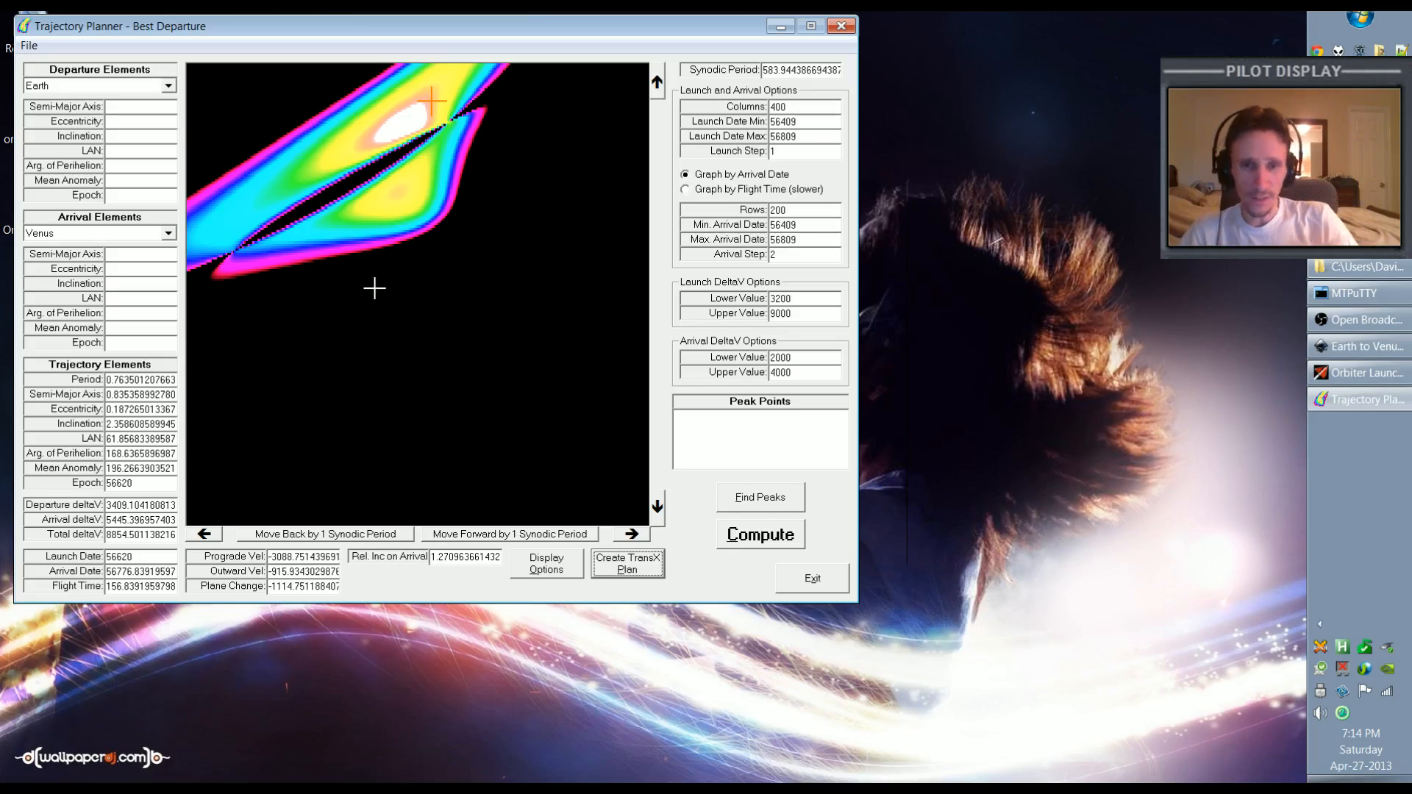
mouse_move(189, 513)
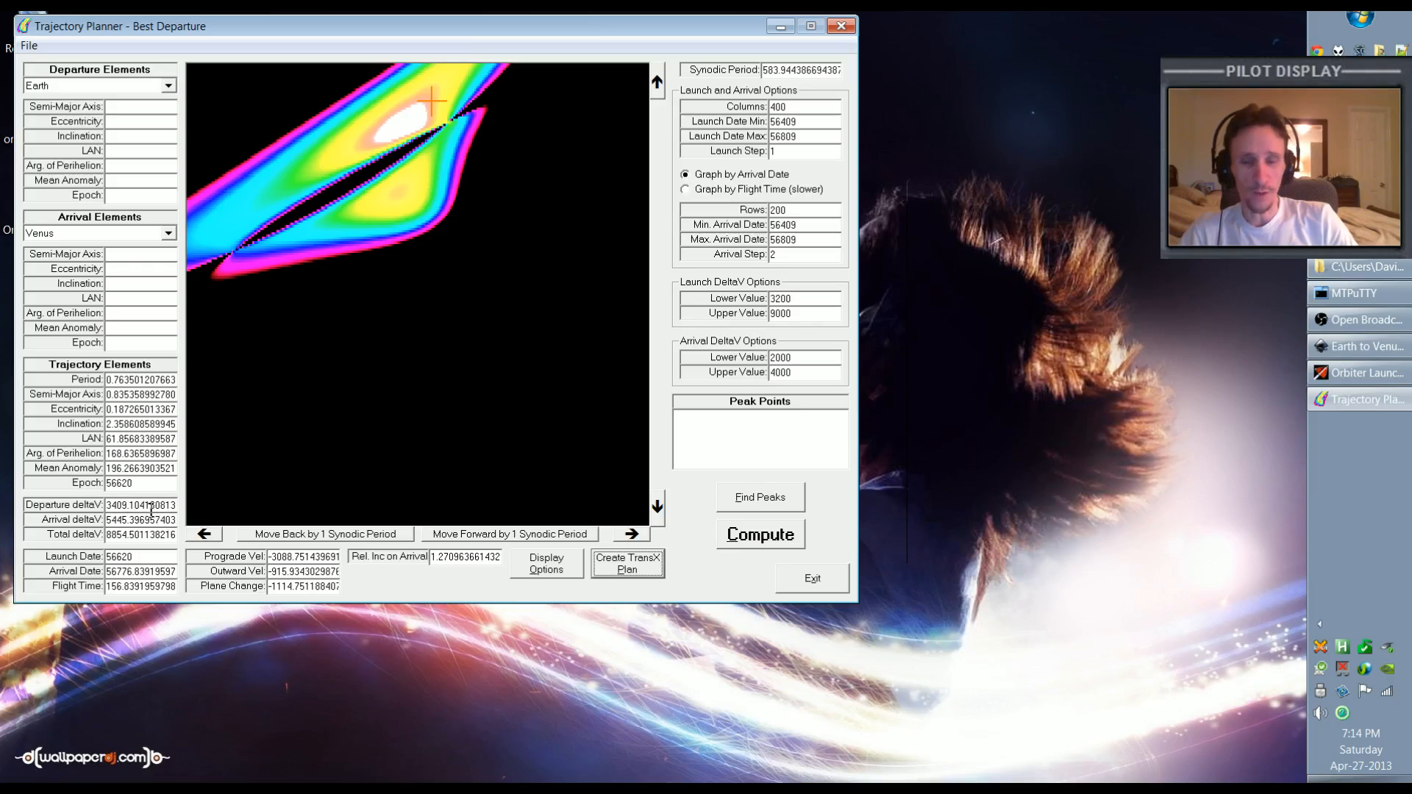
mouse_move(431, 205)
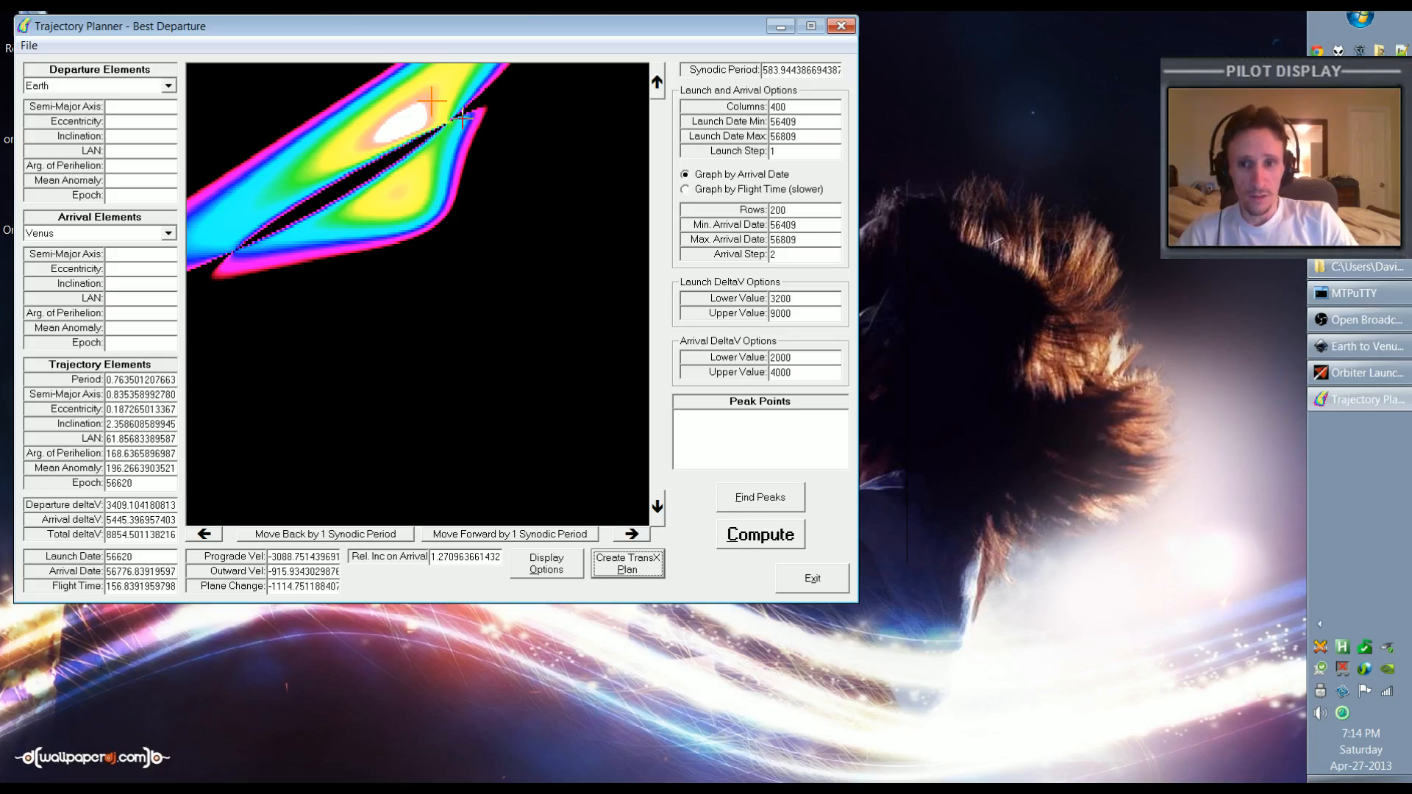
mouse_move(484, 349)
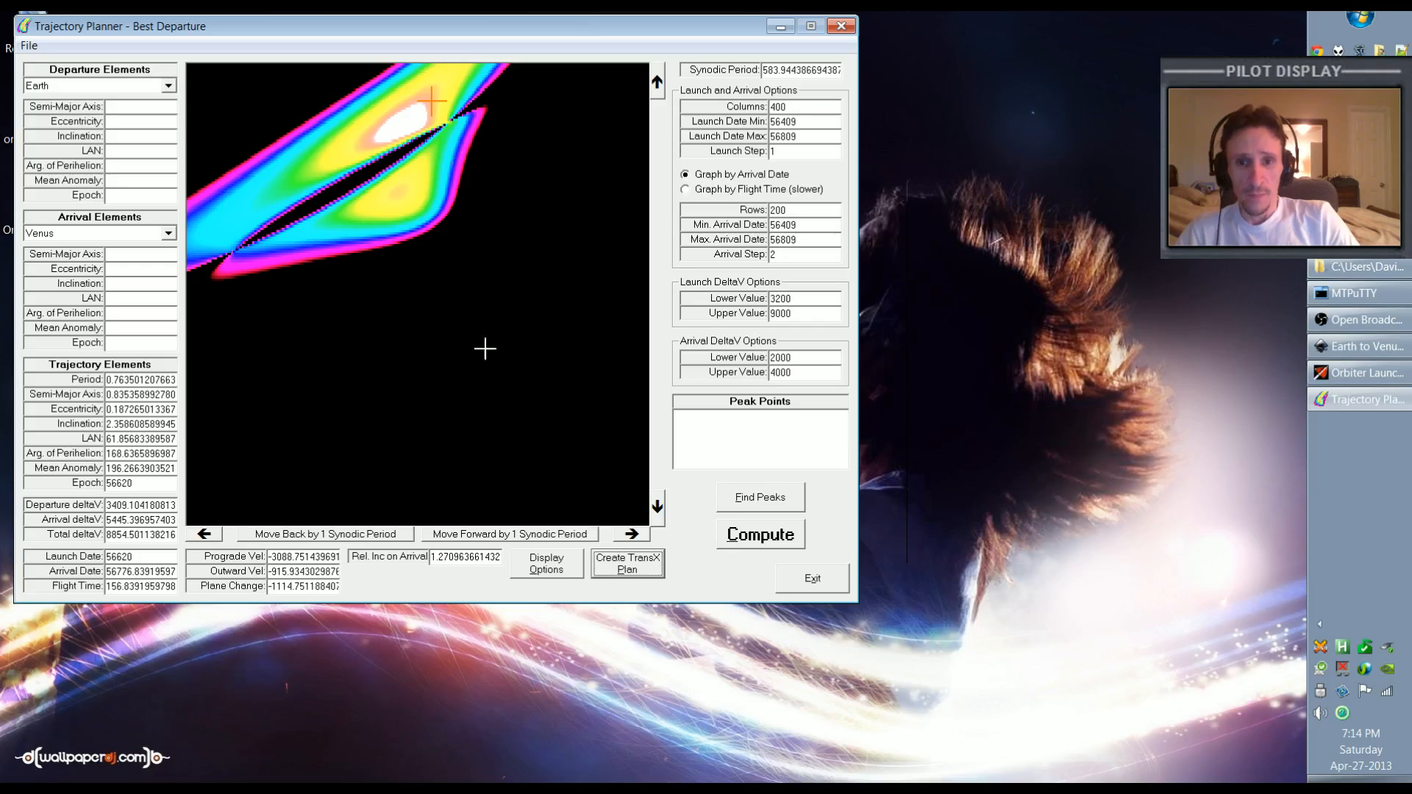
mouse_move(338, 313)
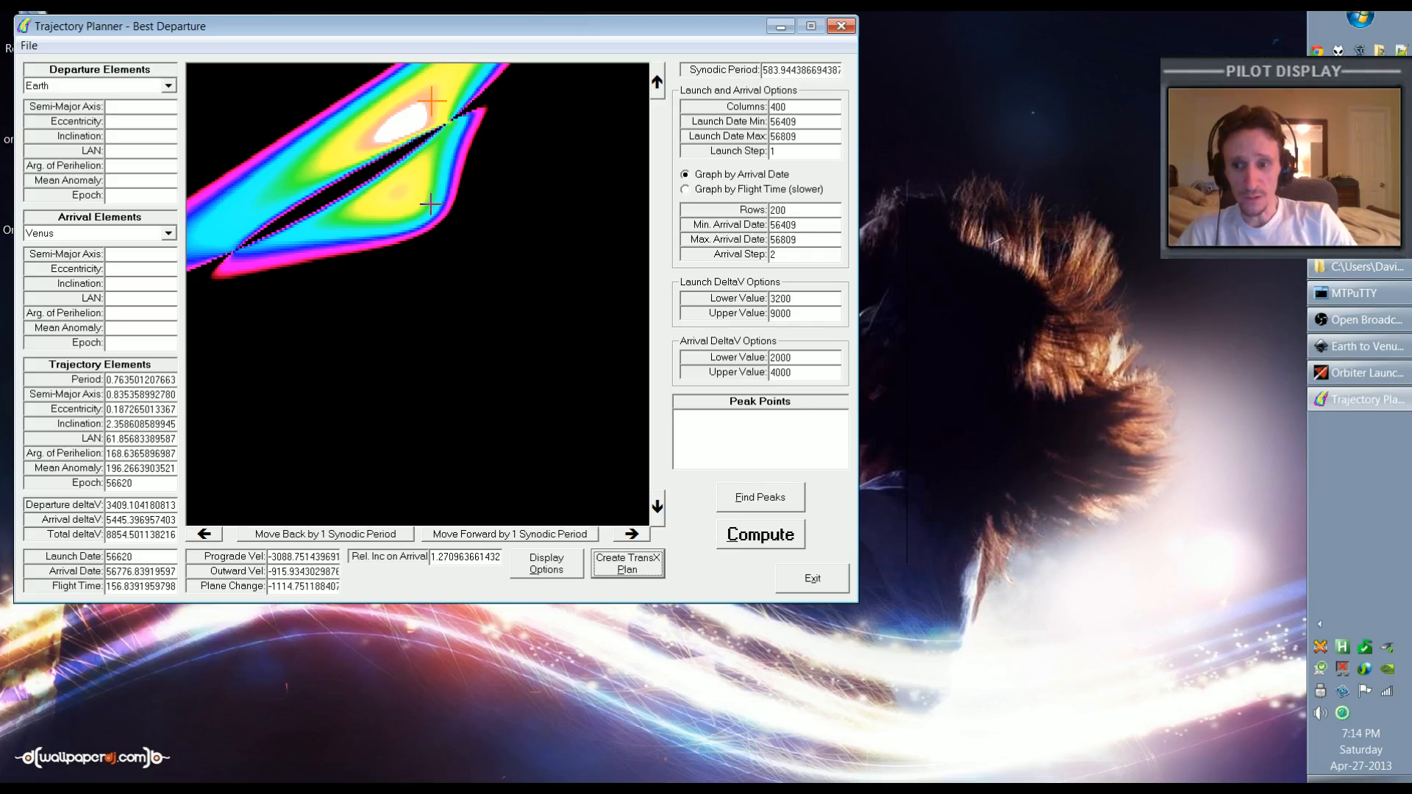
mouse_move(238, 397)
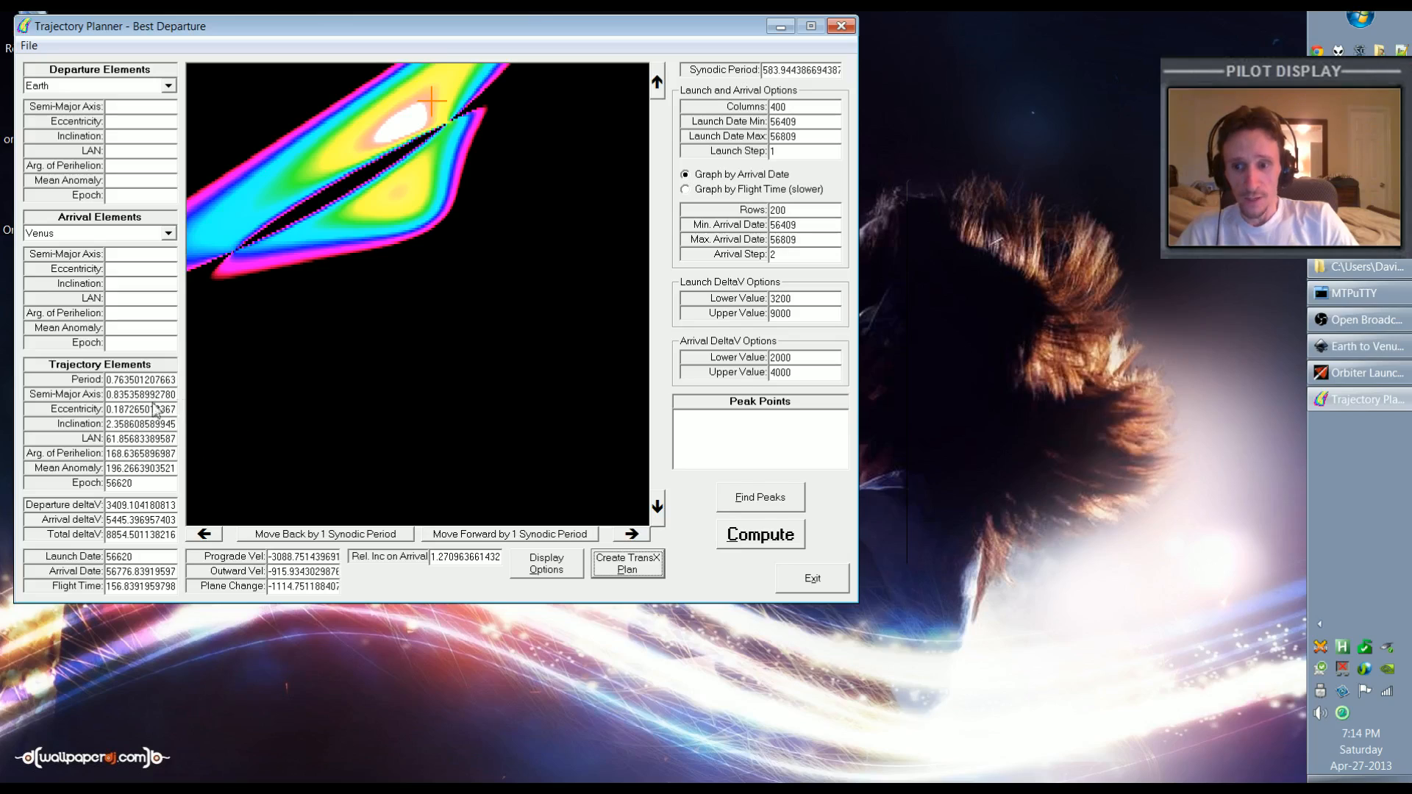
mouse_move(366, 216)
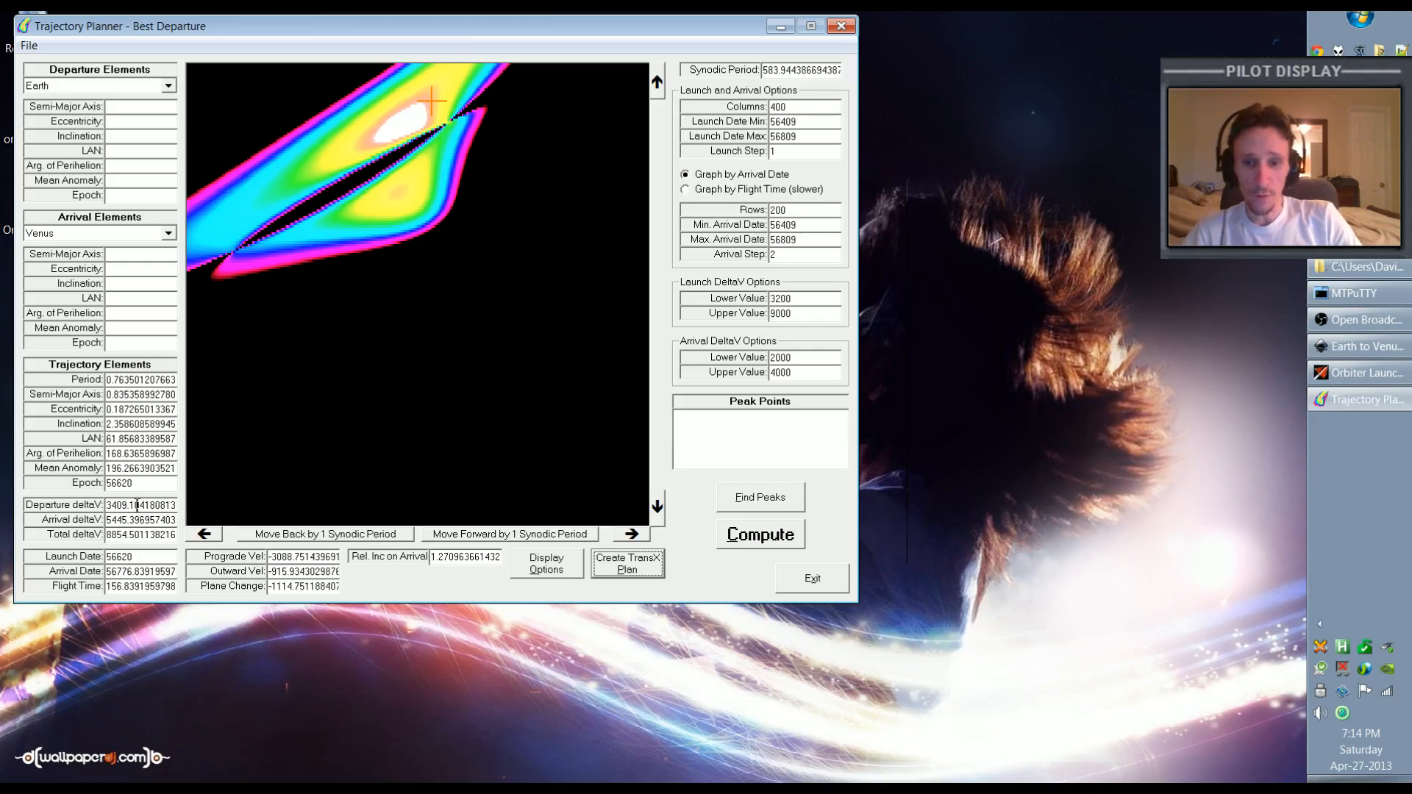
Pick the white peak's centre: launch MJD 56604, about 155-day flight, total delta-V about 7,583
click(326, 132)
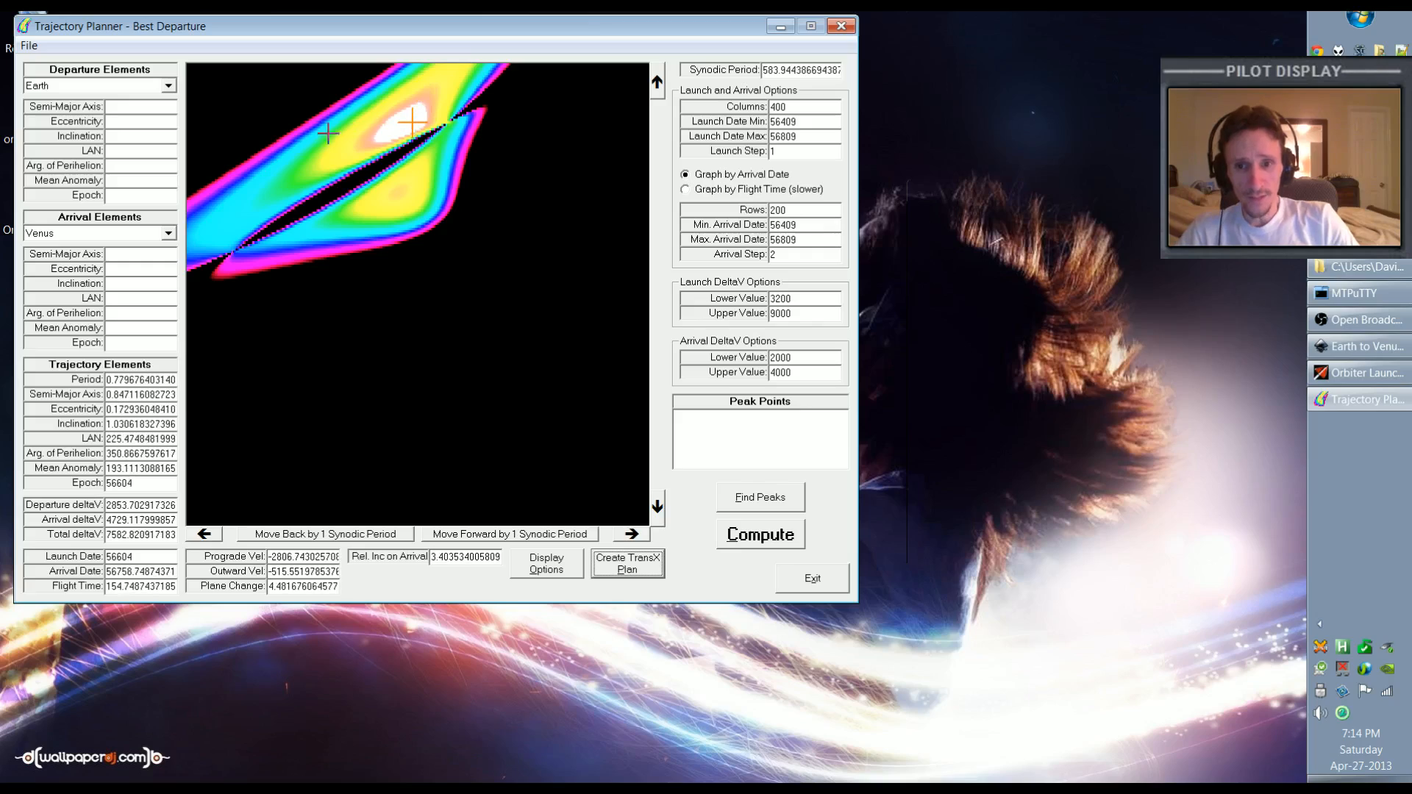
mouse_move(492, 282)
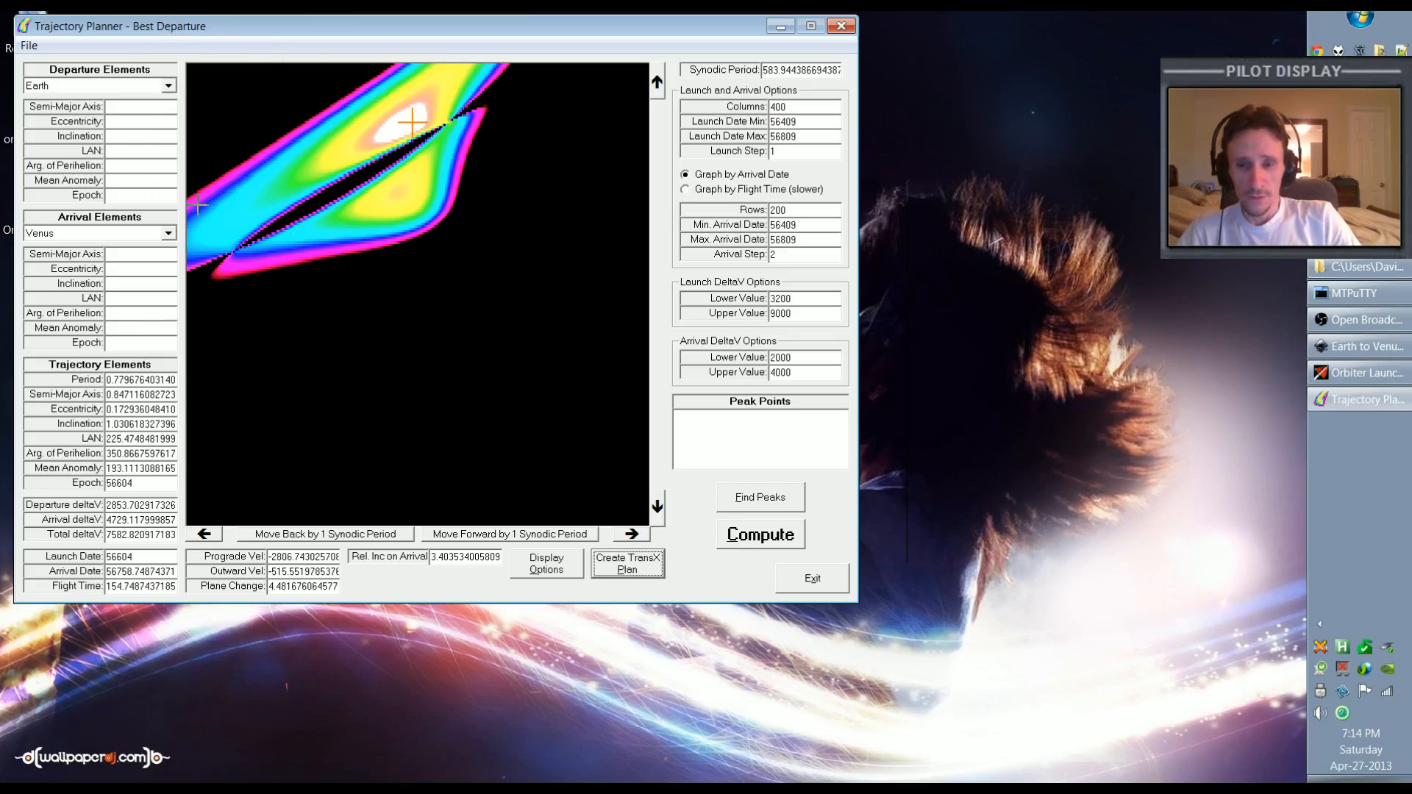
mouse_move(377, 324)
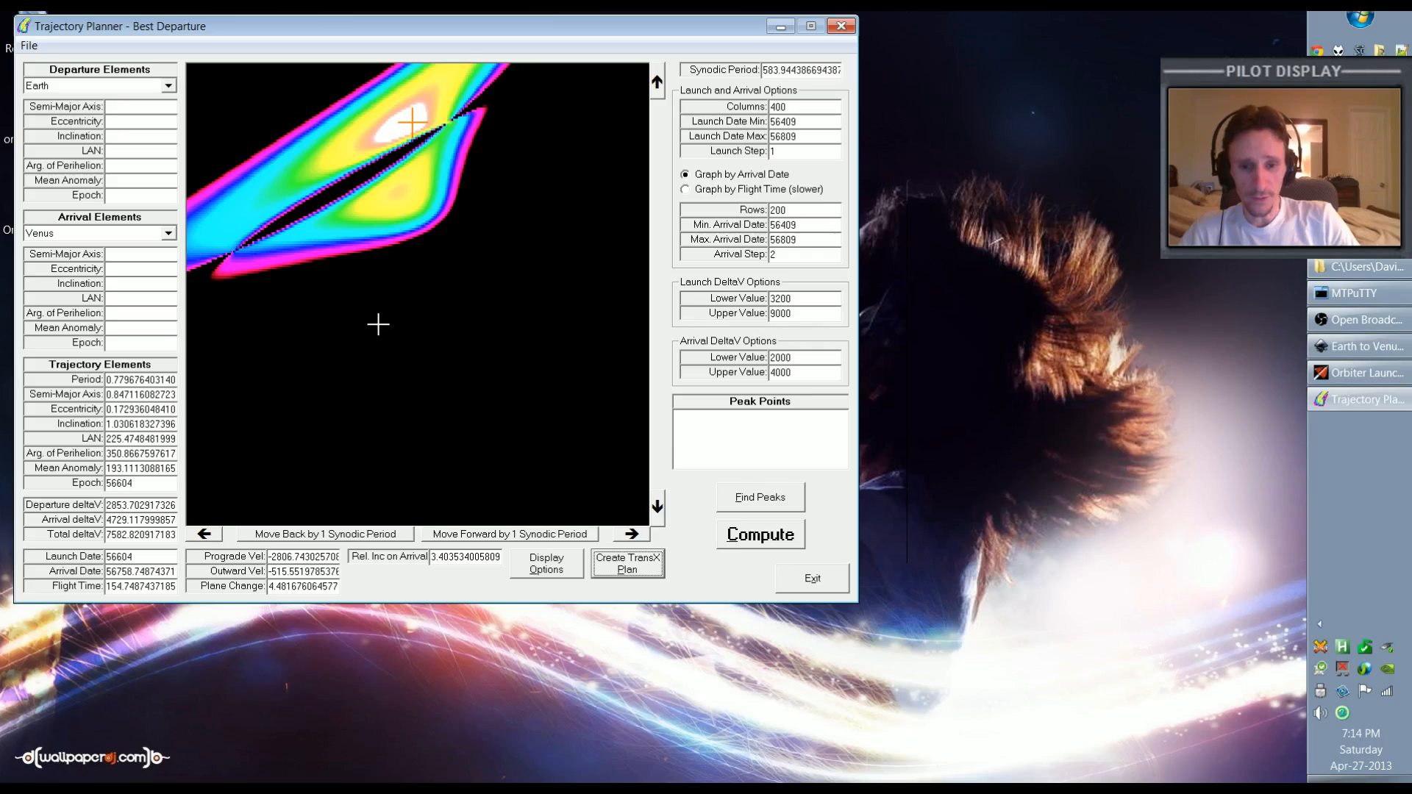
mouse_move(308, 317)
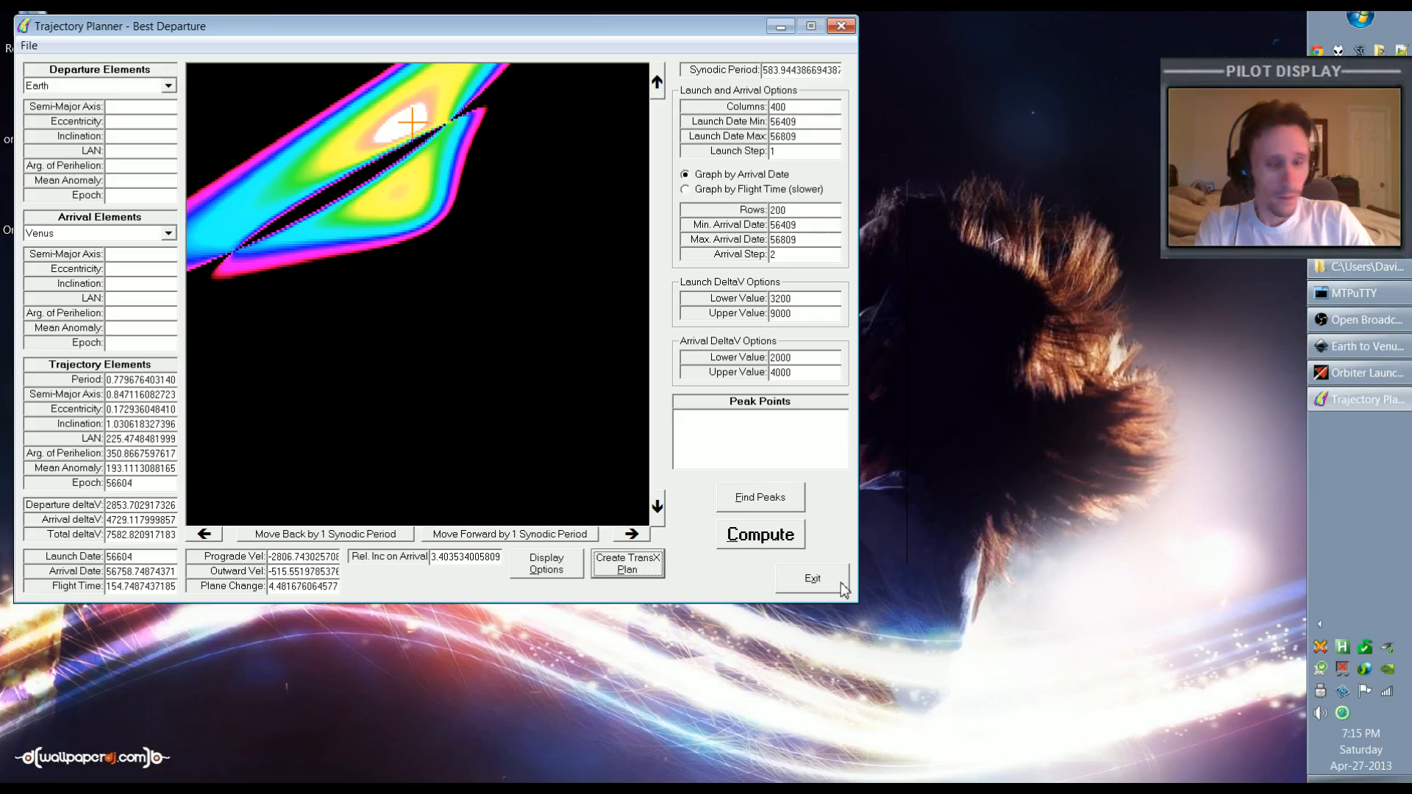
Exit Trajectory Planner and restore the Orbiter Launchpad window with its scenario list
click(810, 578)
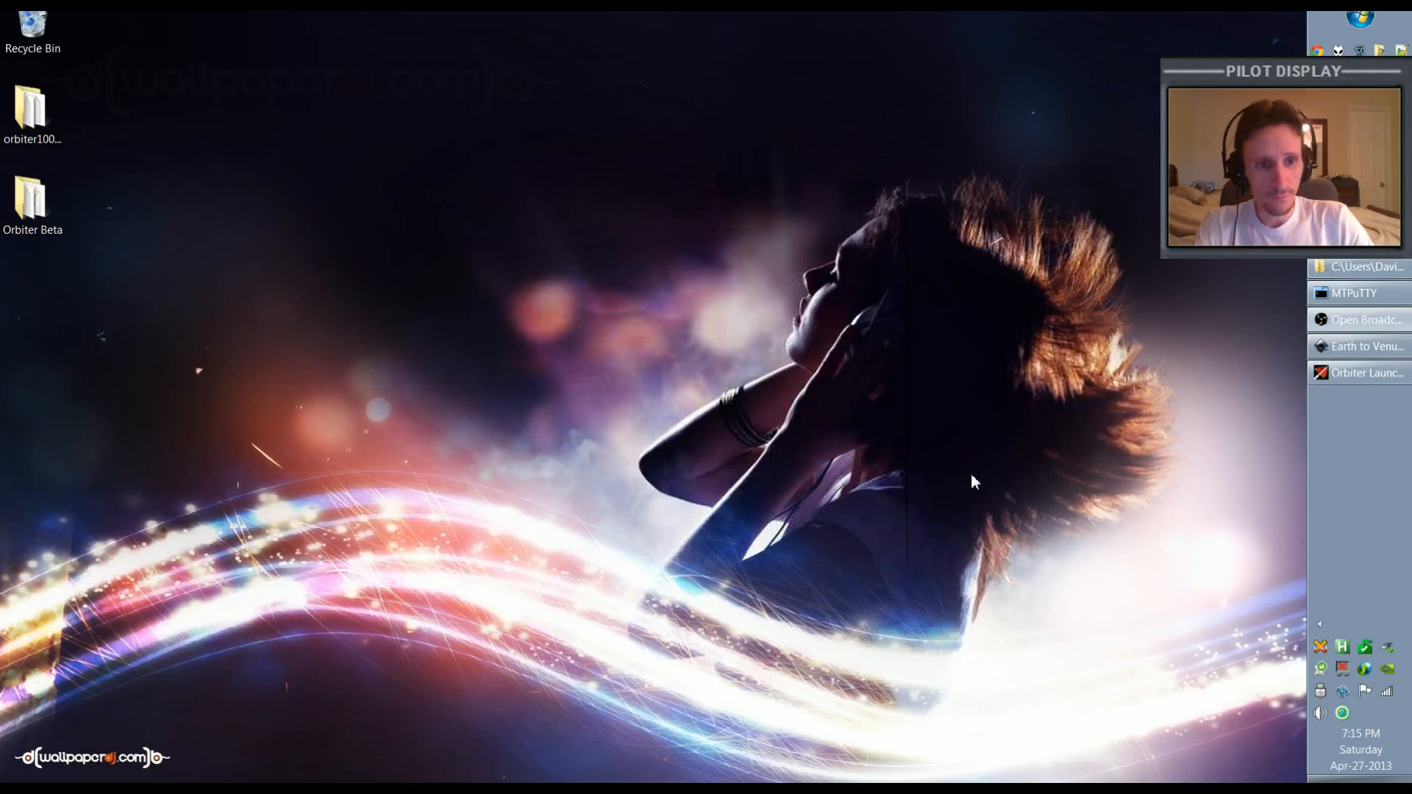
mouse_move(1367, 373)
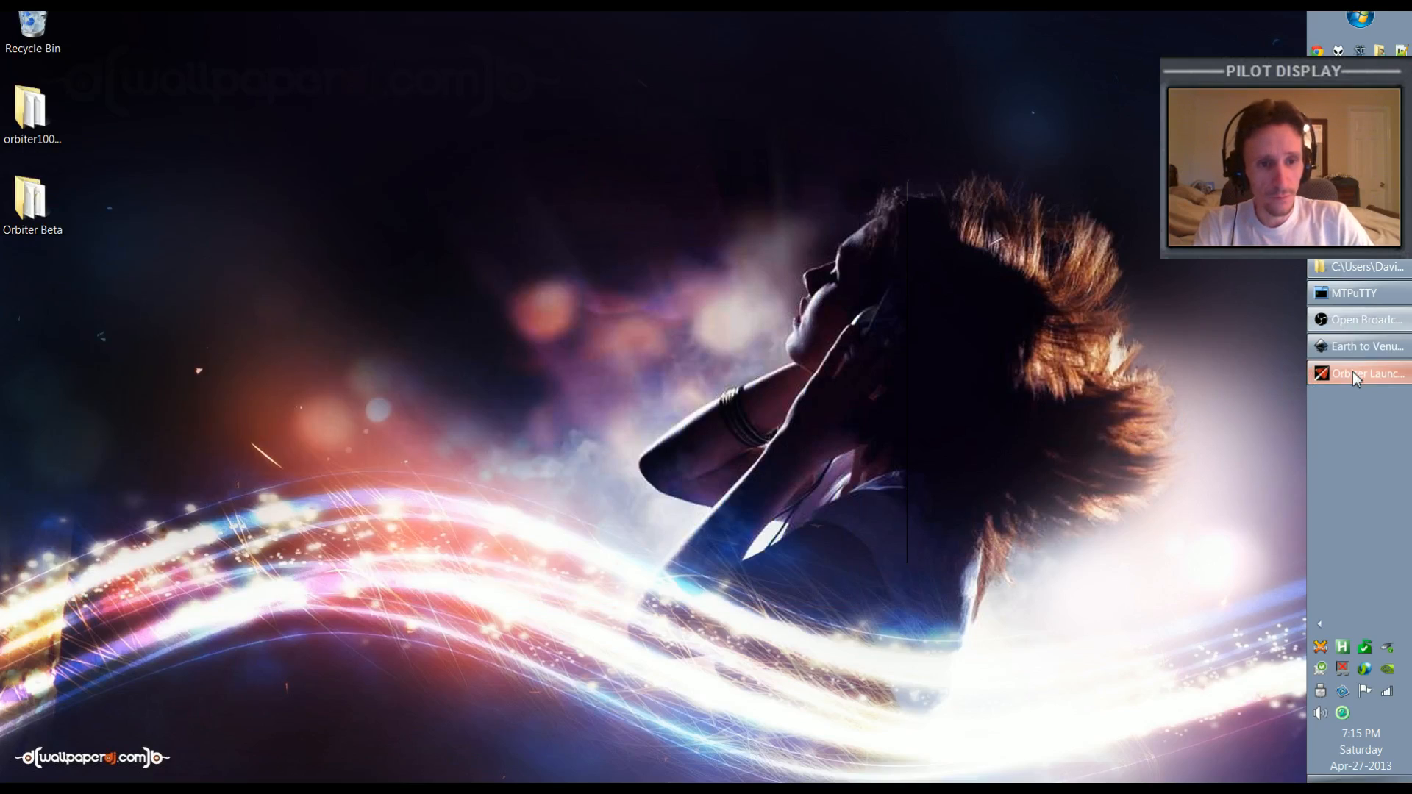
click(1364, 373)
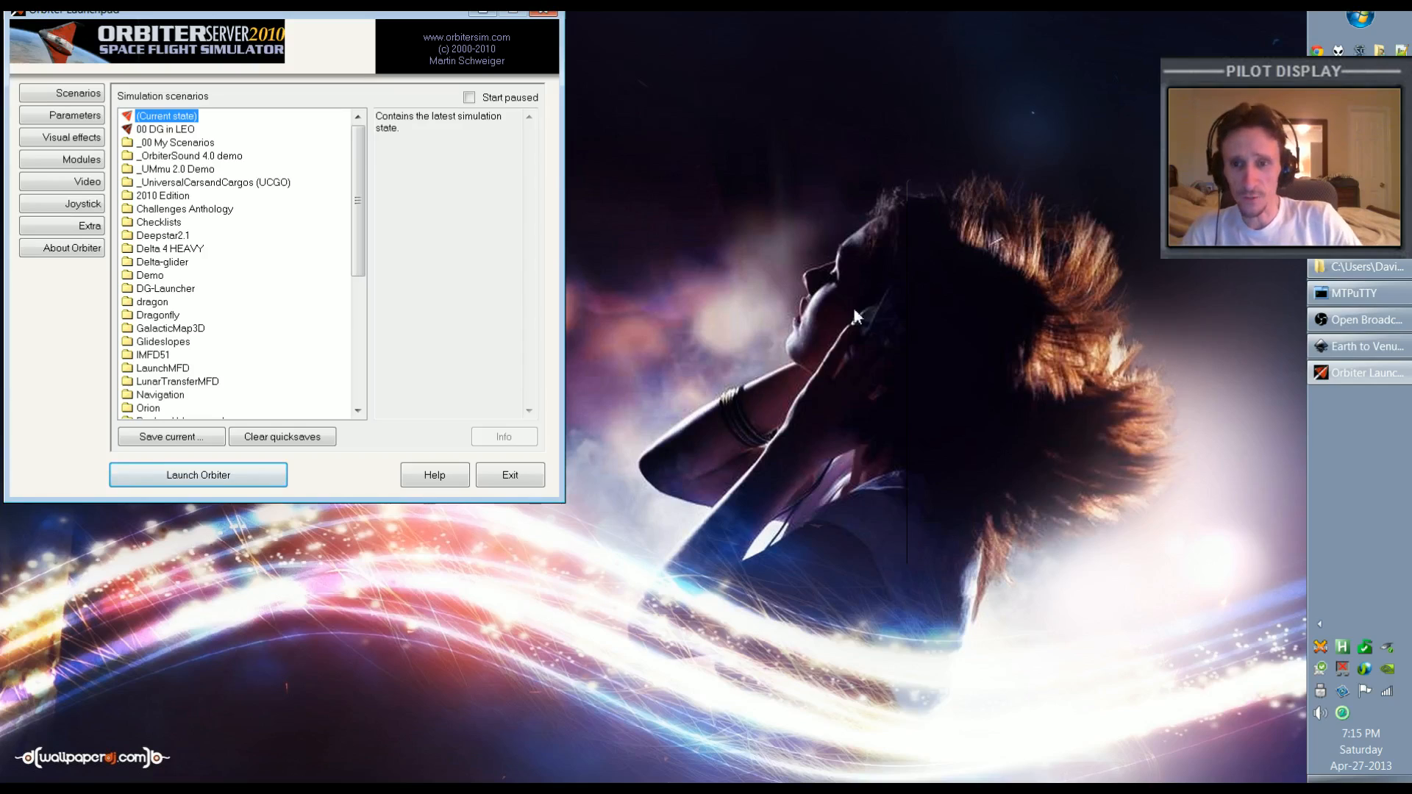
mouse_move(705, 232)
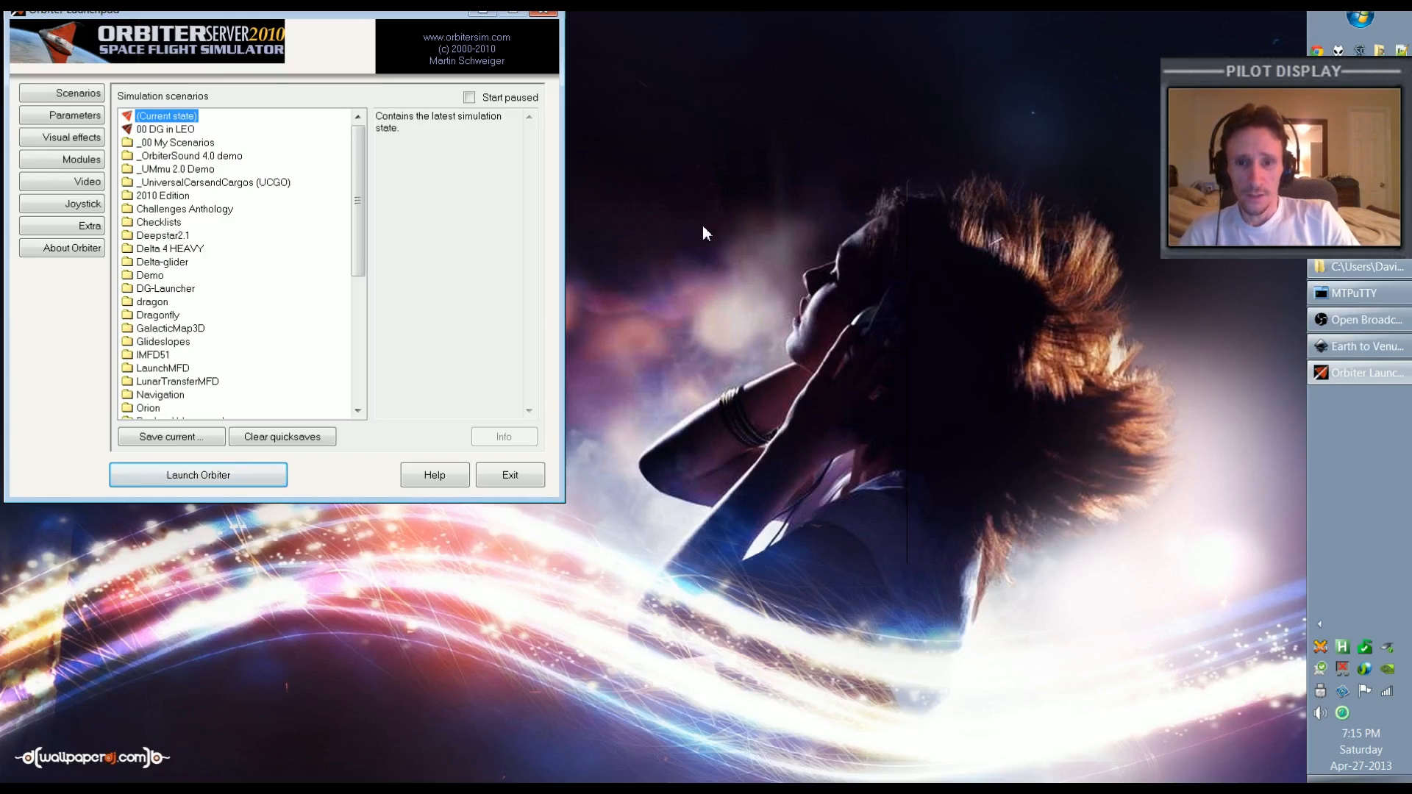
mouse_move(716, 244)
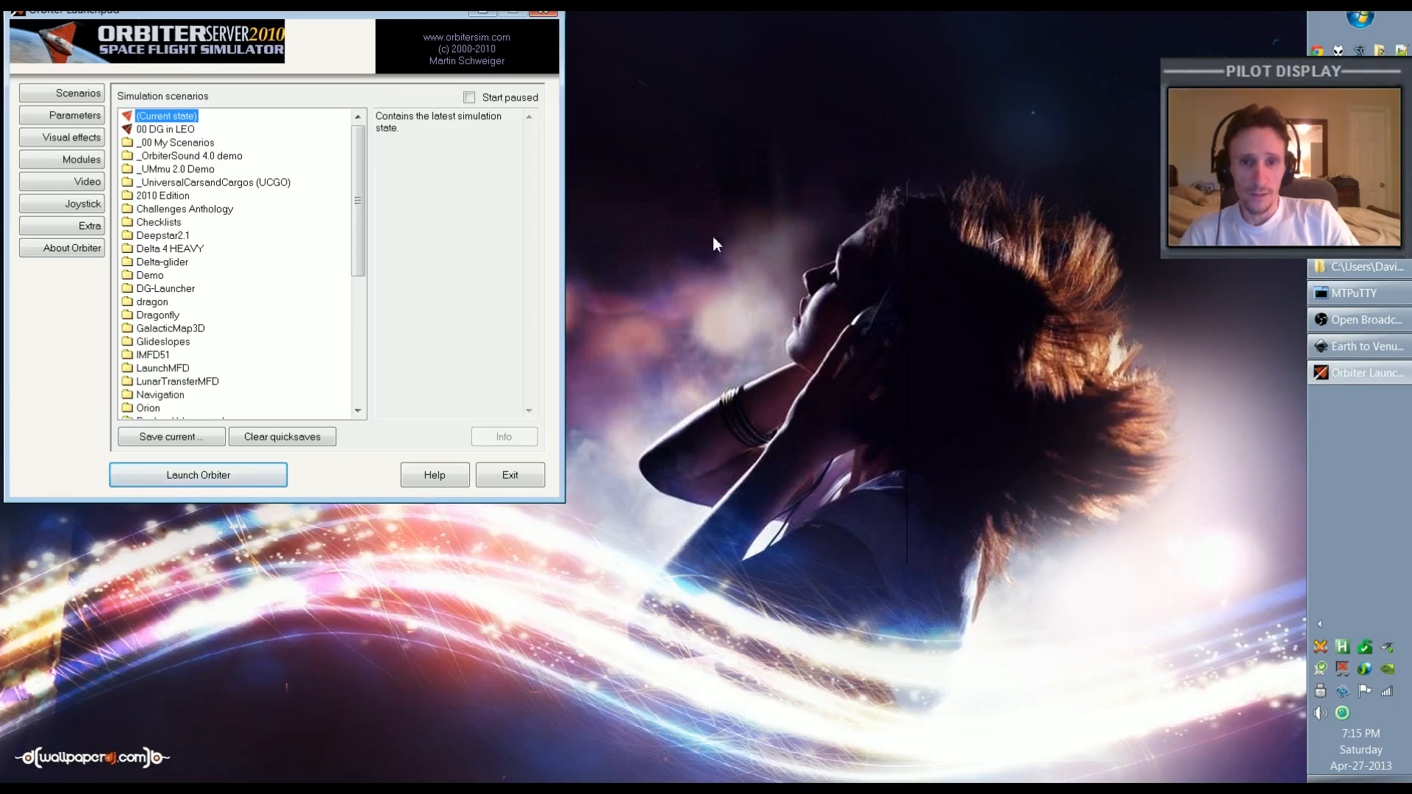
mouse_move(883, 340)
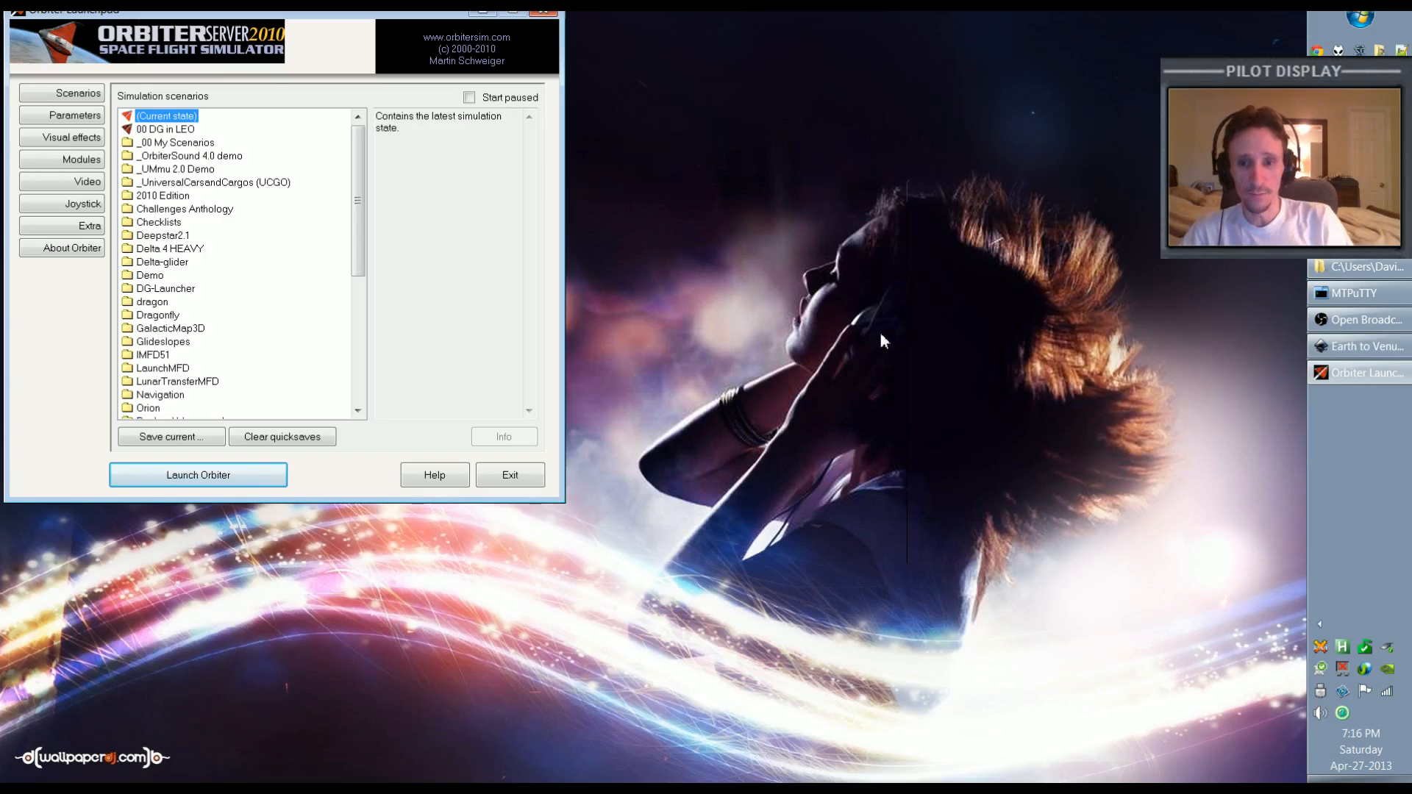
mouse_move(763, 288)
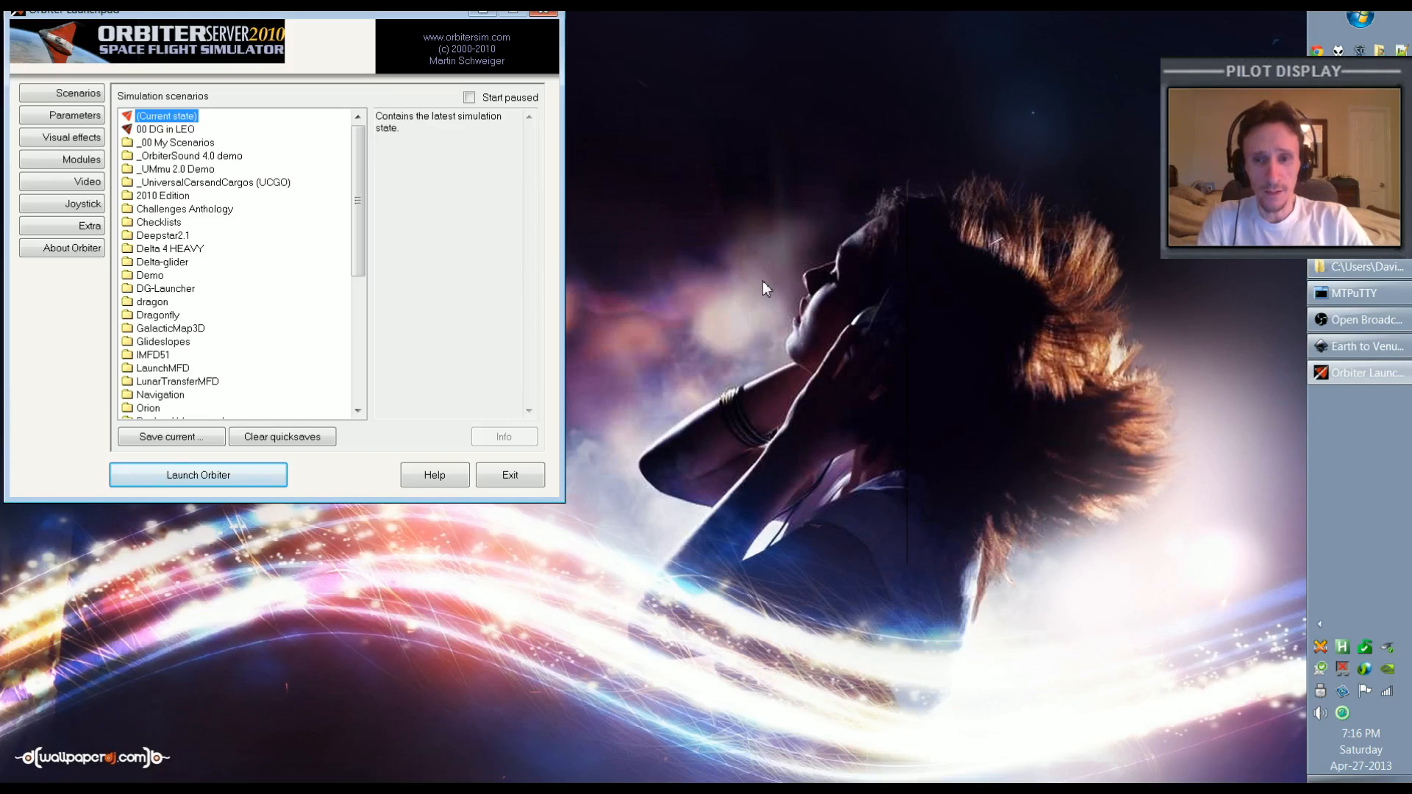
mouse_move(556, 120)
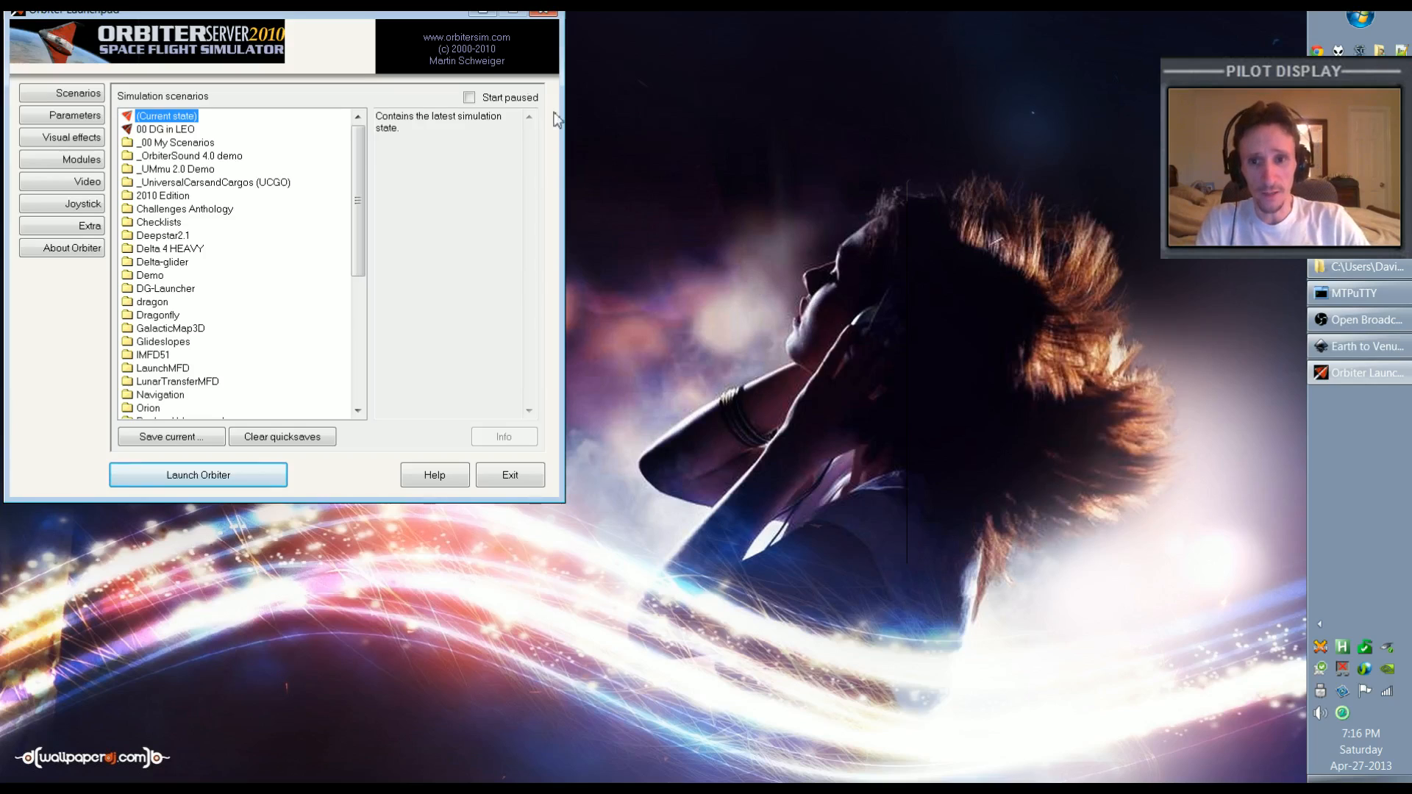